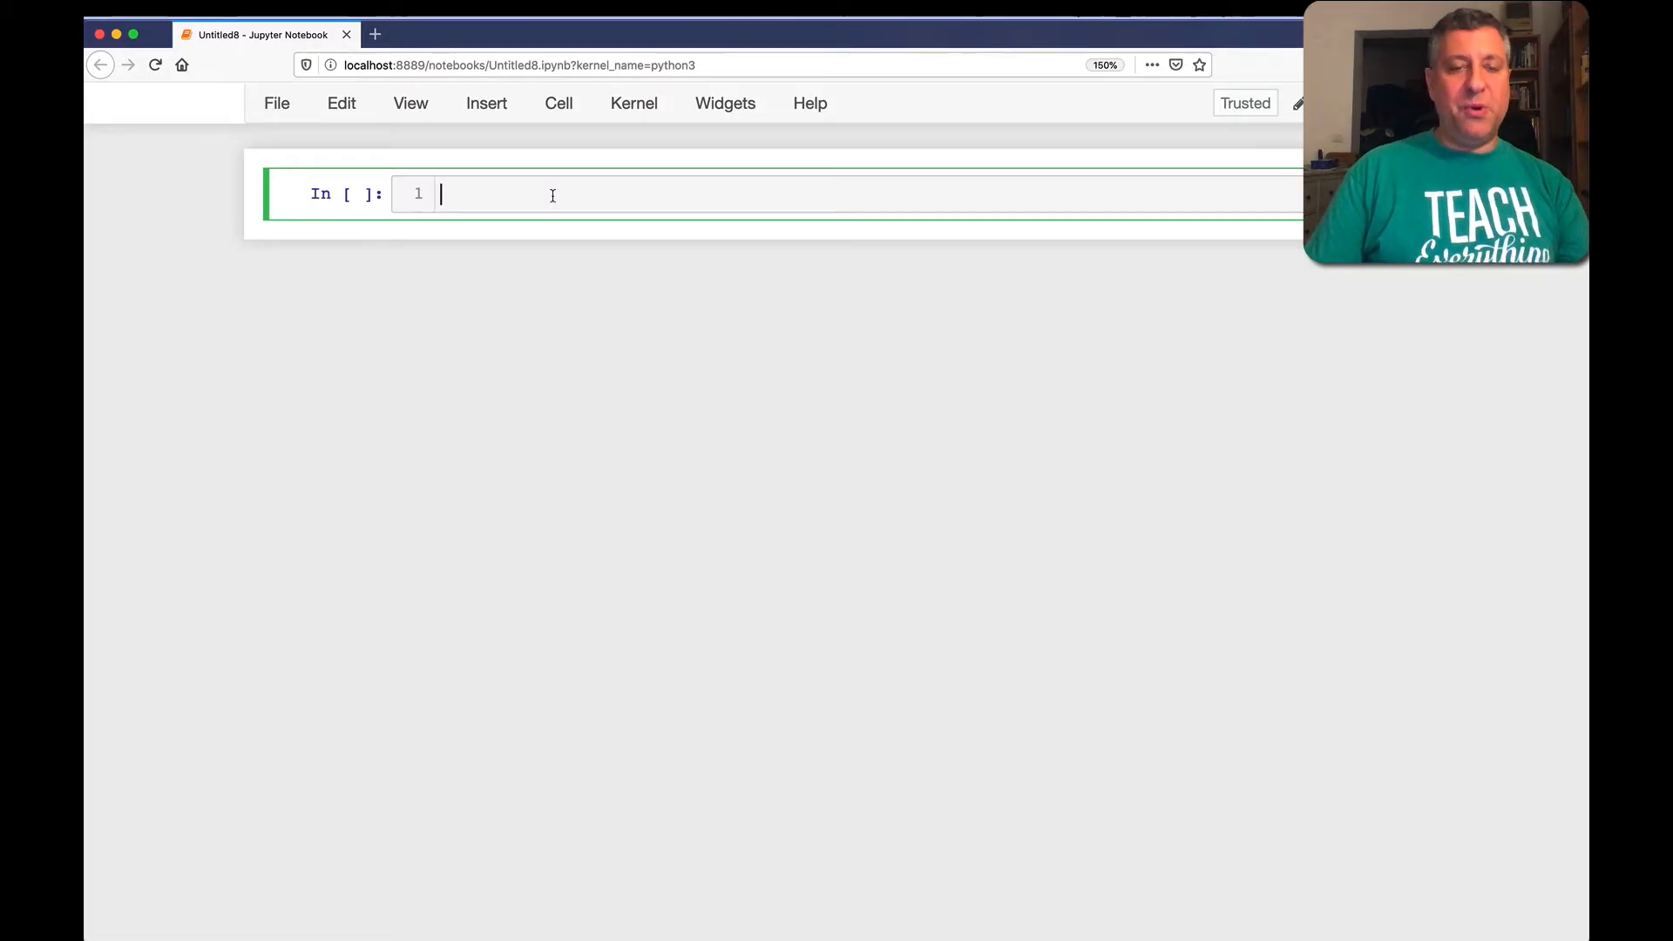
# Define hello(name) returning 'Hello, name', call hello('world') and run the cell
pyautogui.write('def hello')
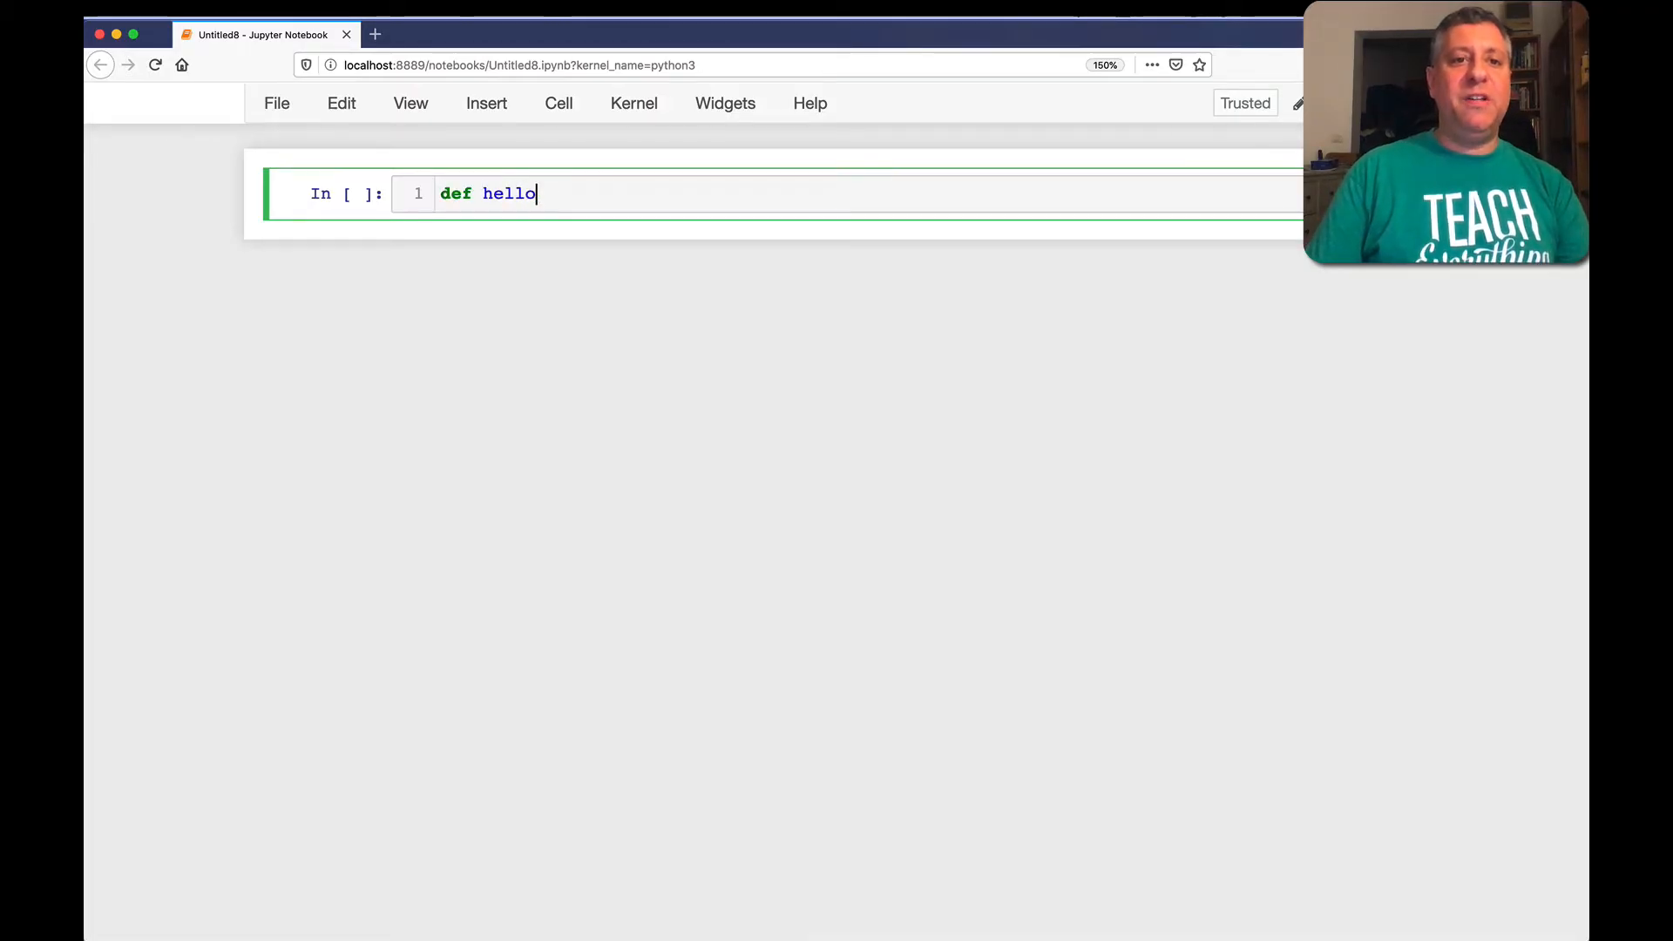
pyautogui.write('(name):')
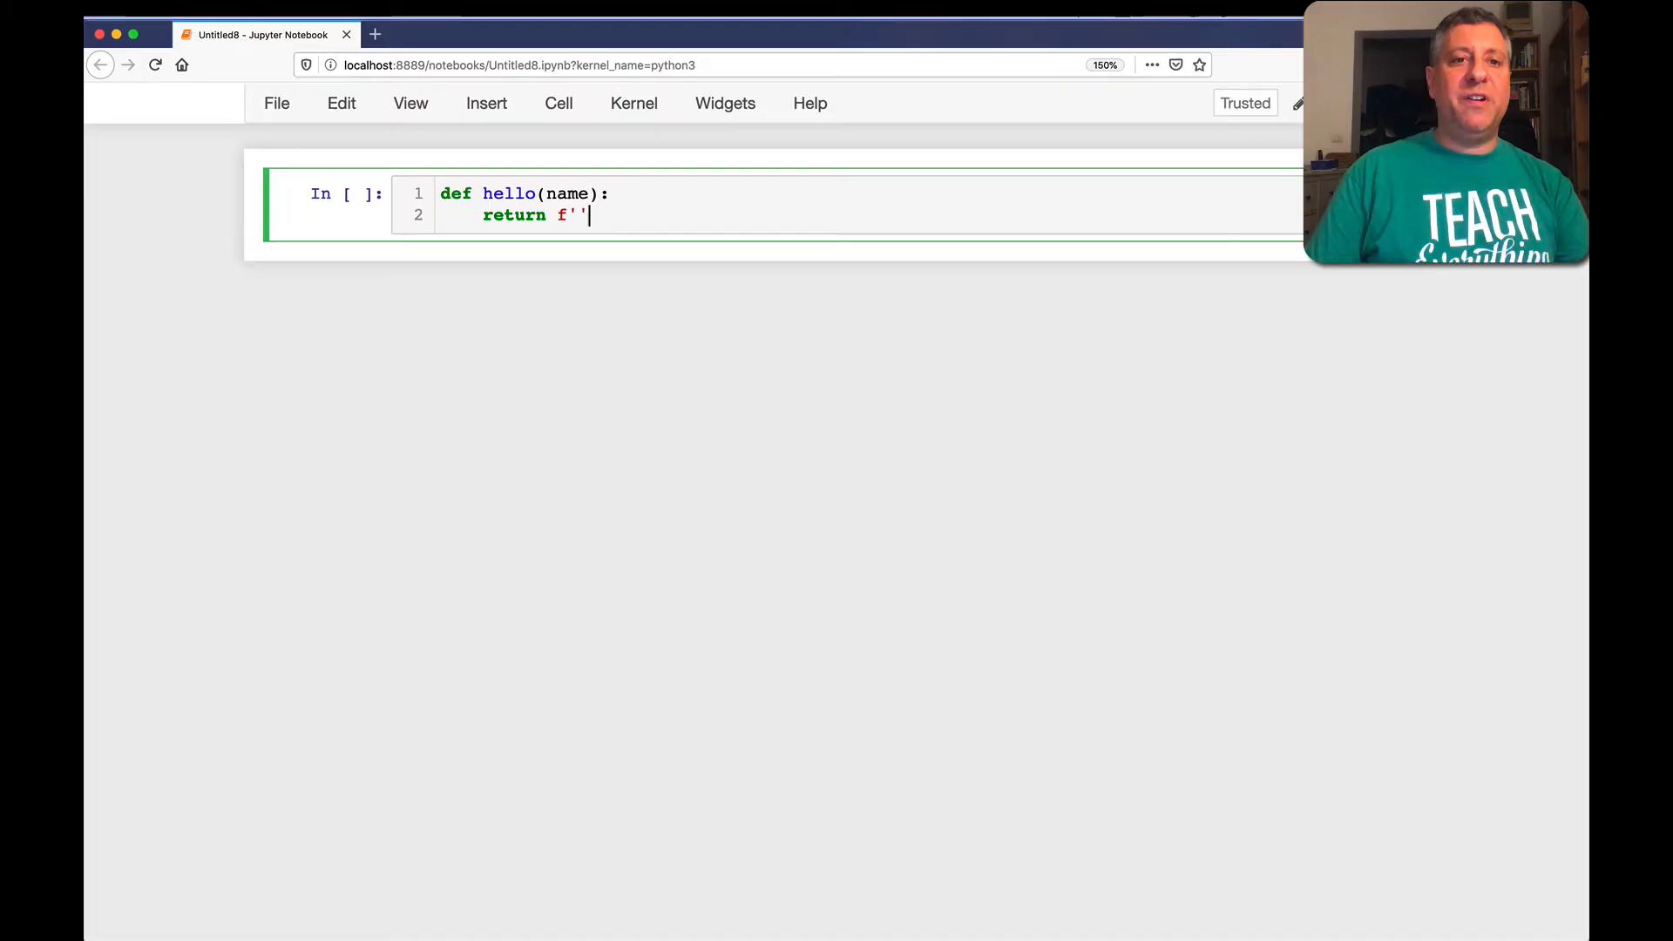
pyautogui.write('Hello, {name')
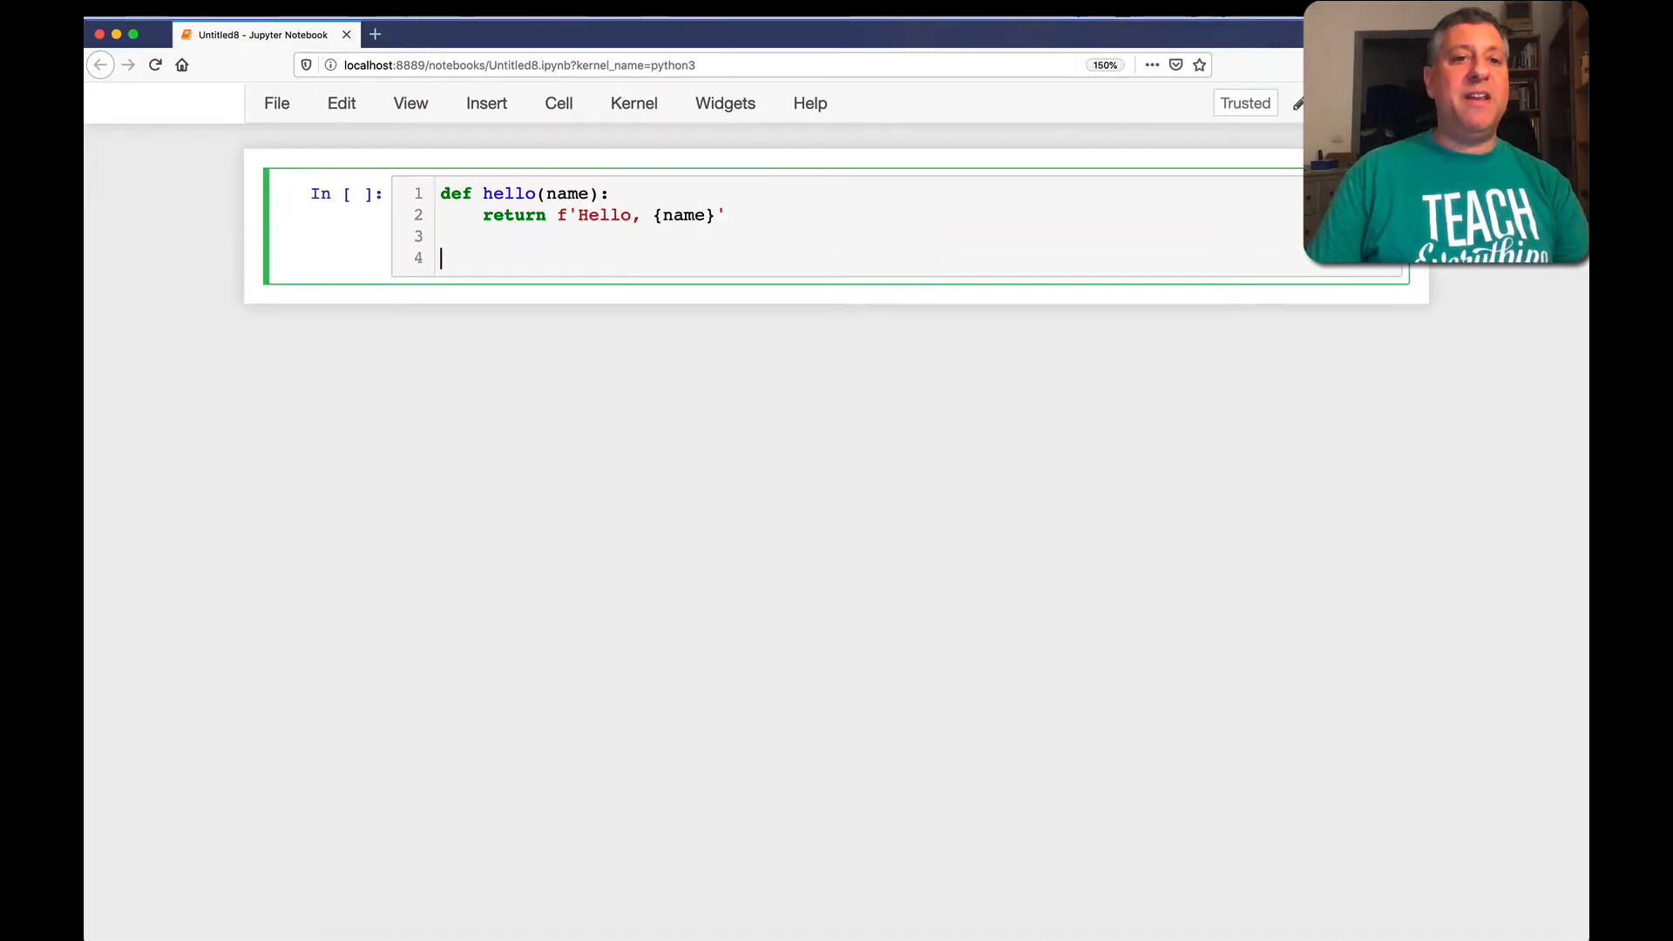
pyautogui.press('shift+enter')
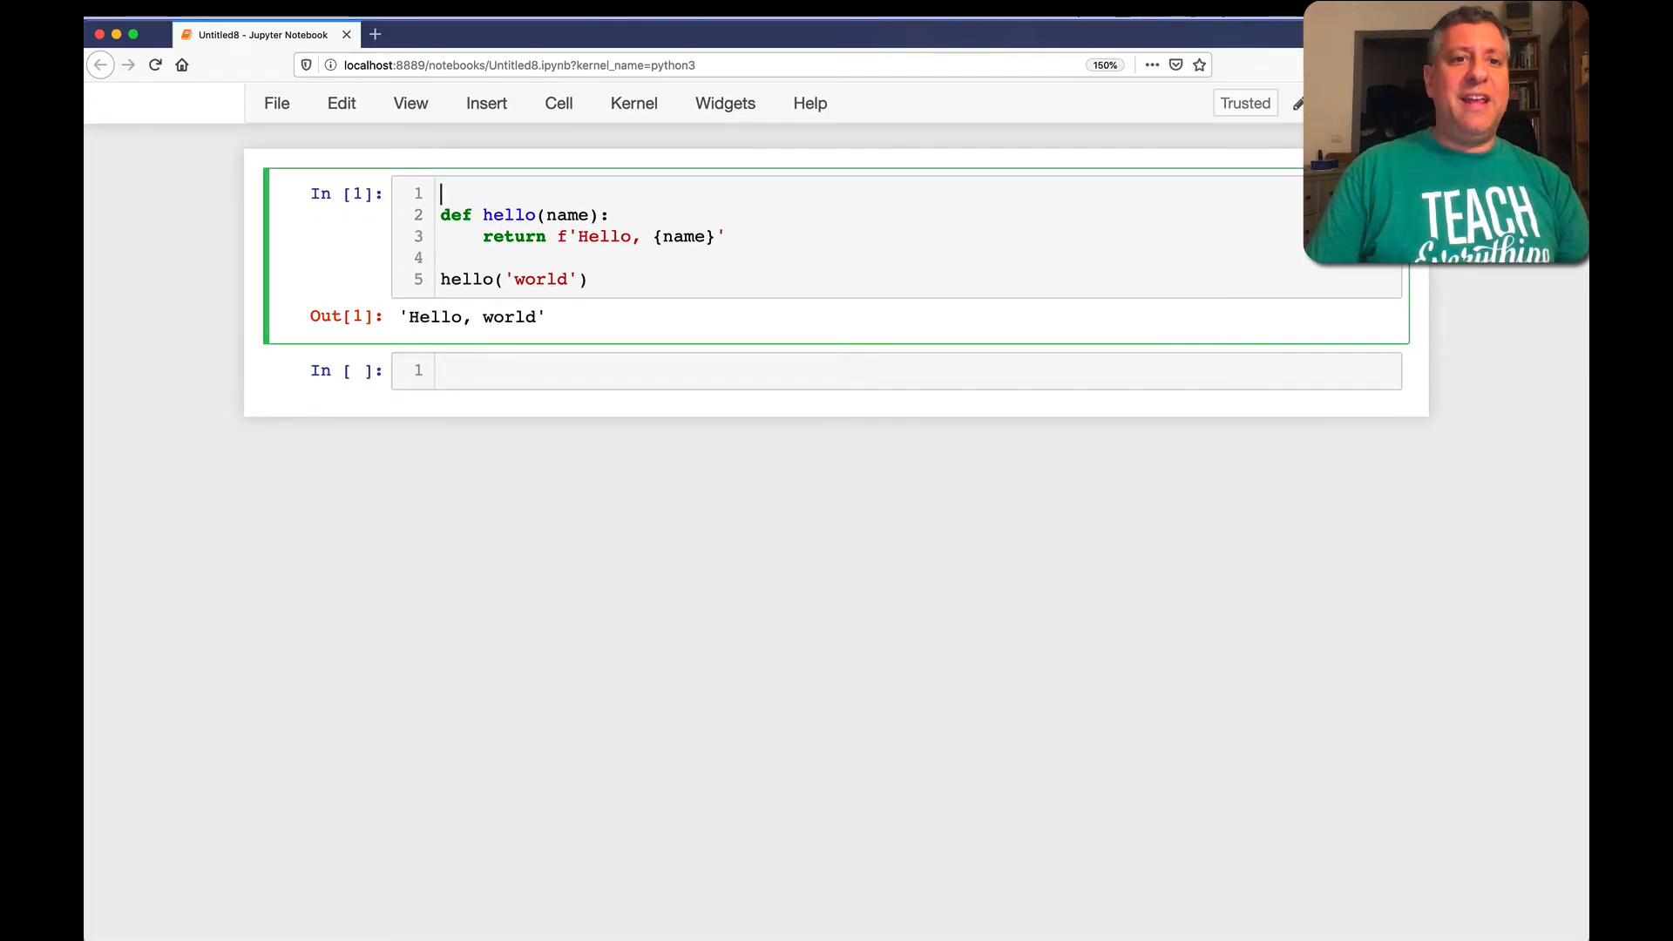
# Add the comment '# this is a very friendly function' above the hello function
pyautogui.write('#')
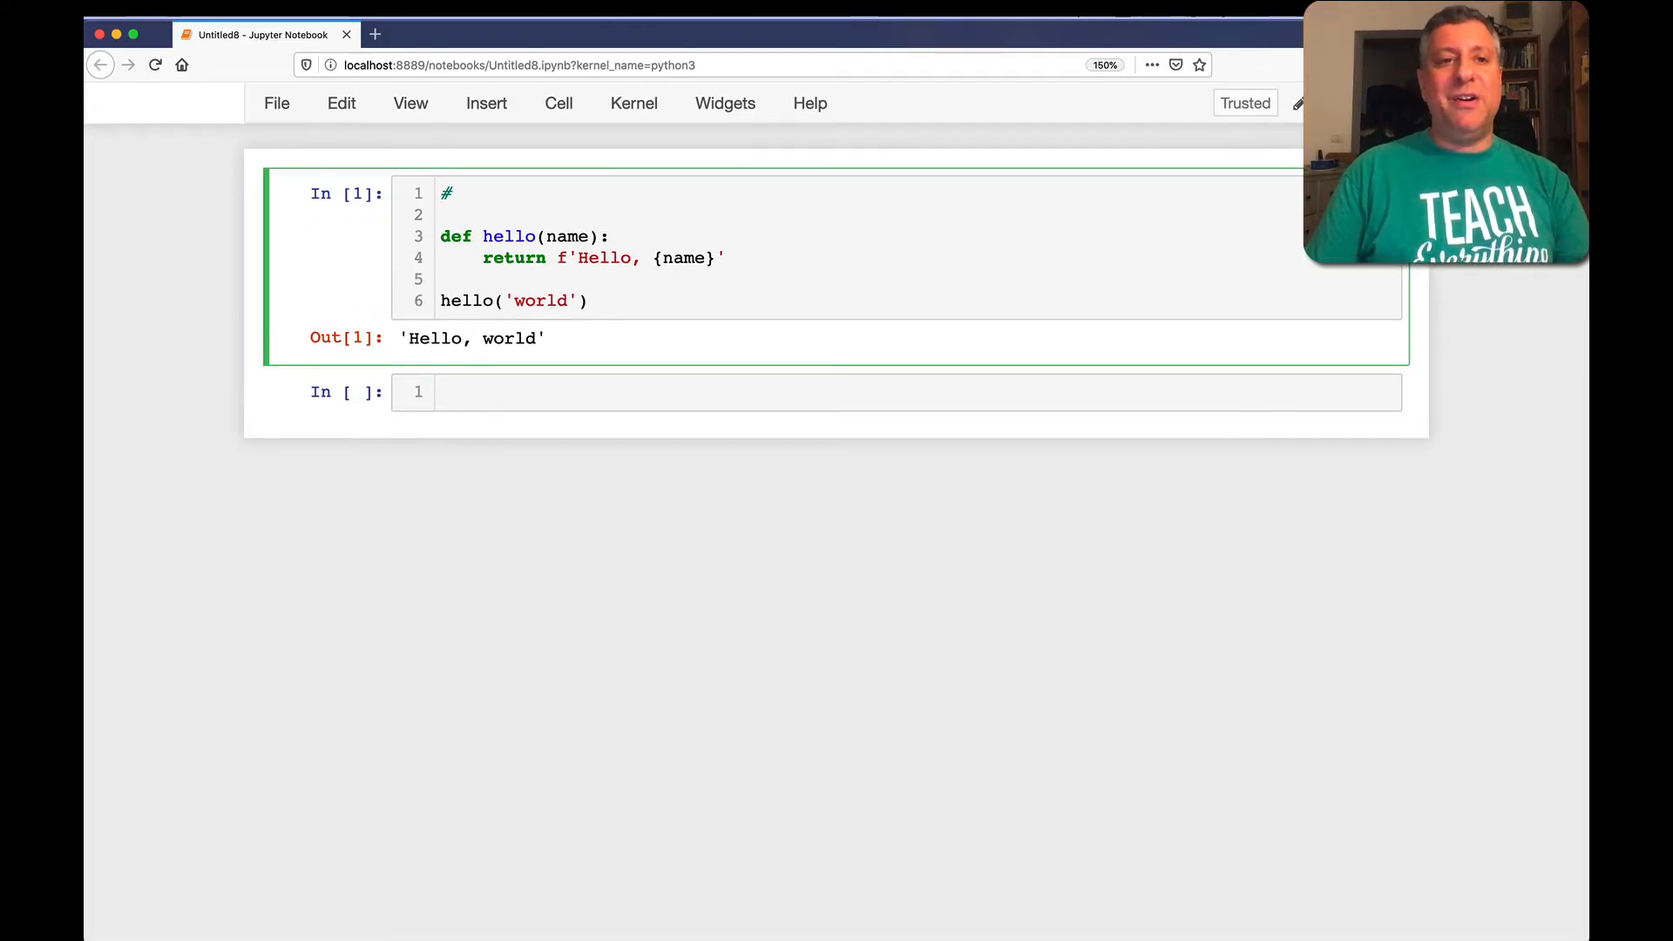
pyautogui.write('this is a very friendly')
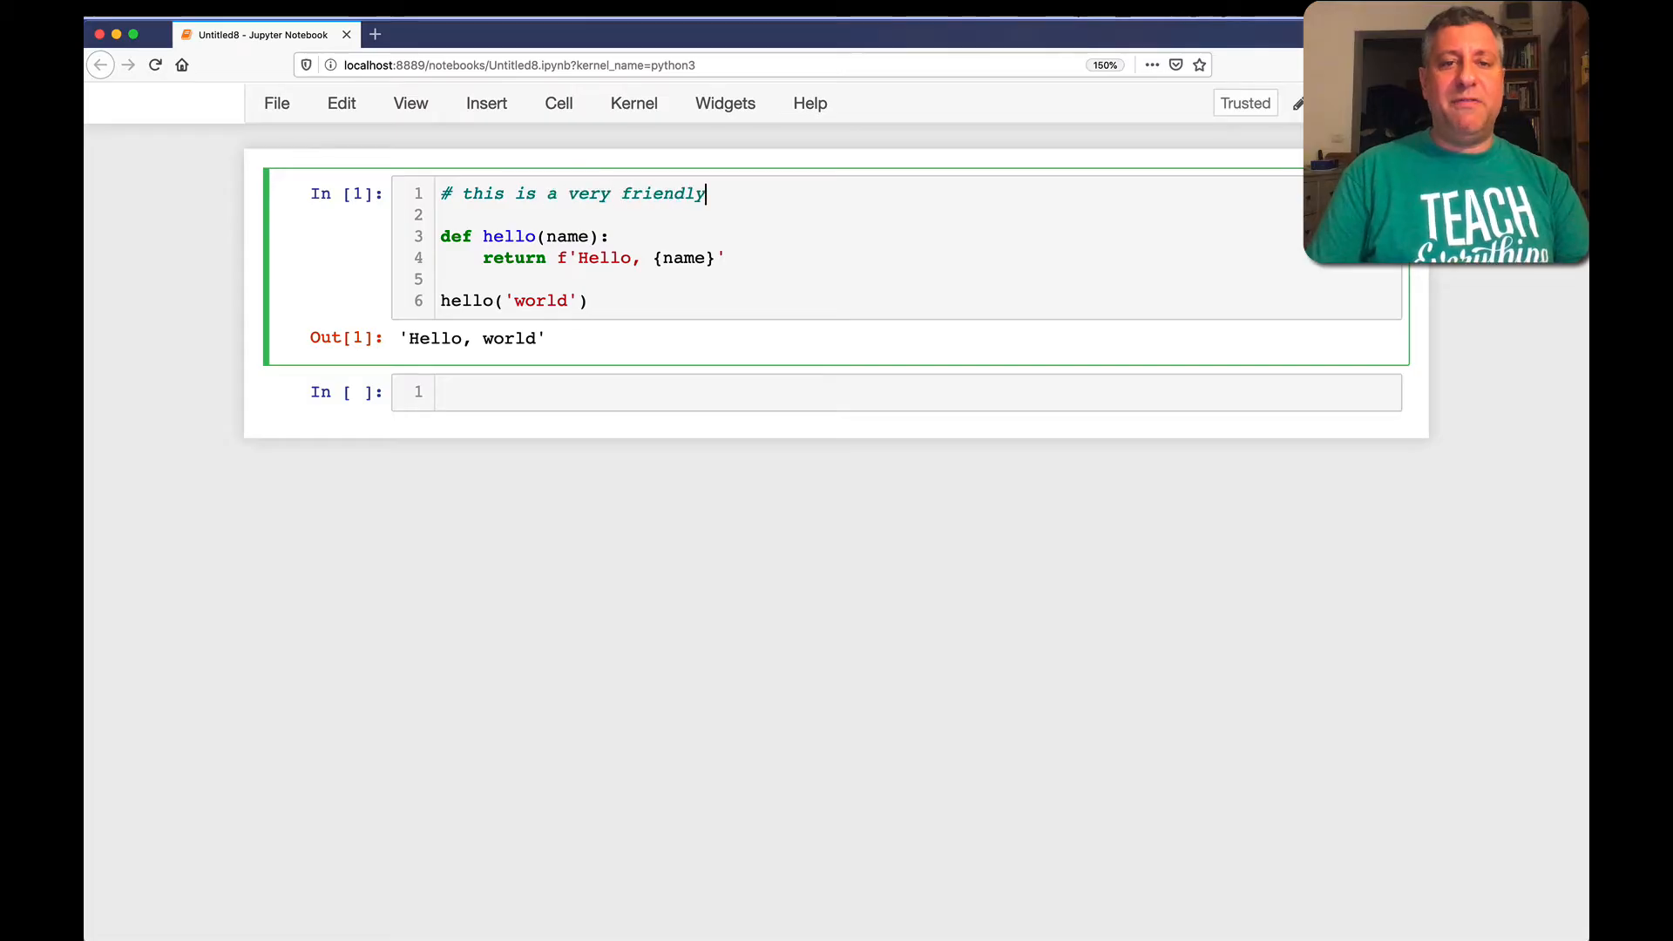
pyautogui.write('function')
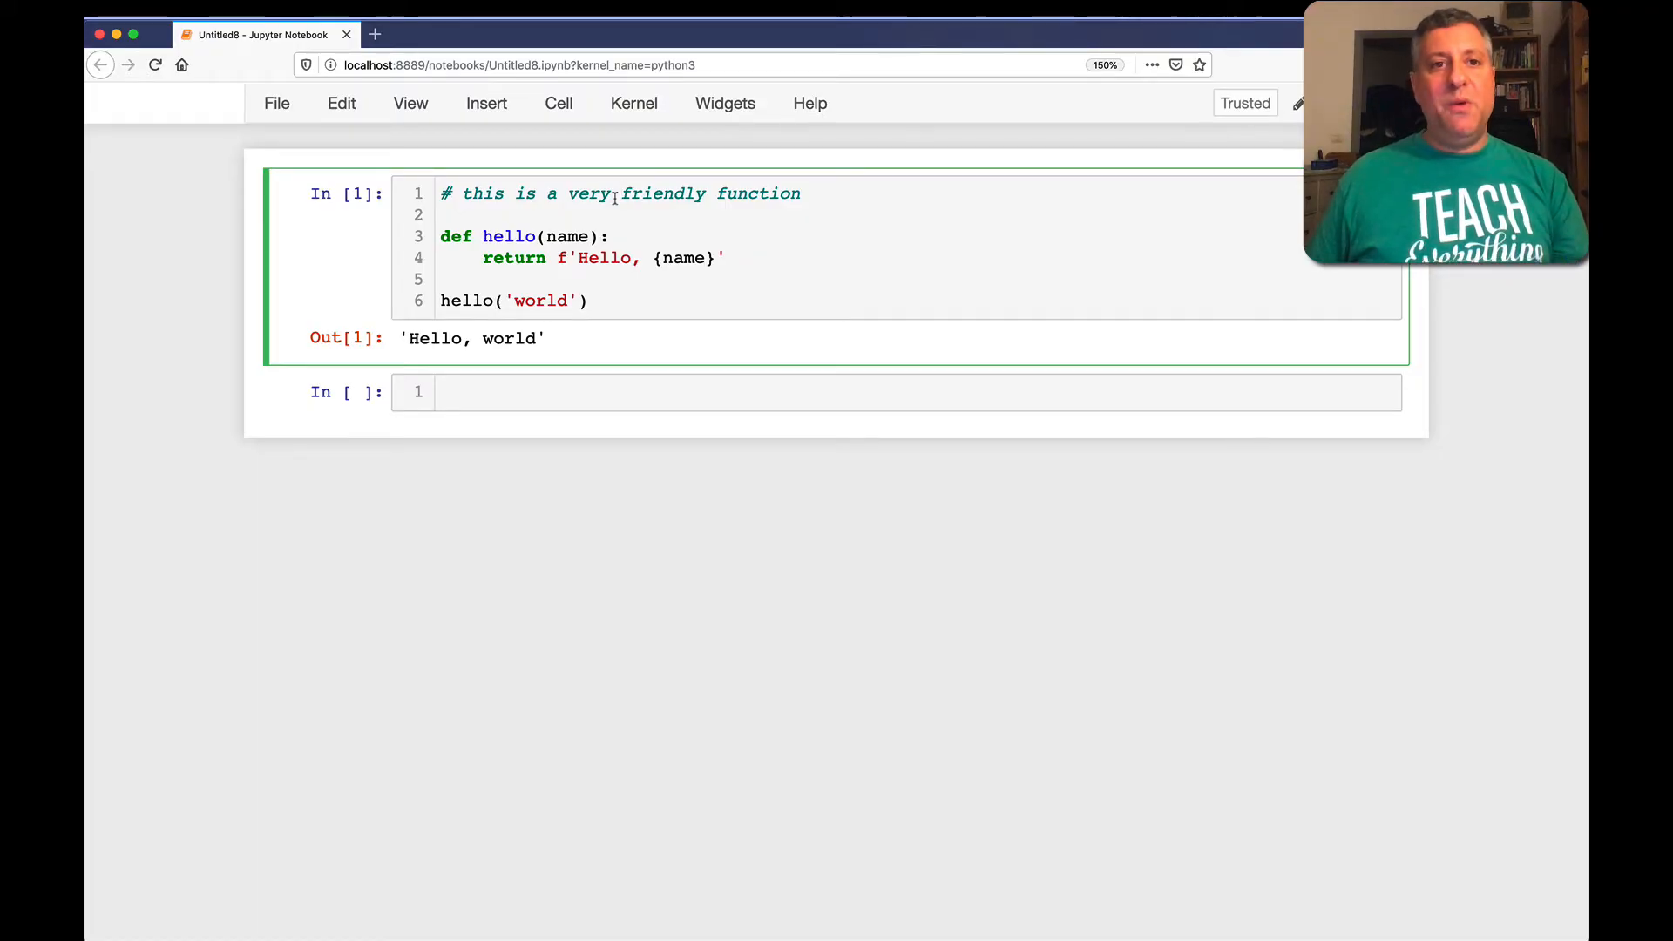
# Keep the first cell as code and turn the empty second cell into a Markdown cell
pyautogui.click(558, 103)
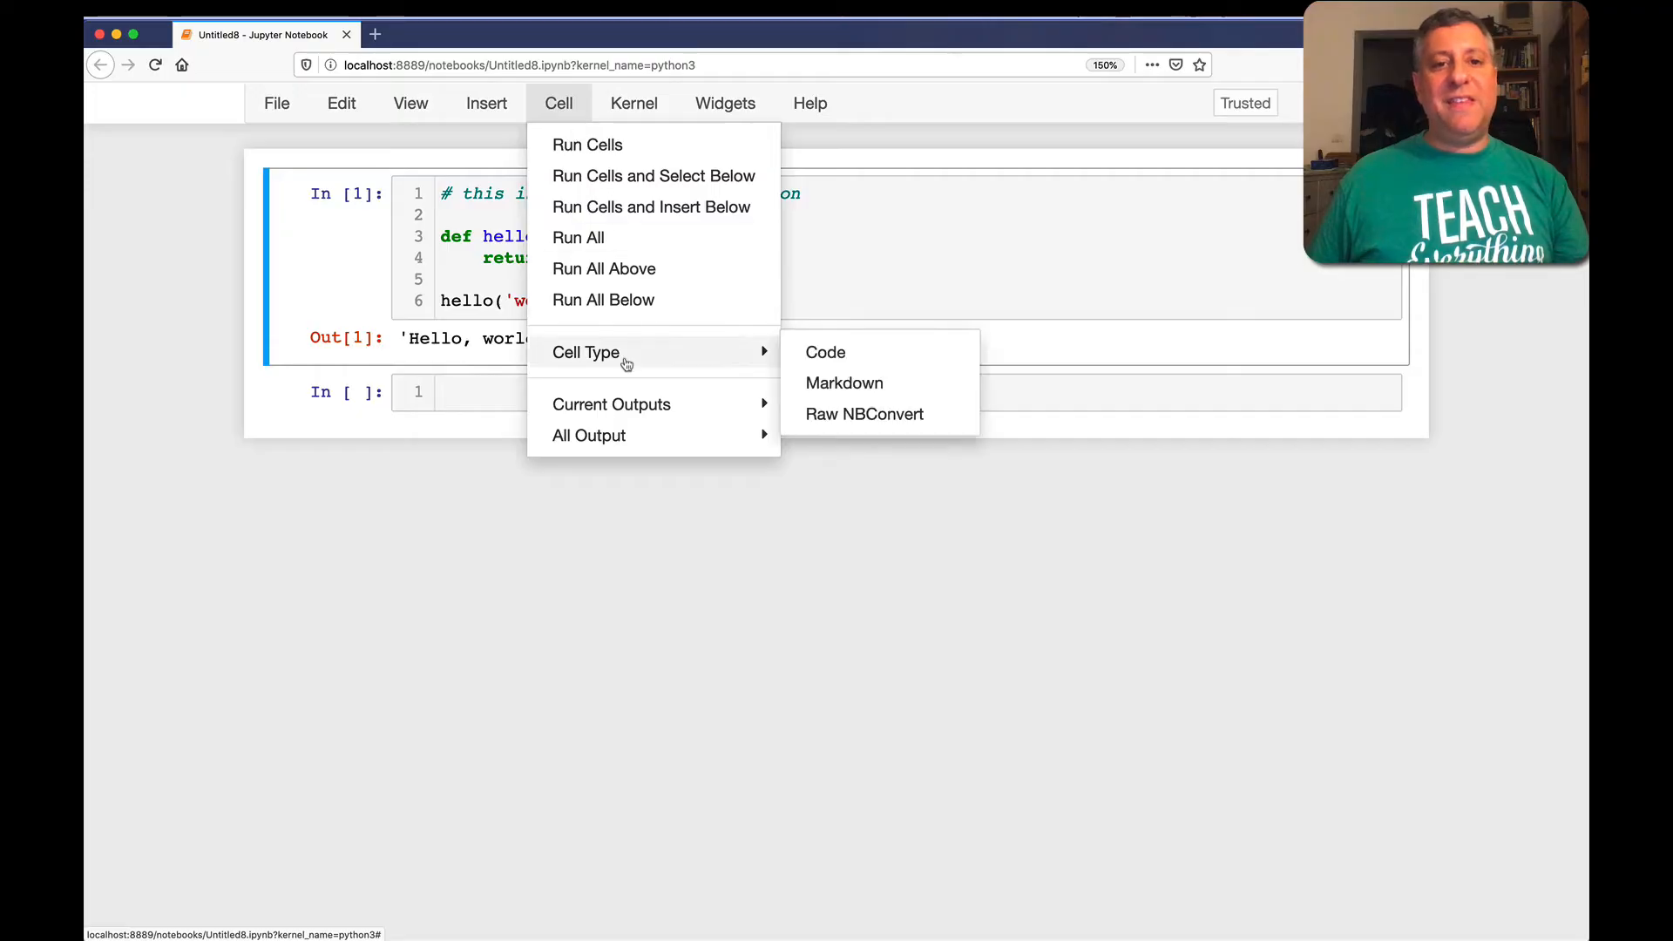
pyautogui.moveTo(711, 367)
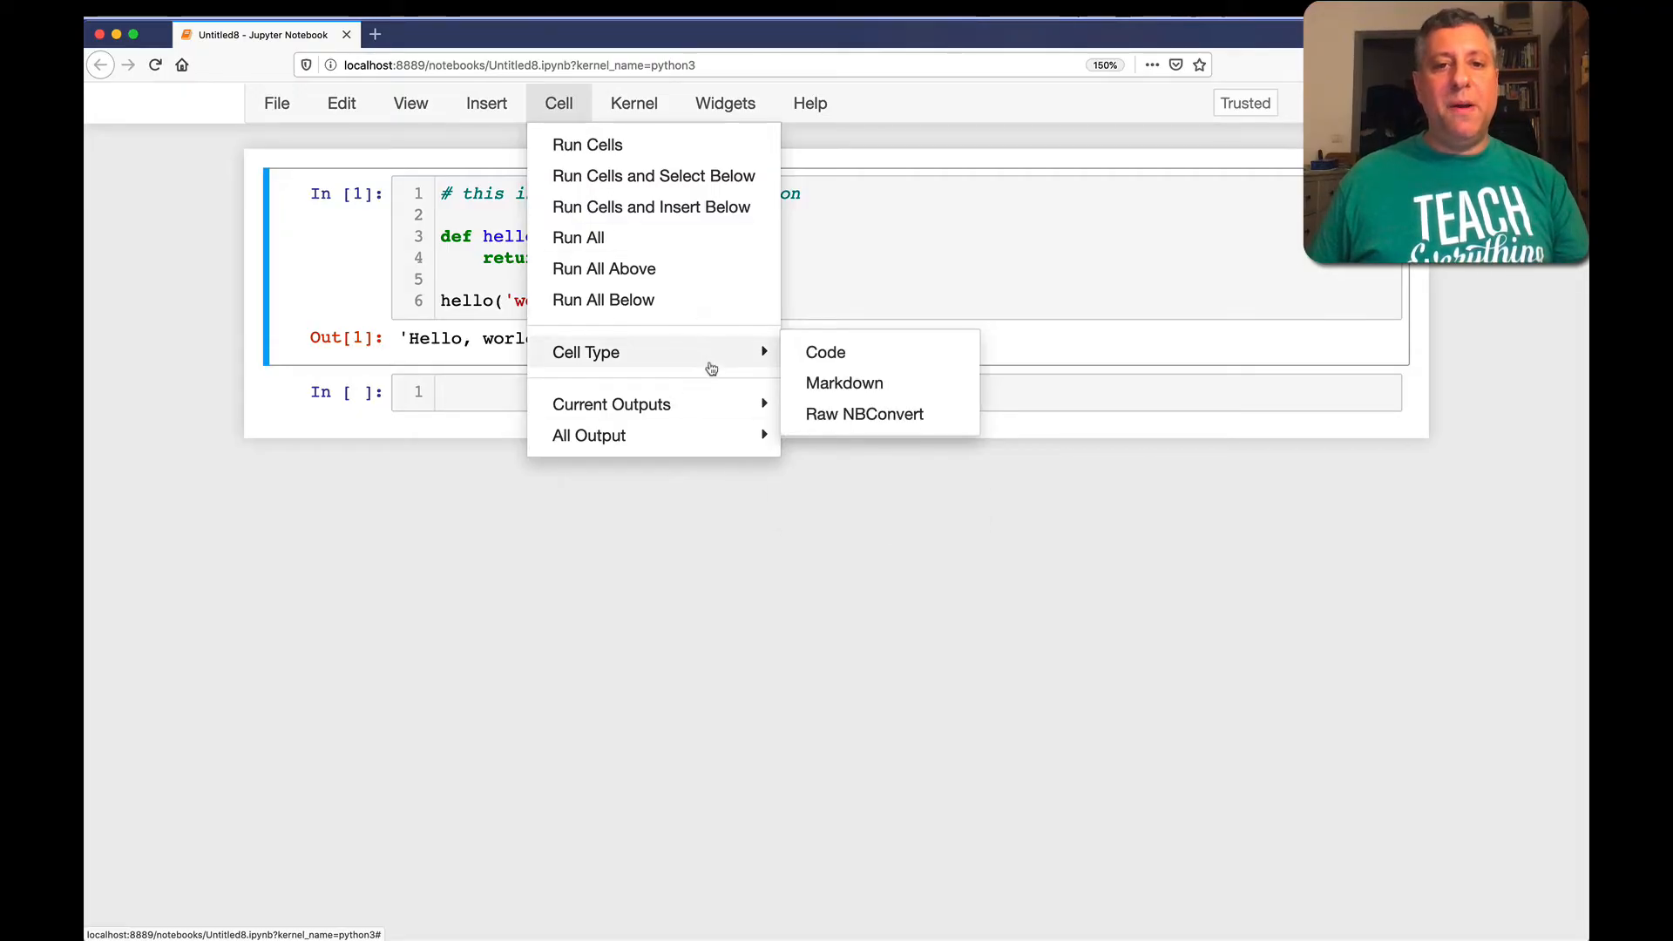
pyautogui.moveTo(923, 368)
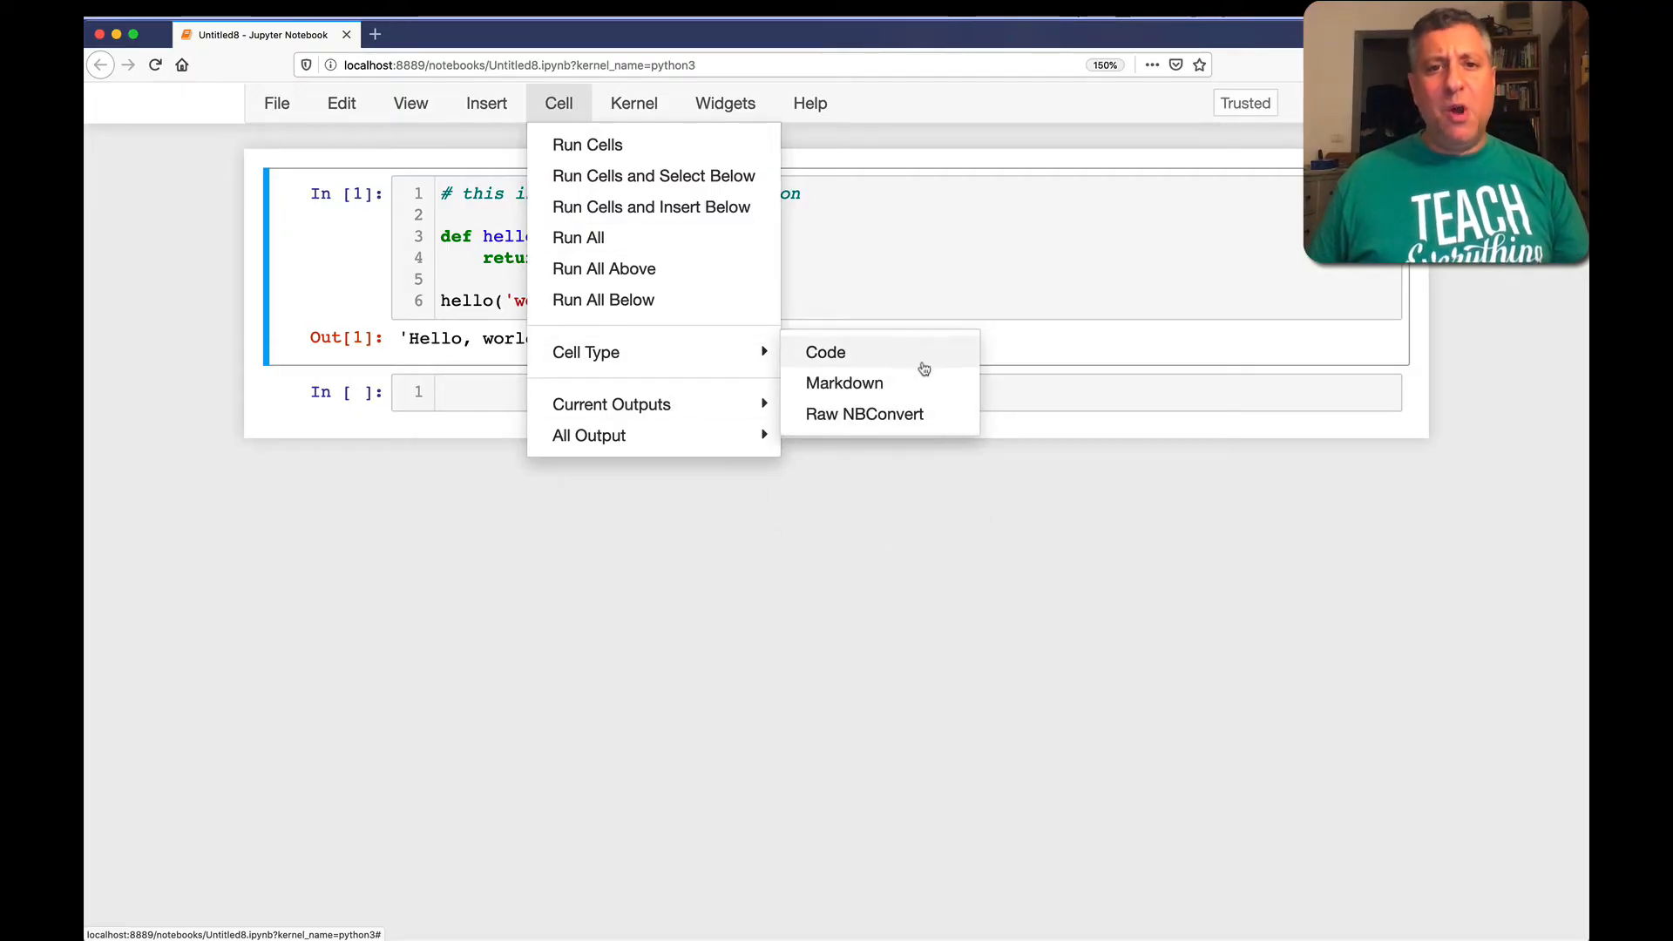
pyautogui.click(824, 352)
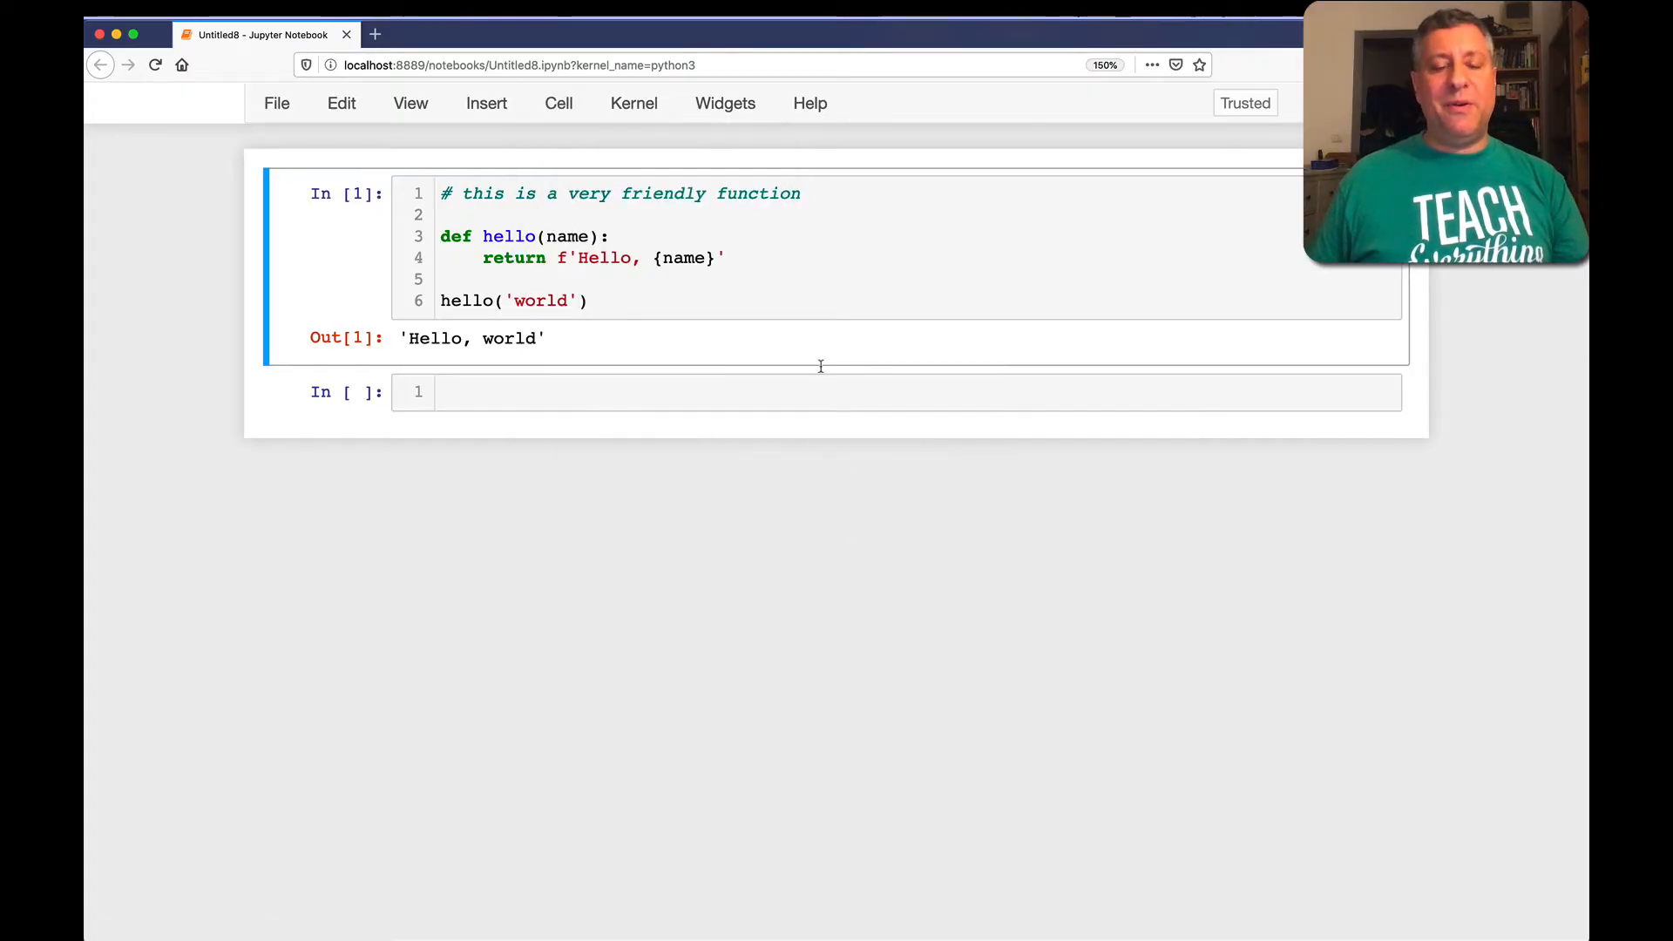
pyautogui.moveTo(762, 287)
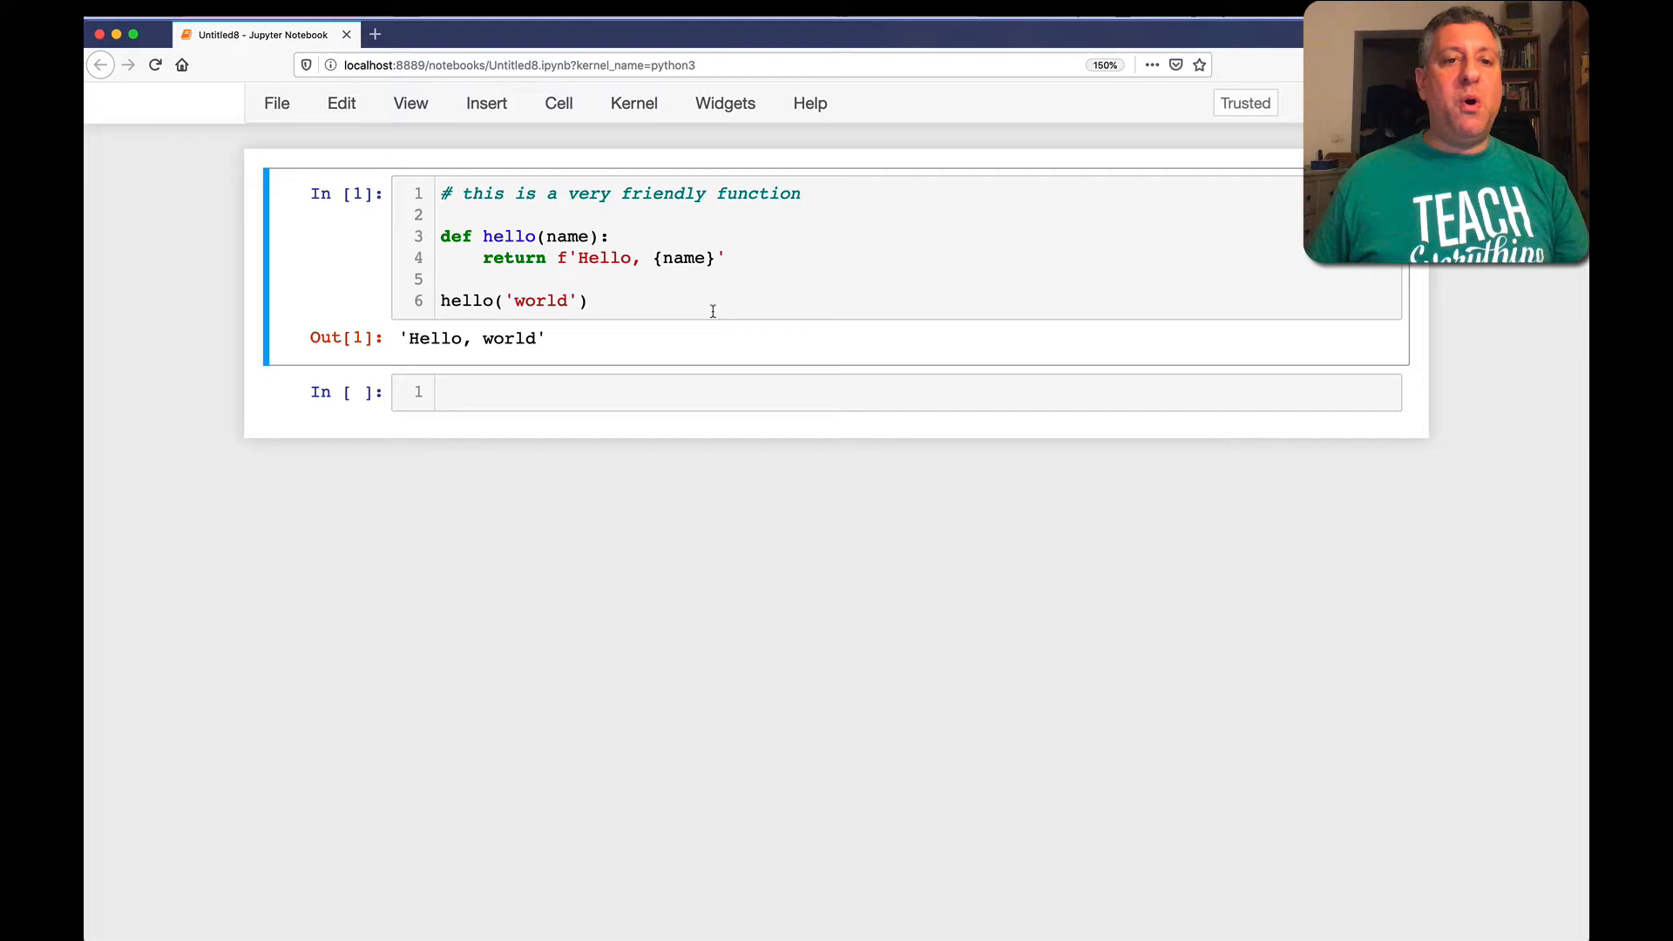
pyautogui.click(833, 392)
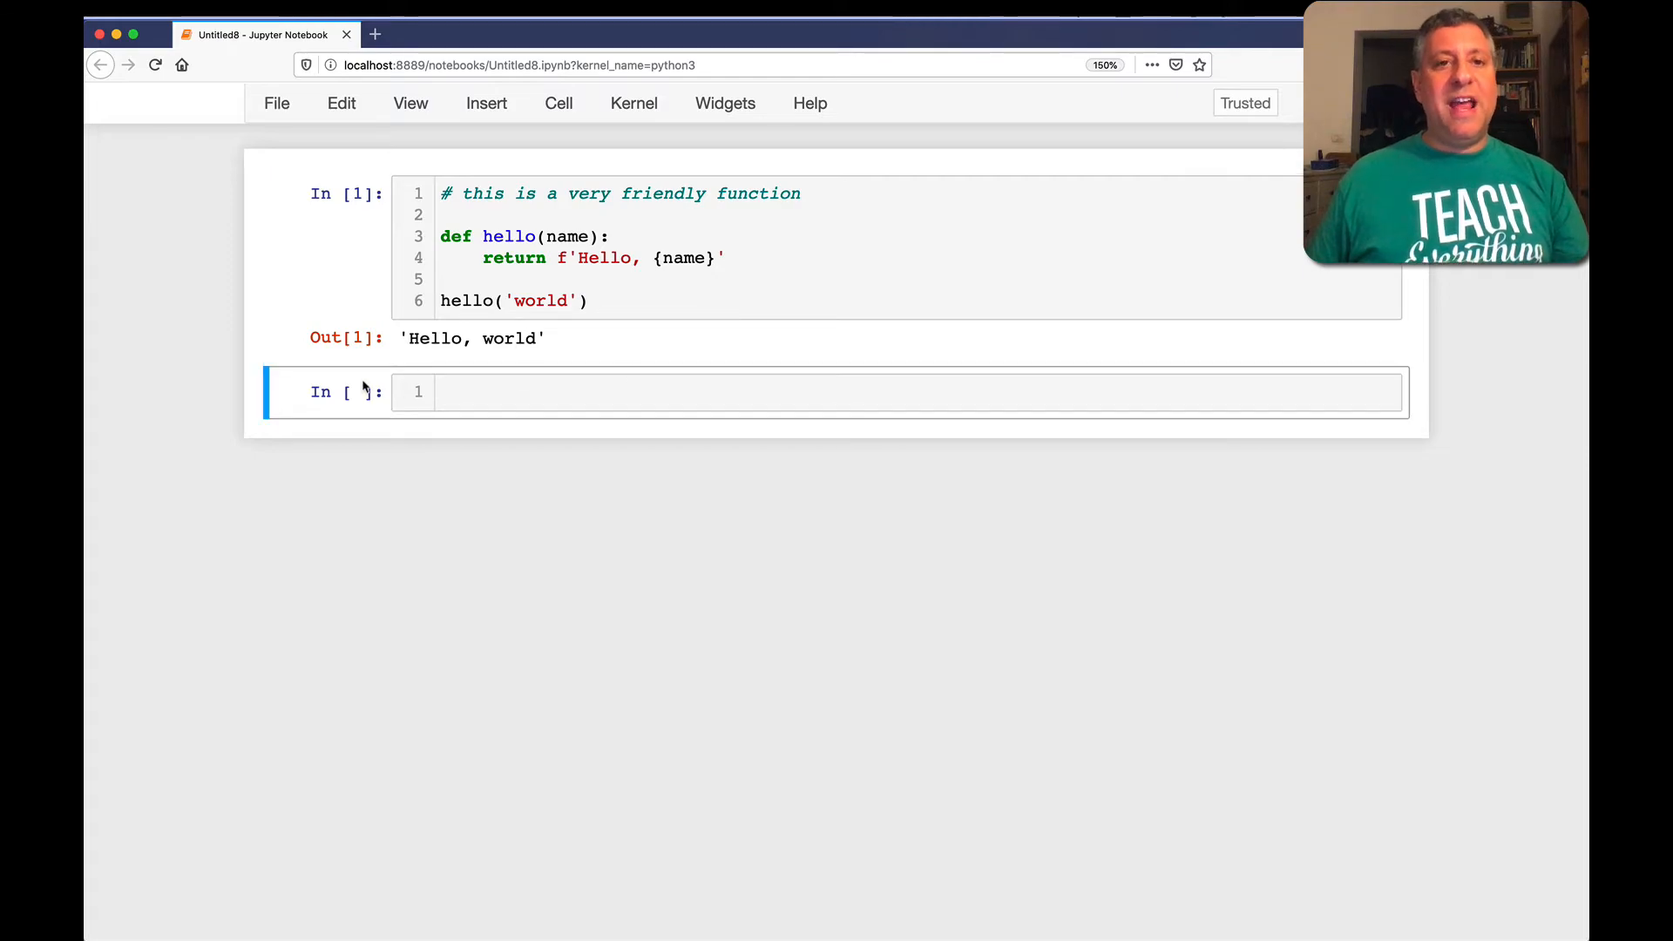
pyautogui.click(558, 103)
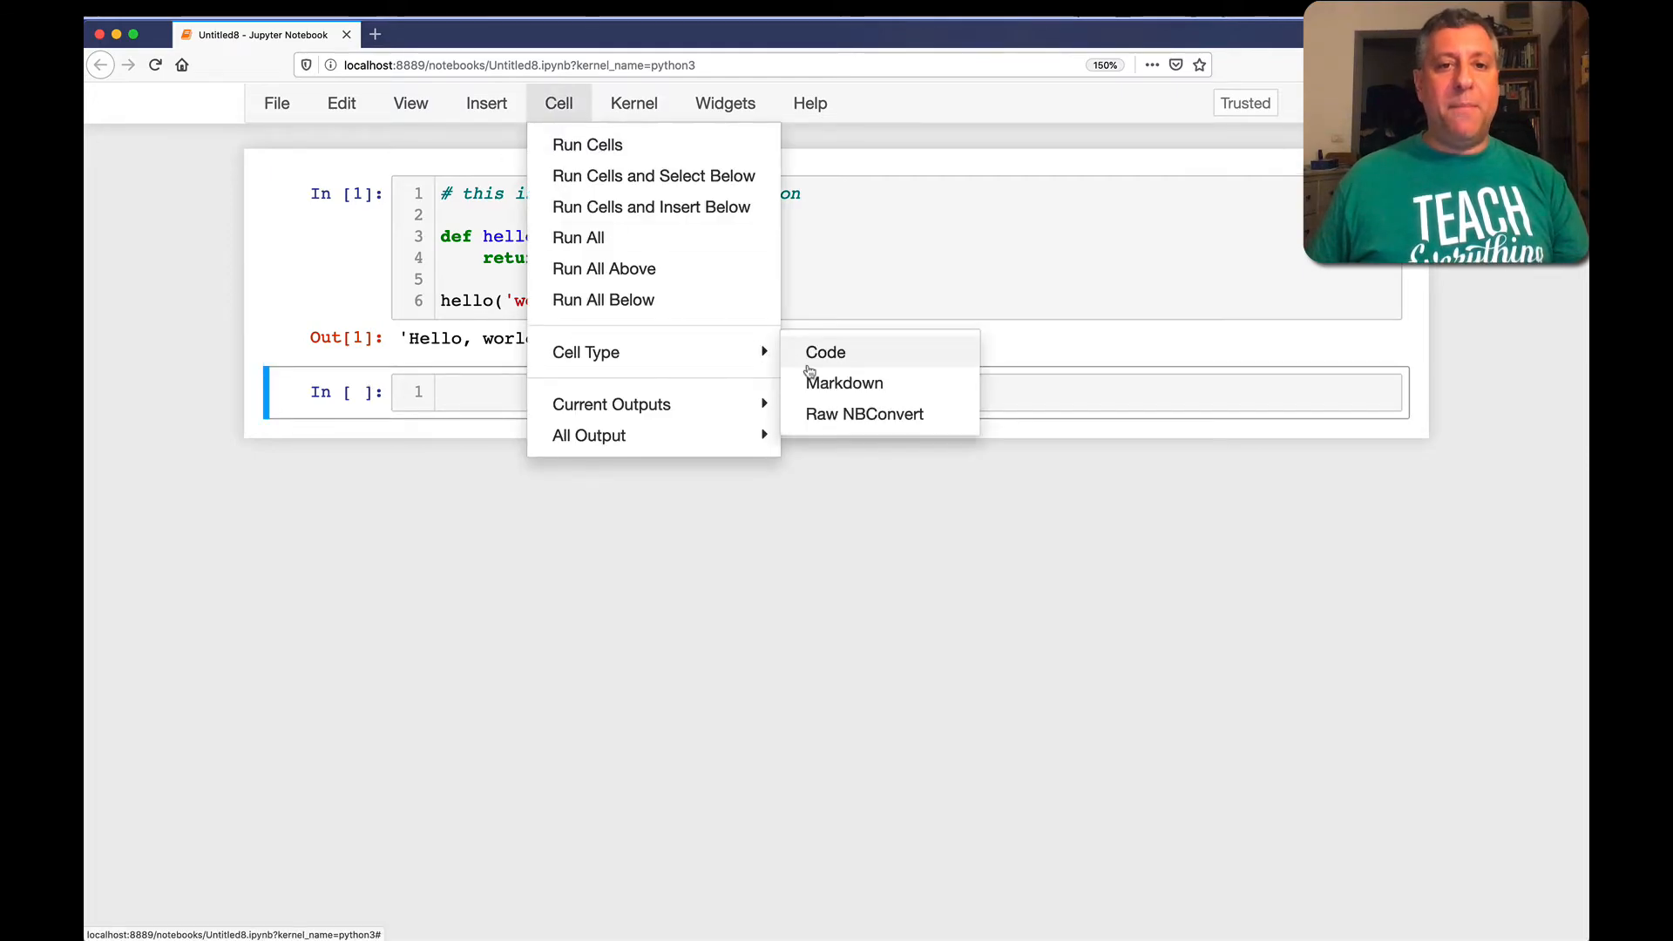
pyautogui.click(824, 352)
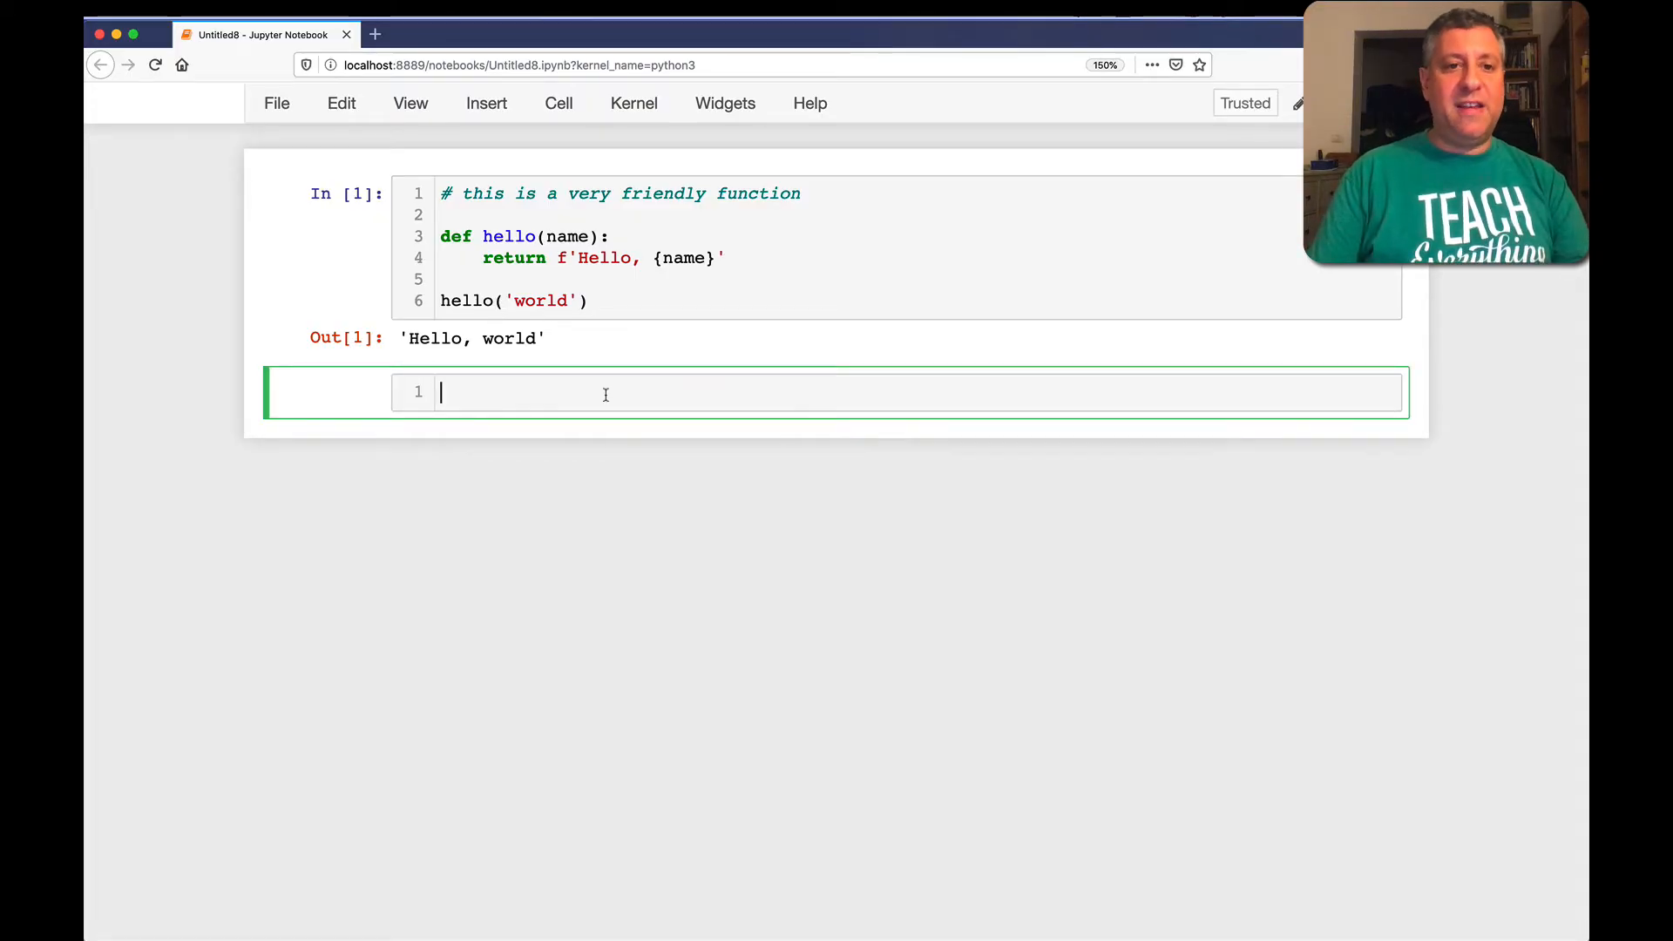
pyautogui.write('x = 100')
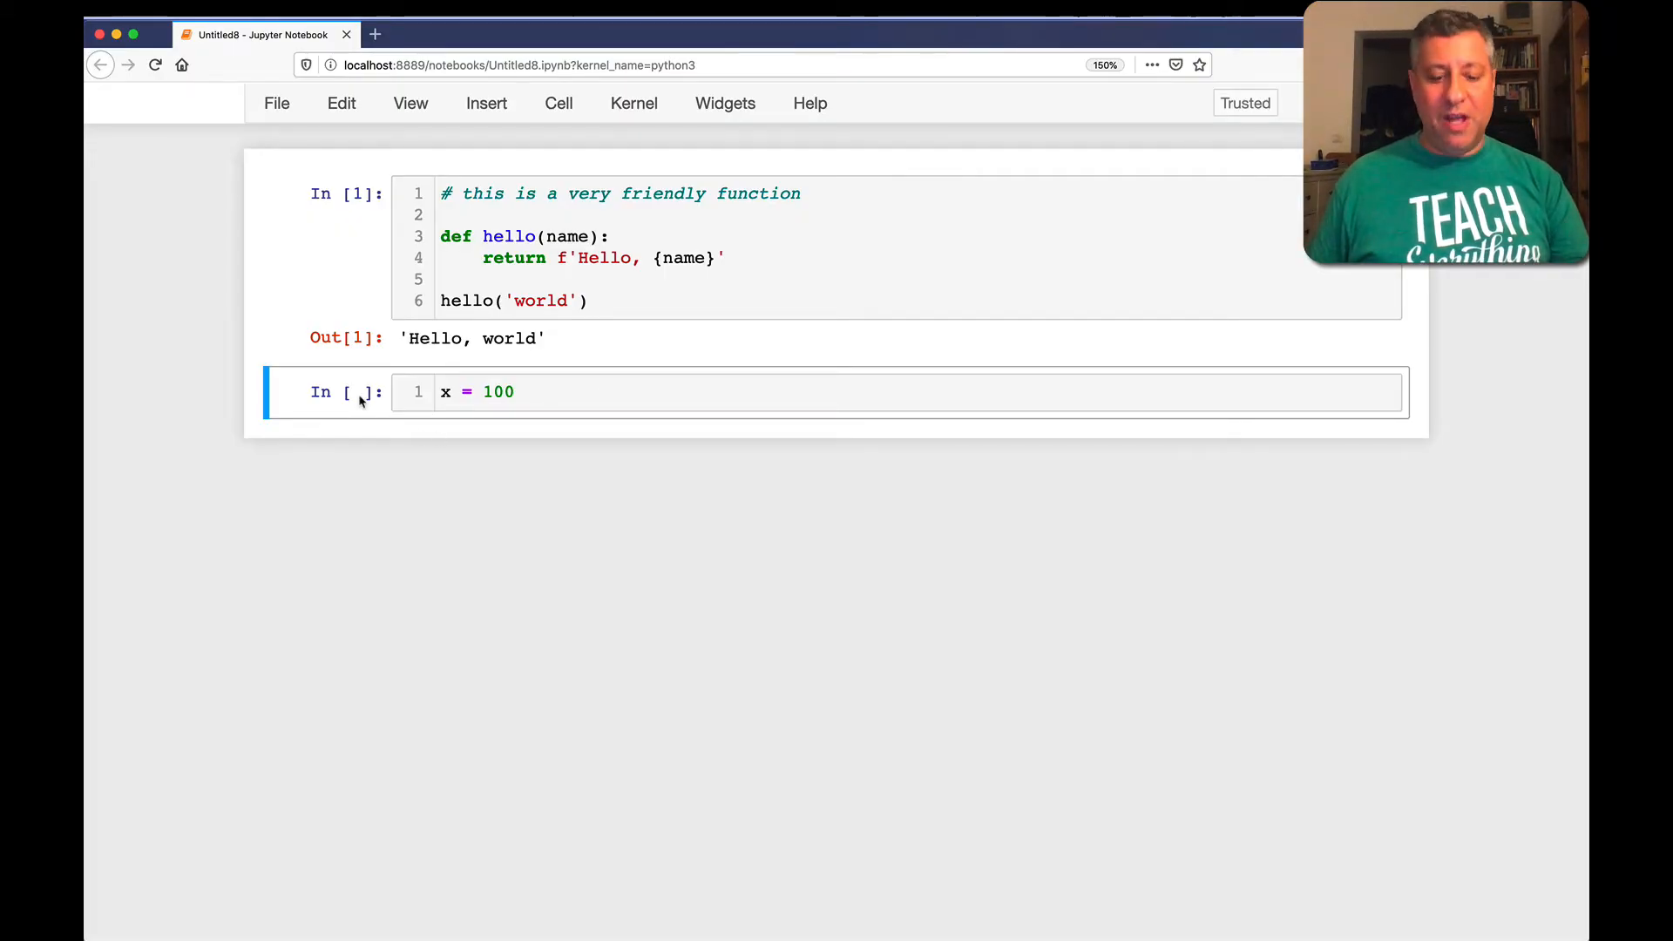
pyautogui.click(554, 392)
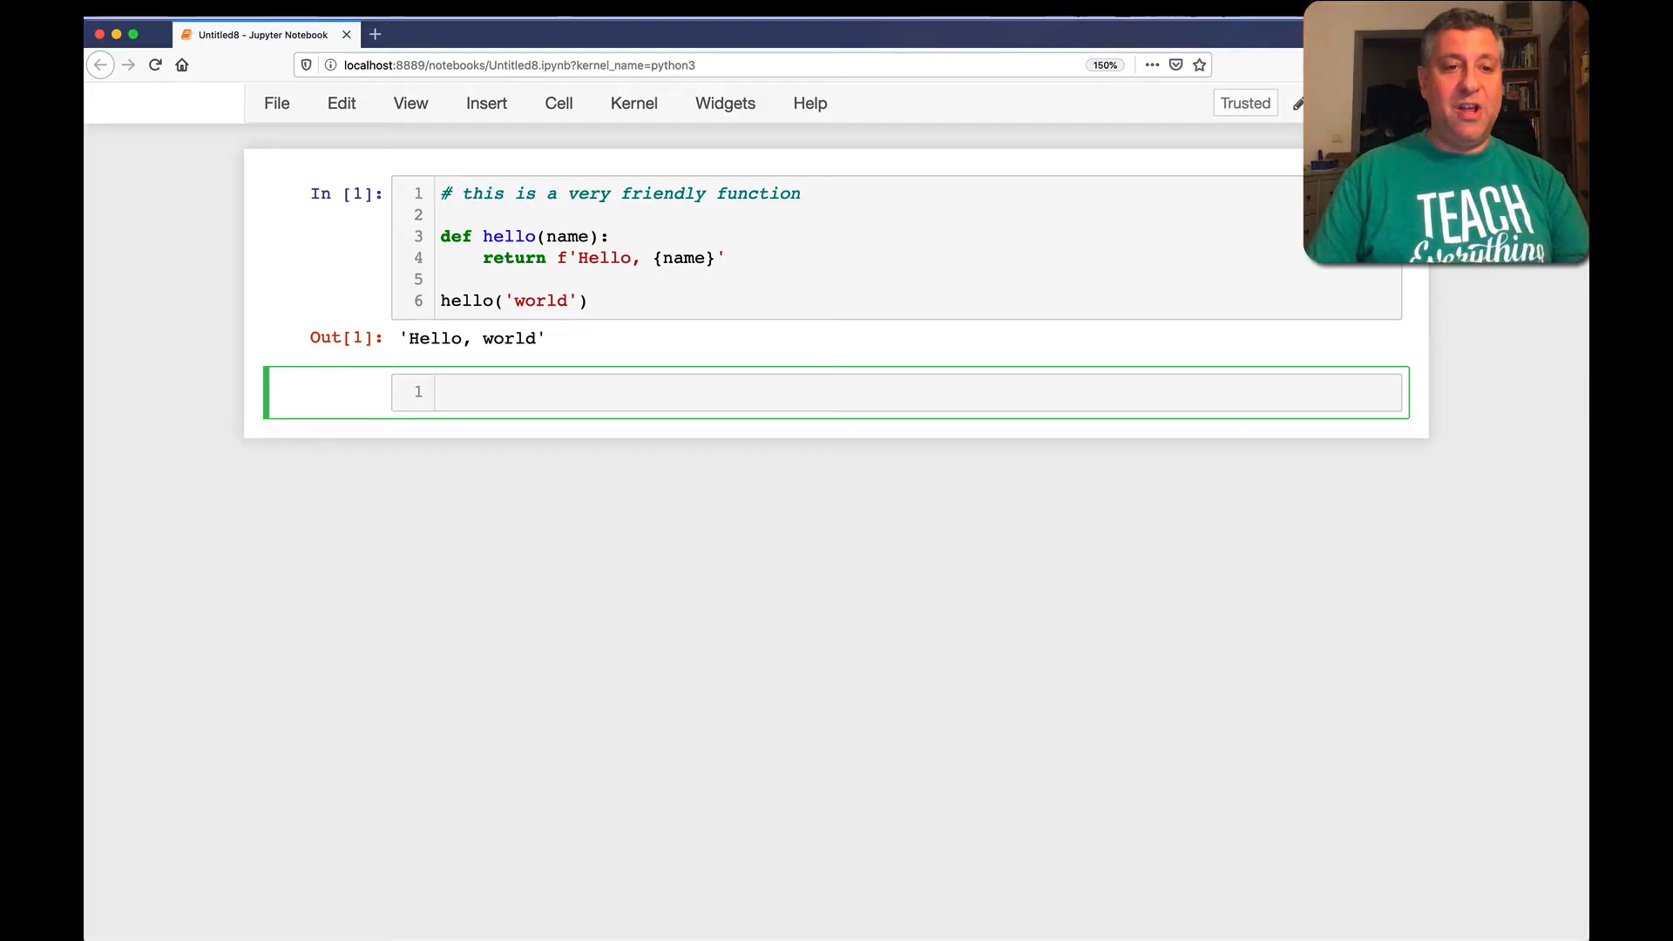
# Write the opening sentences: 'This is a sentence. And you could say that it's a very long sentence.'
pyautogui.write('This is a sente')
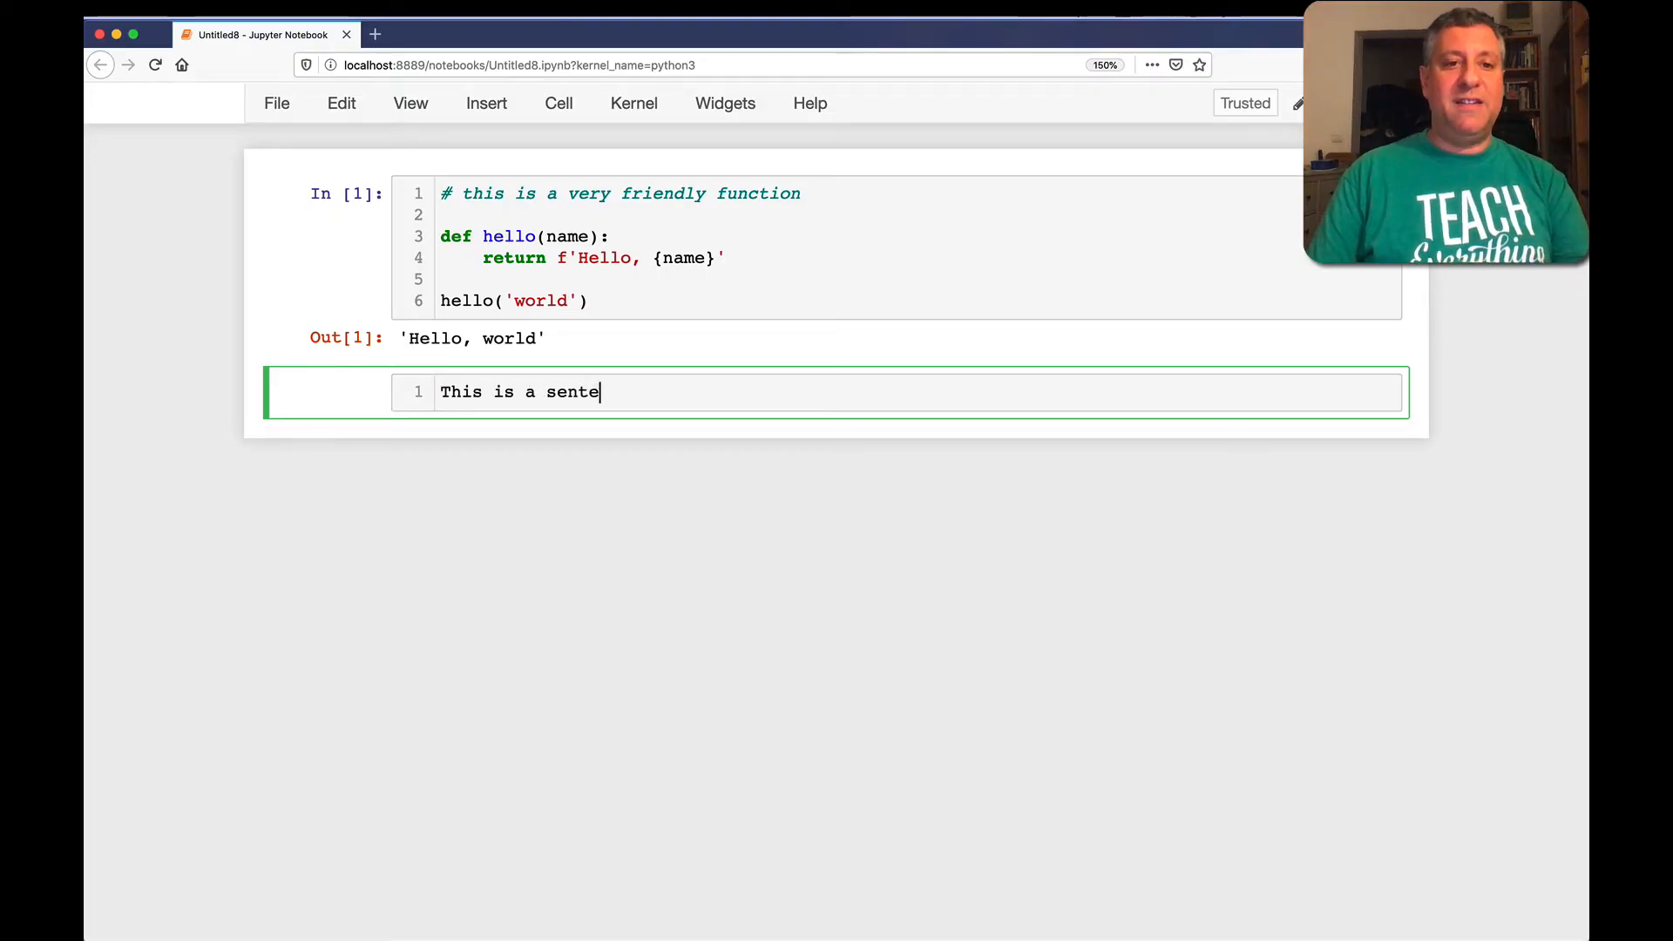
pyautogui.write('nce. ANd y')
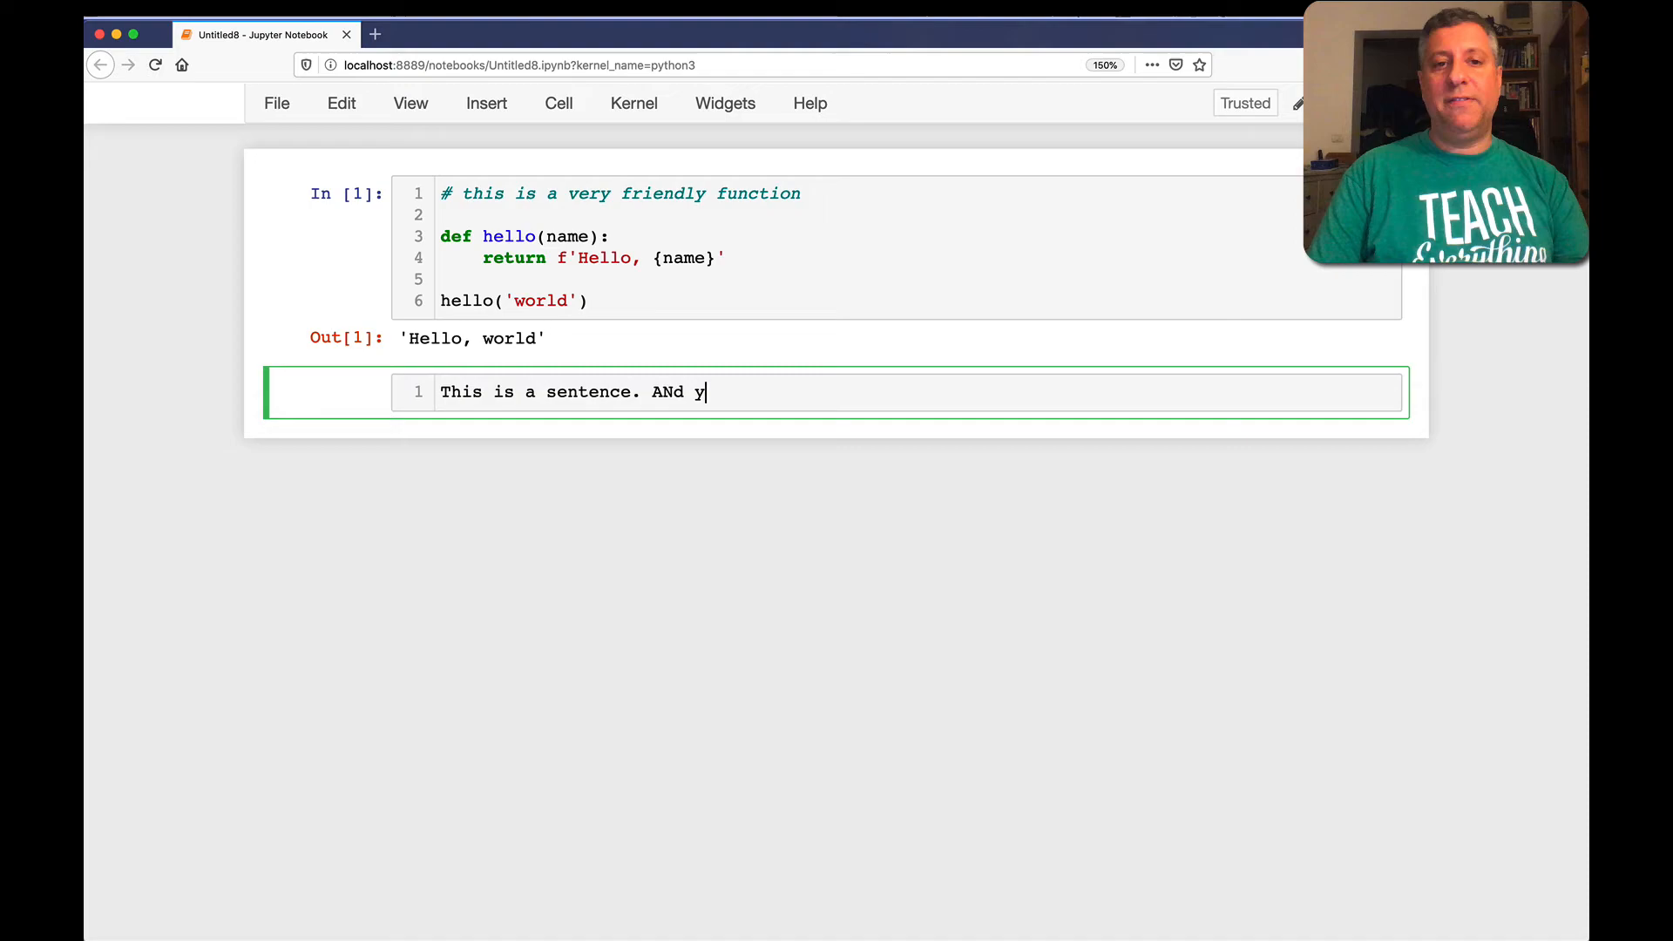
pyautogui.press('backspace')
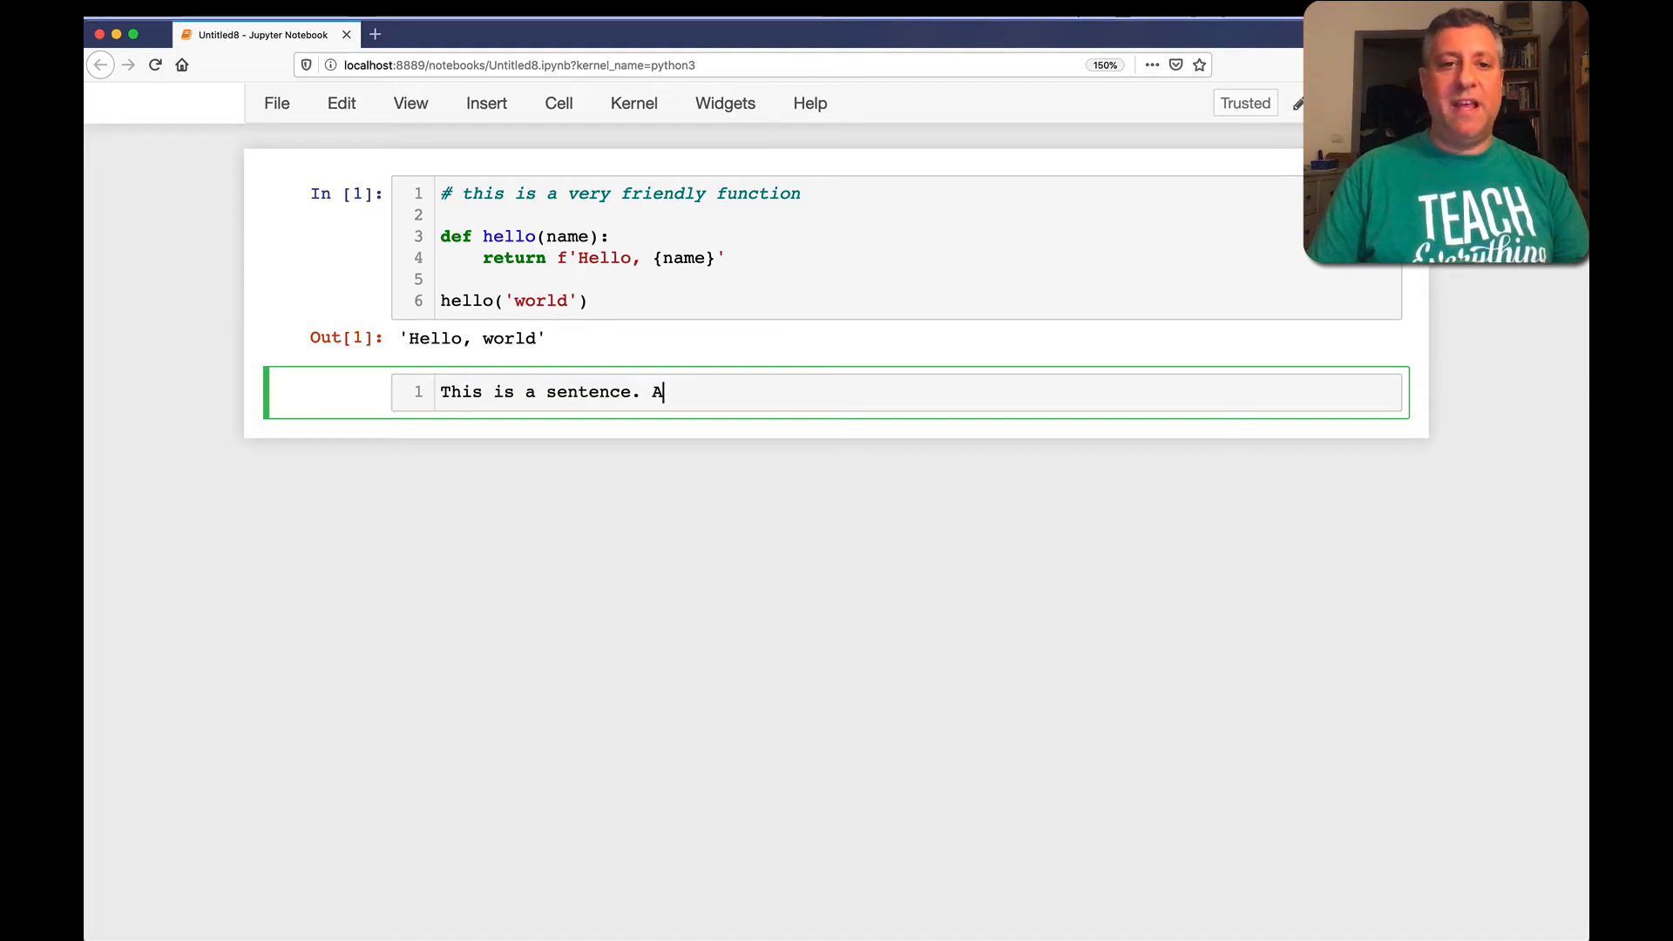
pyautogui.write('nd you could')
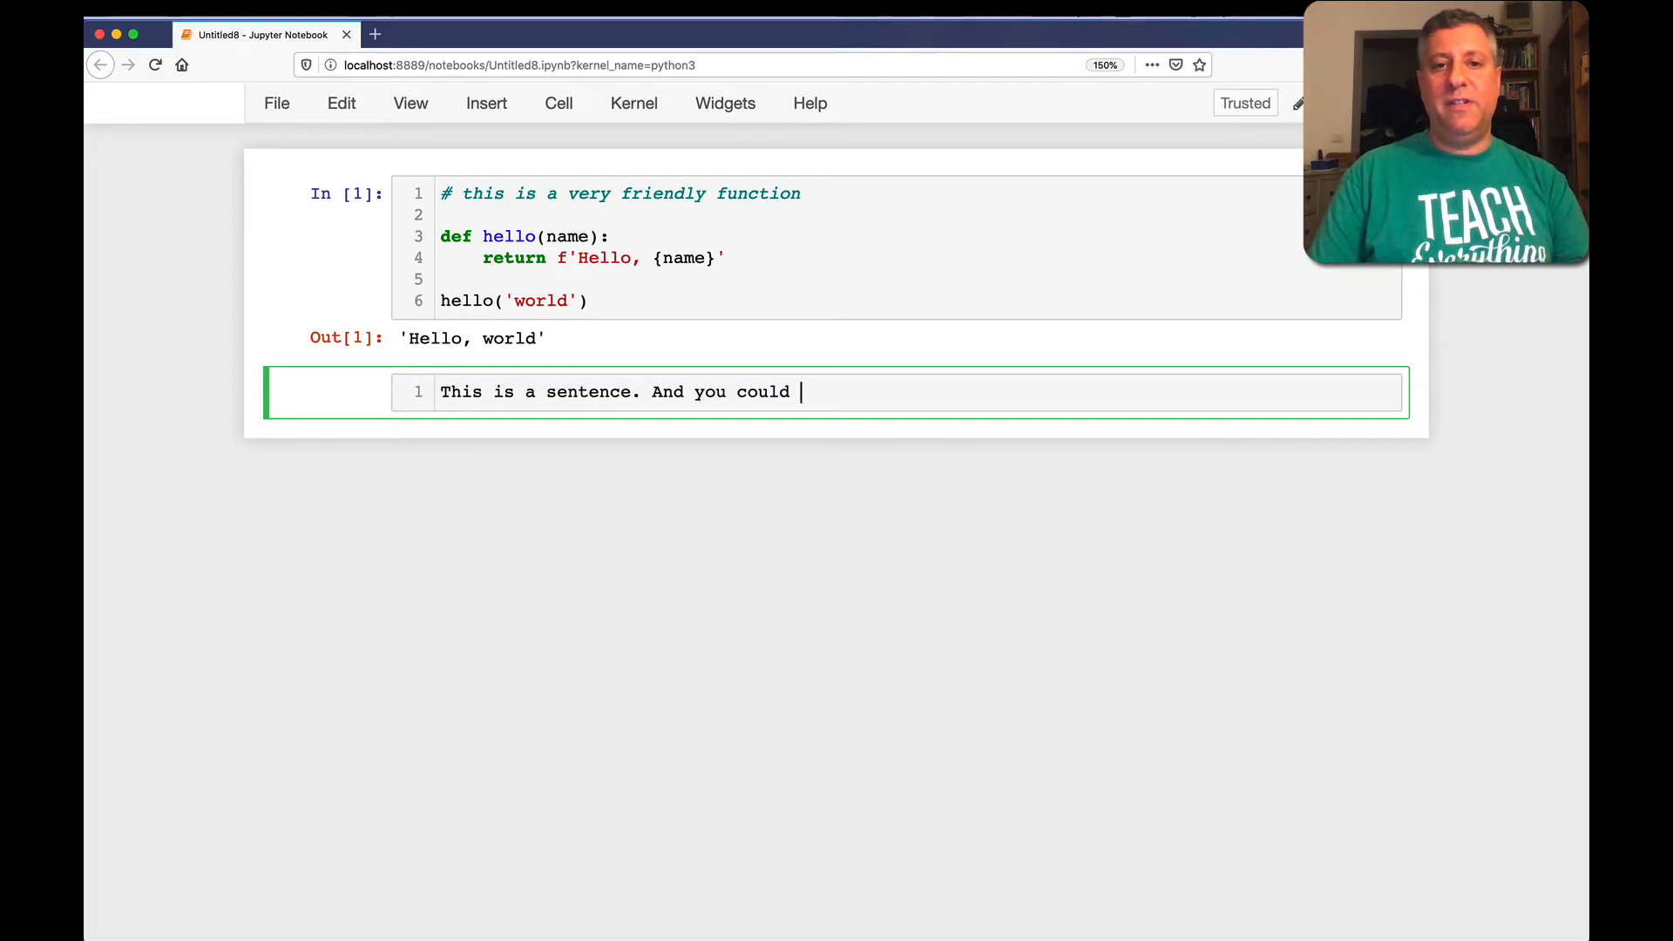
pyautogui.write("say that it's a very long")
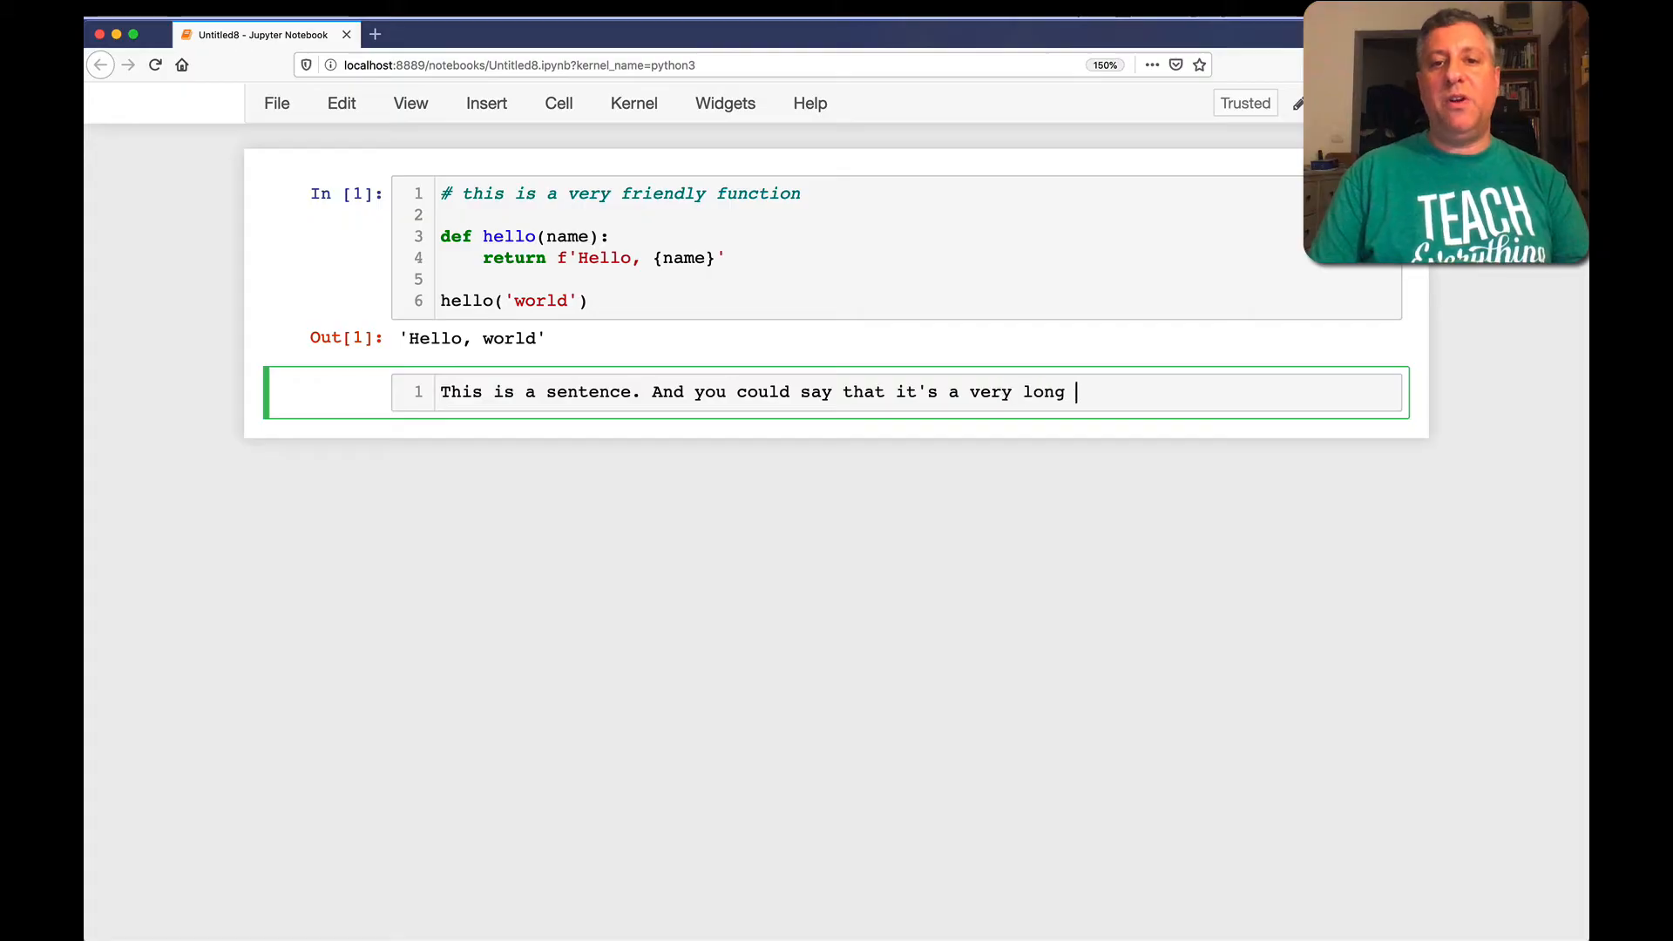
pyautogui.write('sentence.')
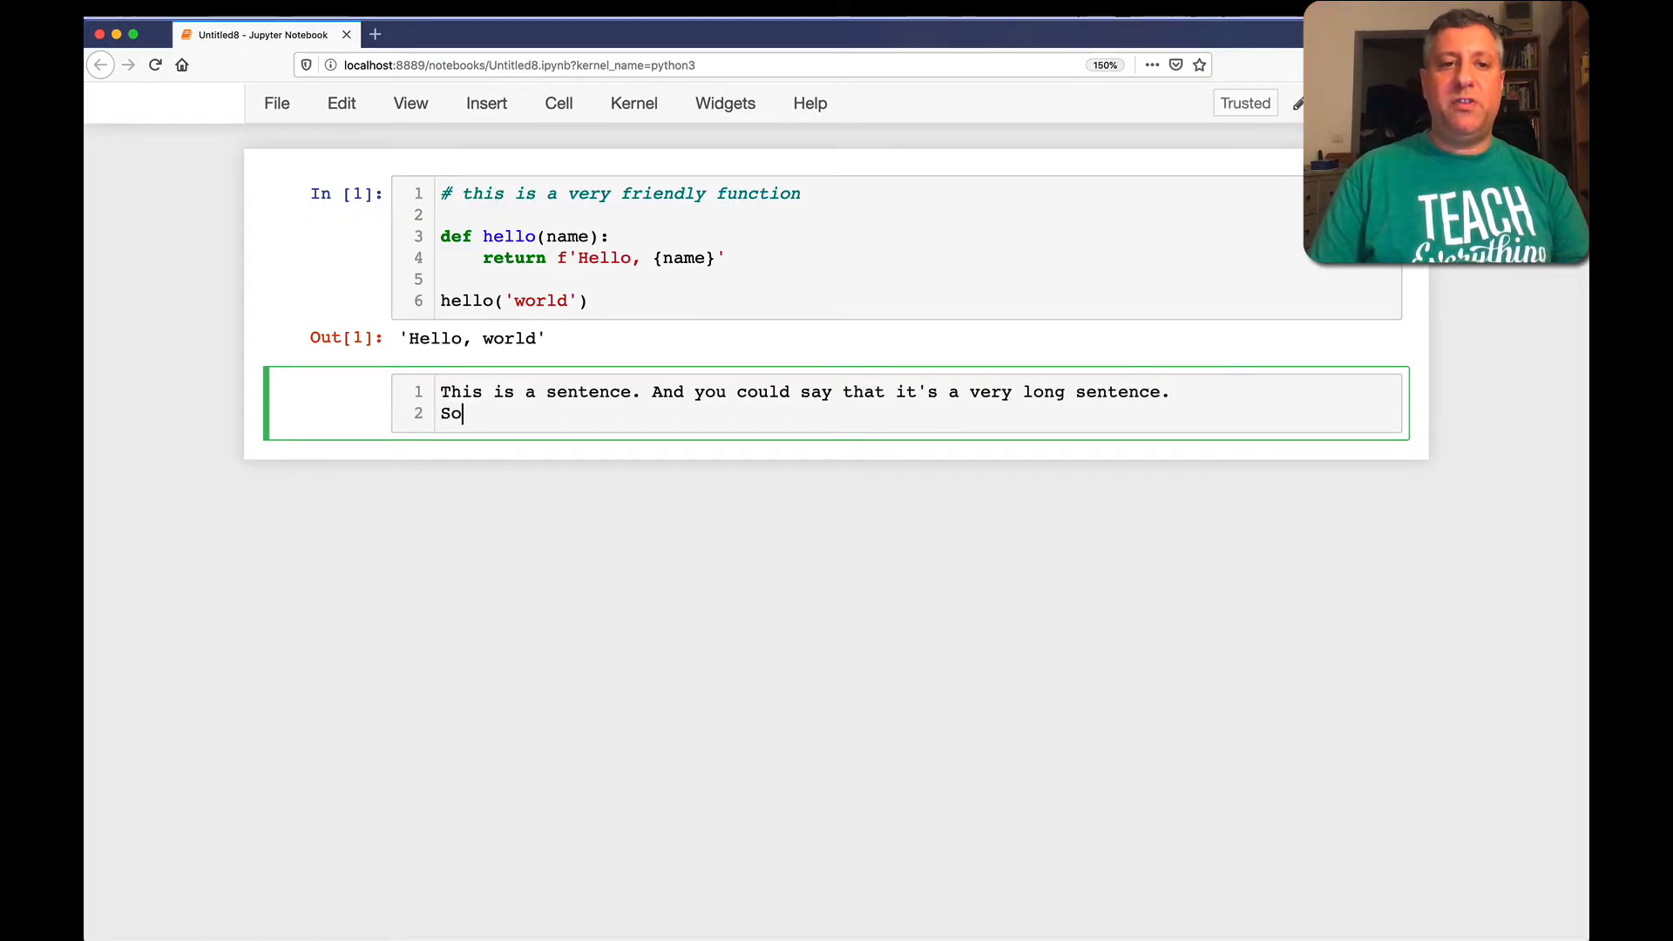
# Continue the paragraph through 'goes on and on', 'Actually... paragraph.' to 'But... far too long.'
pyautogui.write('long that it goes on')
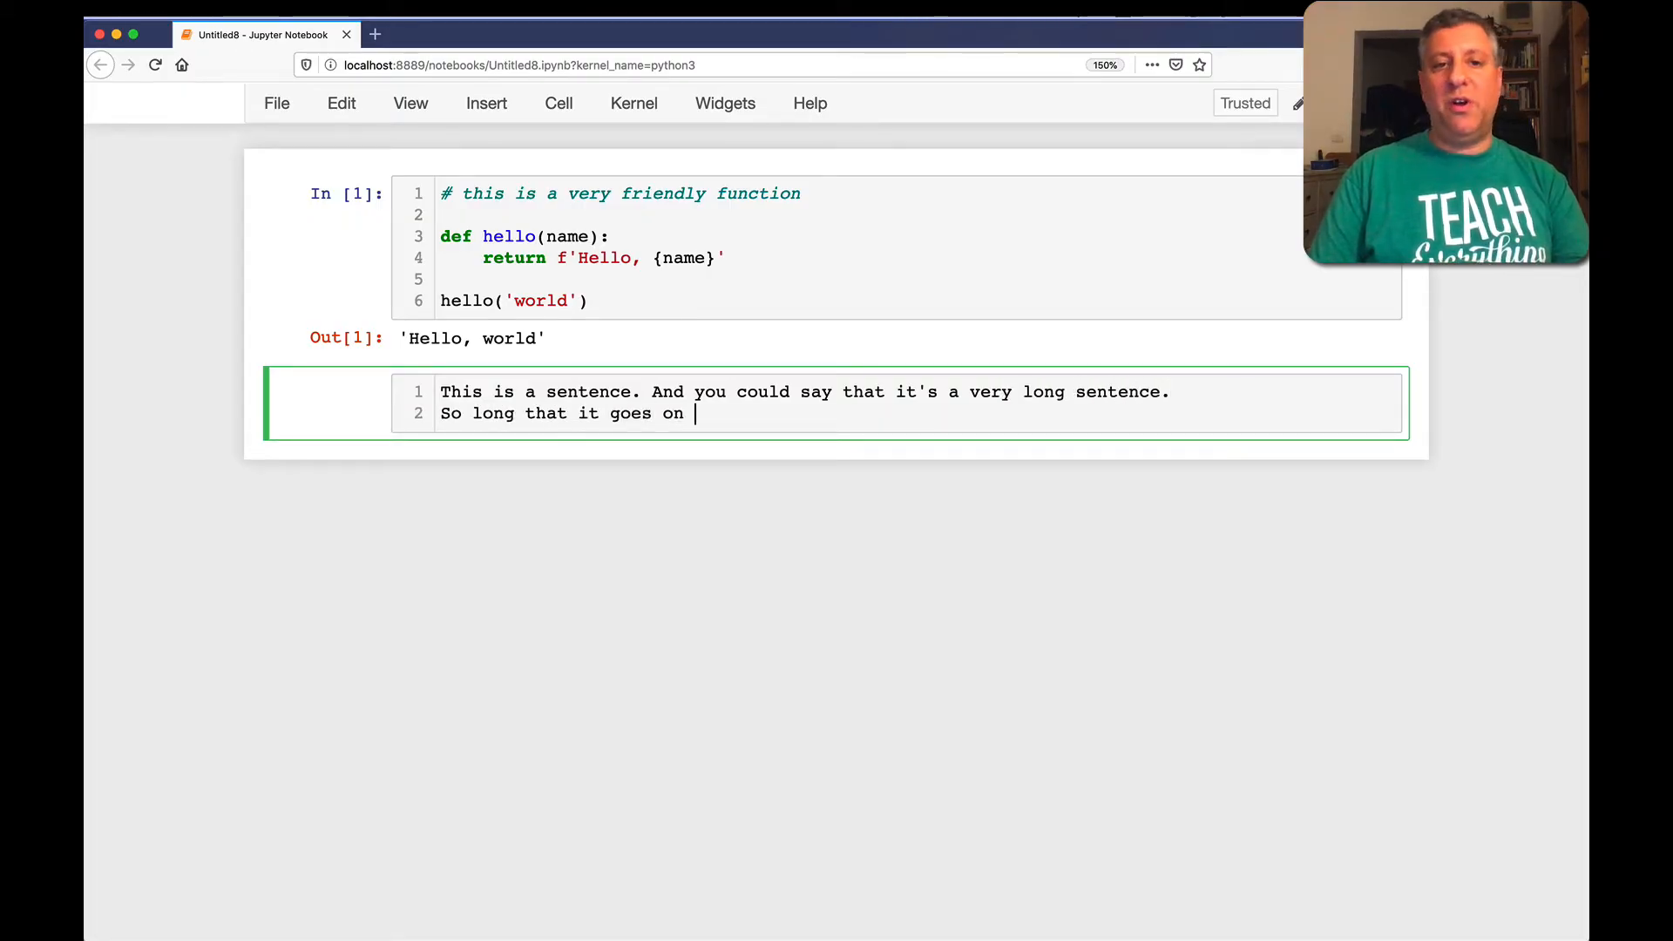
pyautogui.write("and on.  Actually, it's more of a pr")
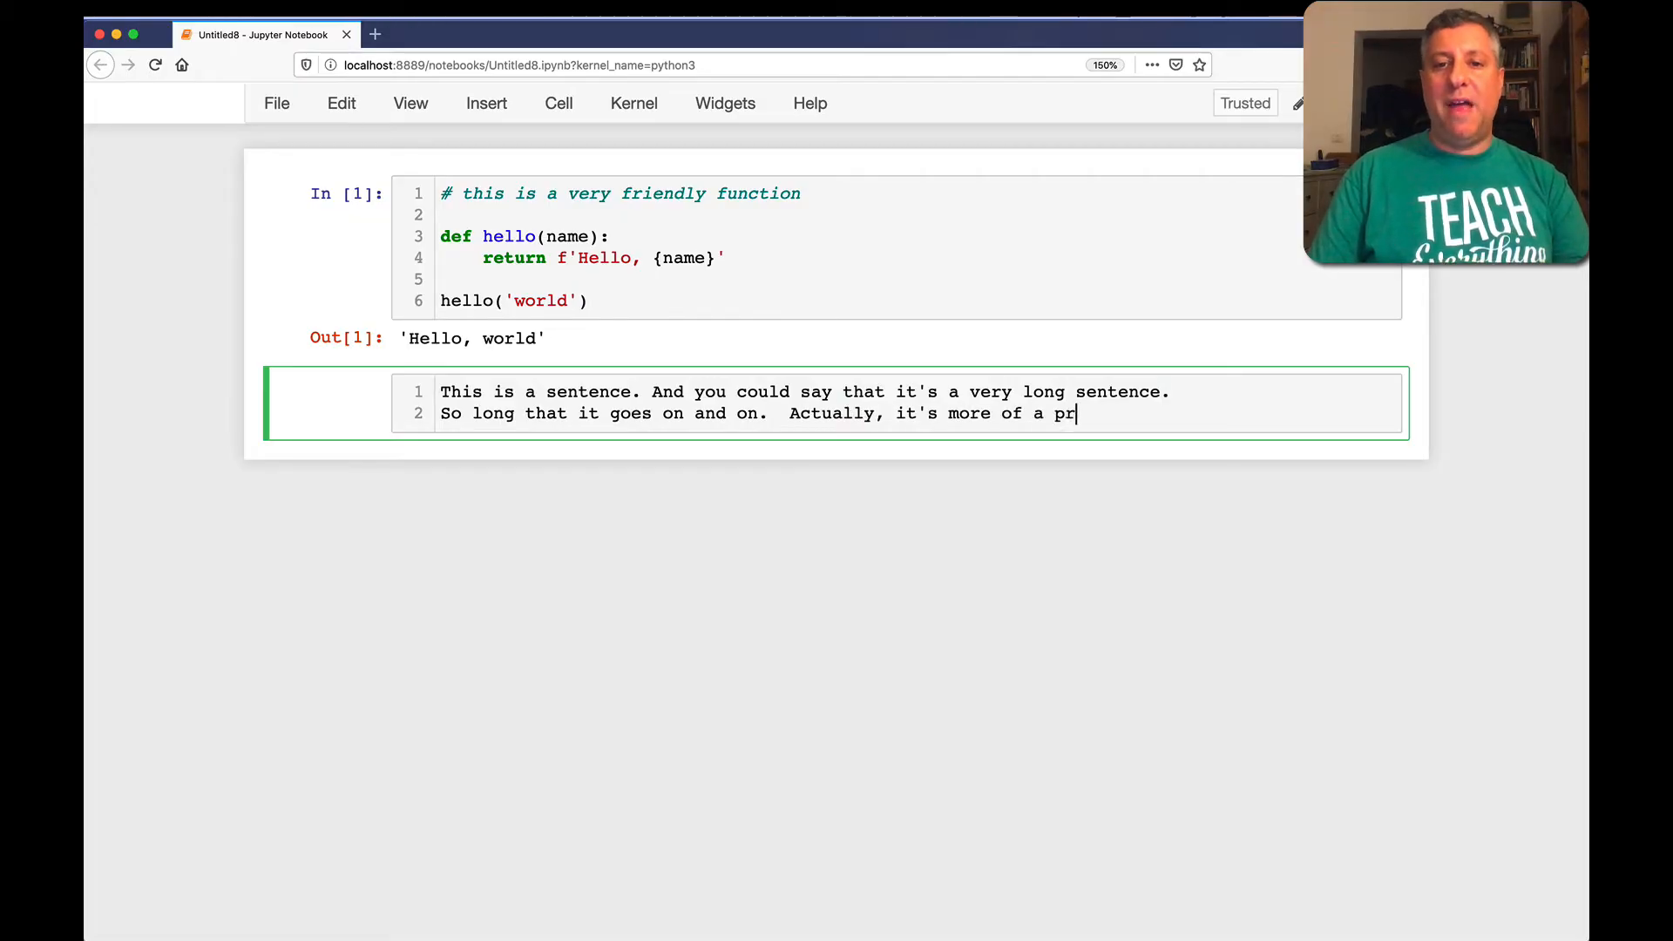
pyautogui.write('agraph.')
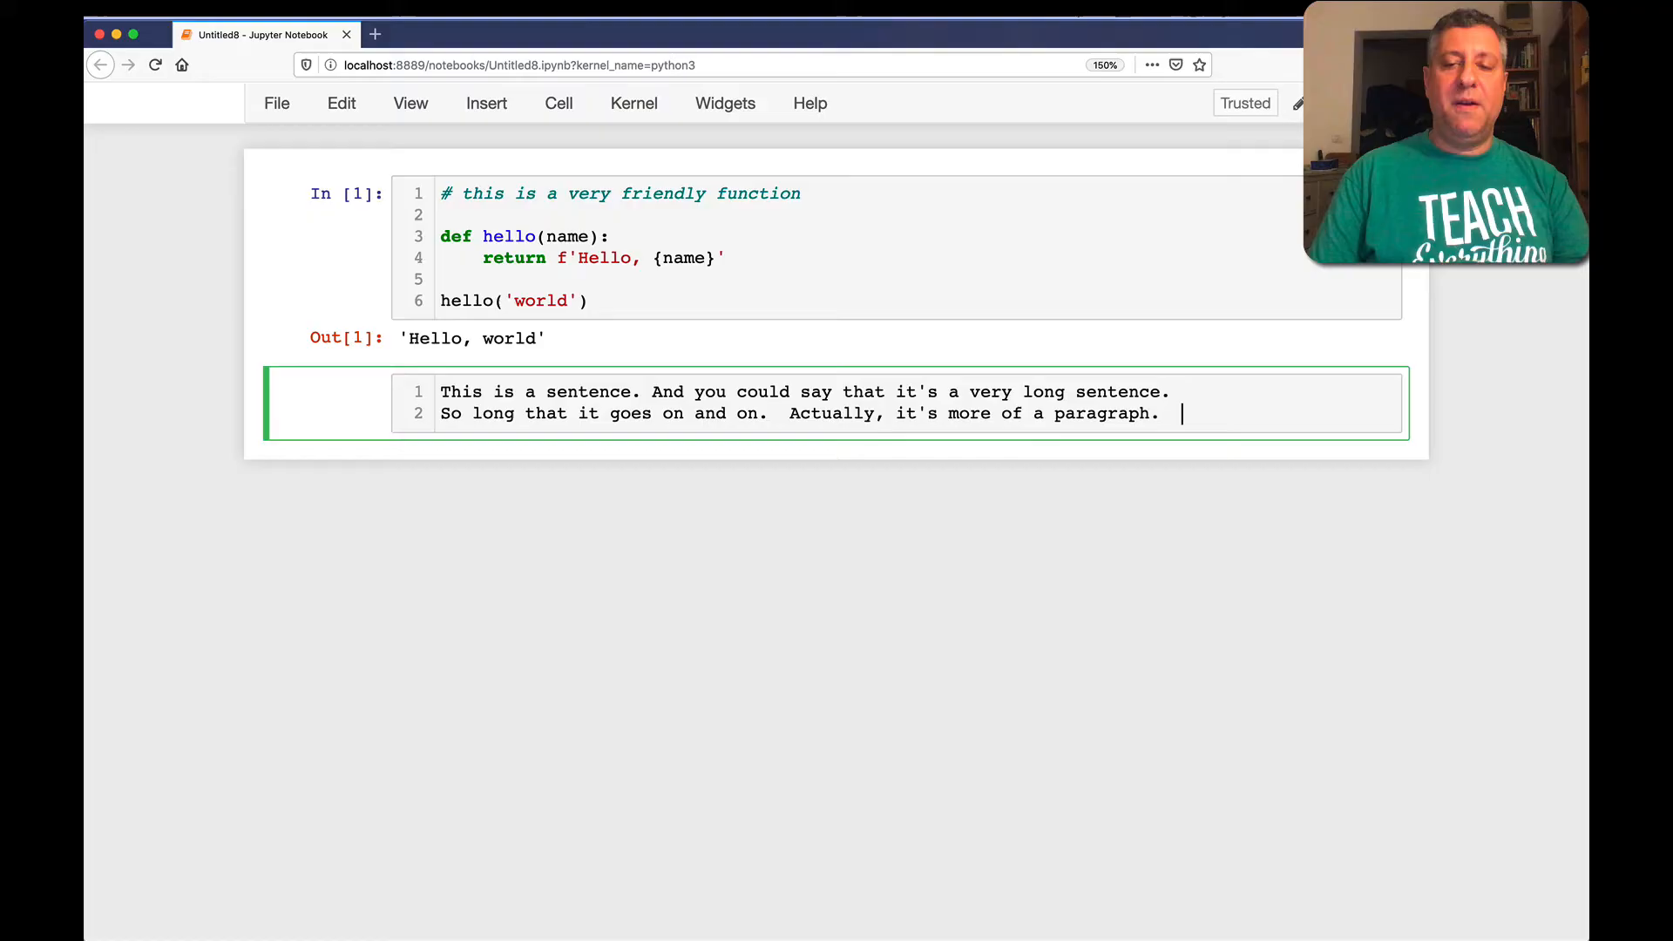
pyautogui.write('But')
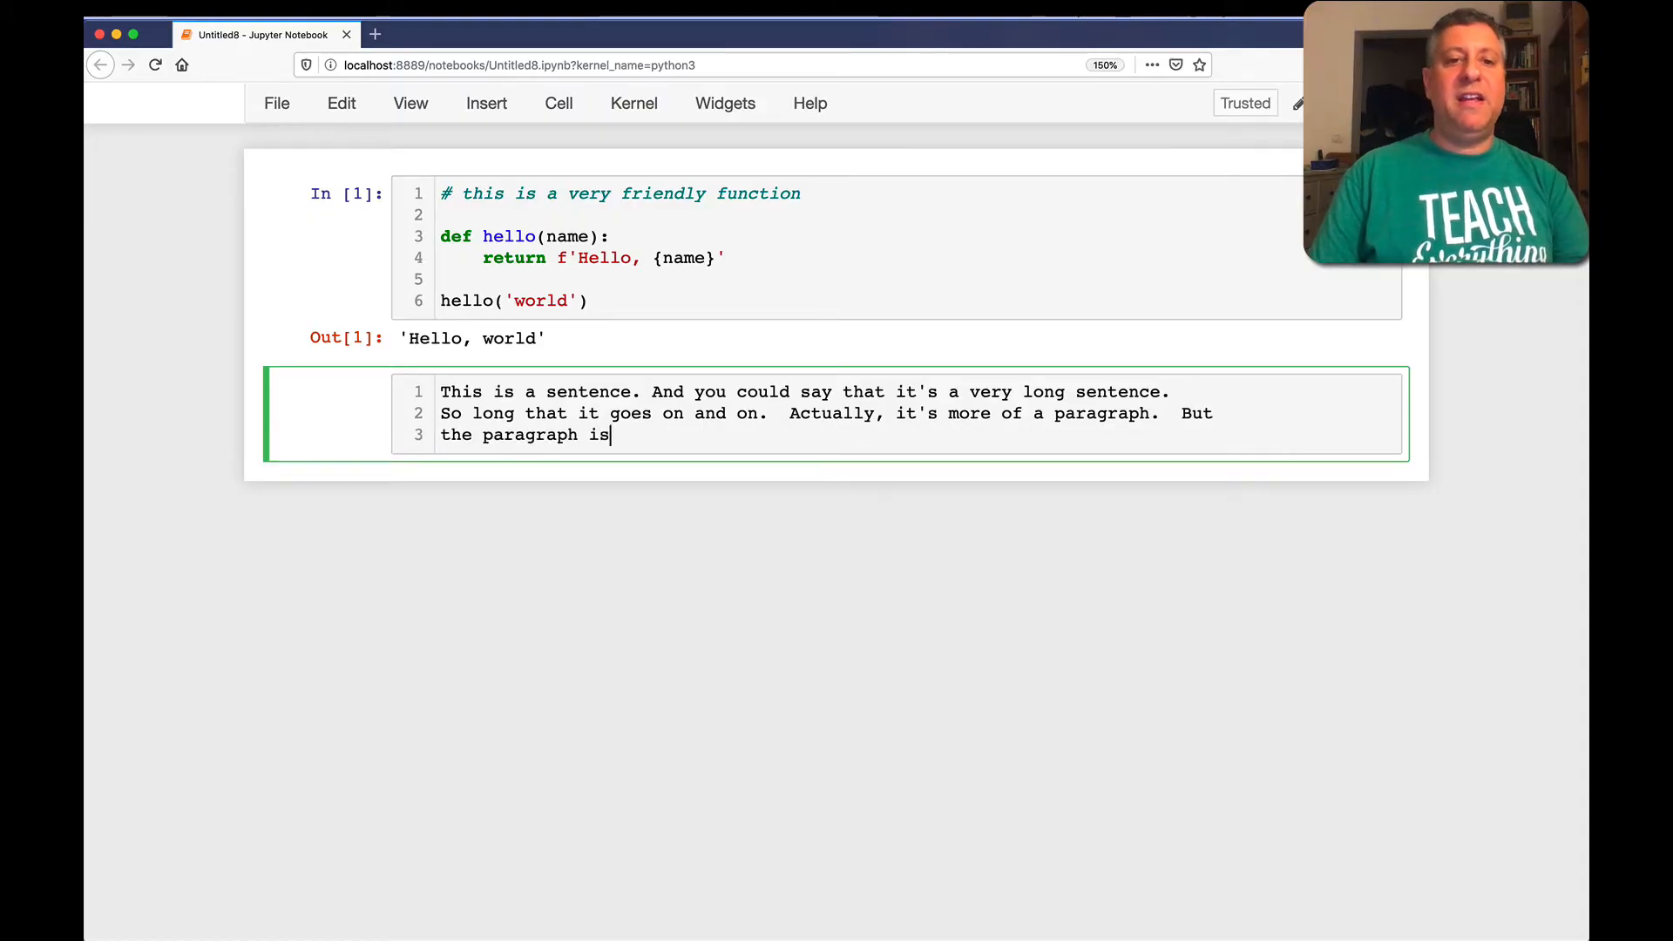
pyautogui.write('far too long.')
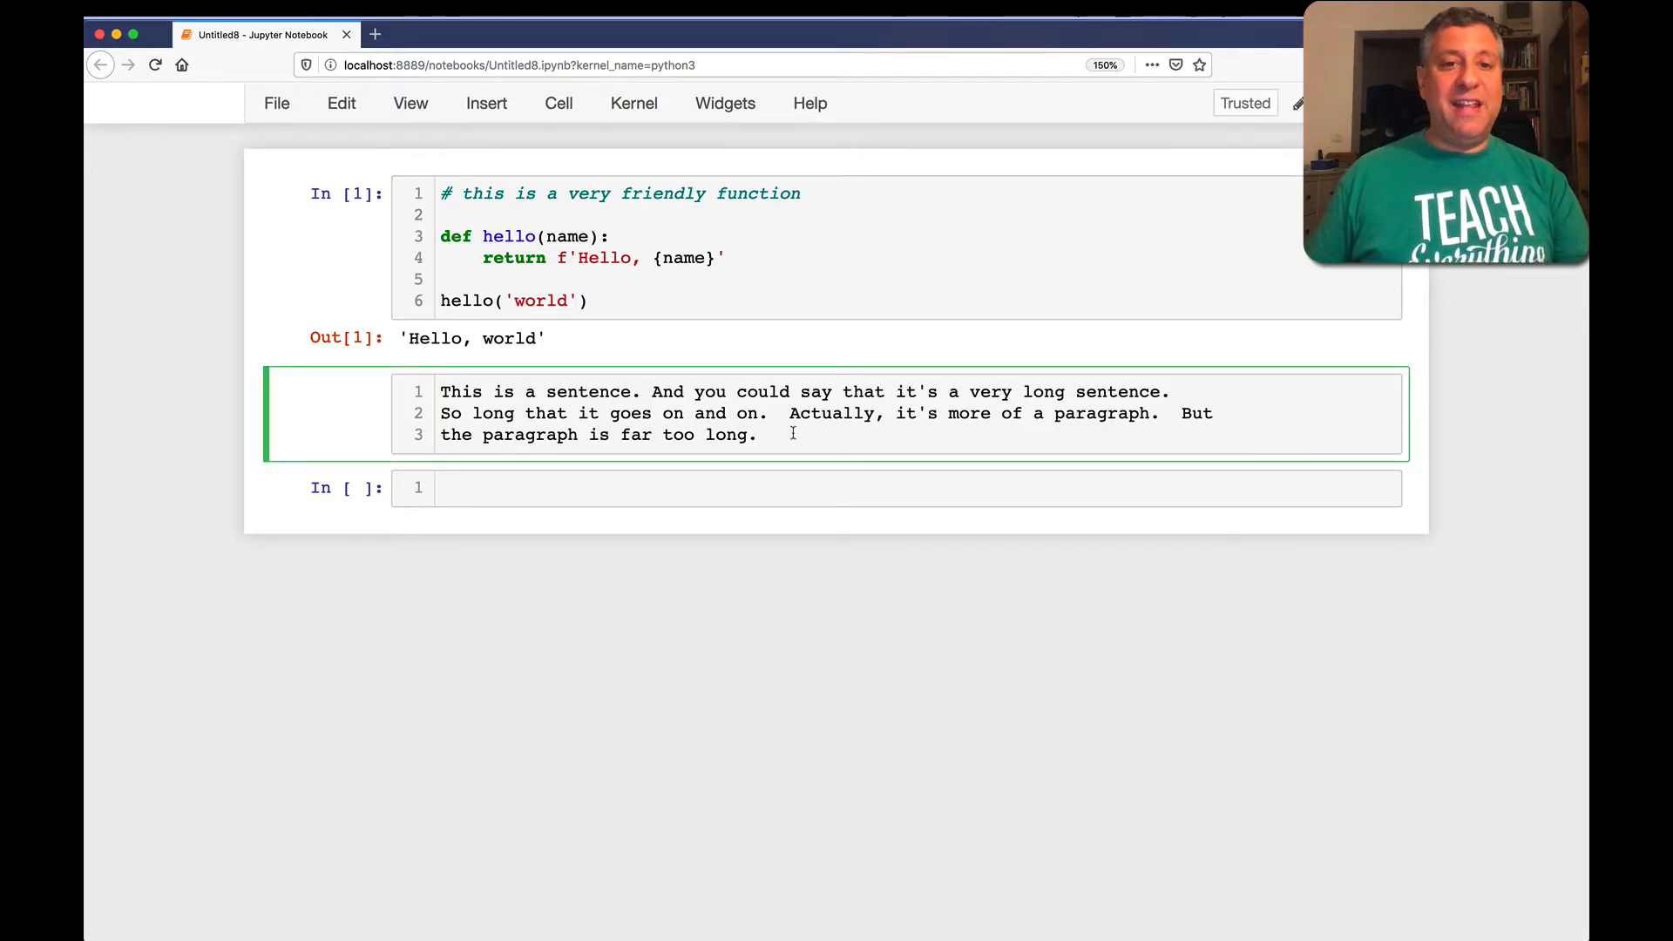
# Add the heading '# This is a headline' at the top of the Markdown cell
pyautogui.write('#')
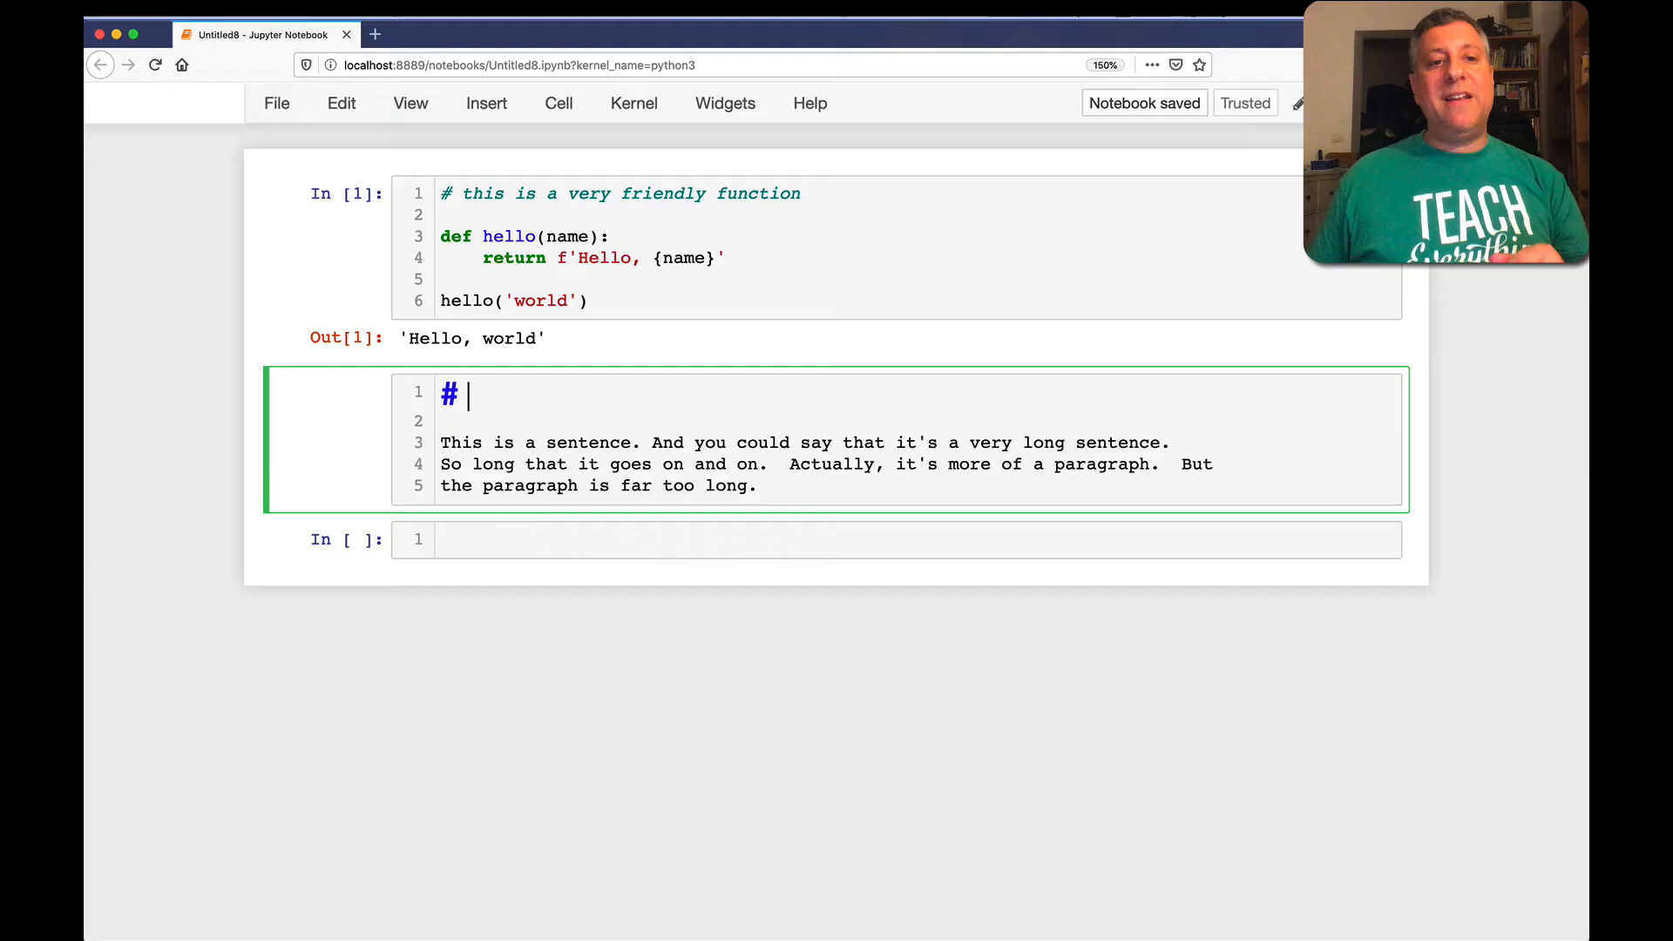
pyautogui.write('This is a headline')
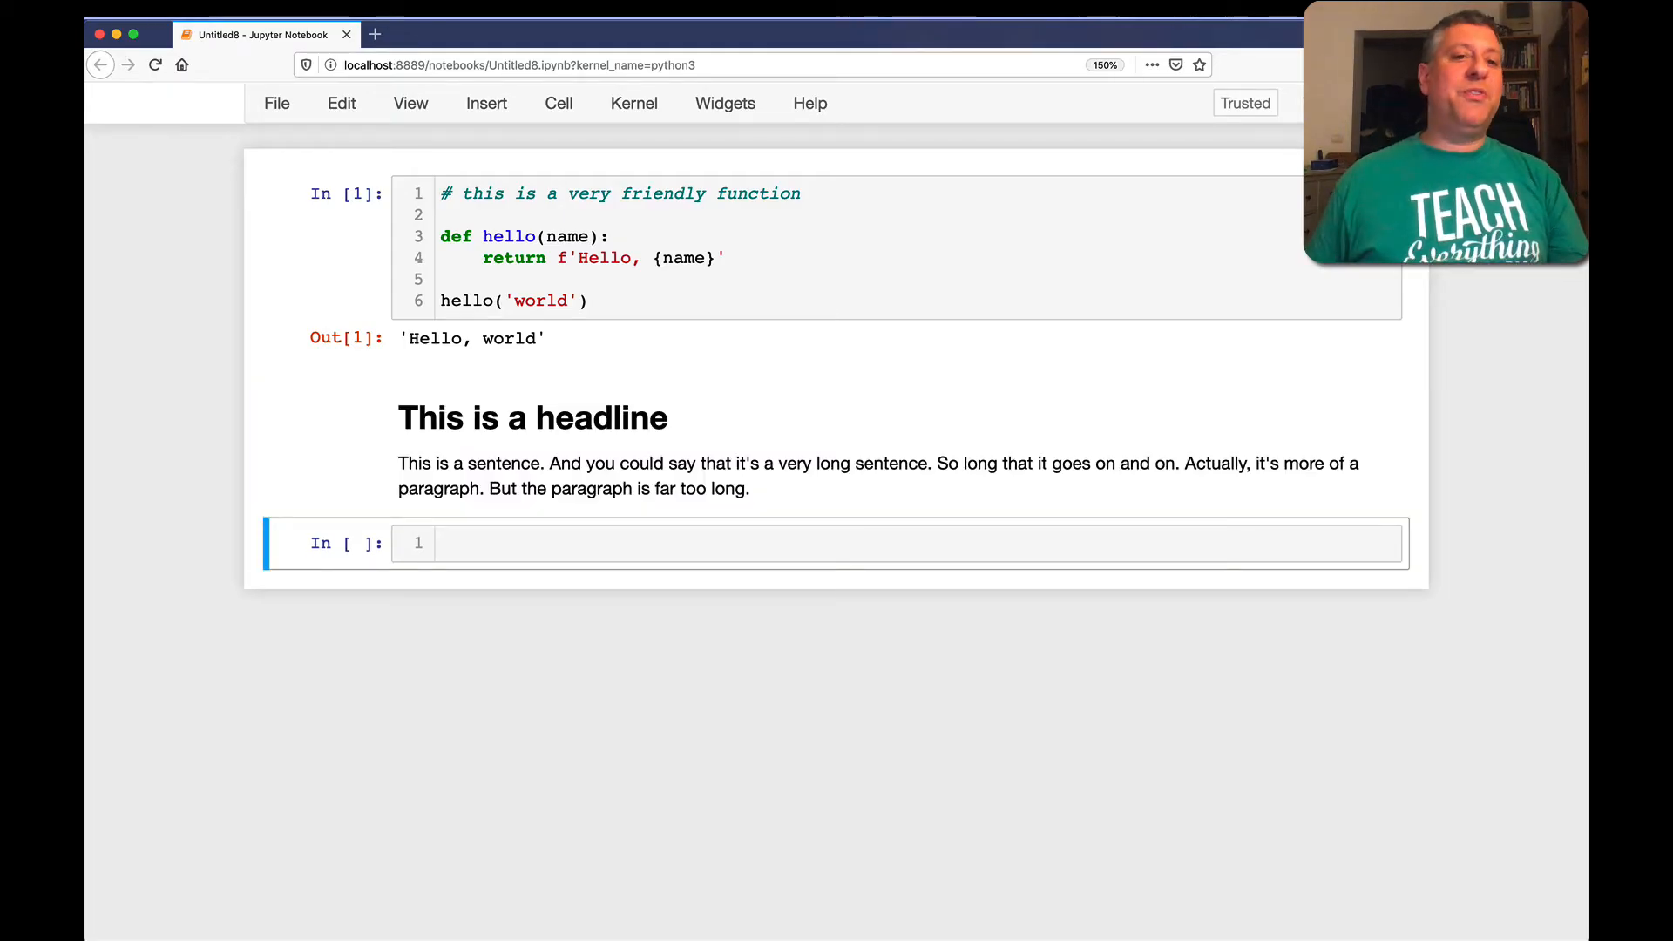
pyautogui.moveTo(627, 416)
pyautogui.write('##')
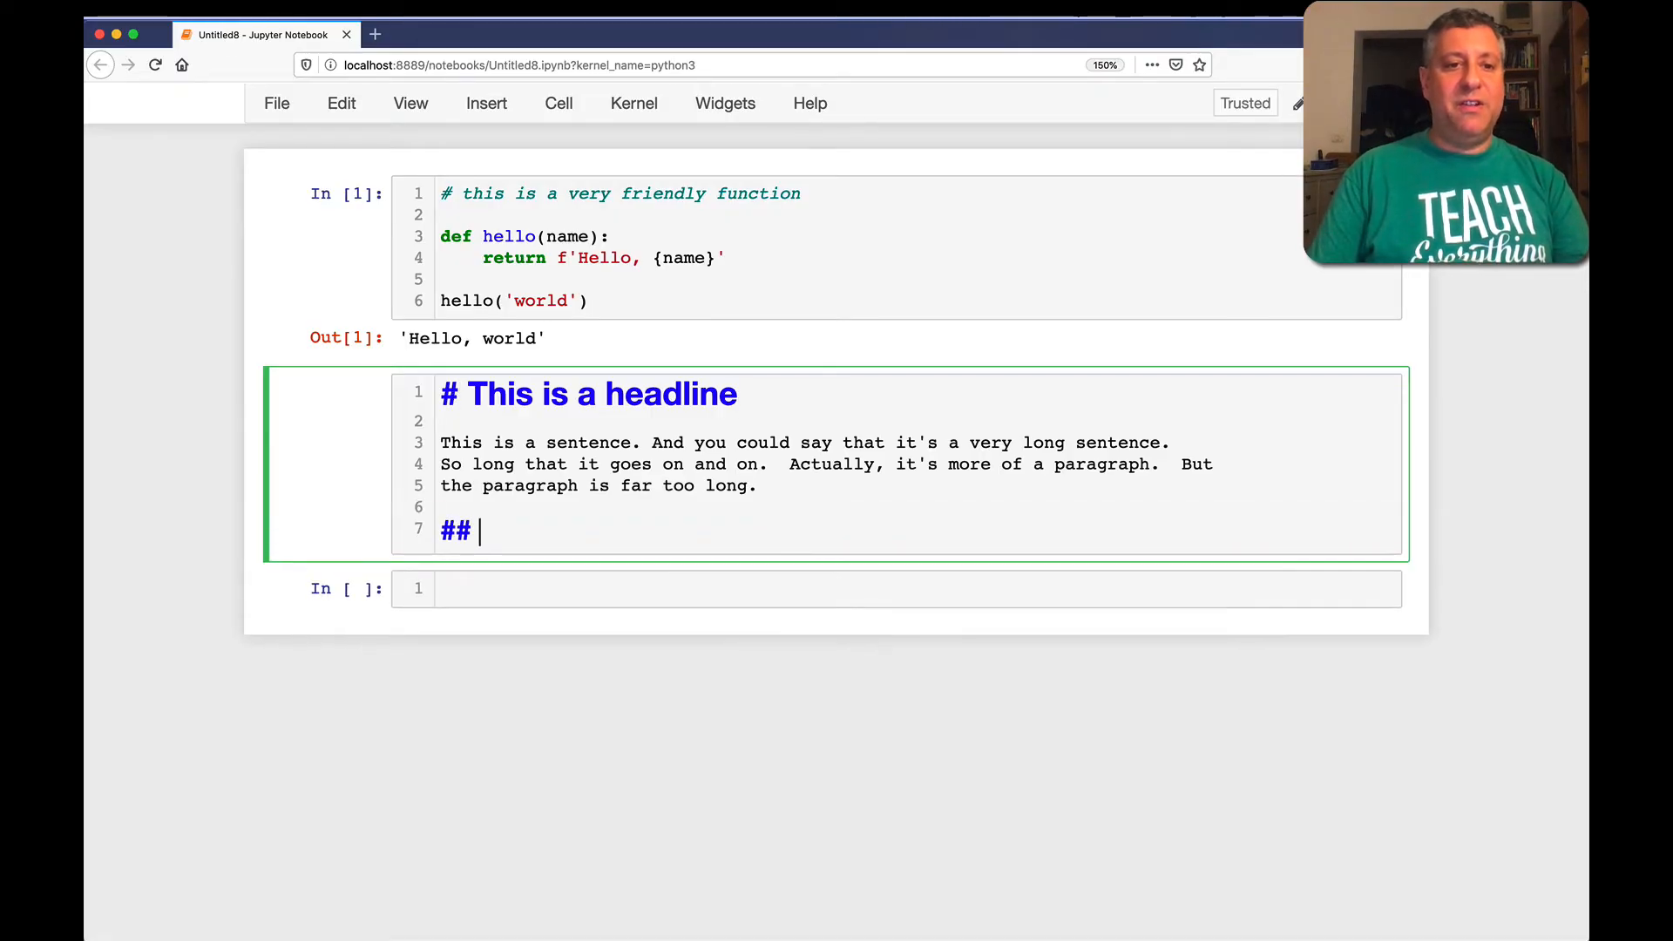
# Write the subhead 'This is a subhed' with 'This is some more text under the subhead' beneath it
pyautogui.write('This is a subhed')
pyautogui.write('This is some more te')
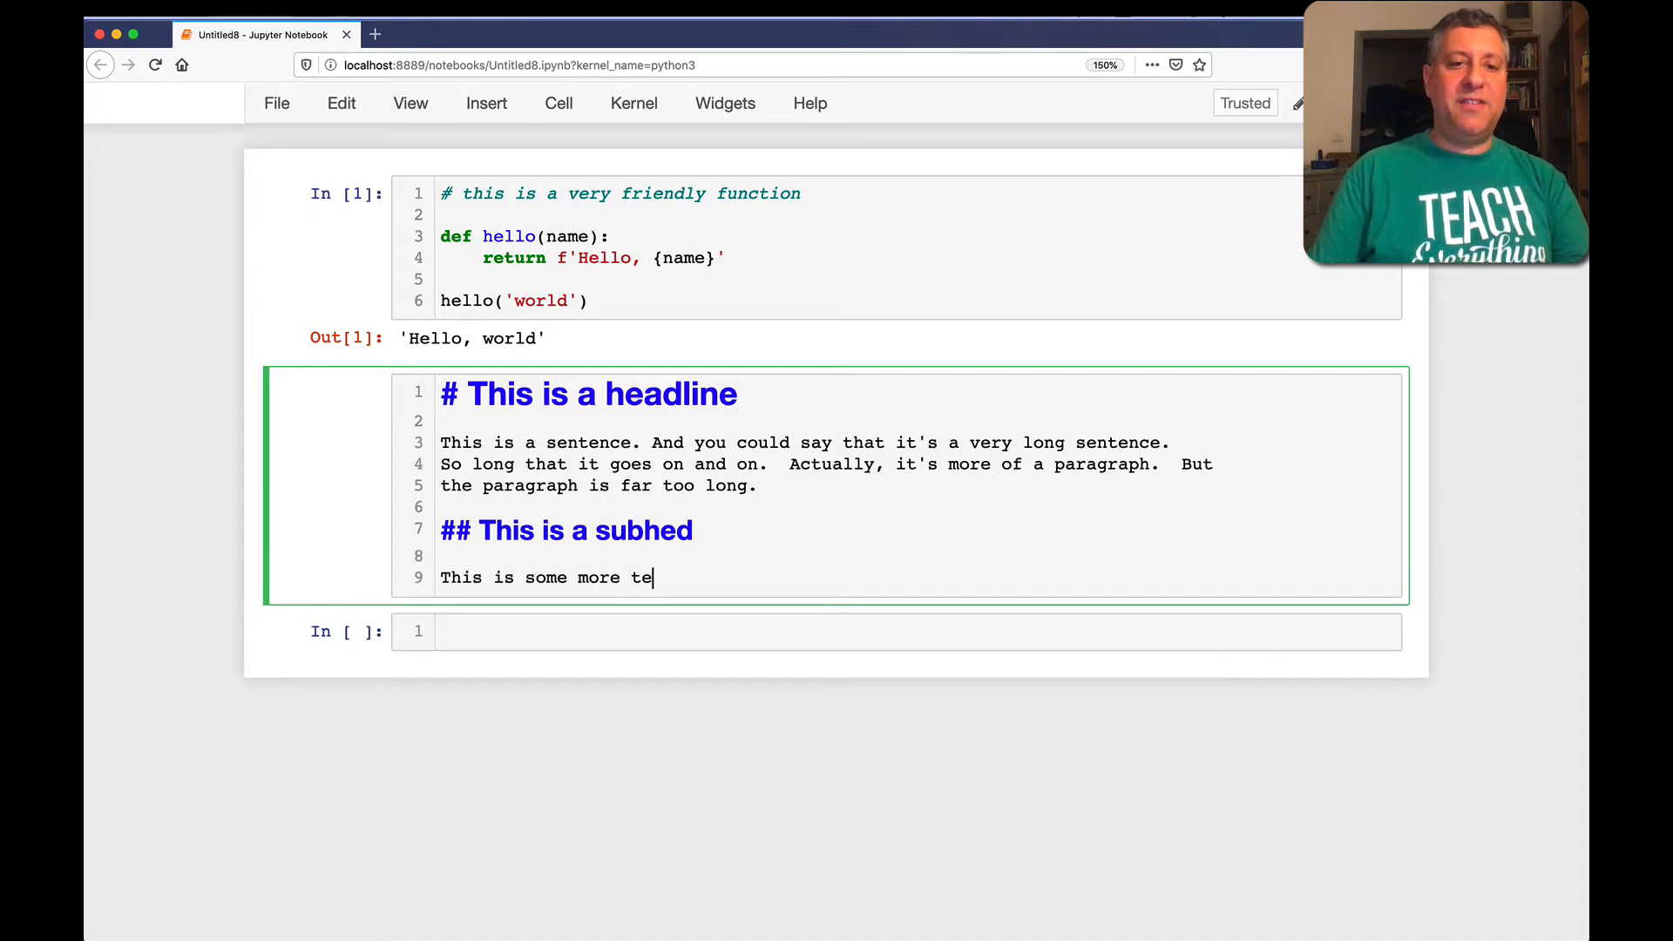
pyautogui.write('xt under the subhead')
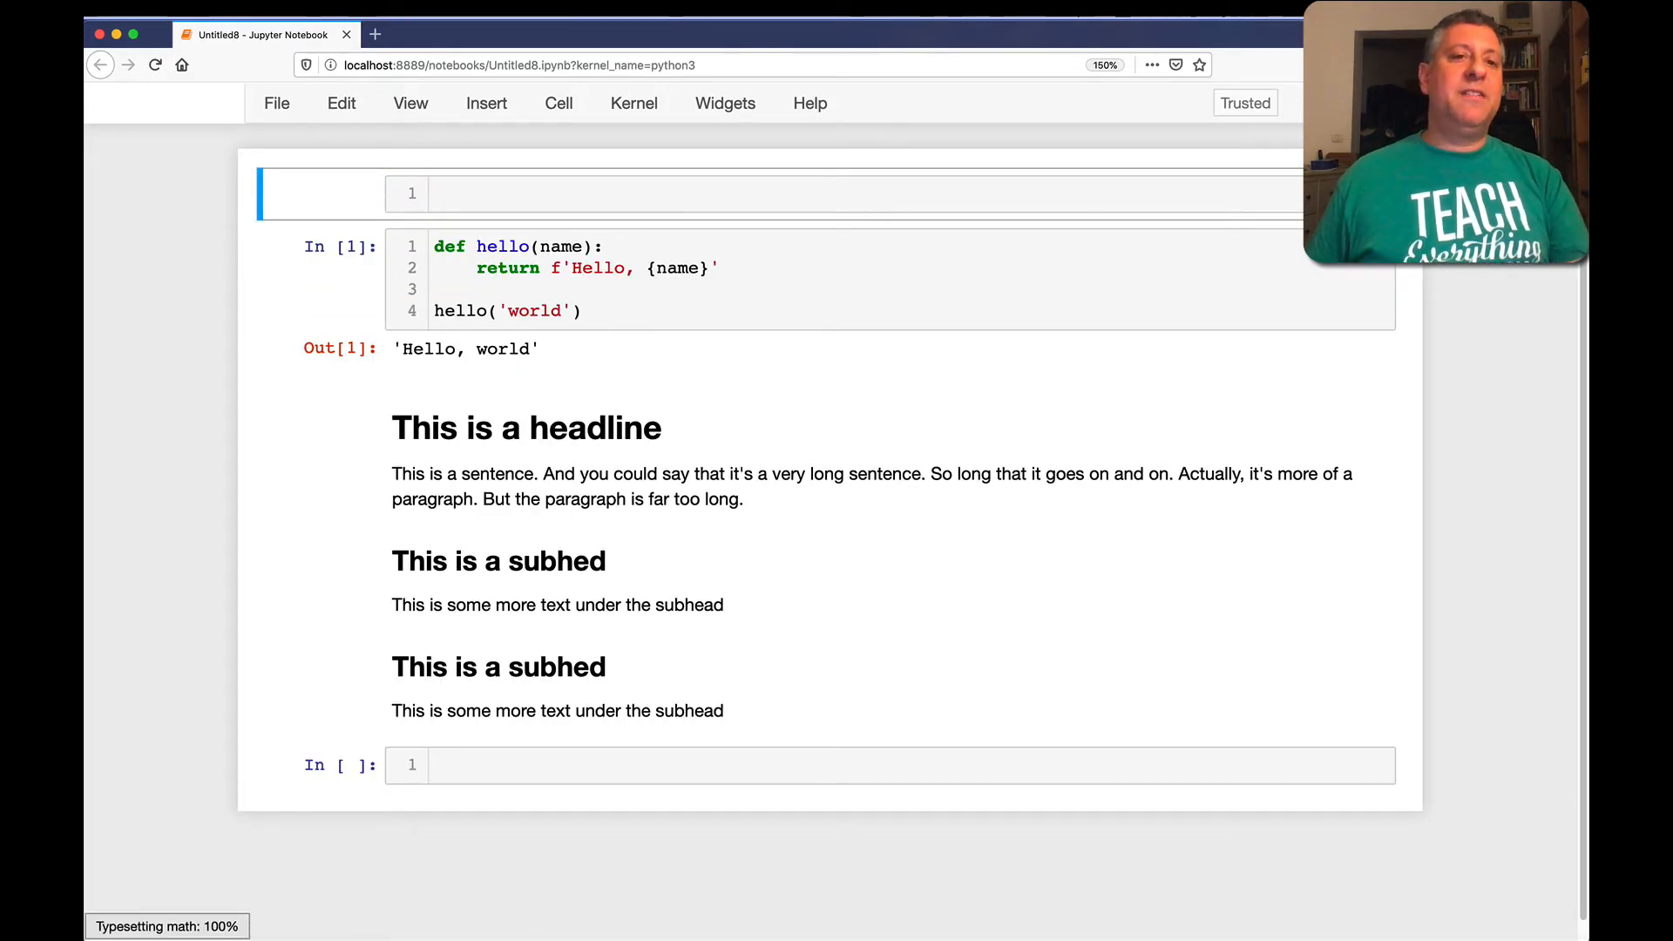
# Write '# Function: Hello' with a sentence calling it a great sample function, and render it
pyautogui.write('#')
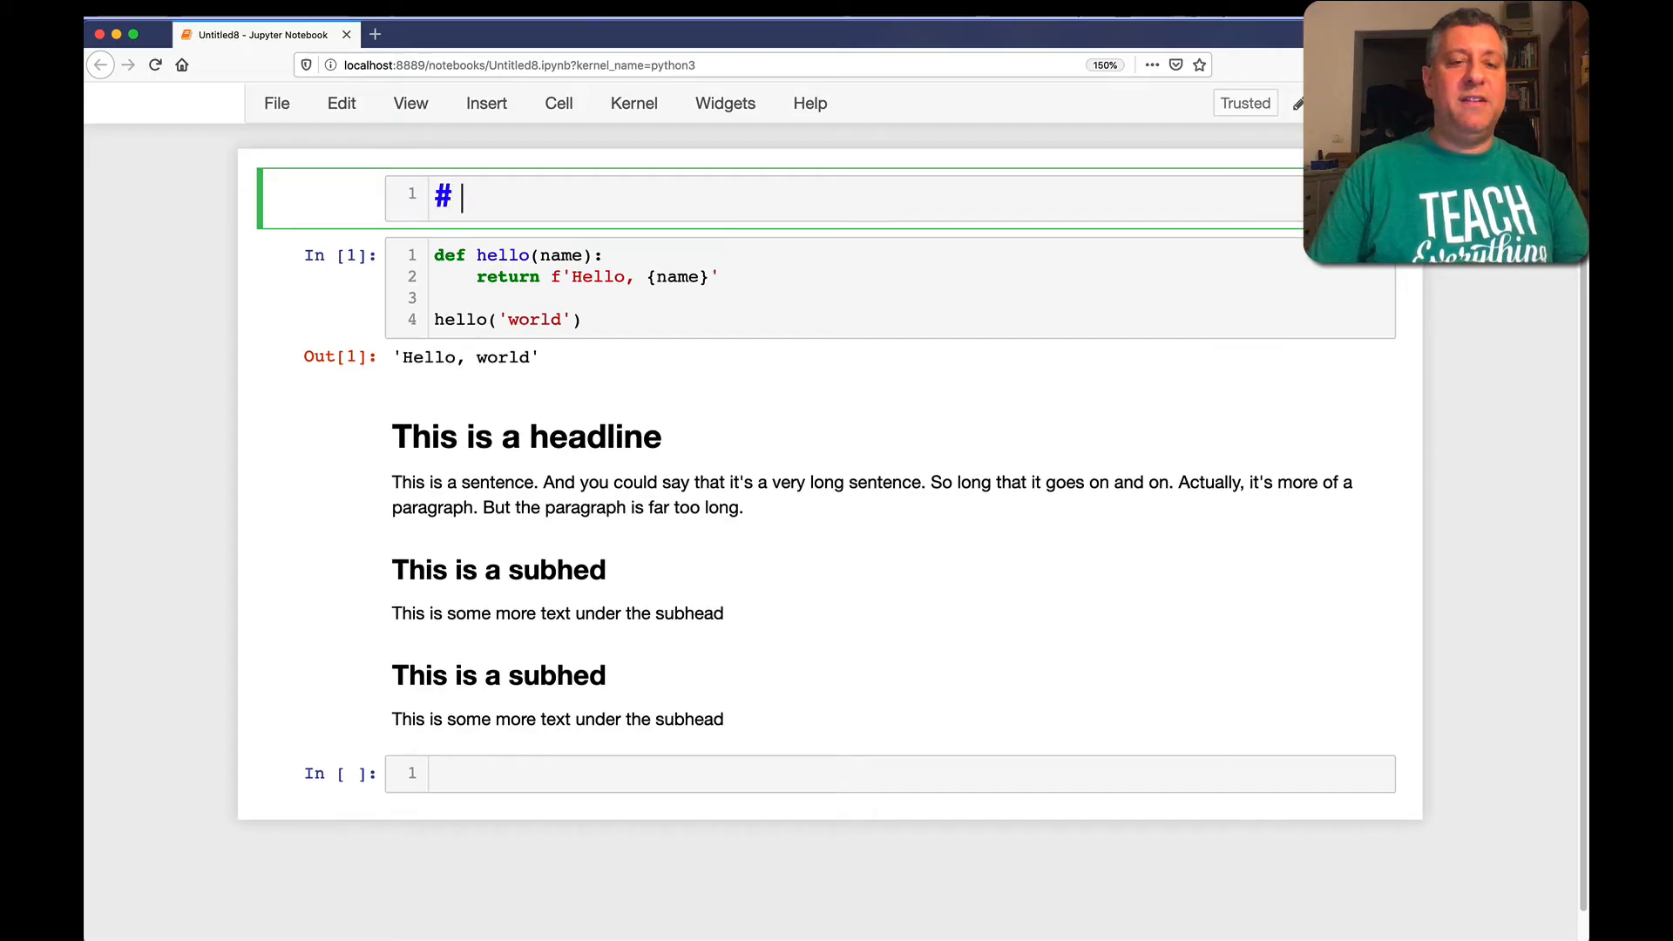
pyautogui.write('Function: Hello')
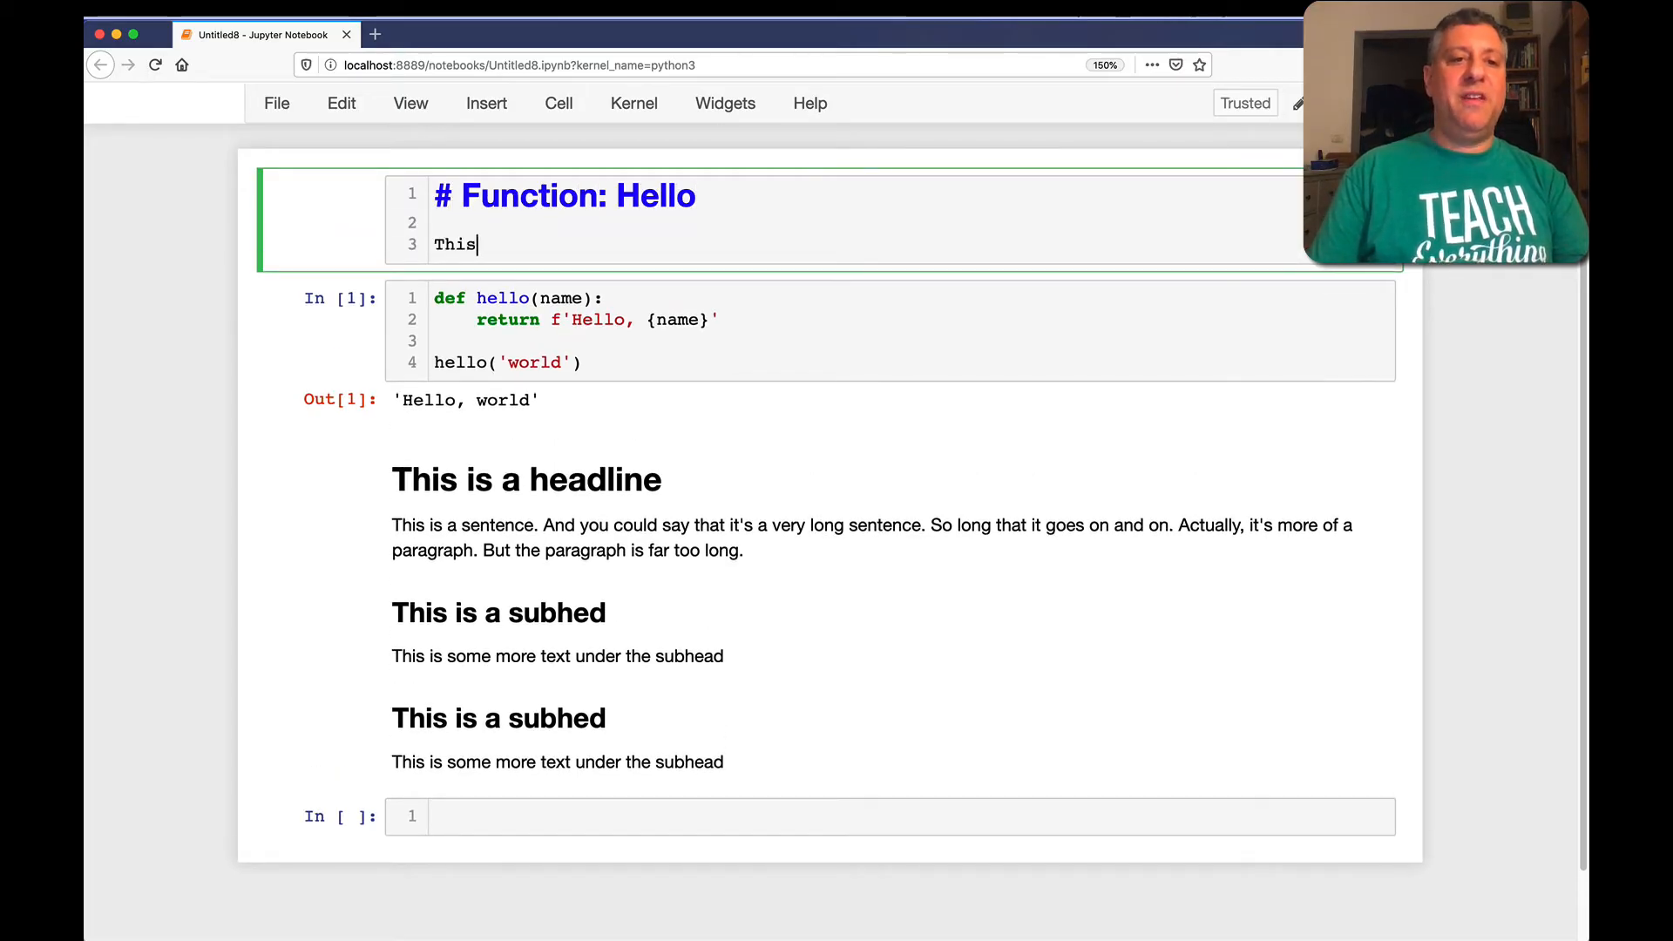
pyautogui.write('is a g')
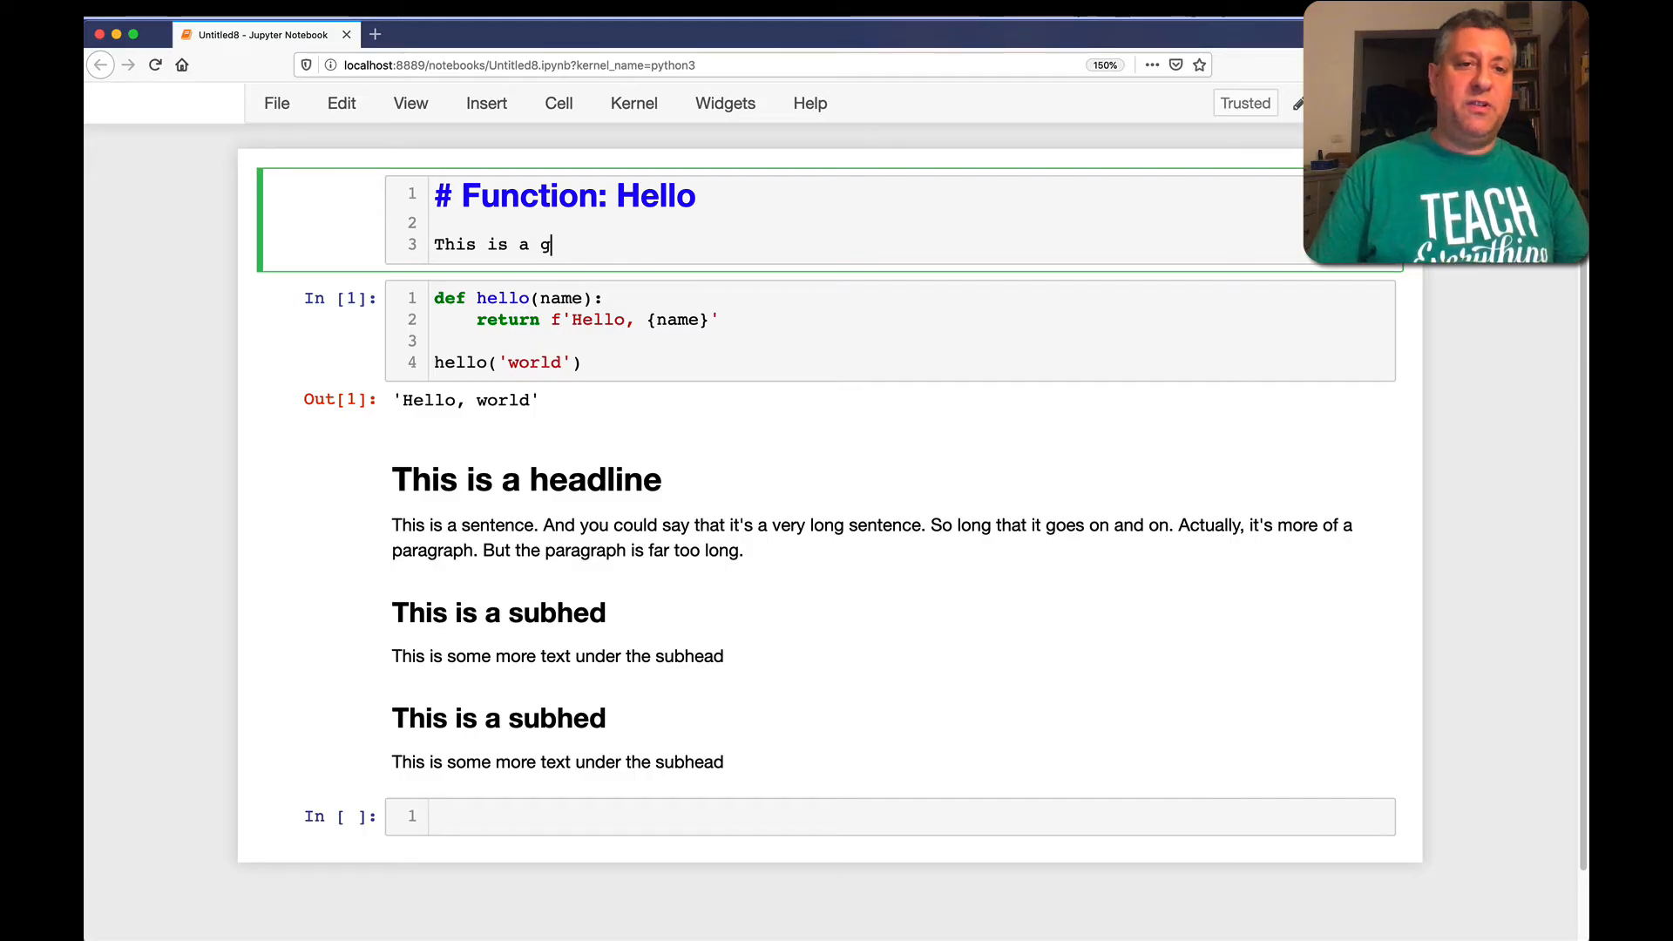
pyautogui.write('reat sample function which I use in many of my c')
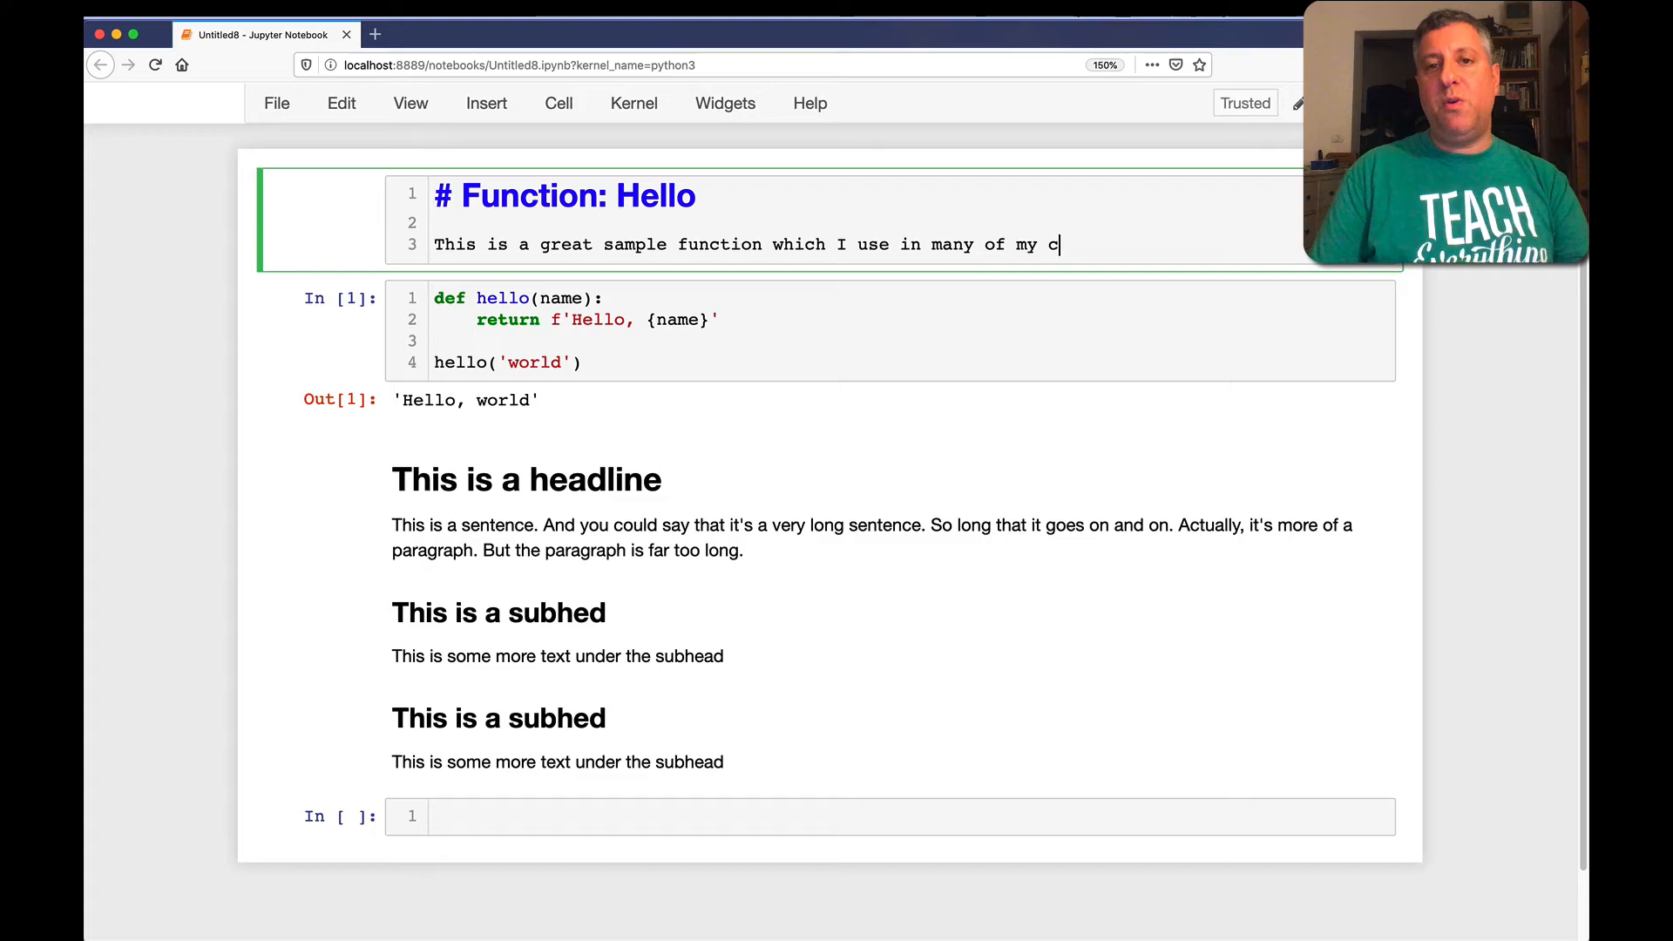
pyautogui.write('ourses to indc')
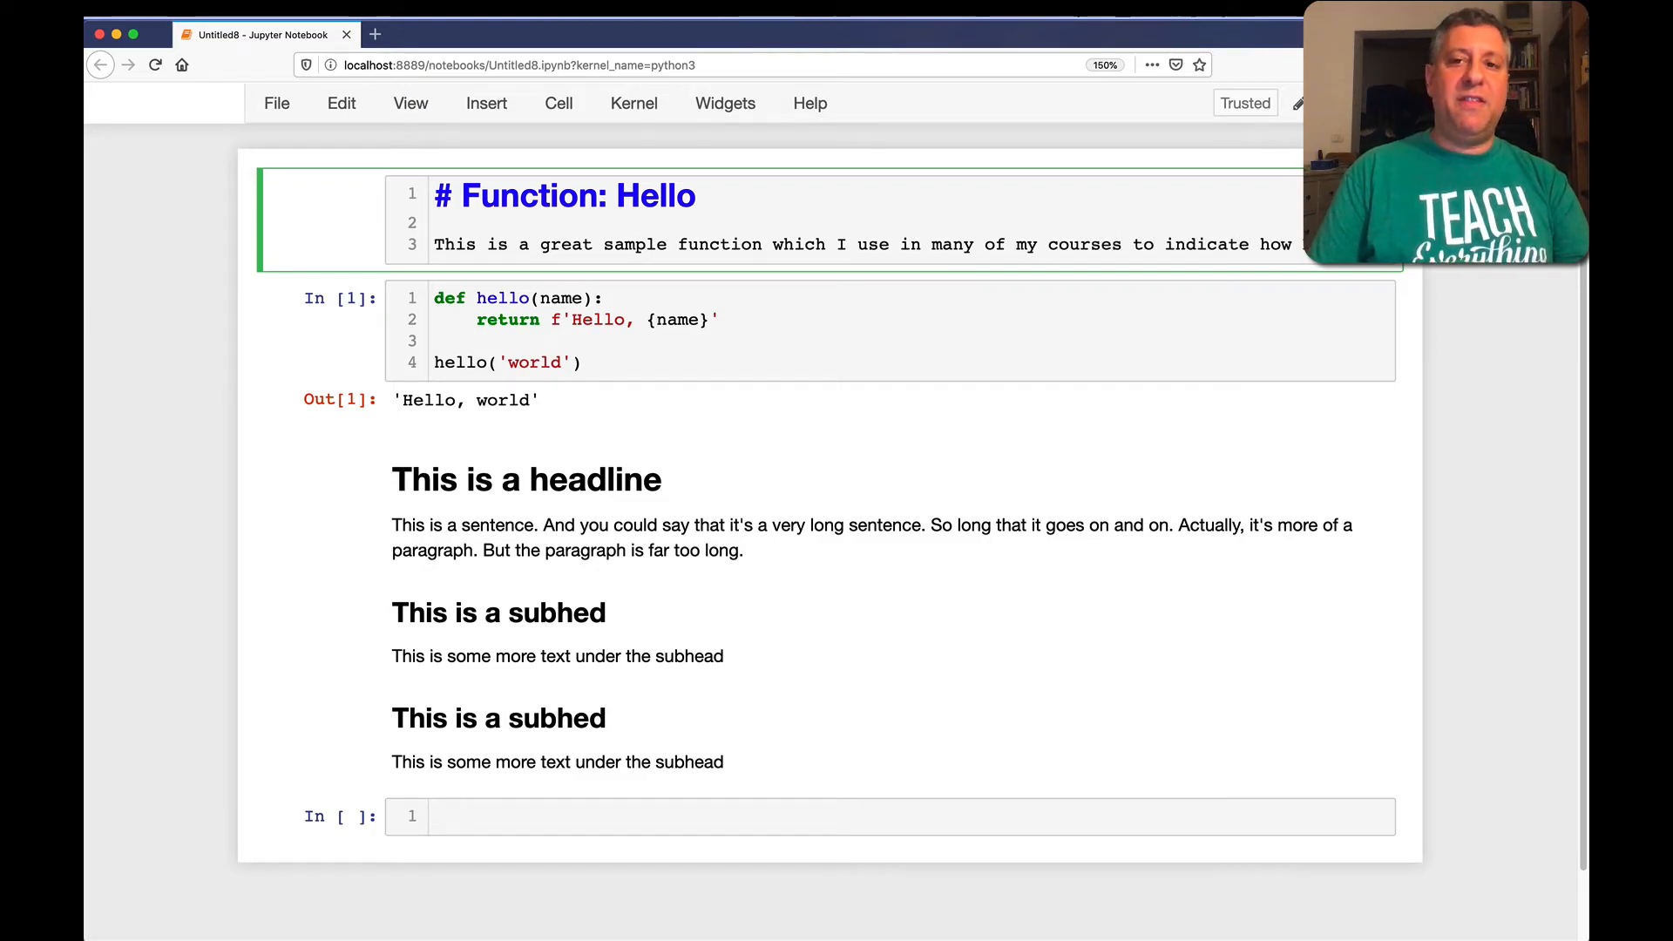
pyautogui.write('does all')
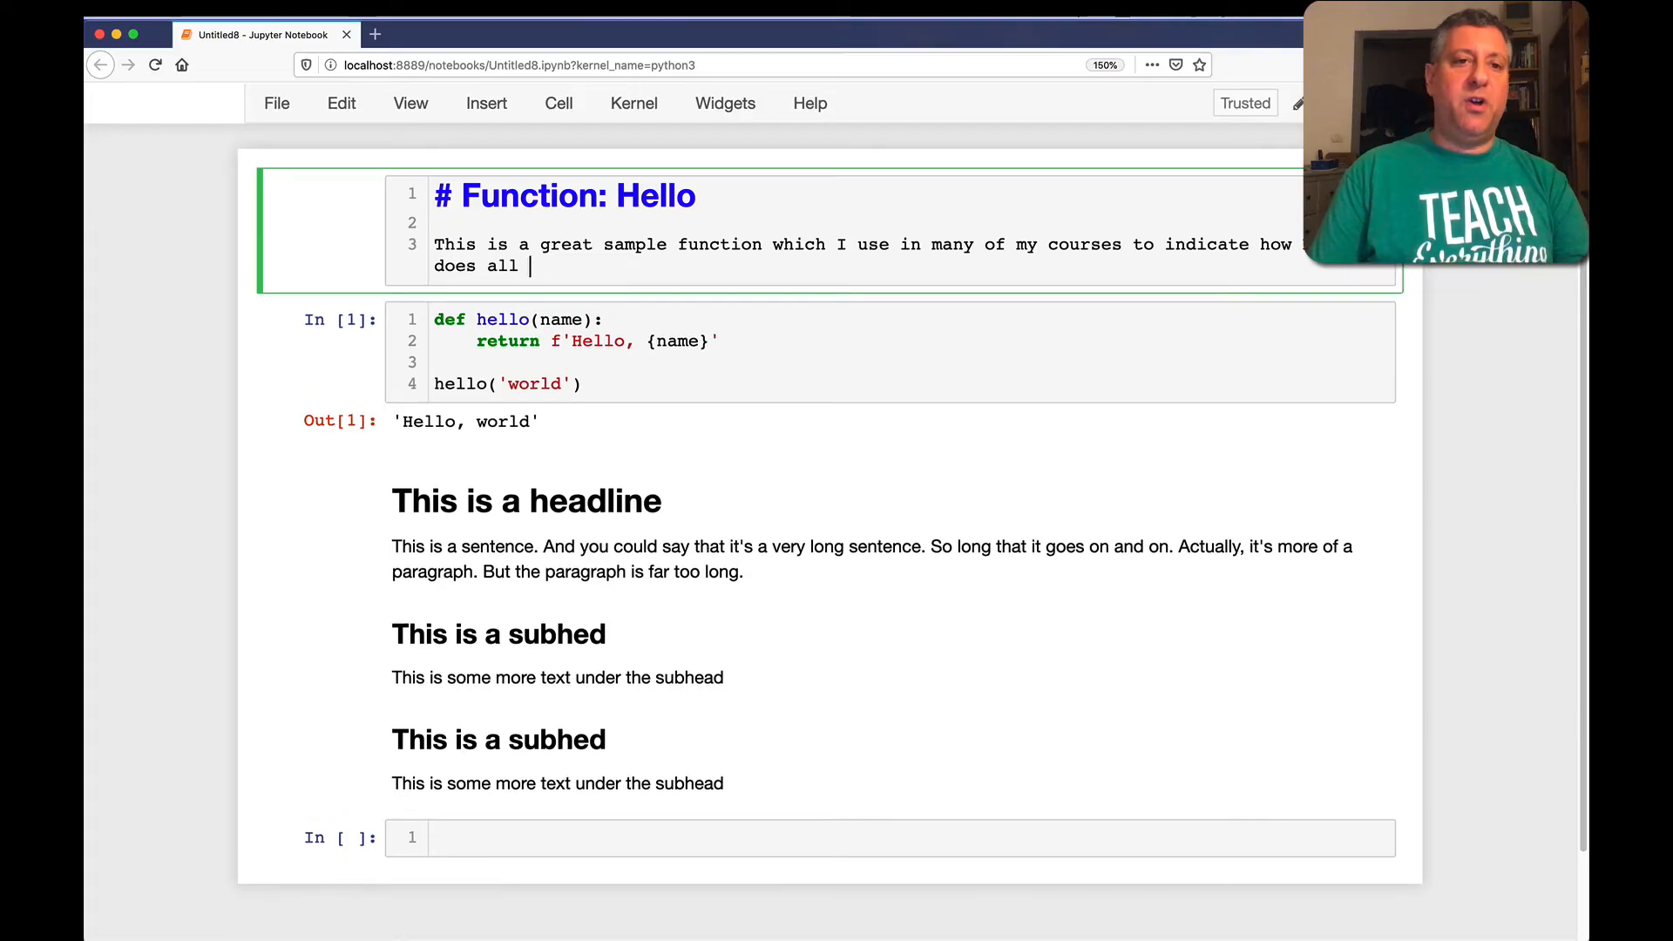
pyautogui.press('shift+enter')
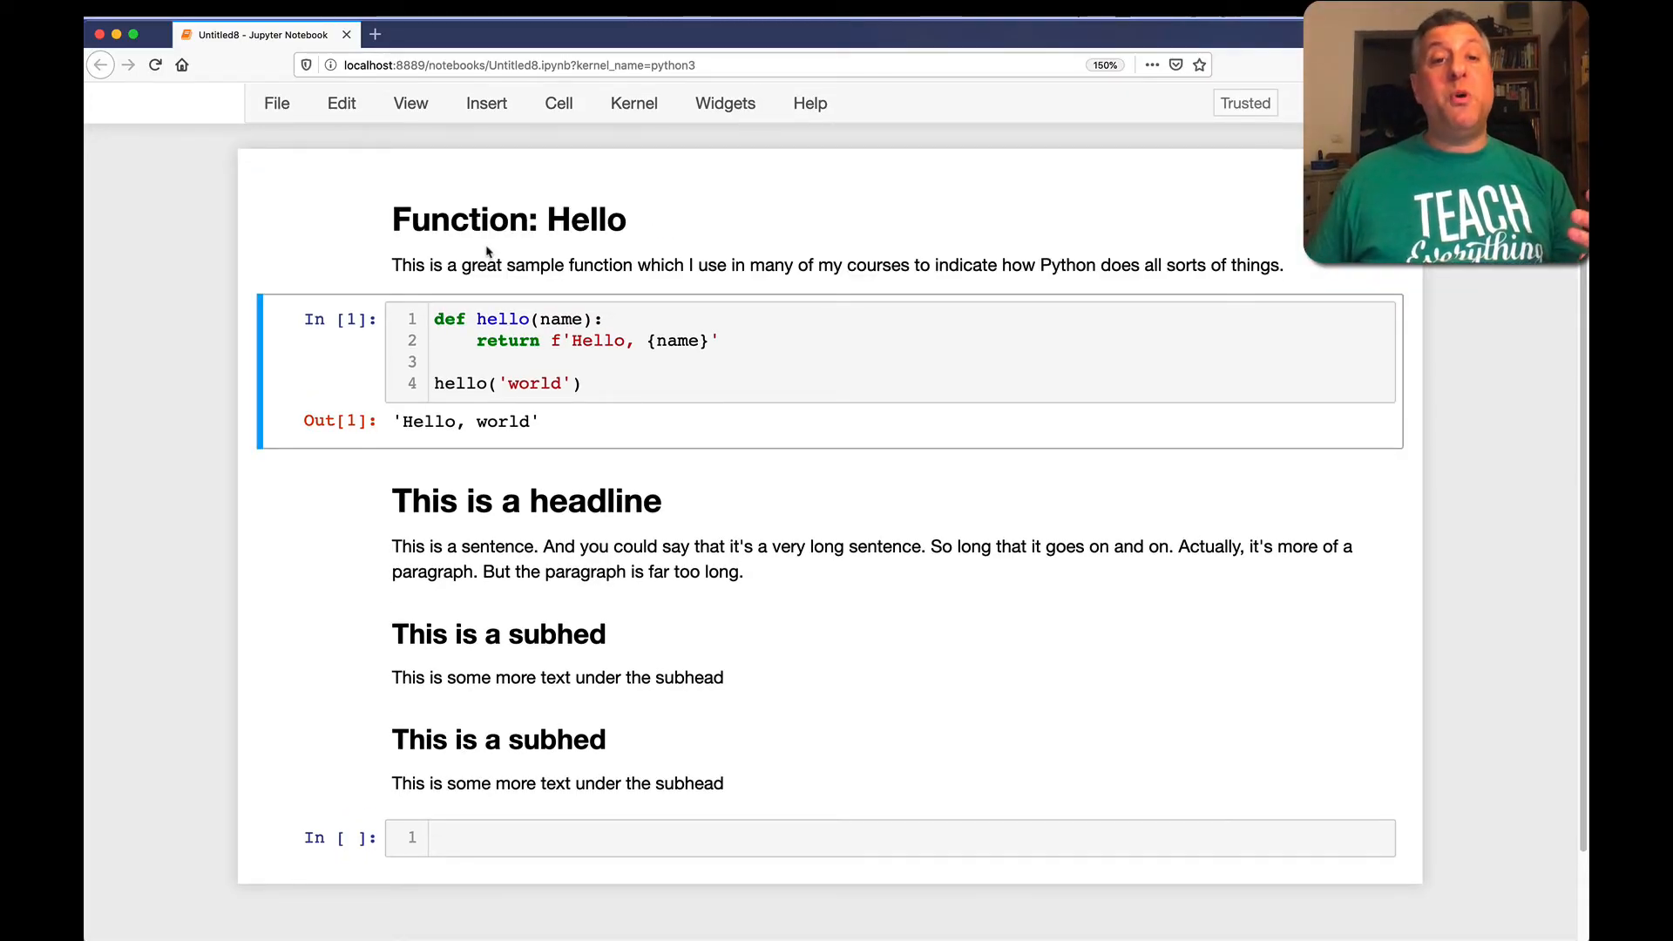
# Select the Function: Hello description cell
pyautogui.click(556, 383)
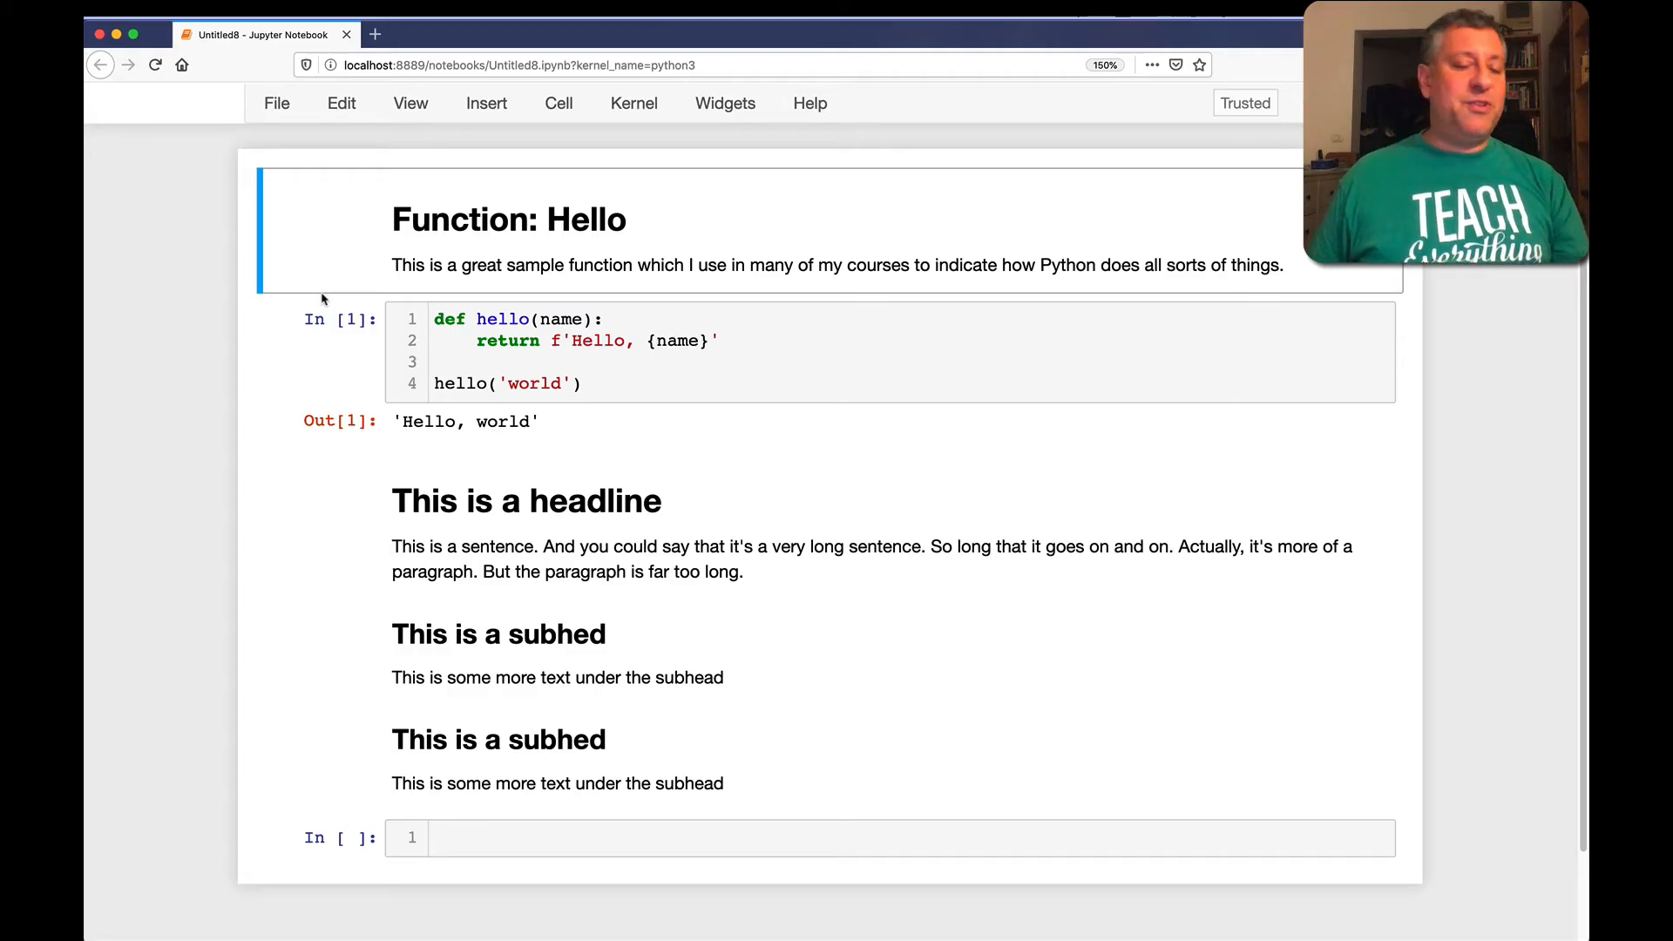
pyautogui.moveTo(492, 428)
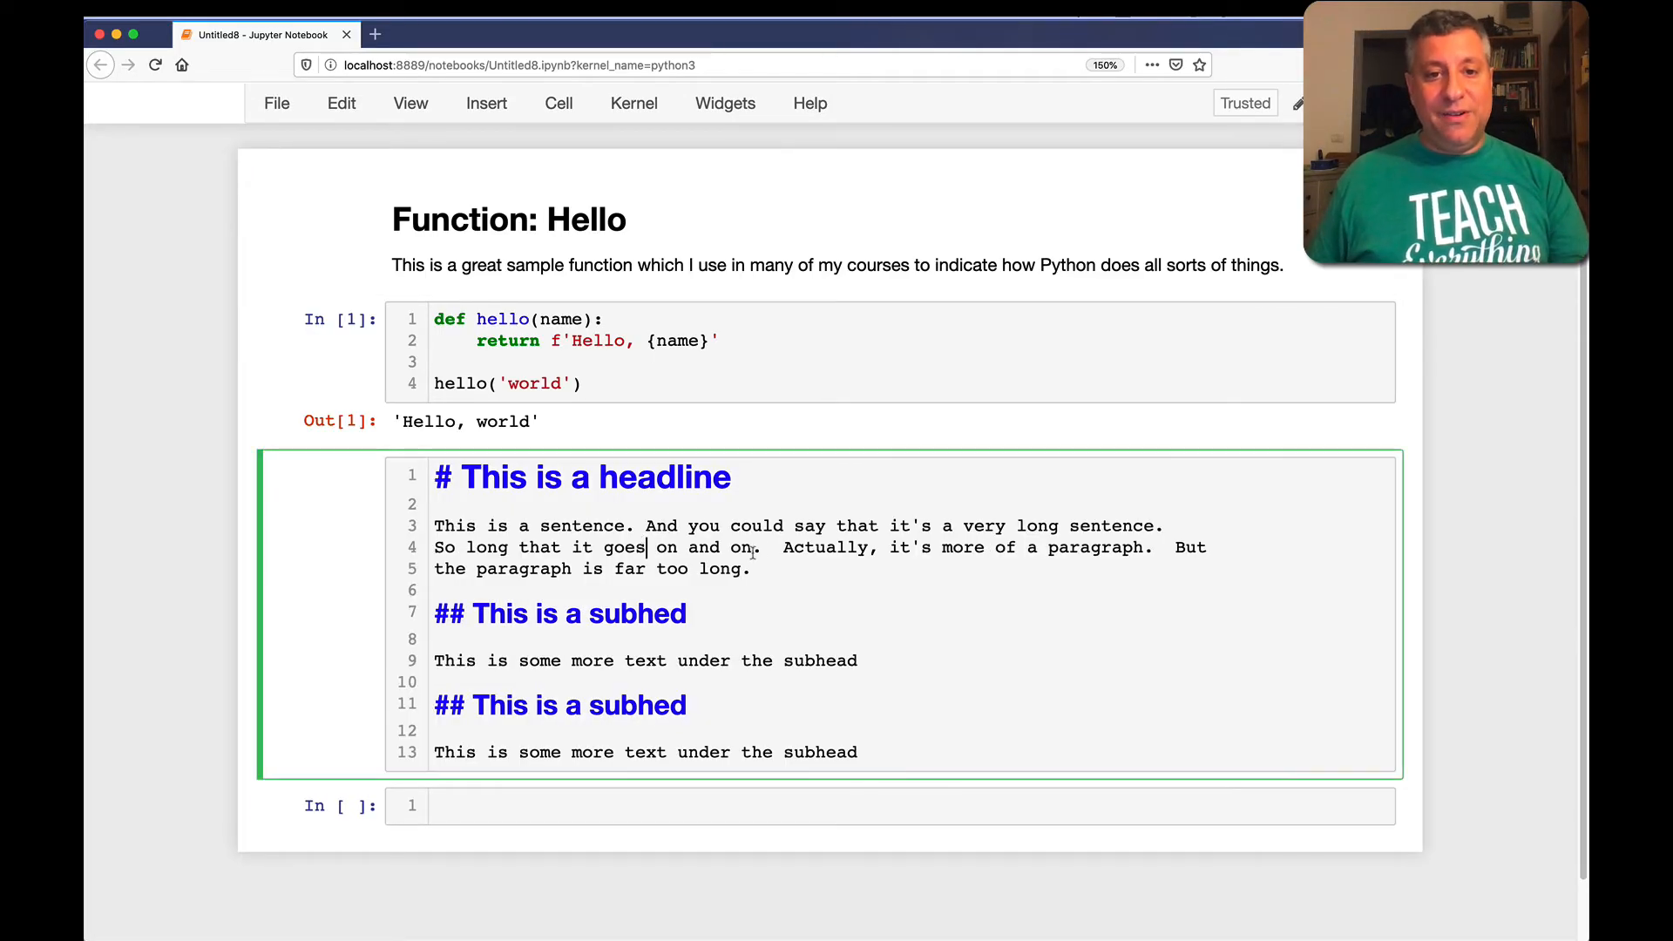
# Make 'Actually' bold and 'more' italic in the paragraph, then render it
pyautogui.click(783, 547)
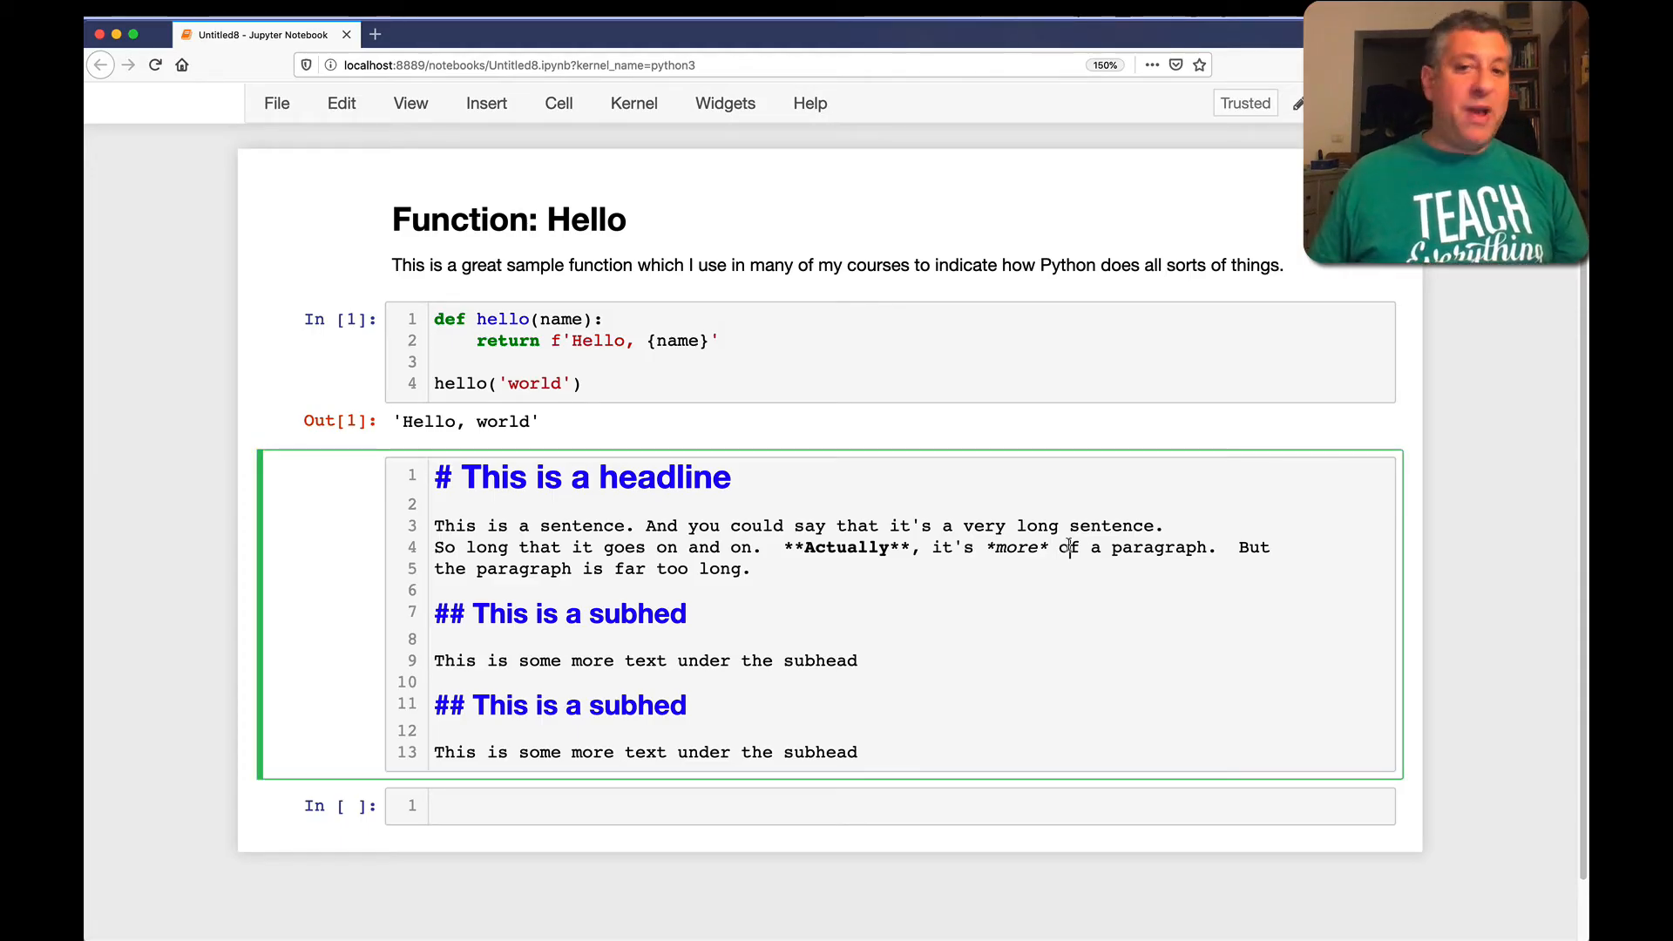
pyautogui.press('shift+enter')
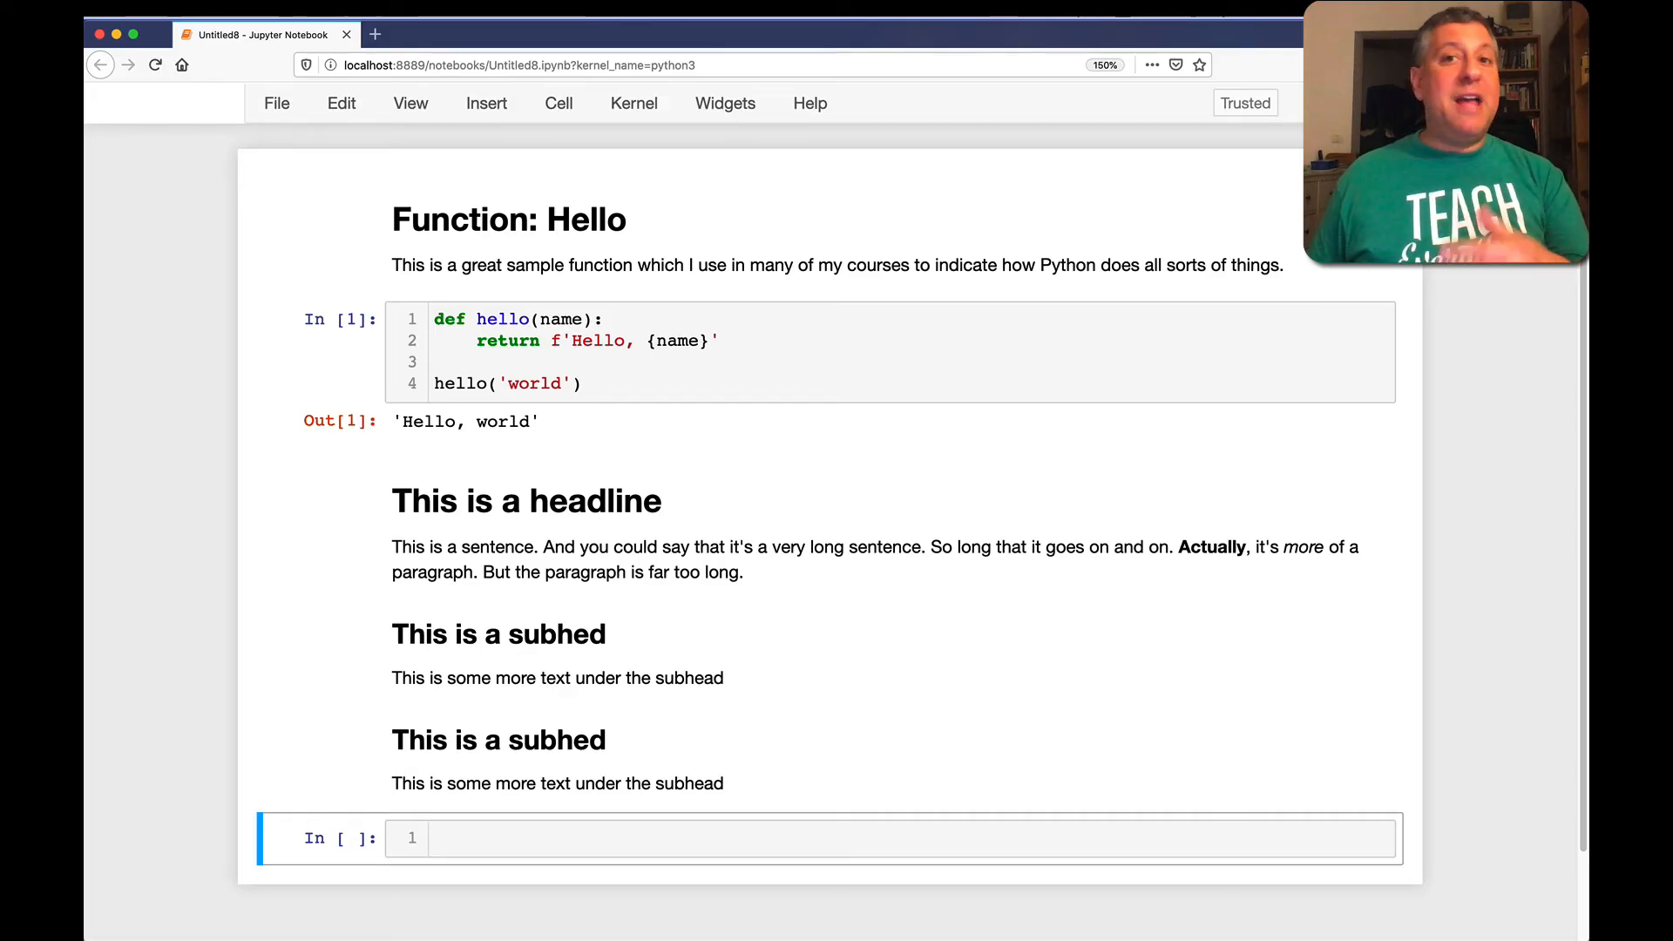
pyautogui.moveTo(795, 584)
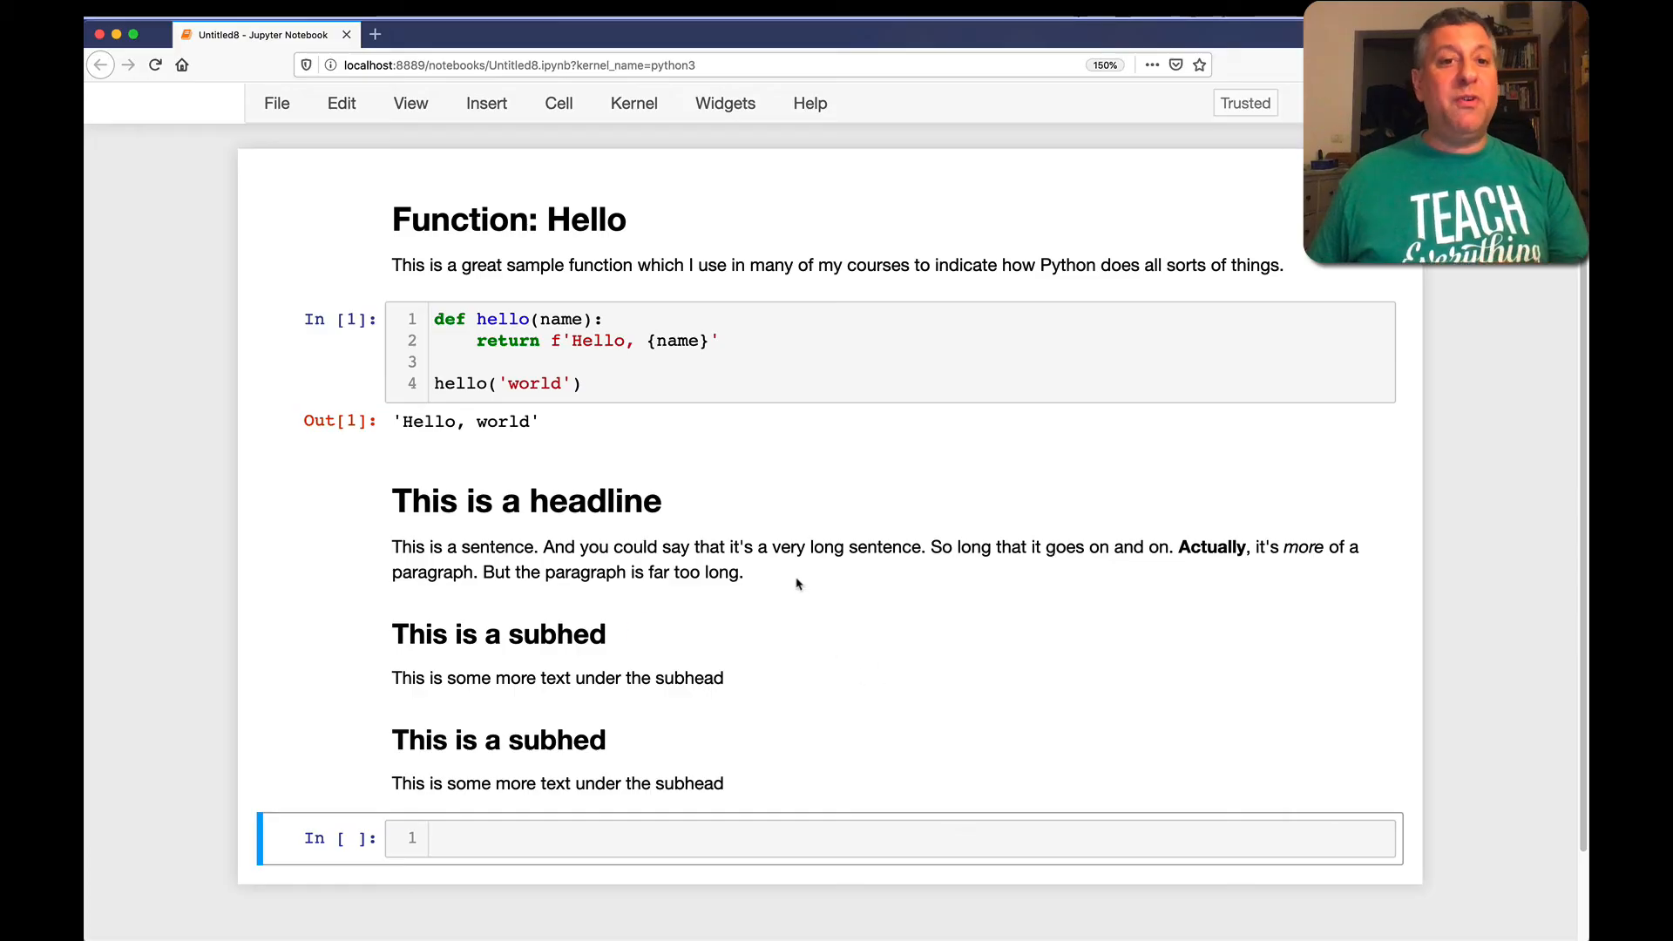
# Add 'For example, this function can be used:' to the Function: Hello description
pyautogui.doubleClick(523, 219)
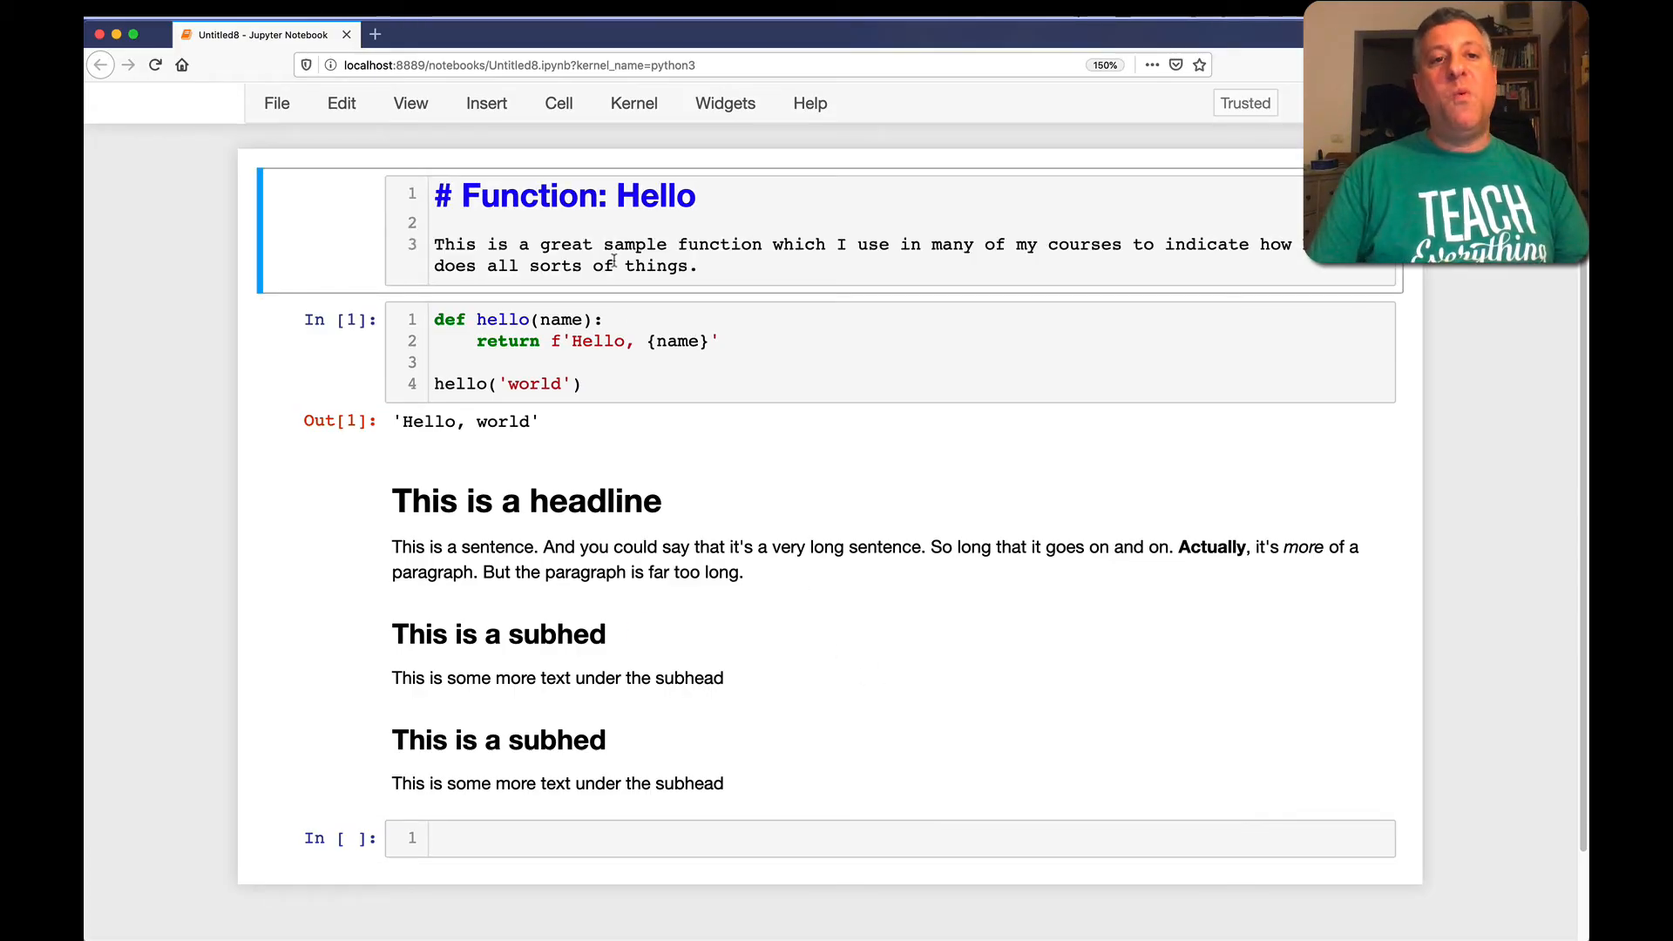
pyautogui.write('For ex')
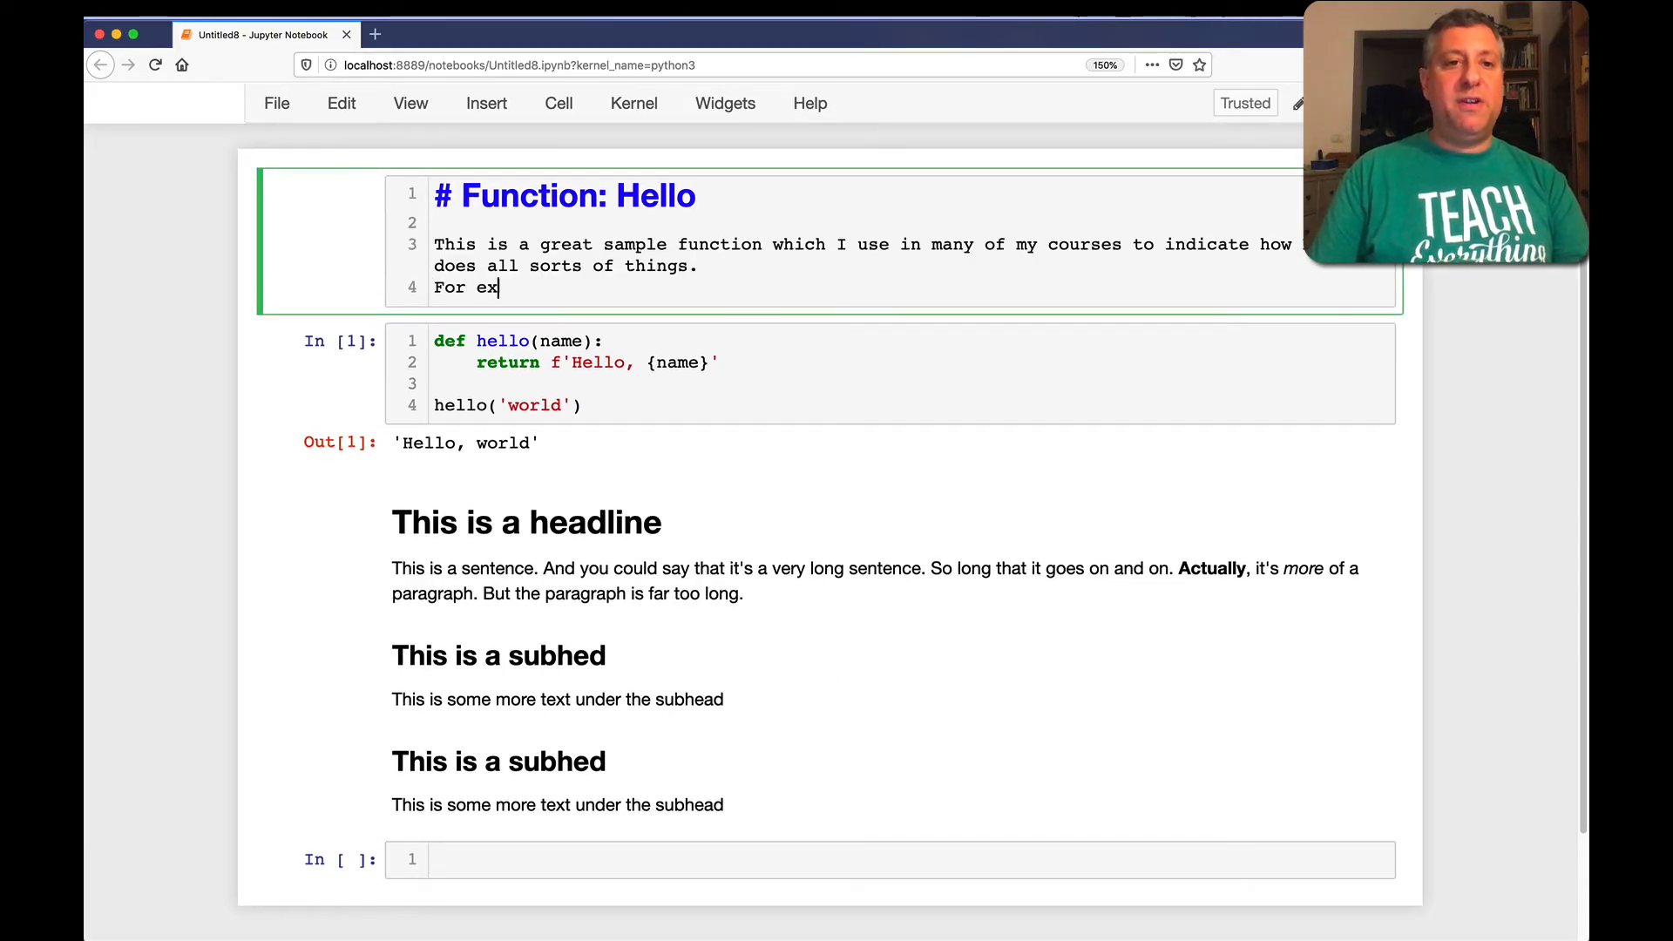
pyautogui.write('ample, th')
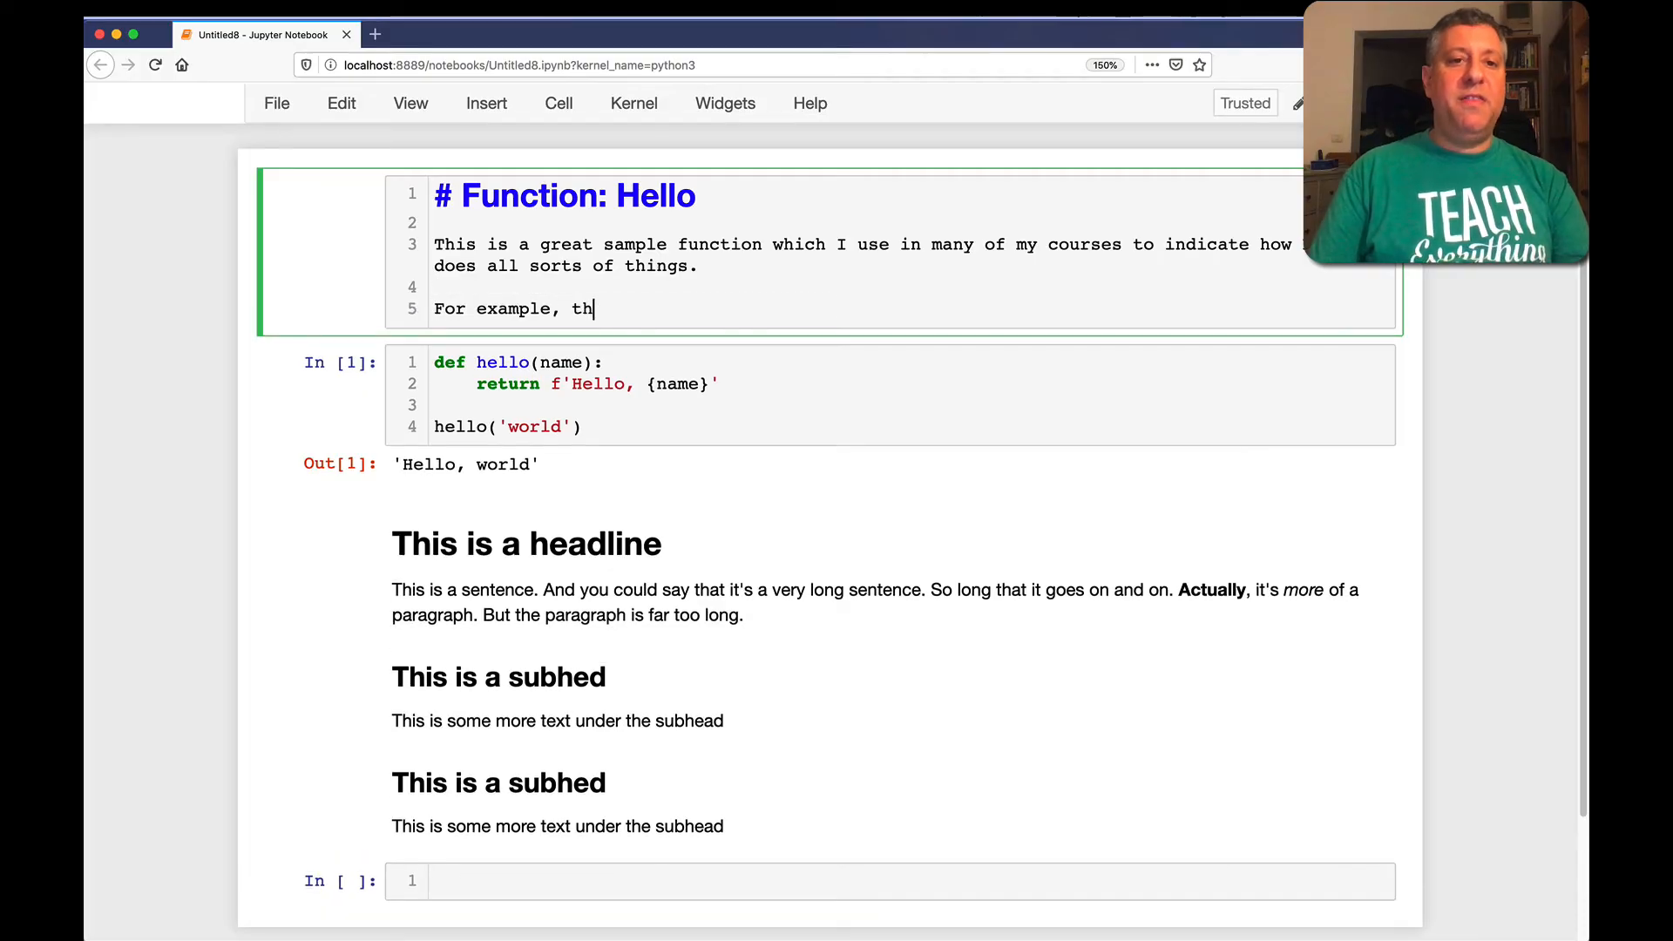
pyautogui.write('is function can be used:')
pyautogui.write('1.')
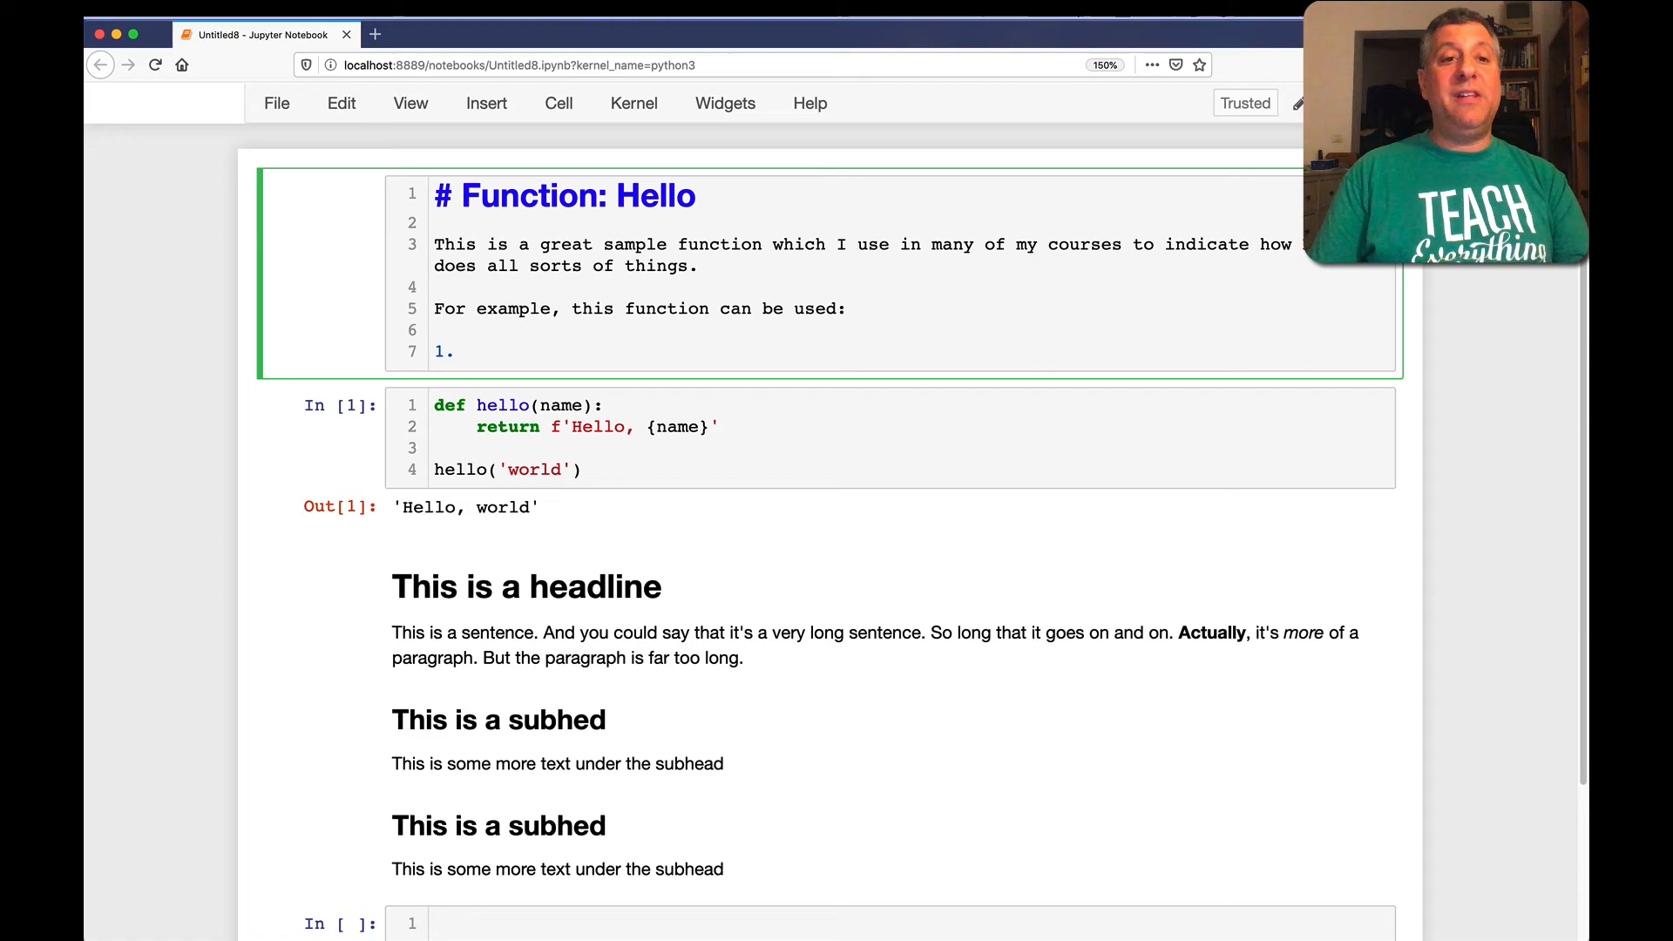
# List three numbered uses: At parties, At weddings, At dance festivals
pyautogui.write('At parties')
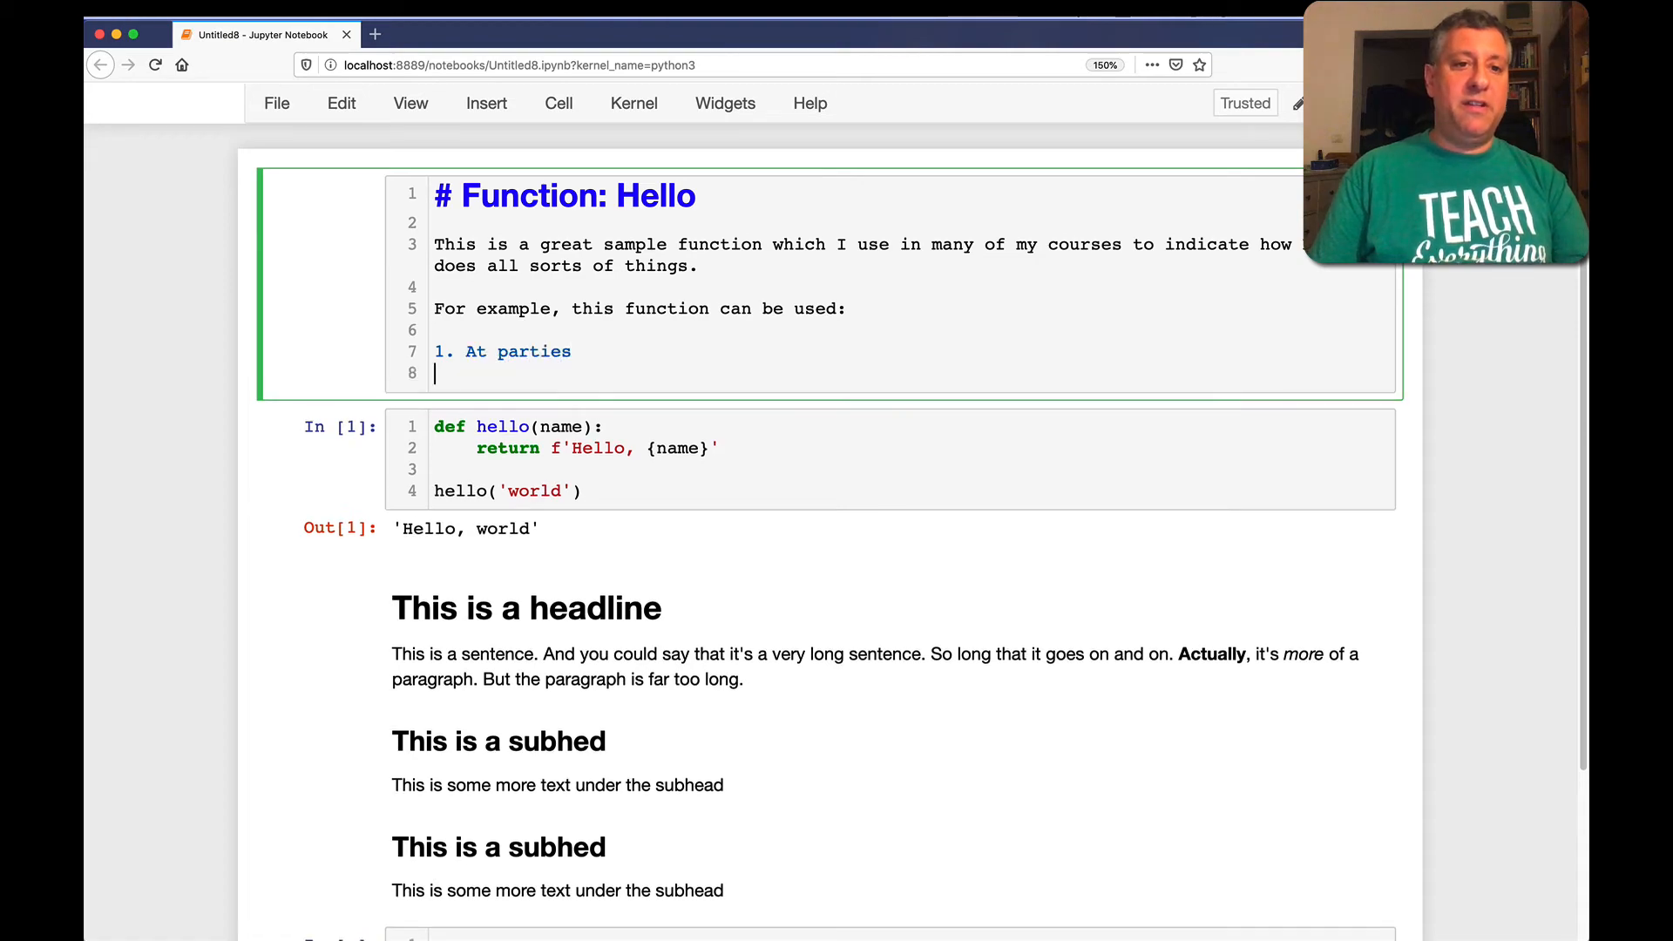
pyautogui.write('2. At weddings')
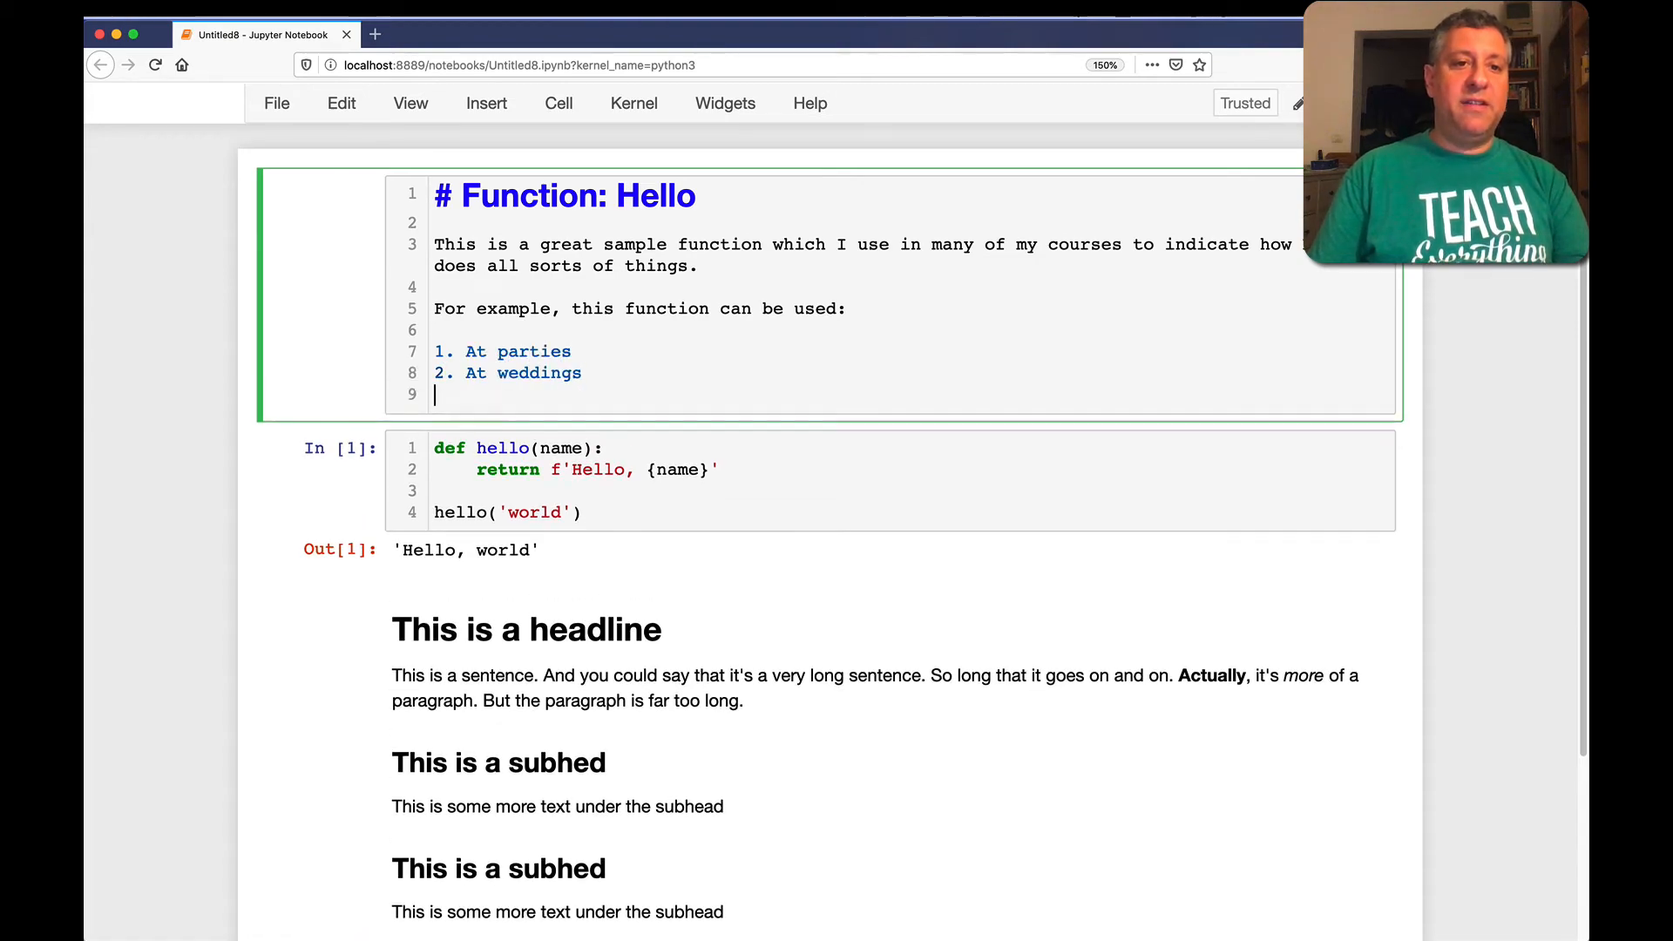
pyautogui.write('3. At dance')
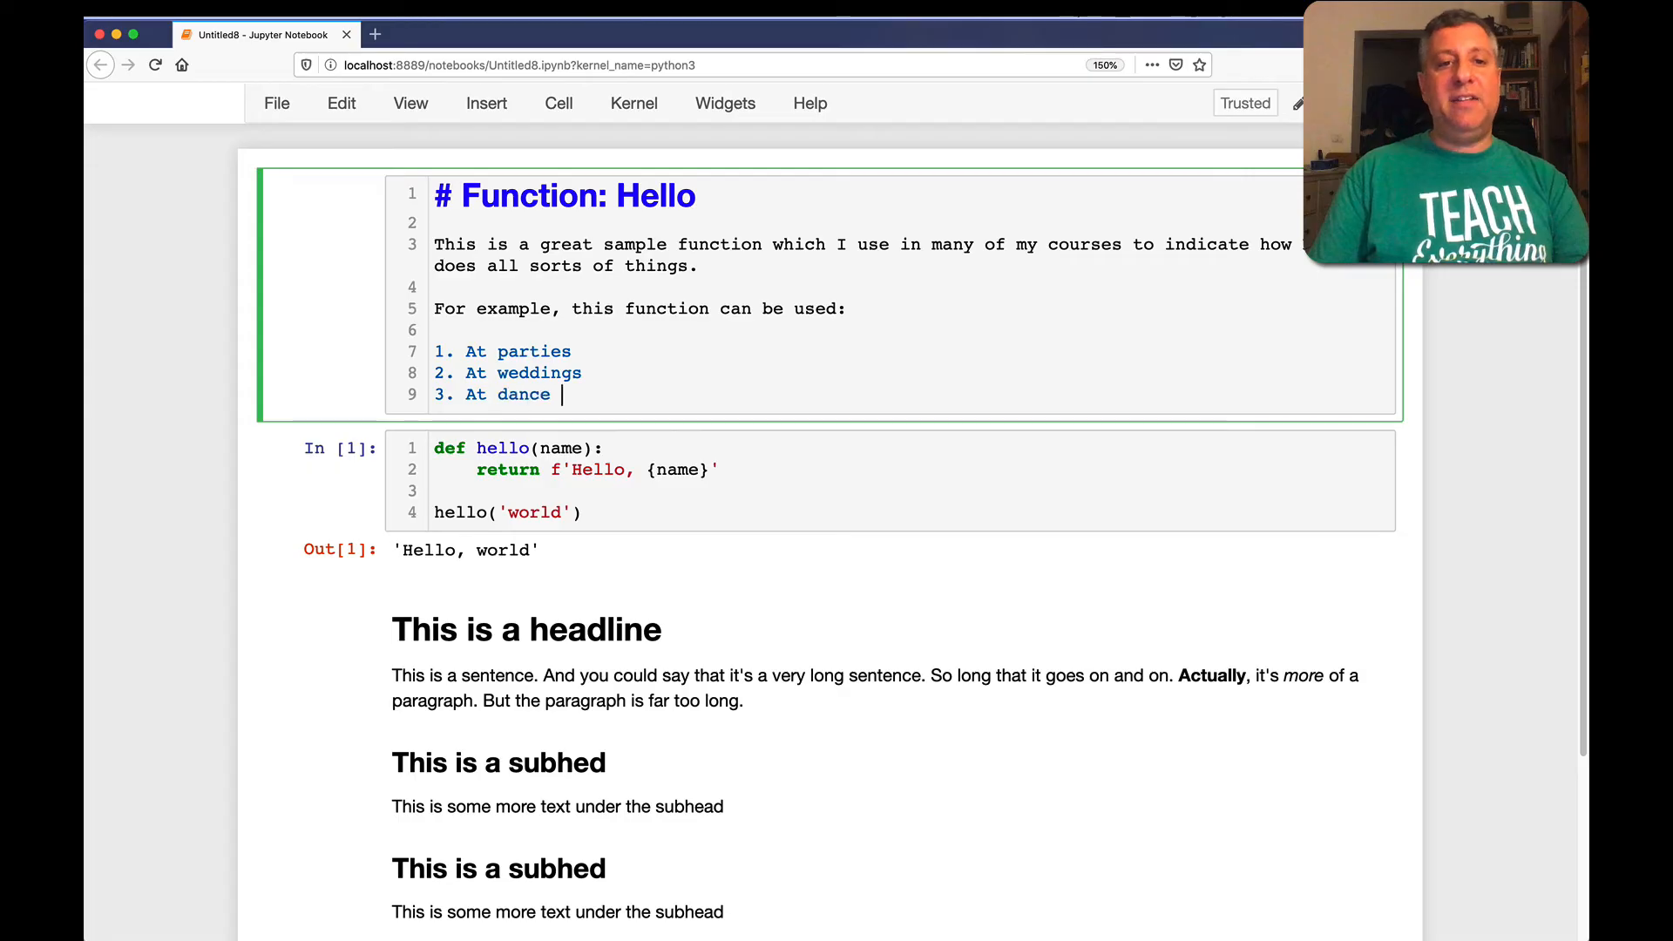
pyautogui.write('festivals')
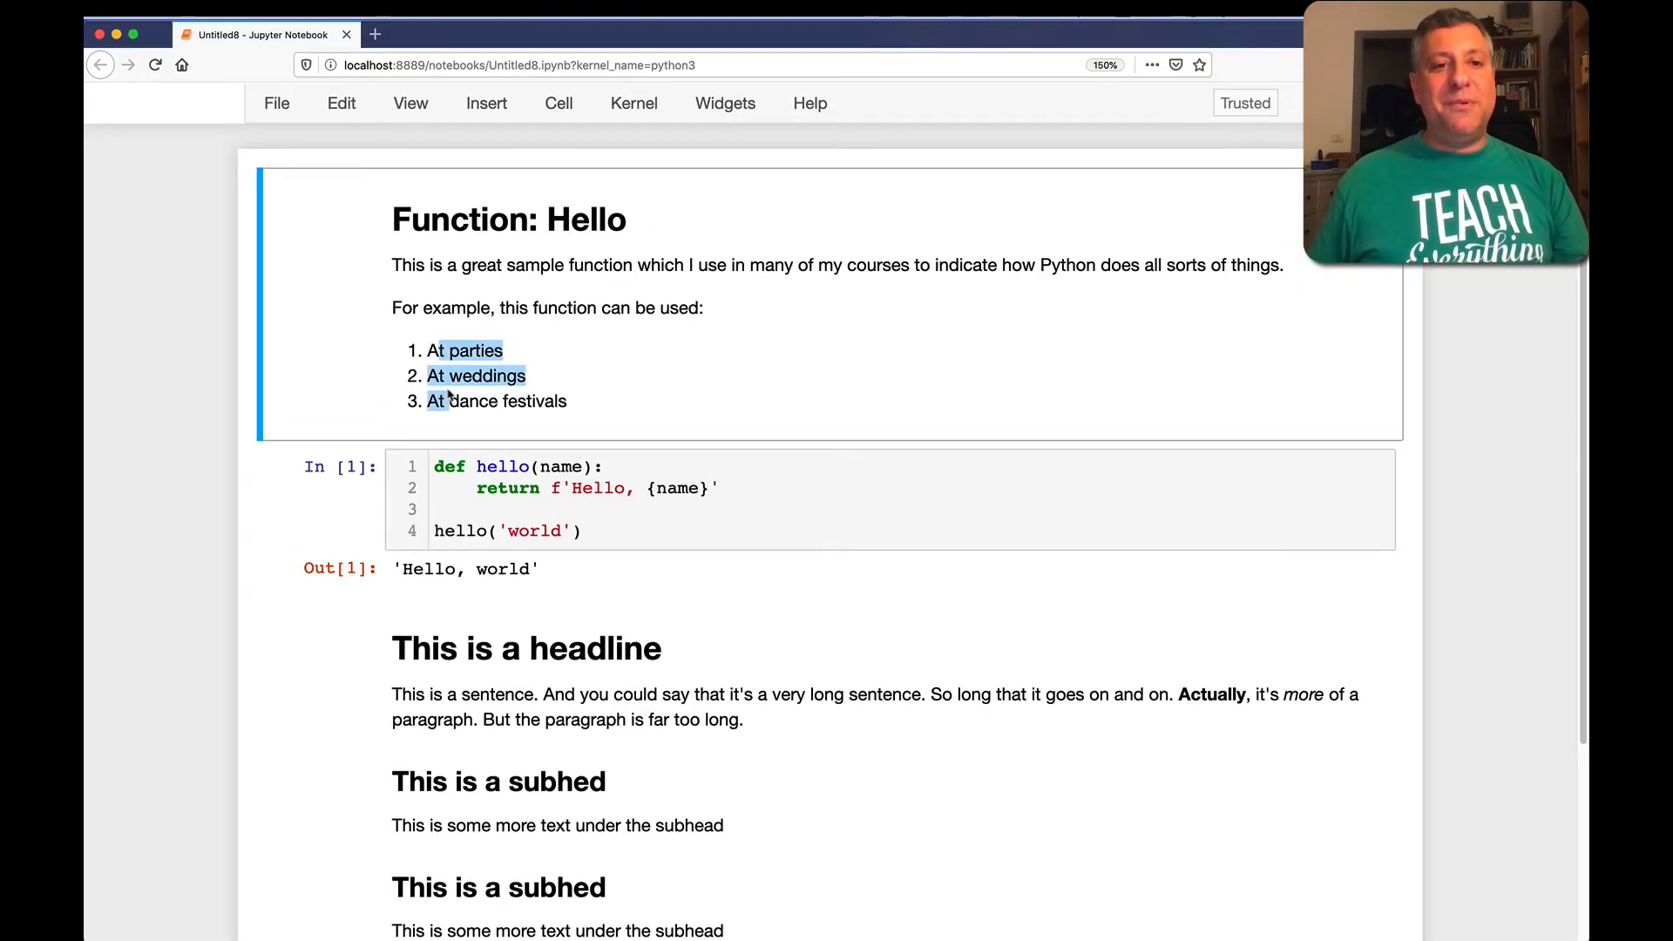
pyautogui.doubleClick(748, 321)
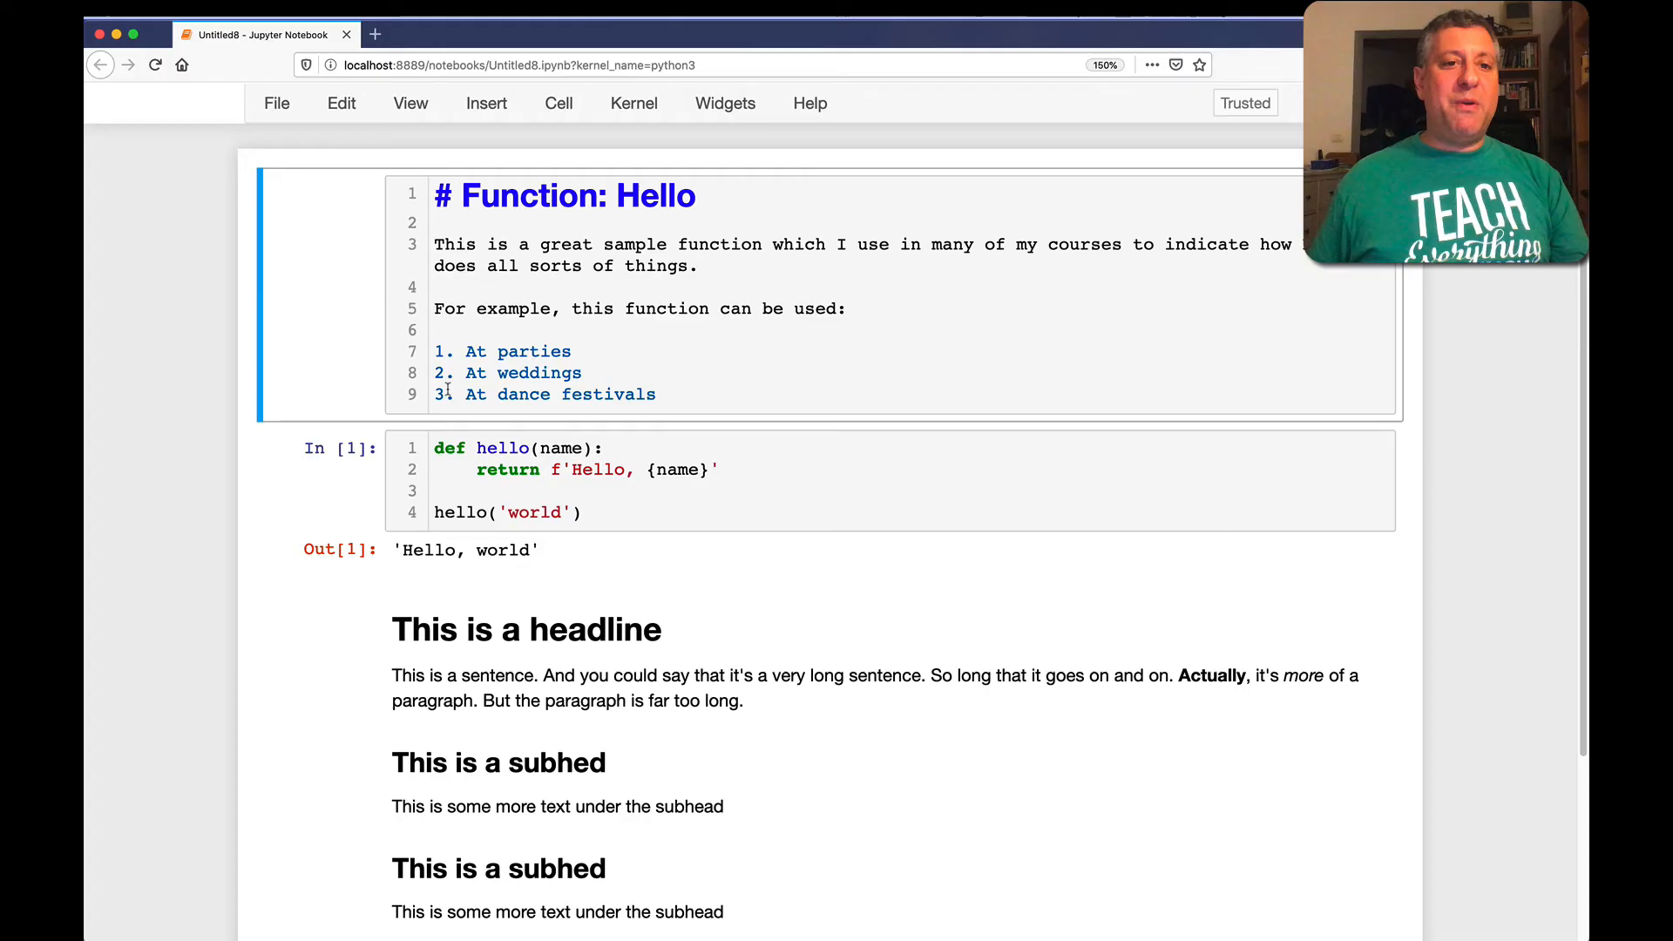
# Nest '1. Birthday parties' and '2. Graduation parties' under At parties, render, then reopen the cell
pyautogui.click(573, 350)
pyautogui.write('1.')
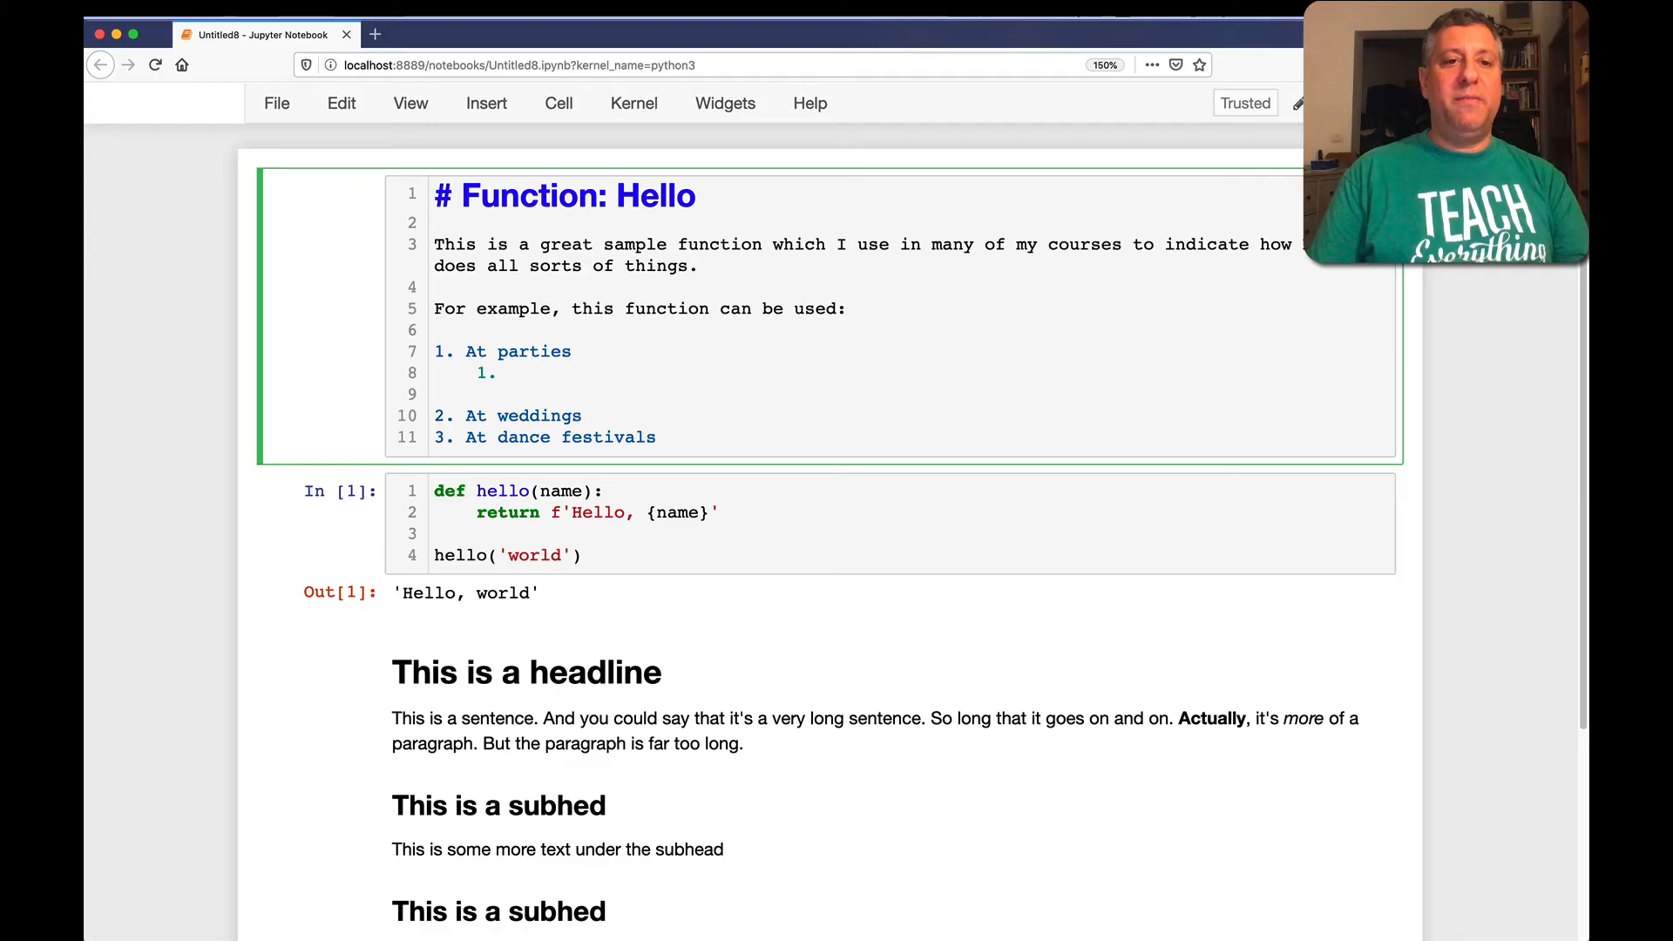
pyautogui.write('Birthday parties')
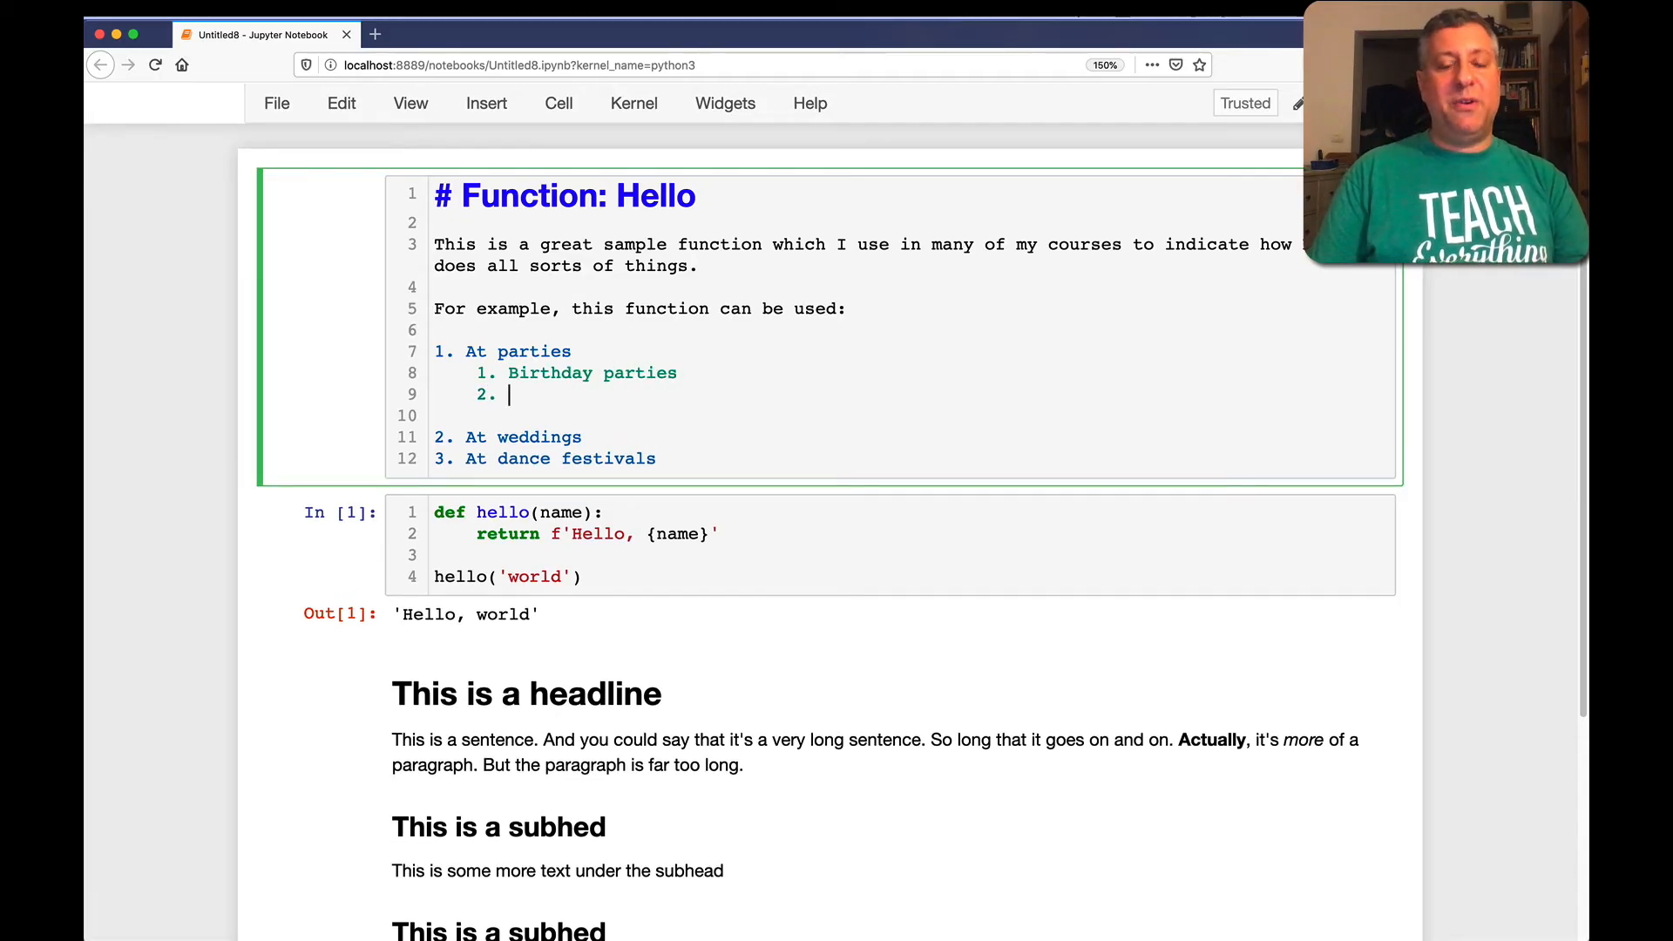
pyautogui.write('G')
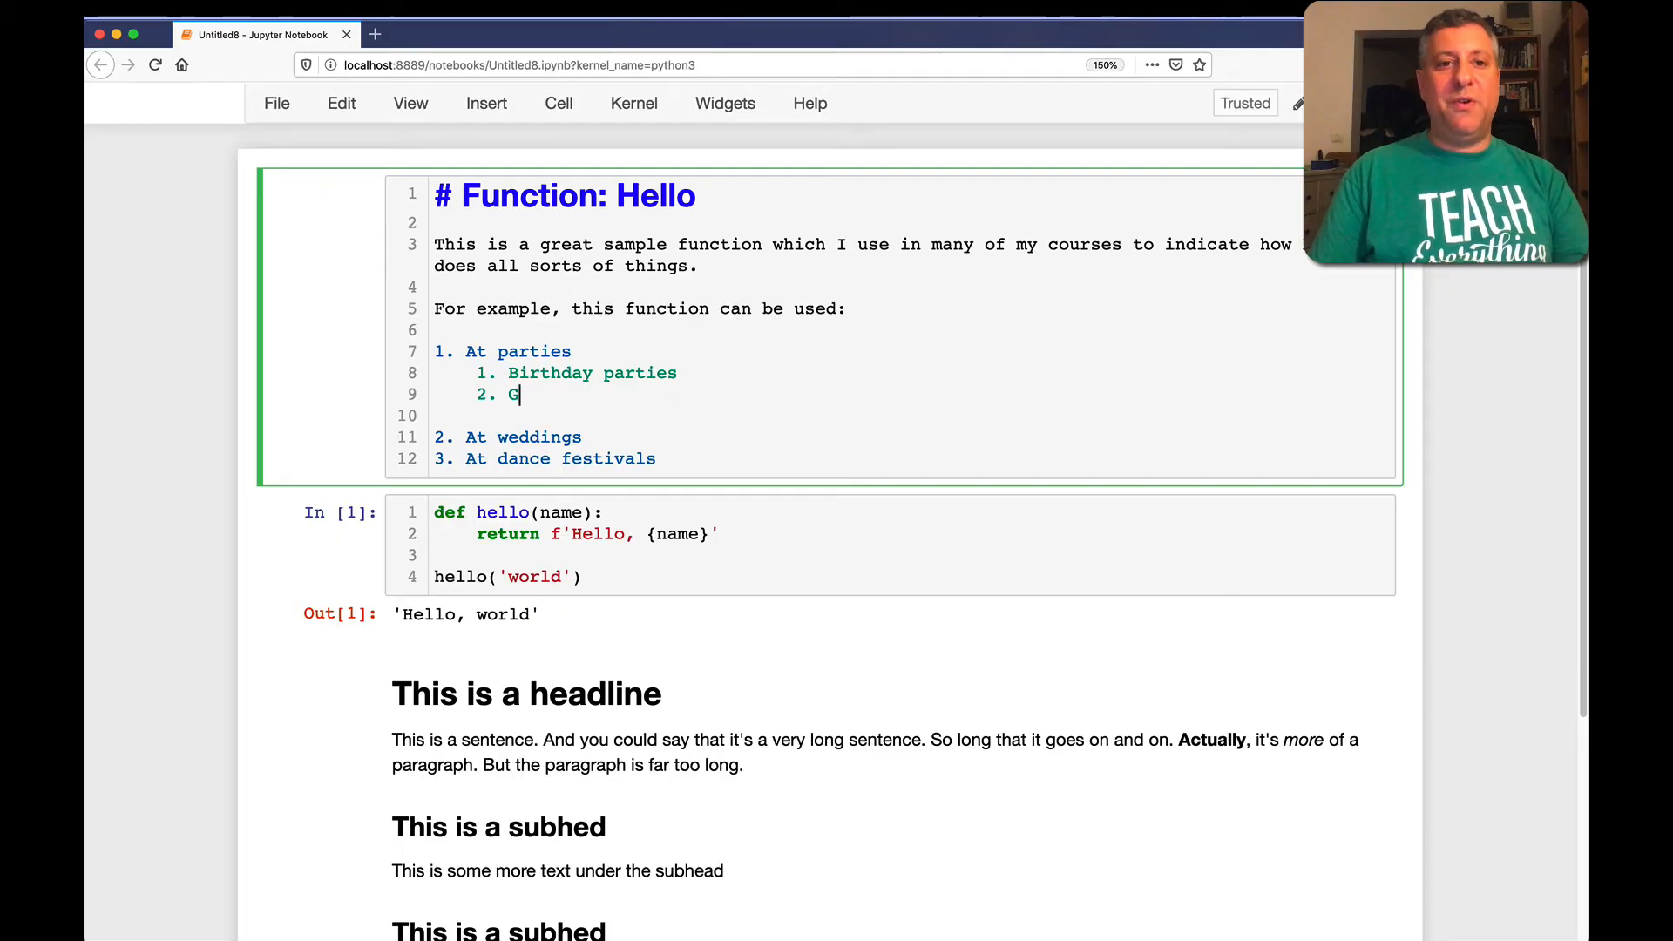
pyautogui.write('raduation parti')
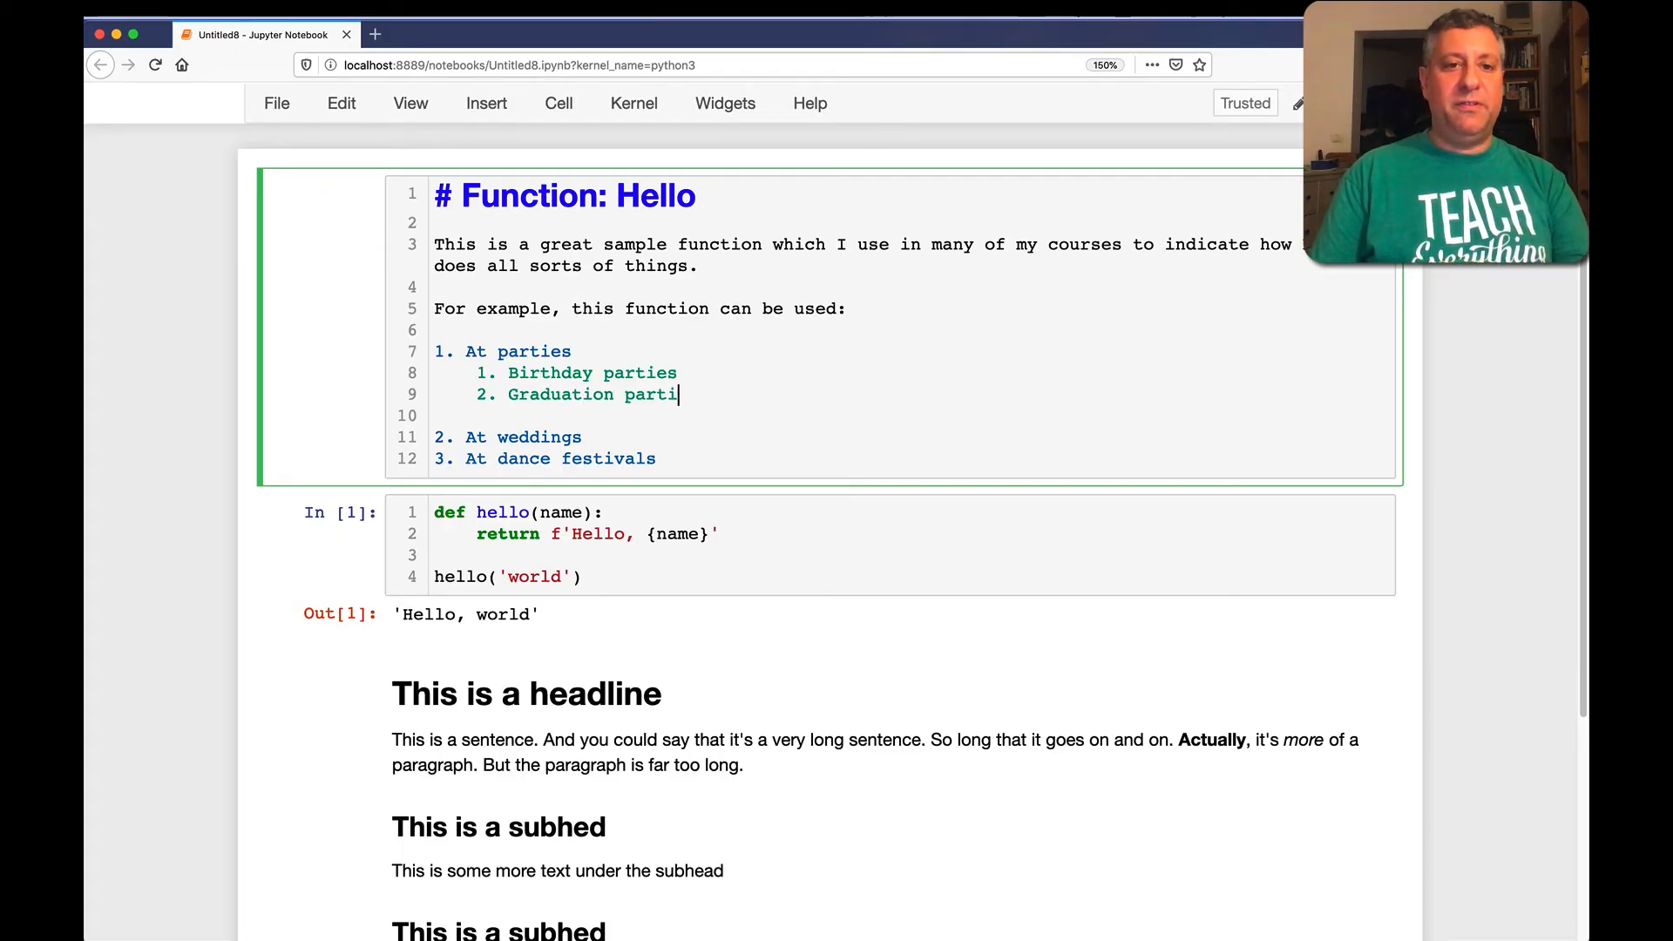
pyautogui.press('shift+enter')
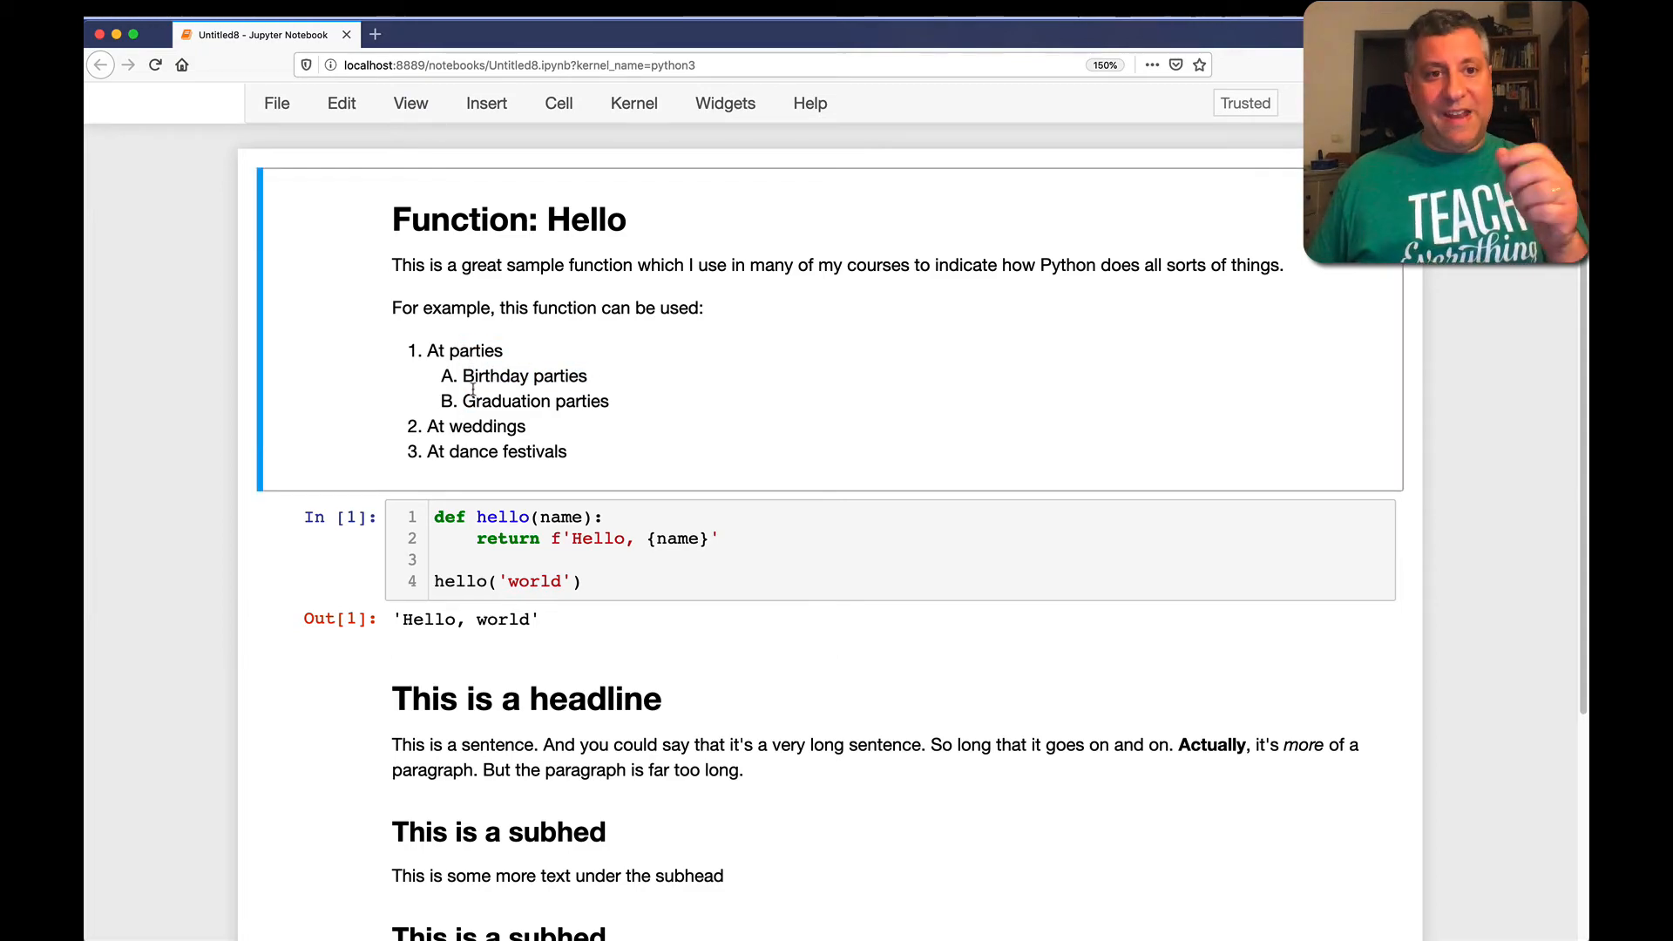
pyautogui.doubleClick(748, 321)
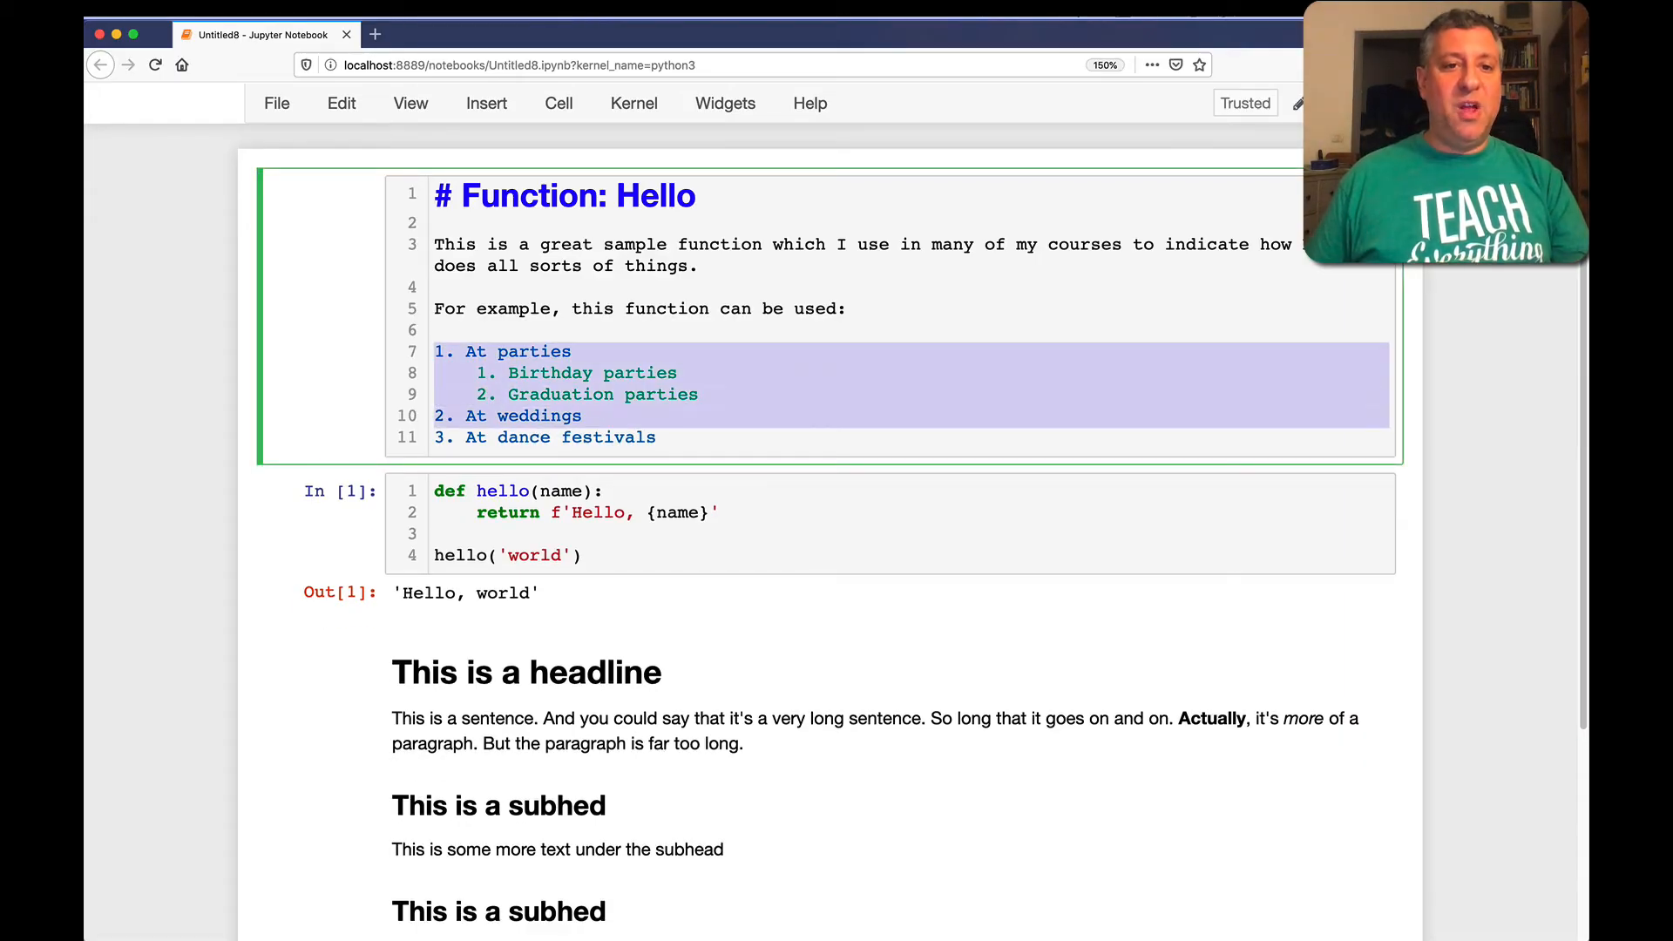
# Add 'Bullets? We can do that:' with the parties list as '-' bullets and render the cell
pyautogui.write('Bu')
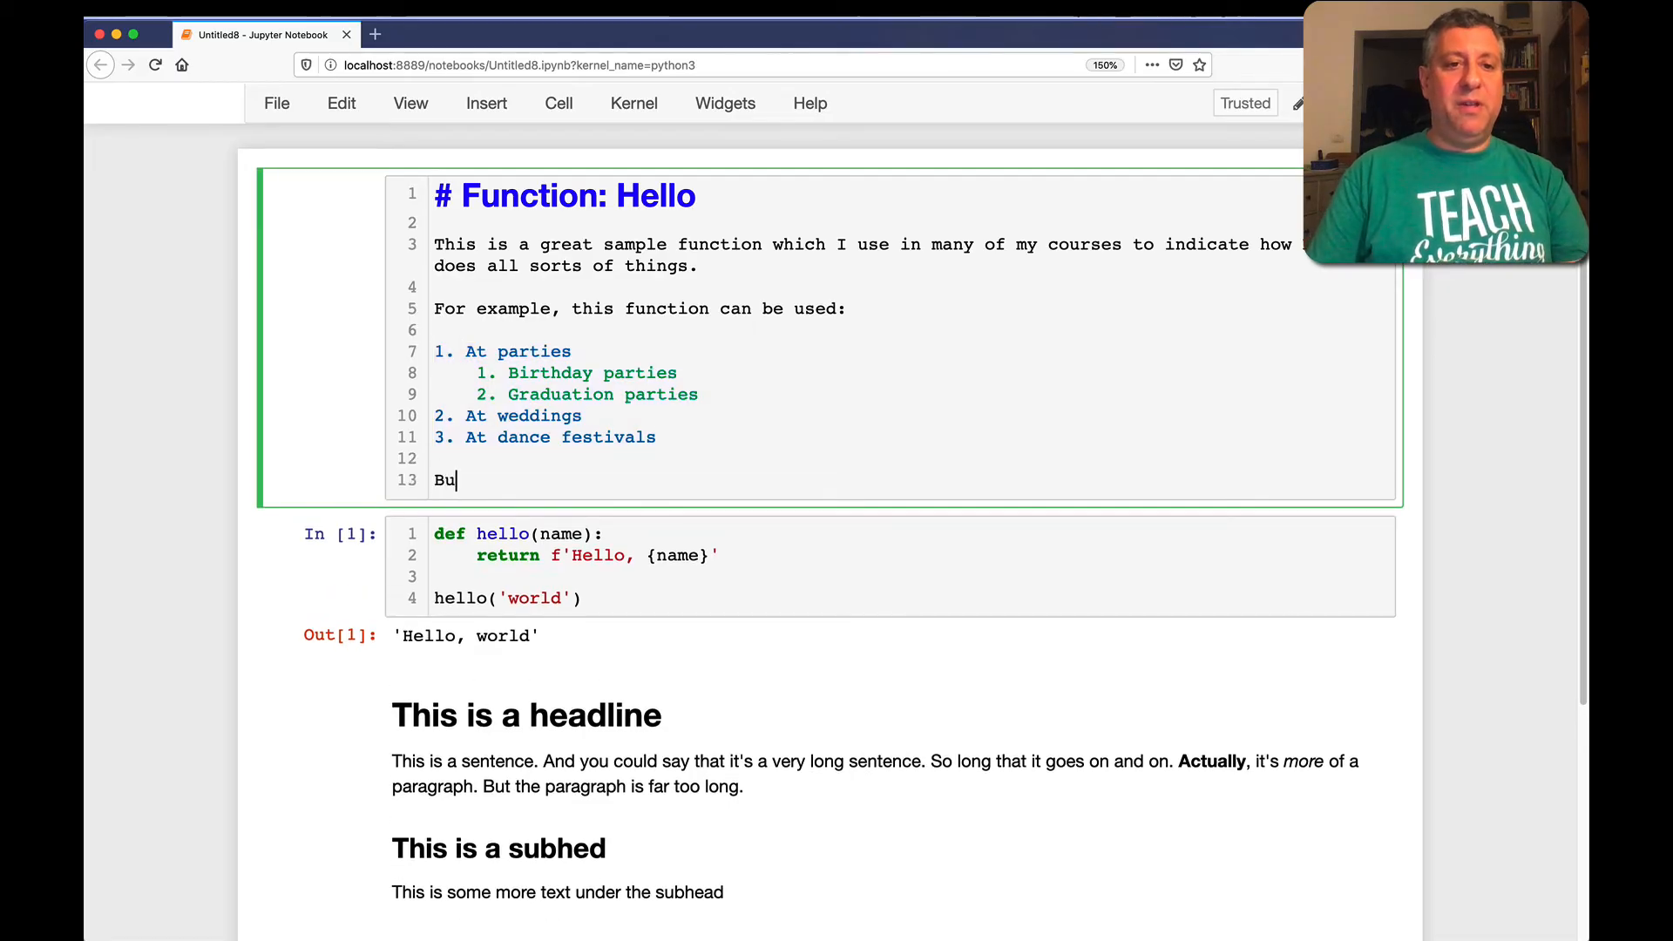
pyautogui.write('llets?  We can do that:')
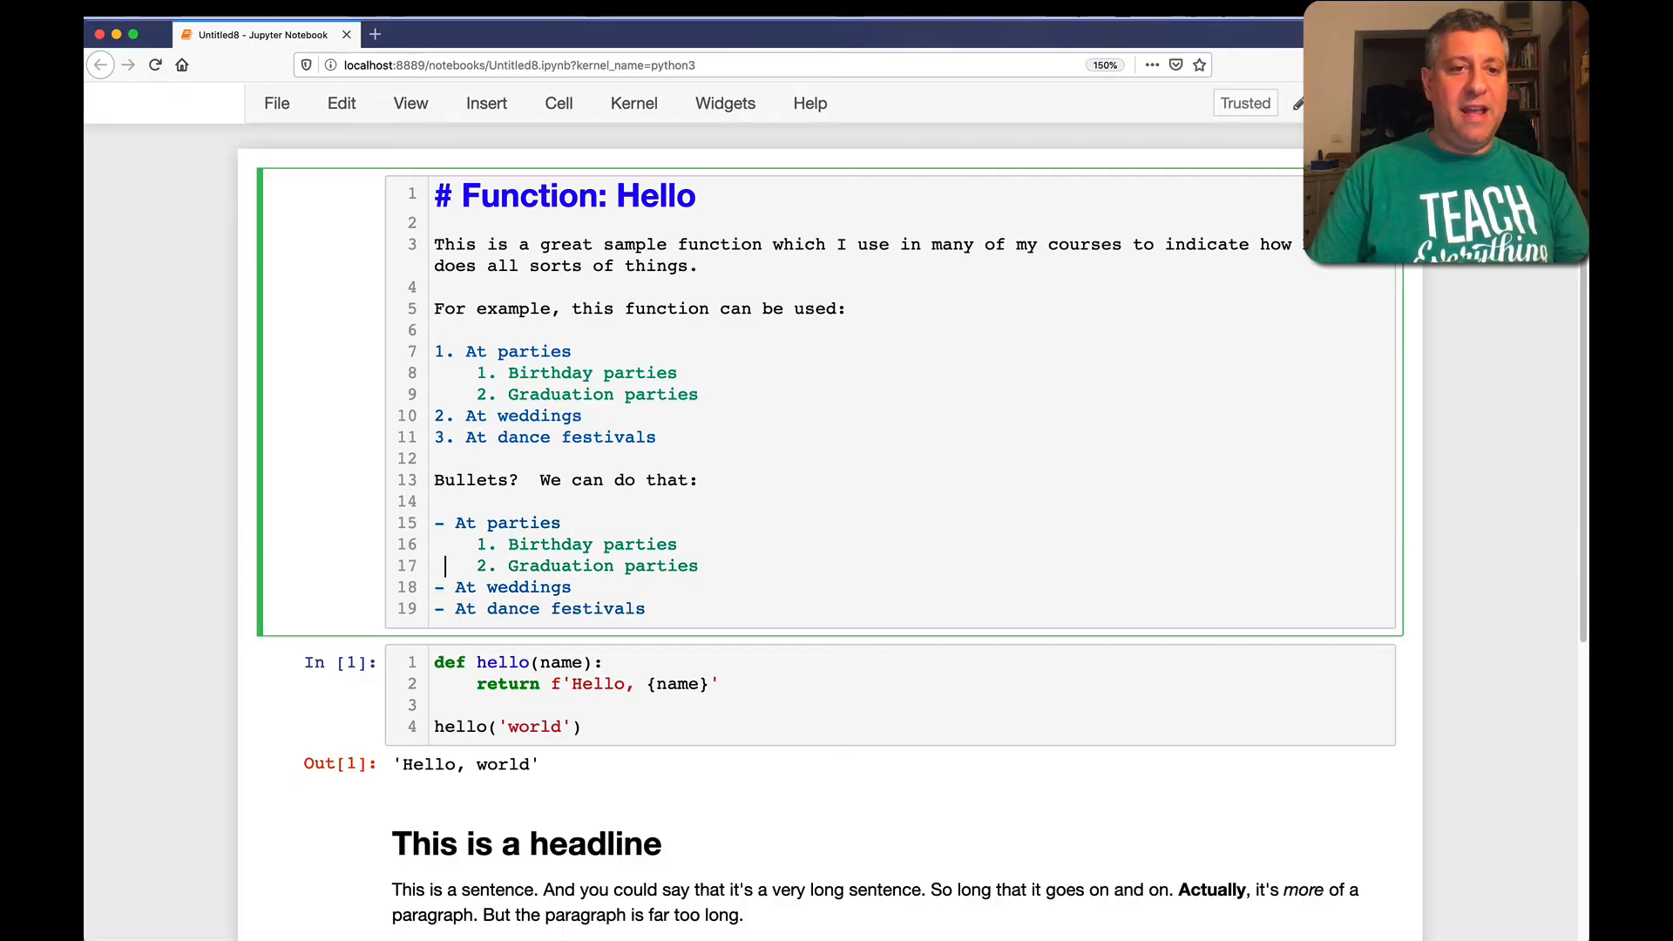
pyautogui.press('shift+enter')
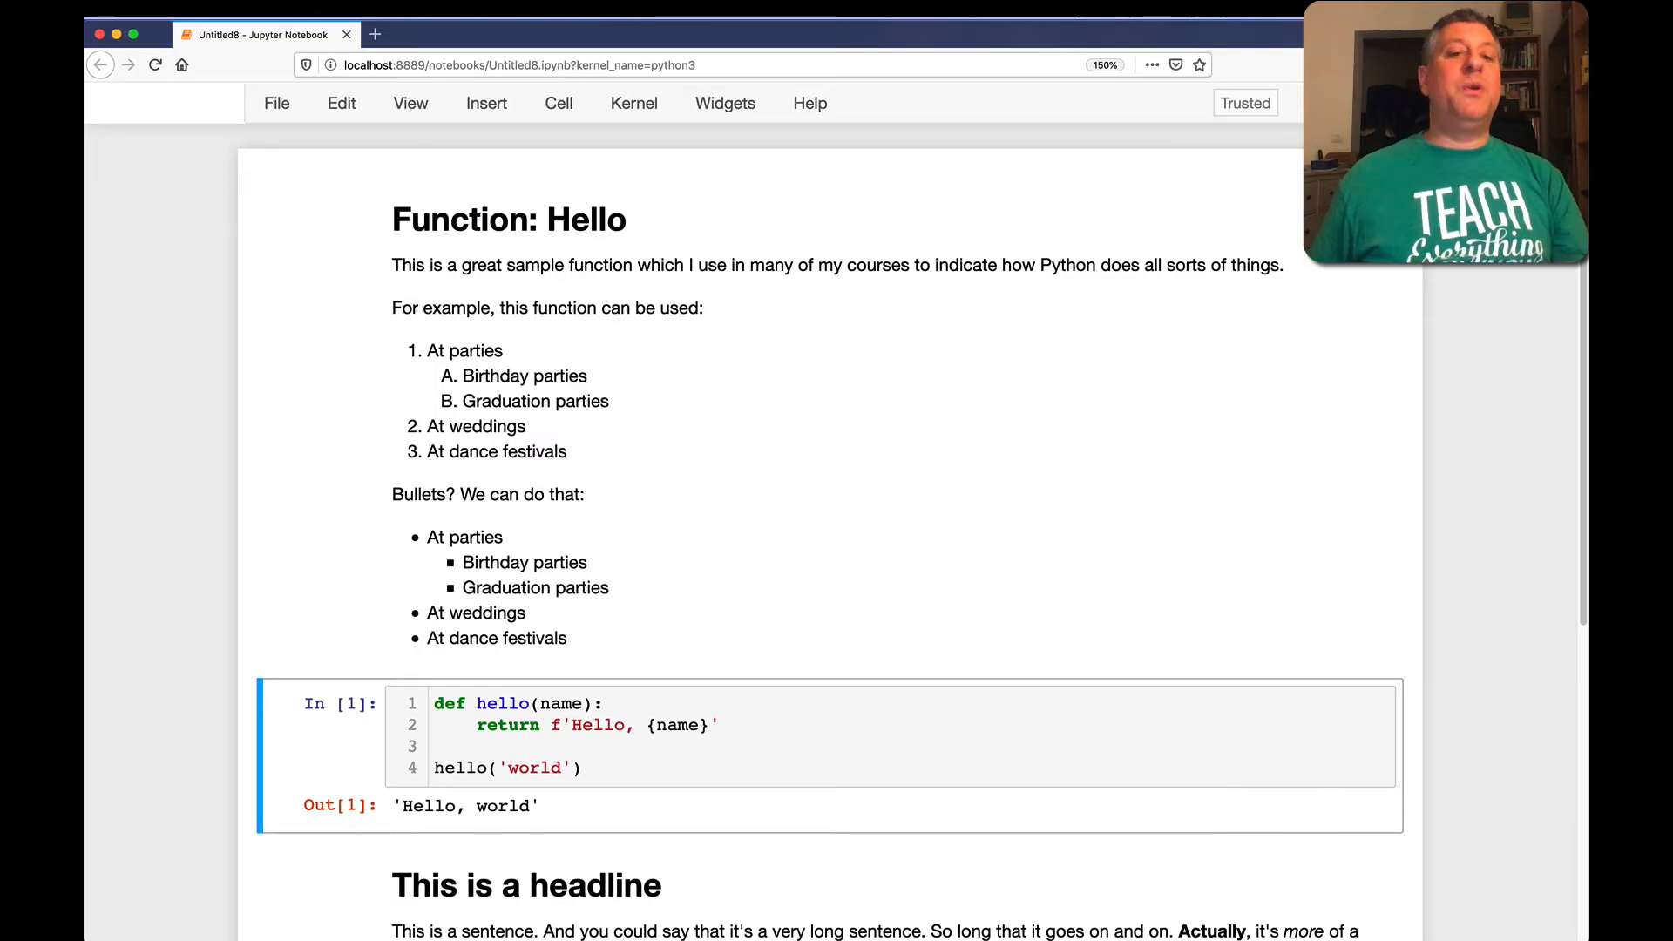
pyautogui.moveTo(511, 627)
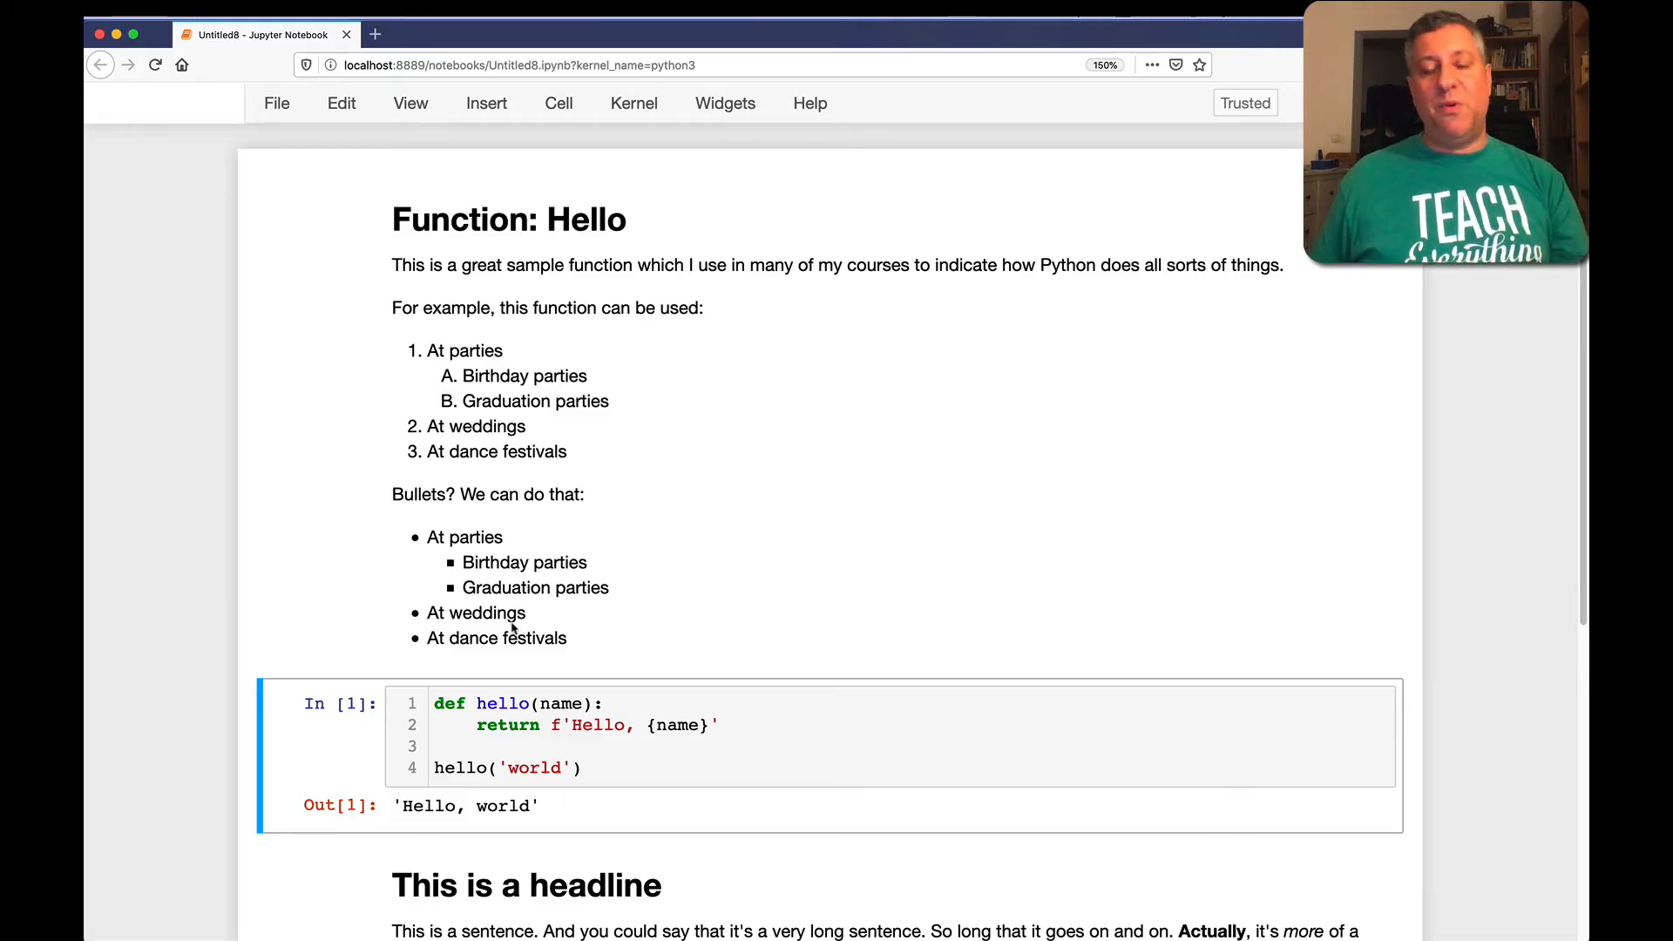
pyautogui.moveTo(530, 510)
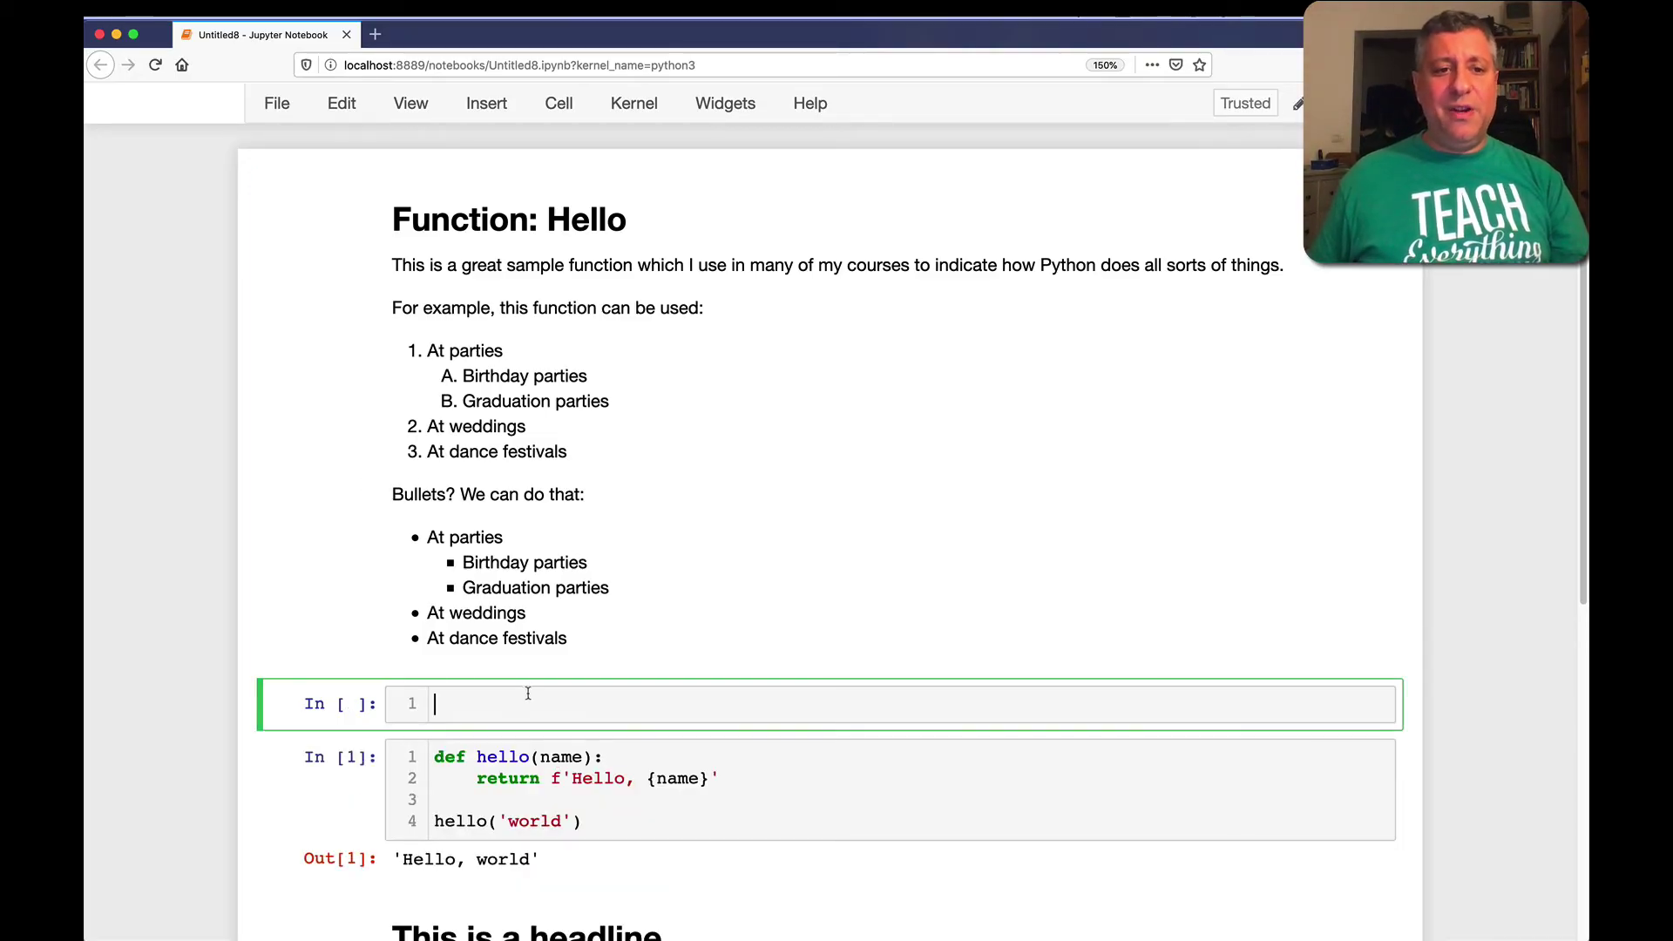
# Write the '# Exercise: Try this:' heading, the three numbered steps, and 'Example:'
pyautogui.write('#')
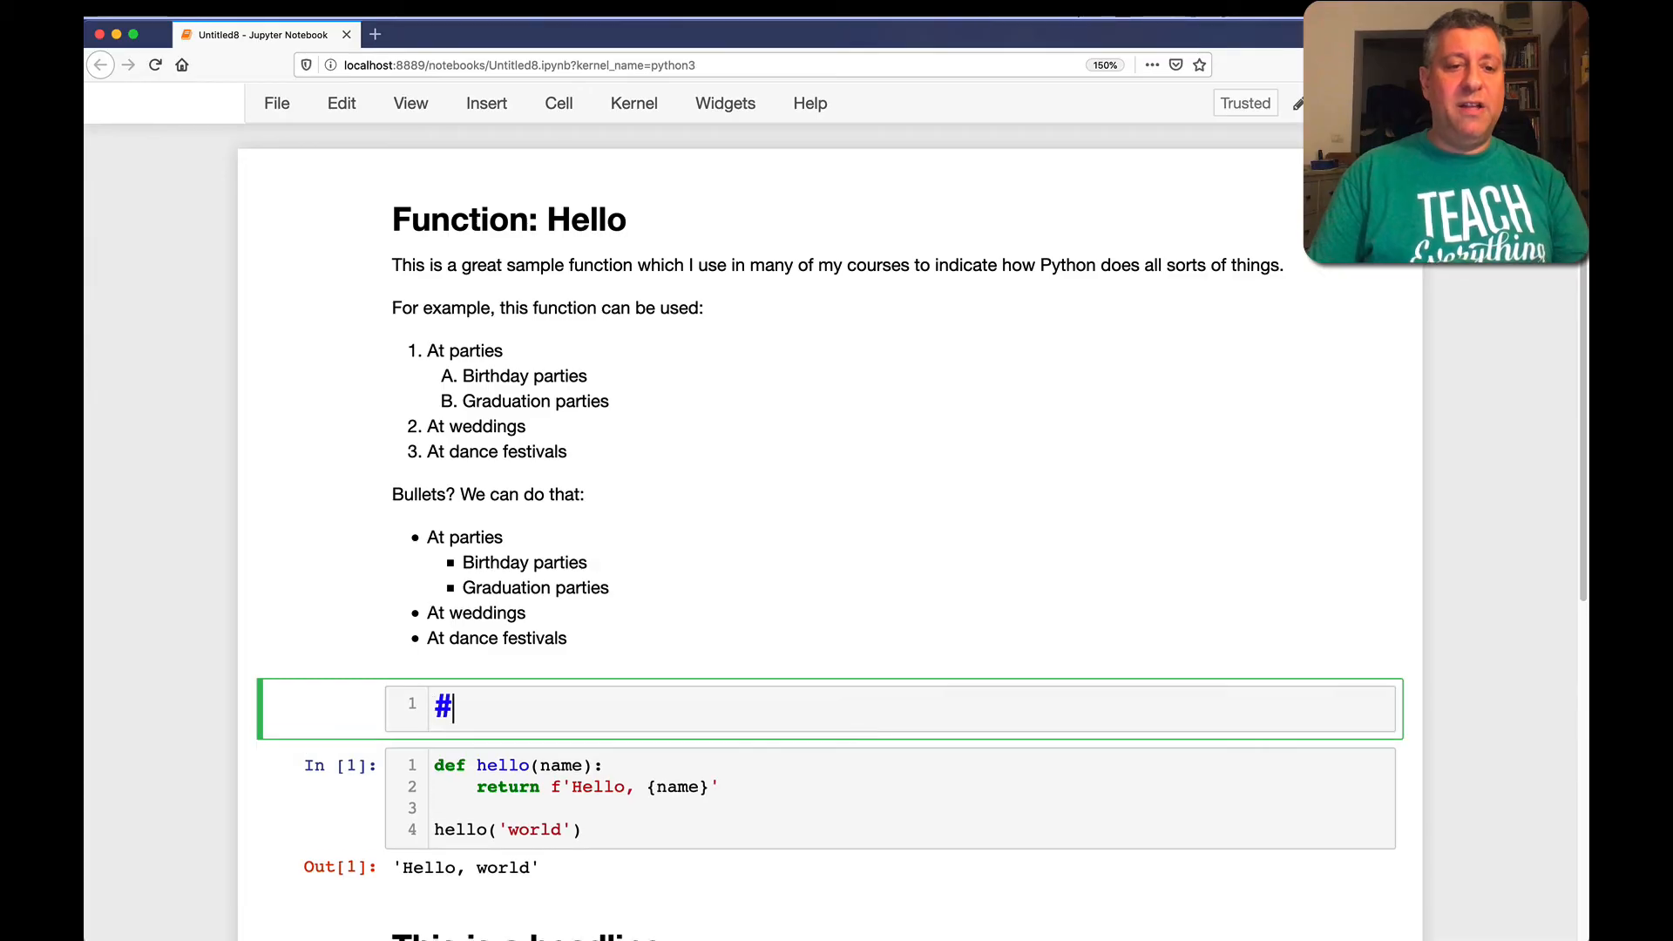
pyautogui.write('Exercise: Try this:')
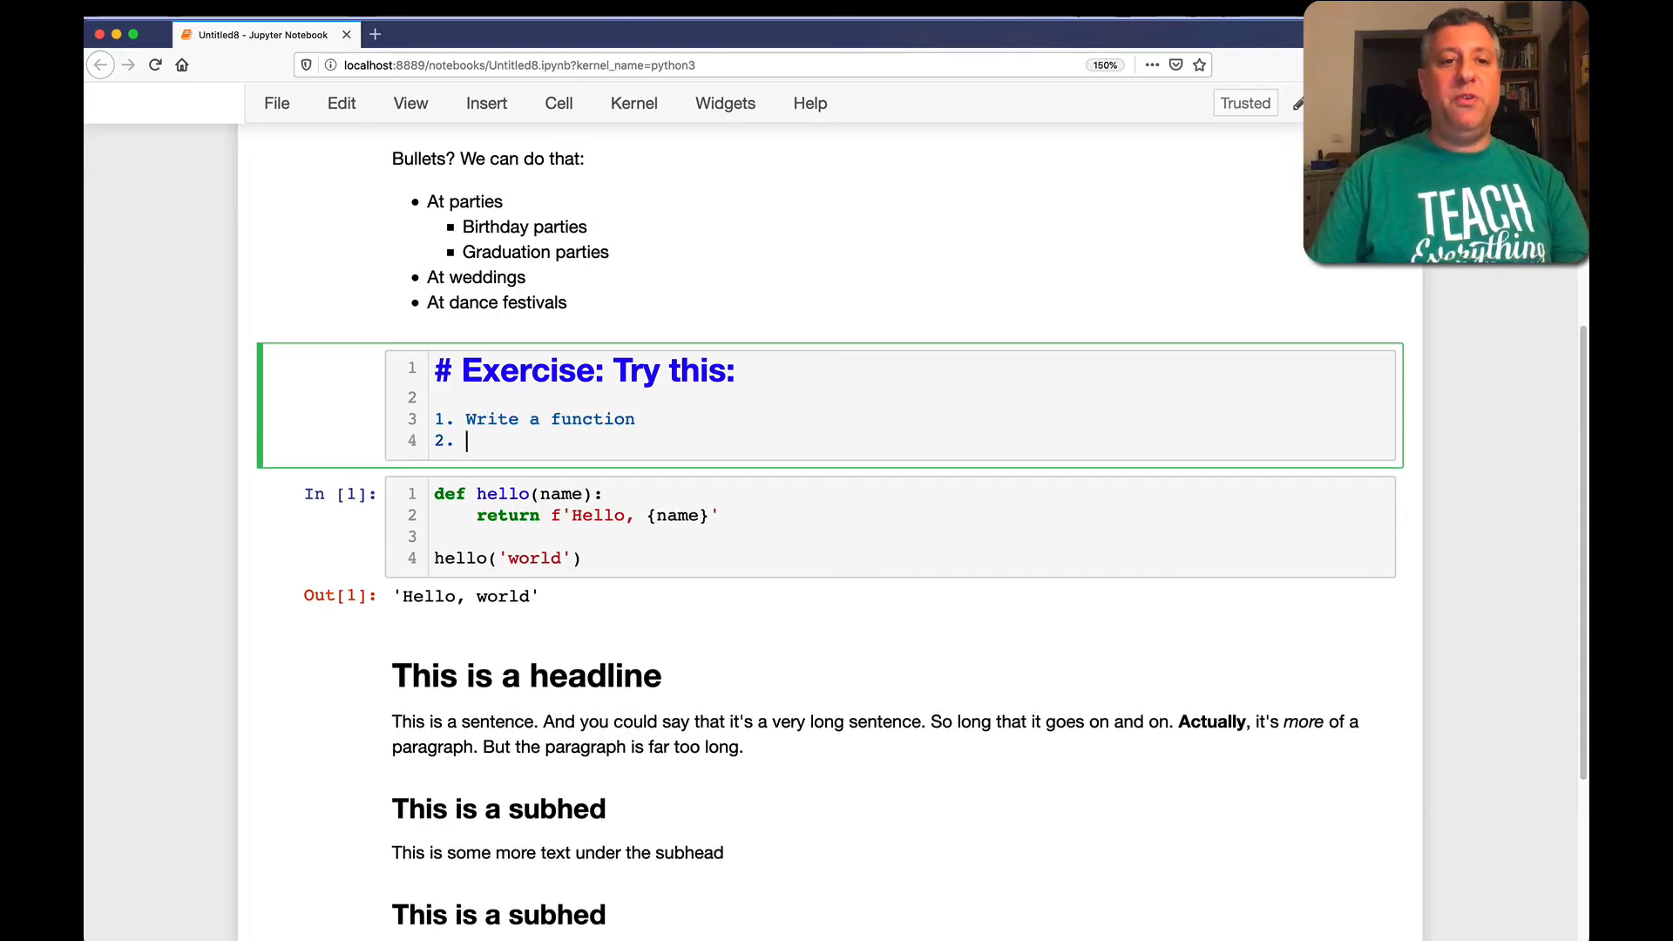
pyautogui.write('Get the output f')
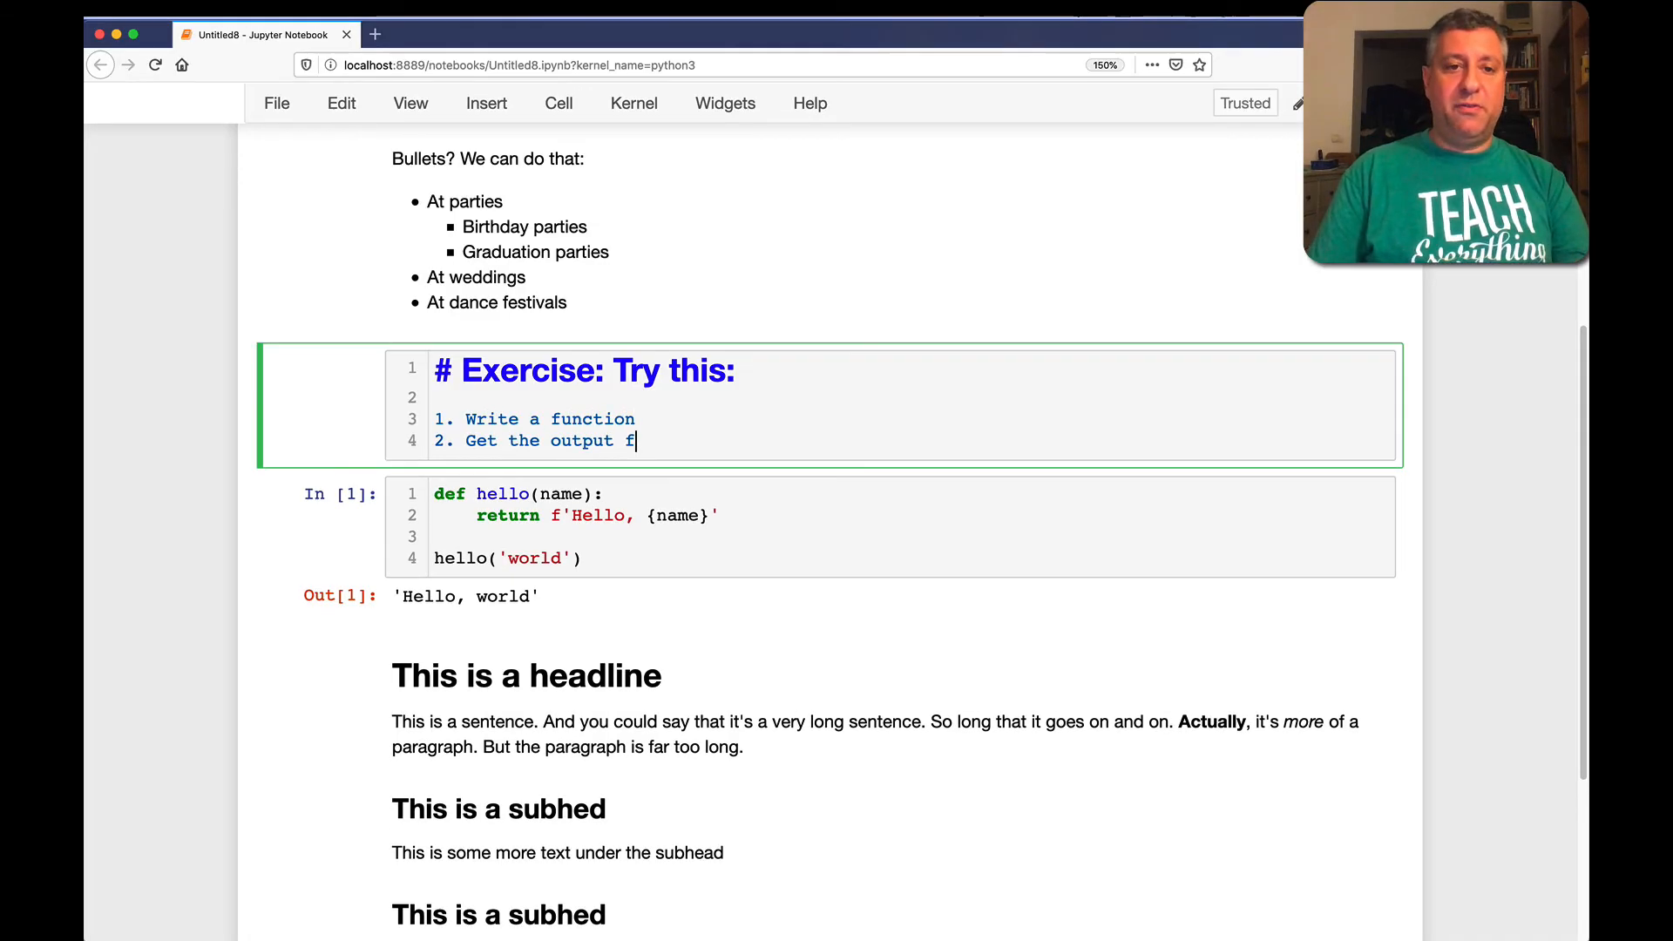
pyautogui.write('rom the function')
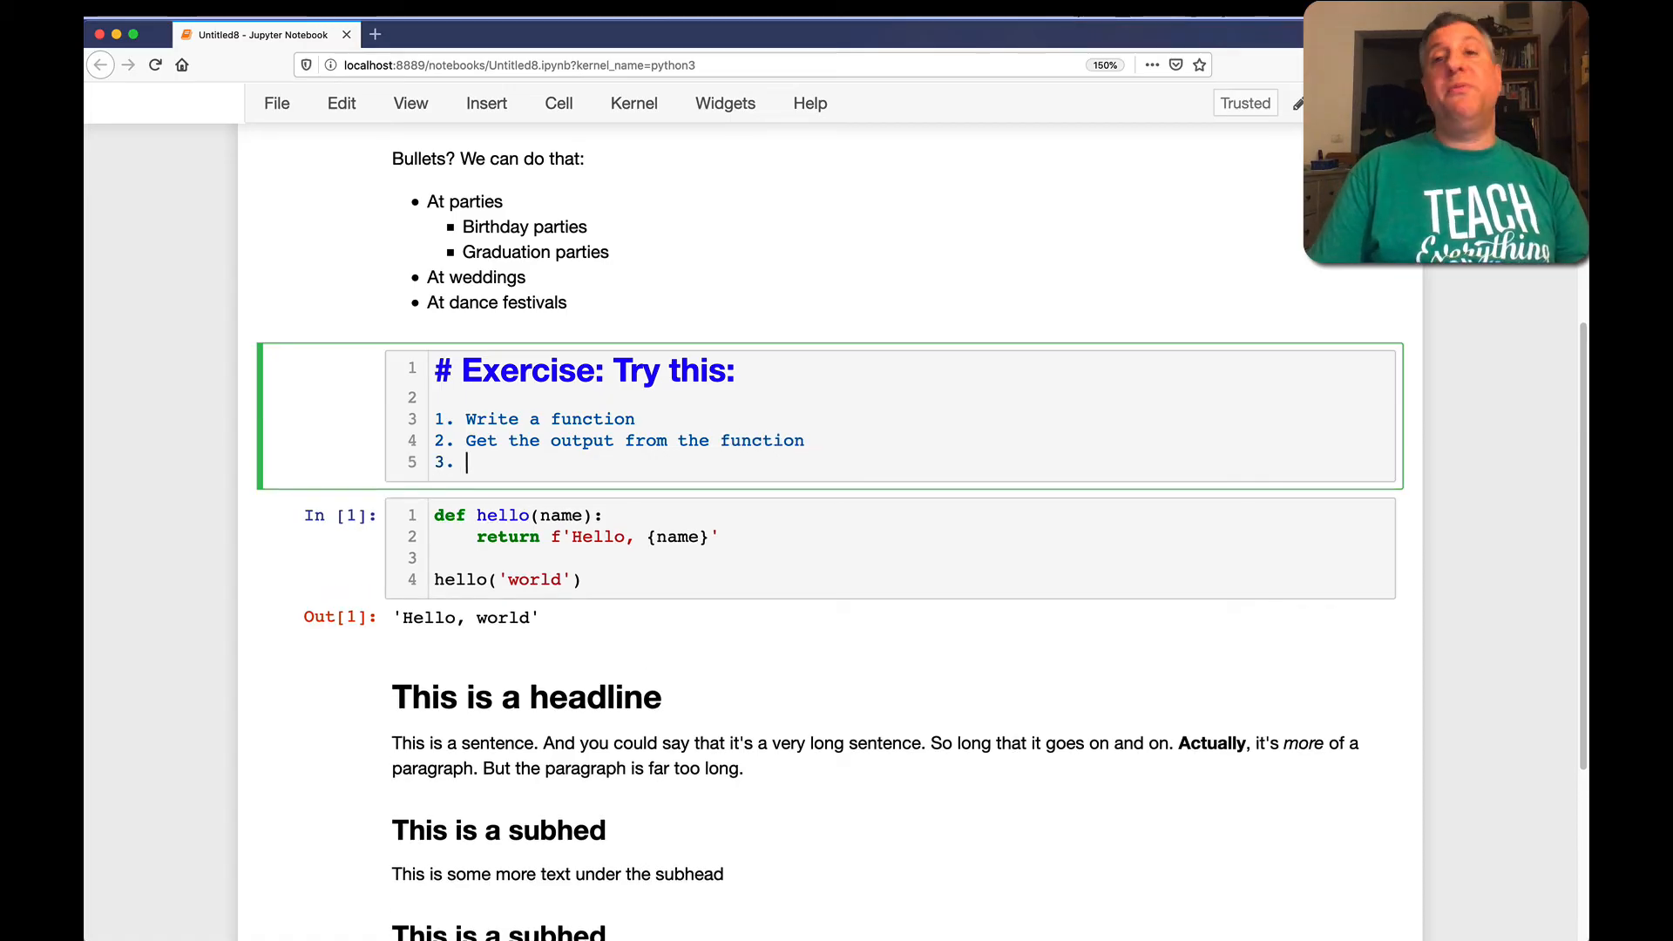
pyautogui.write('Print the output on the screen')
pyautogui.write('Exampl')
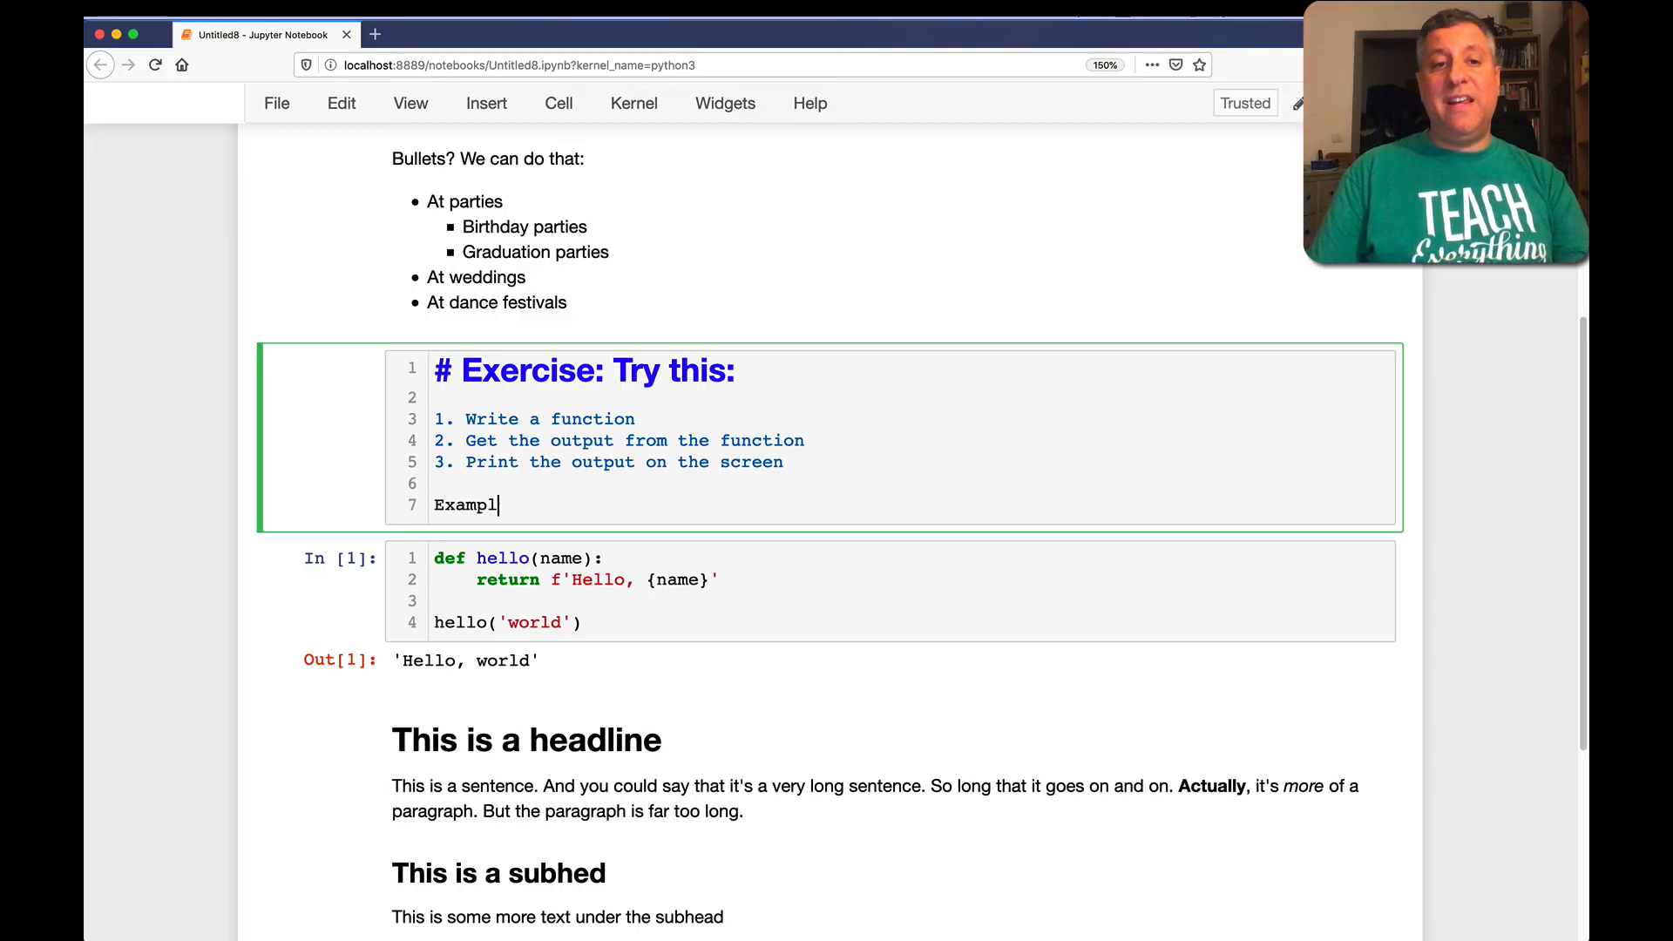
pyautogui.write('e:')
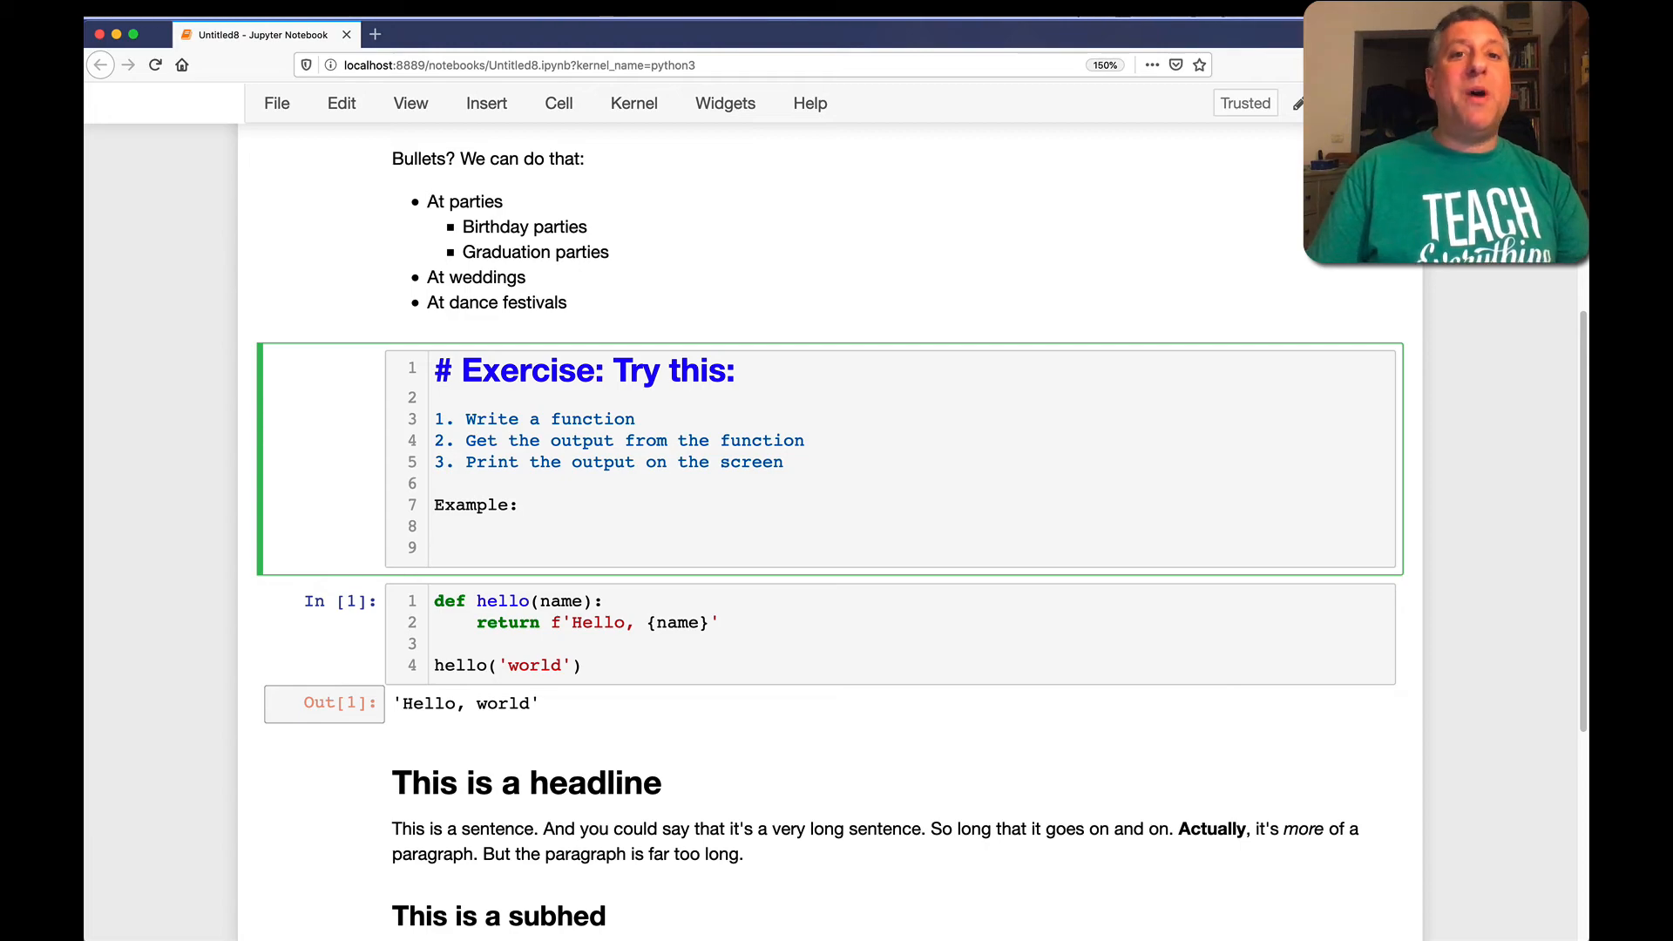
# Add the indented example lines 'x = f(y)' and 'print(x)' below Example
pyautogui.click(467, 547)
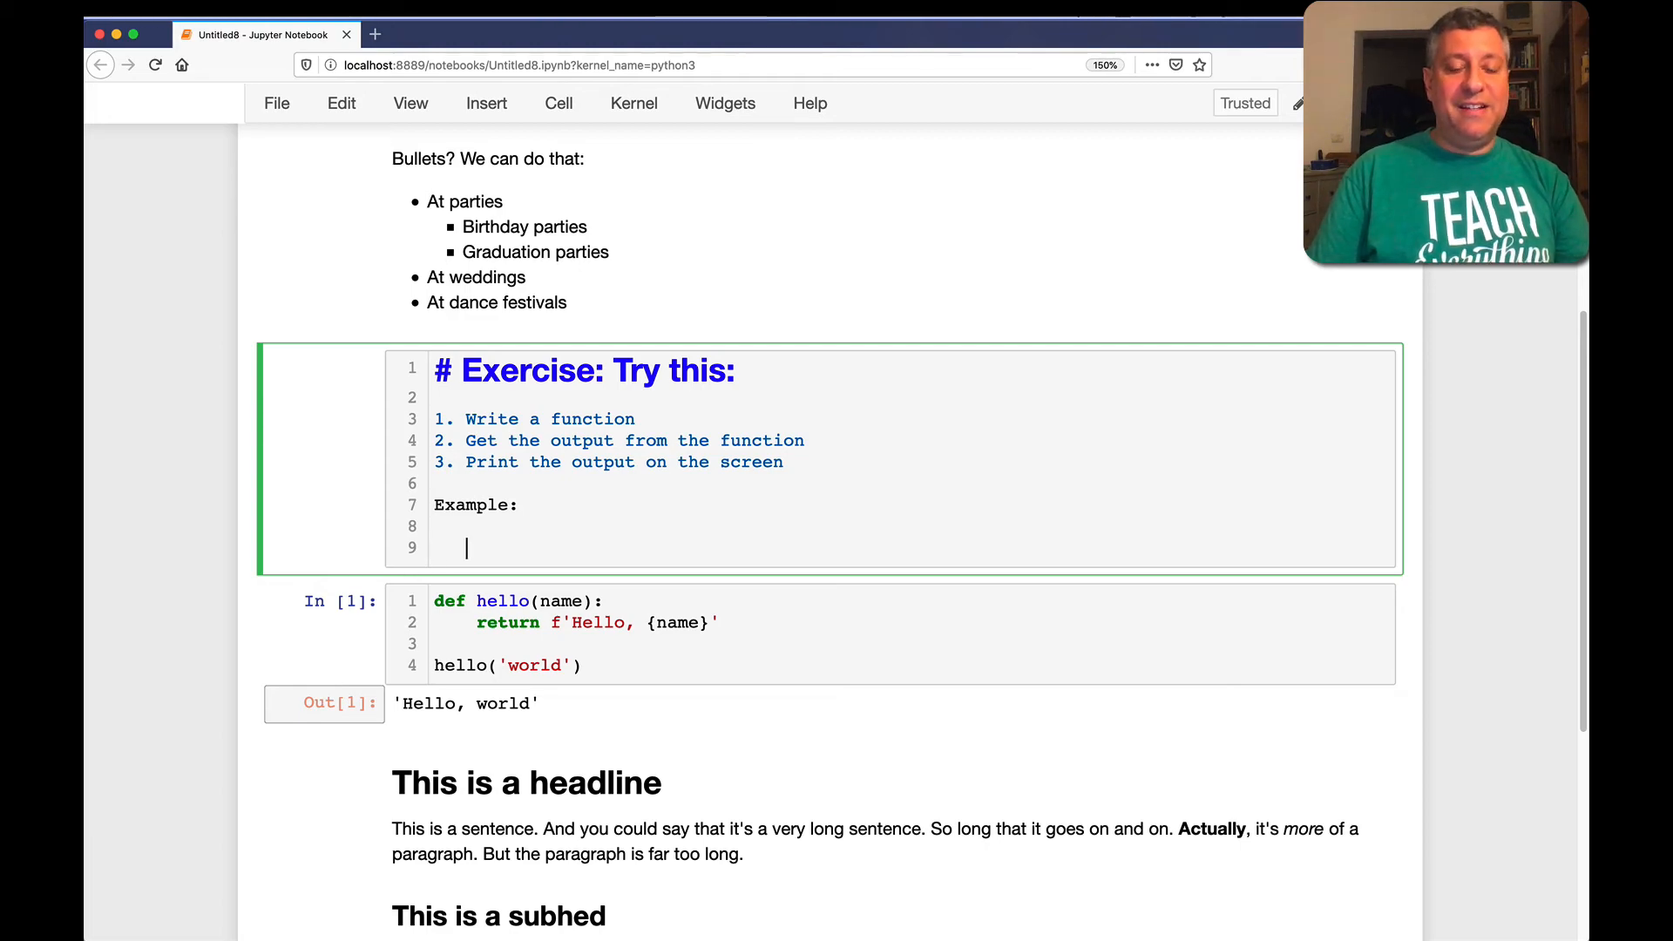
pyautogui.write('x =')
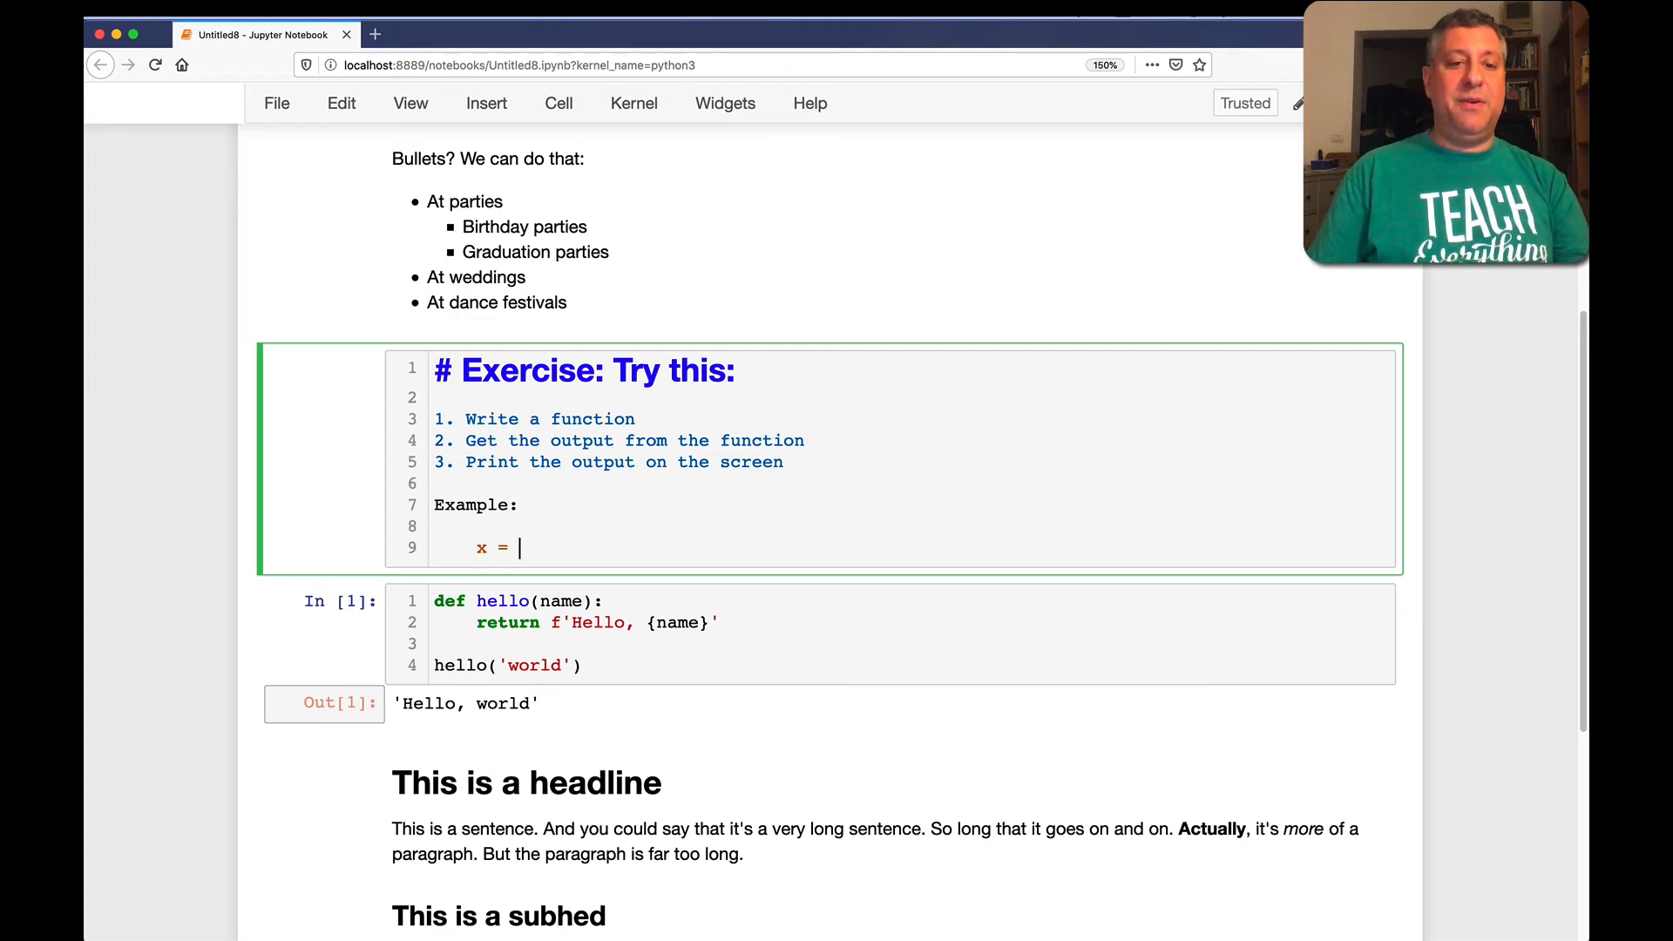
pyautogui.write('f(y)')
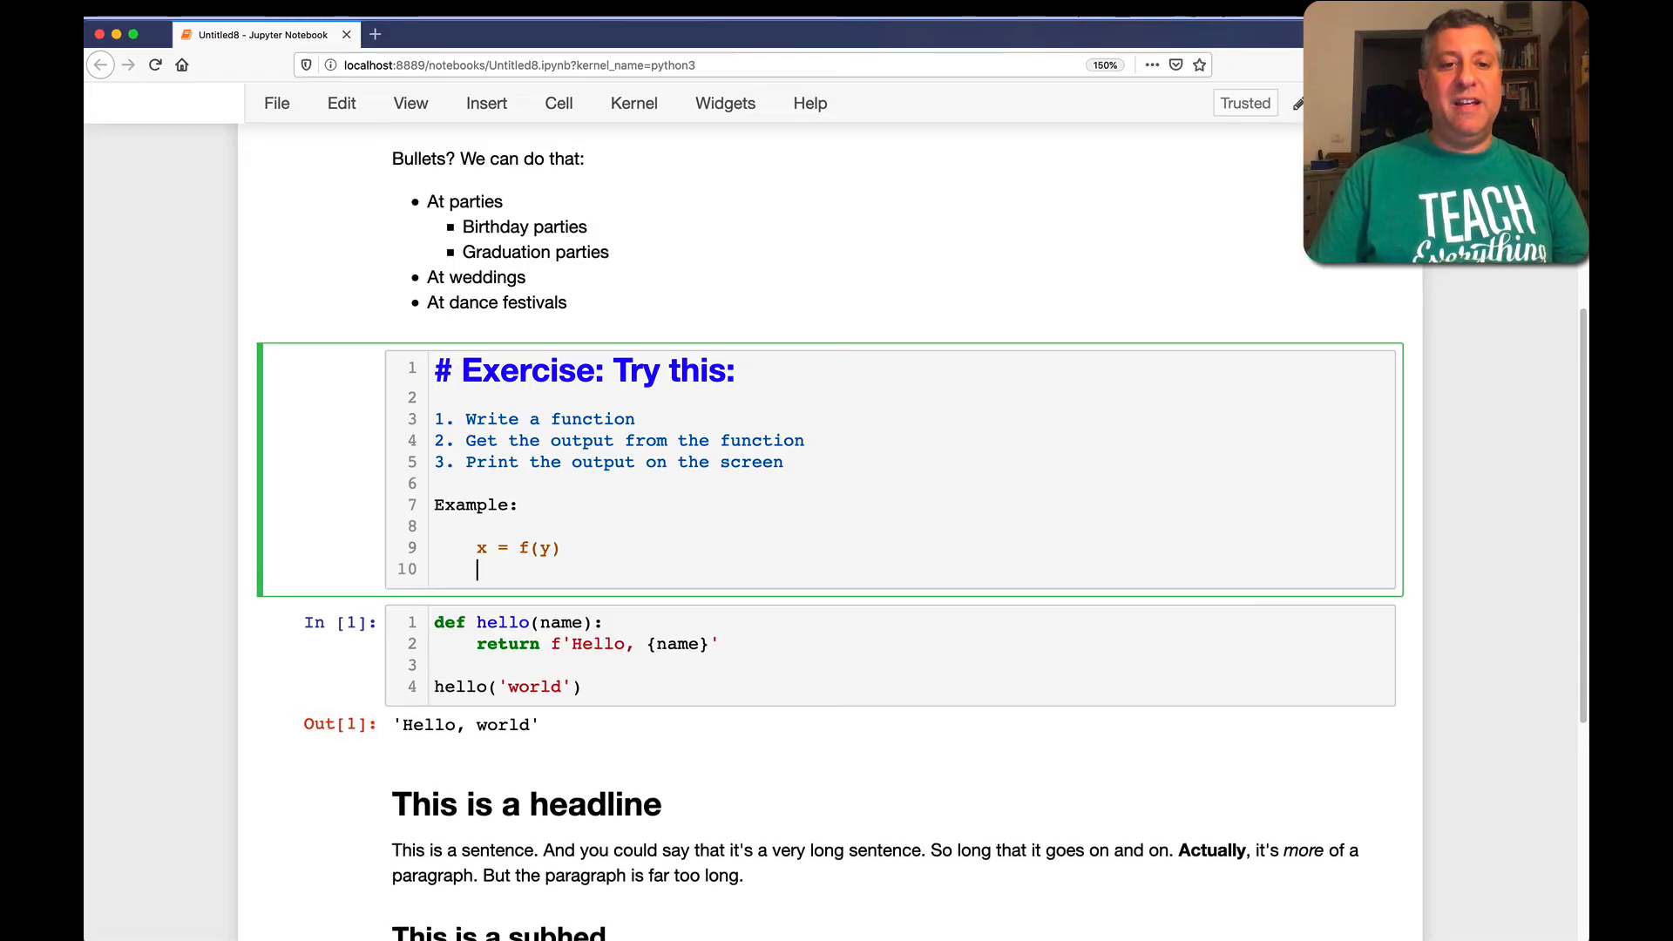
pyautogui.write('print(x)')
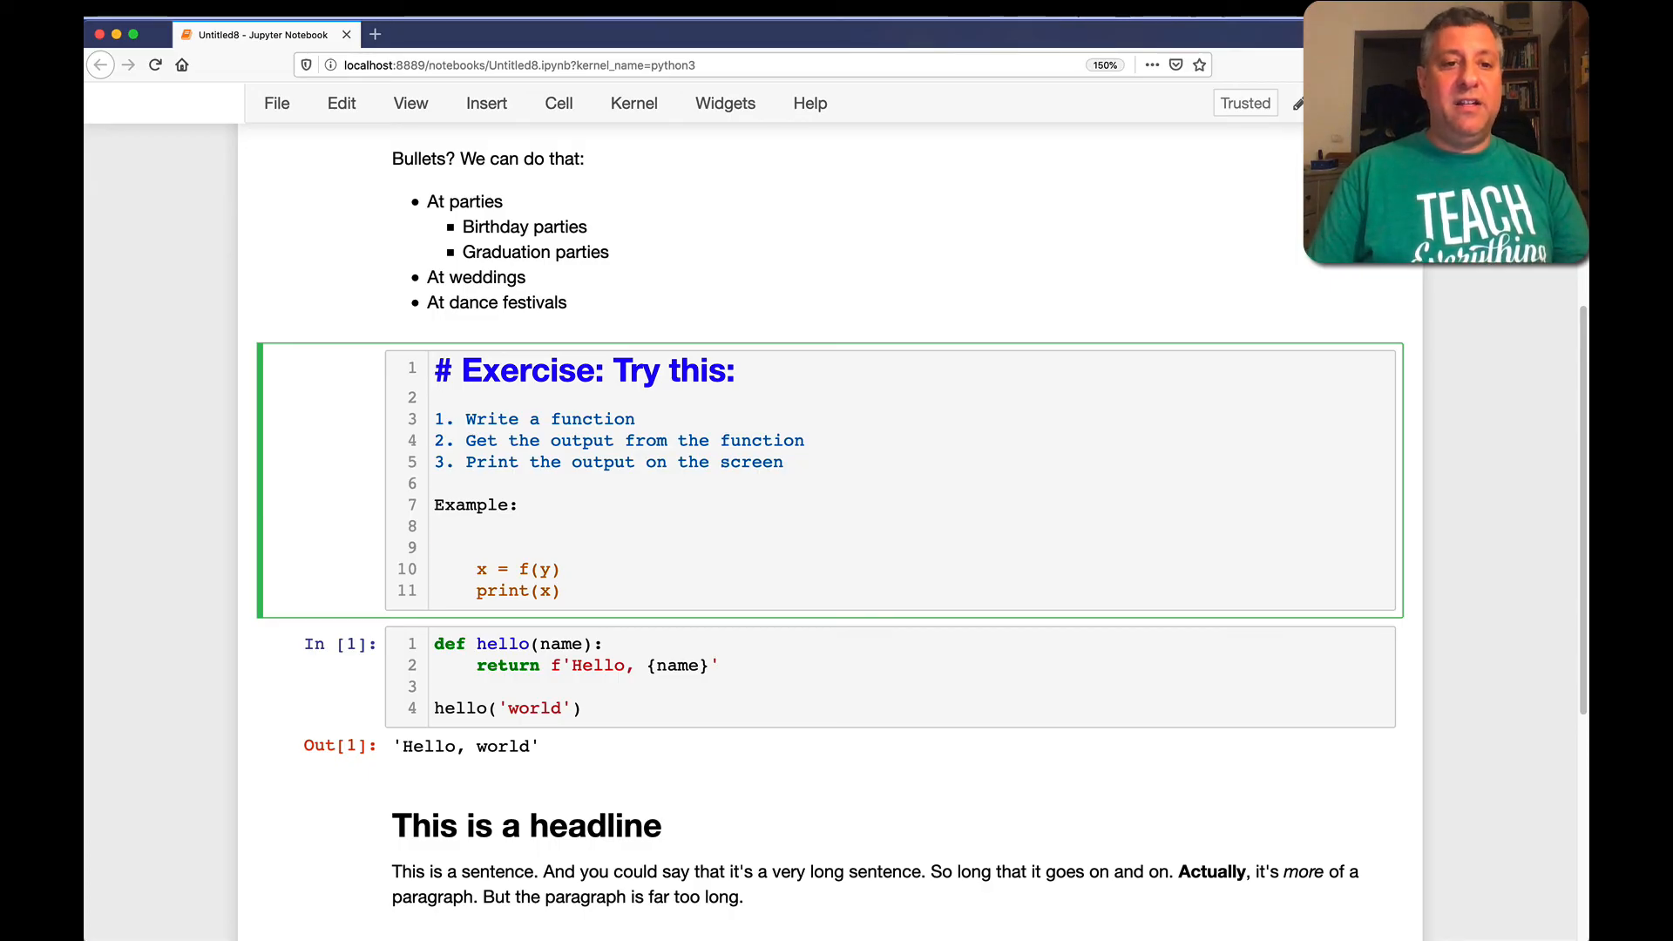
# Wrap the example in a ```python fenced code block and render the cell
pyautogui.write('```python')
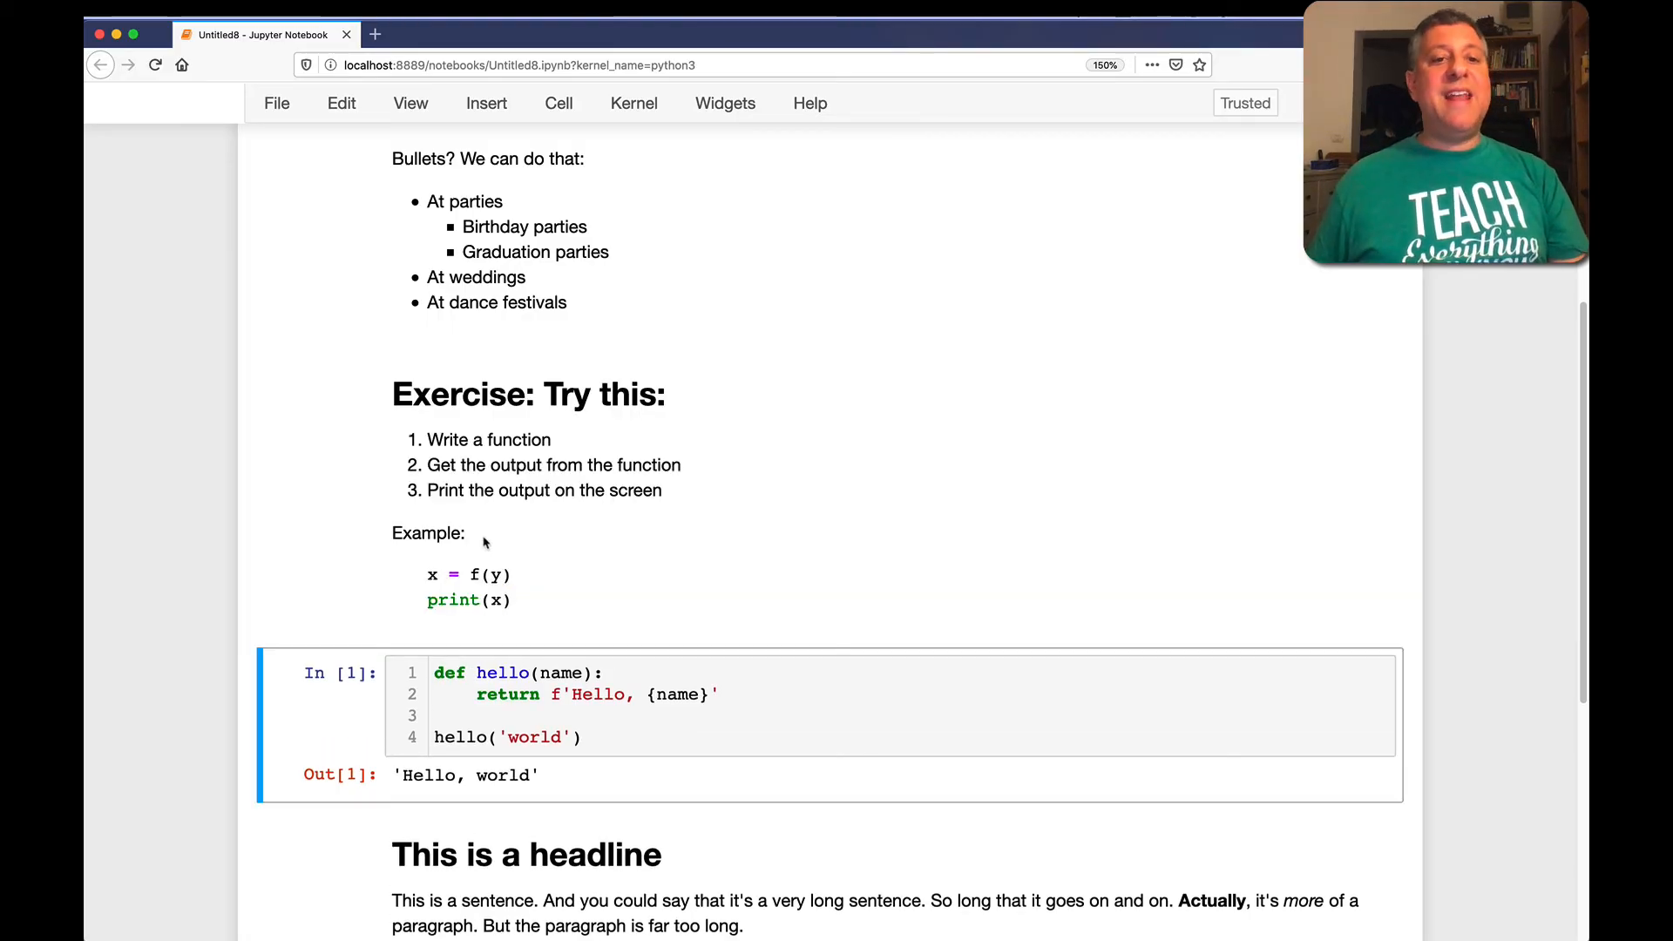
pyautogui.moveTo(492, 617)
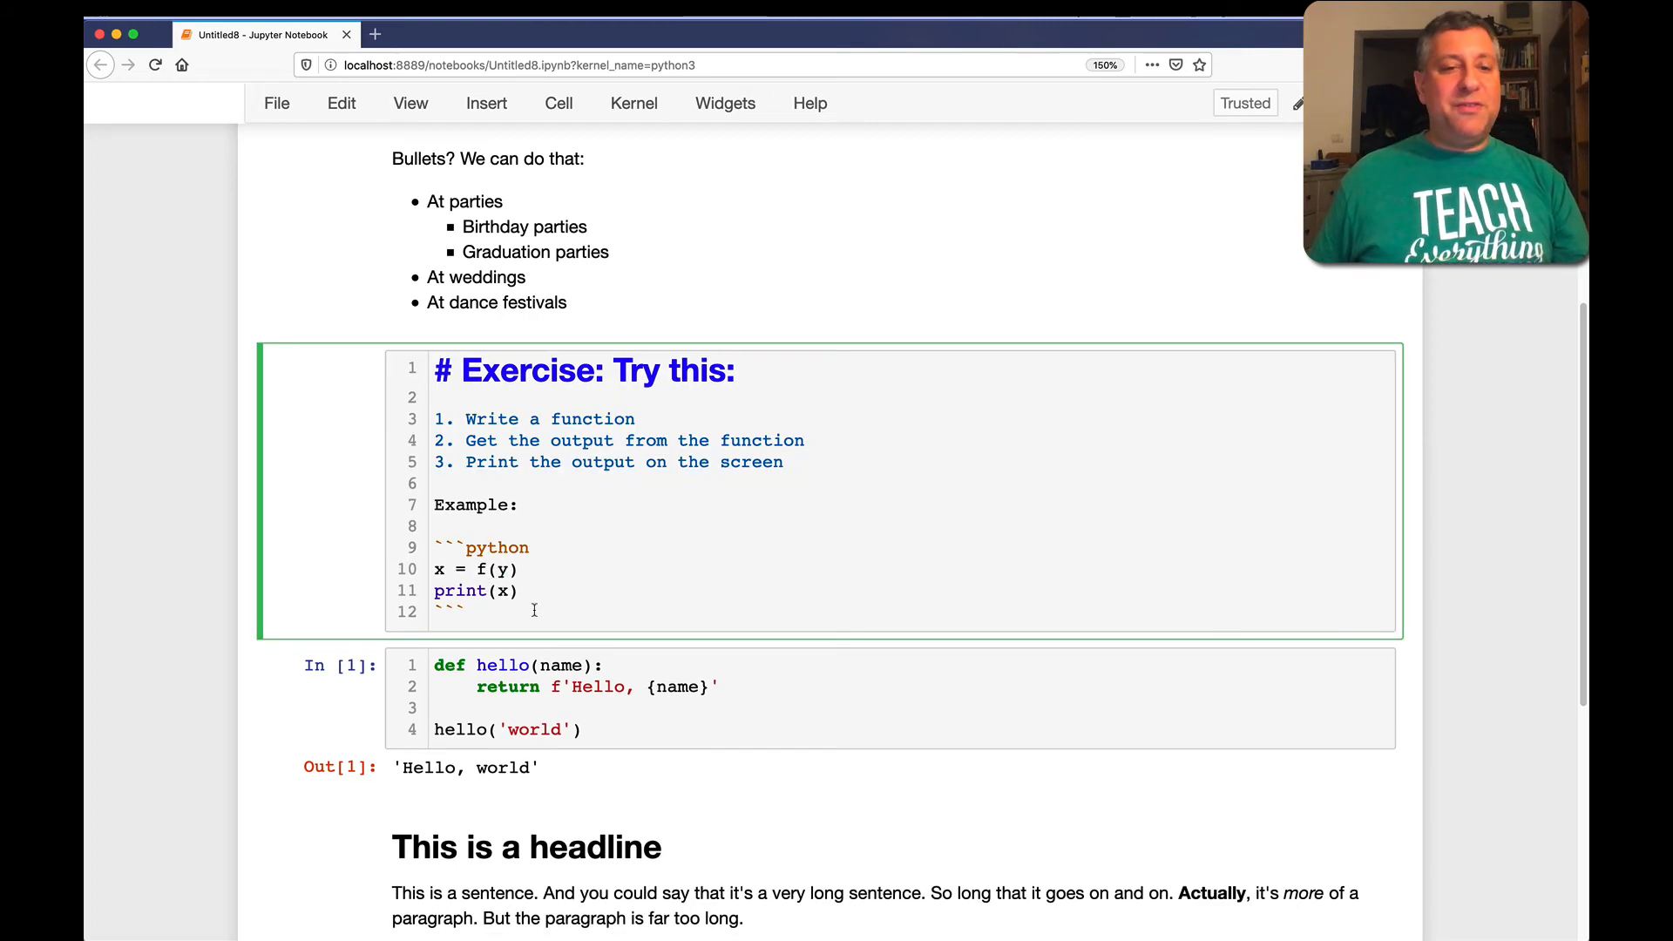
pyautogui.scroll(-3)
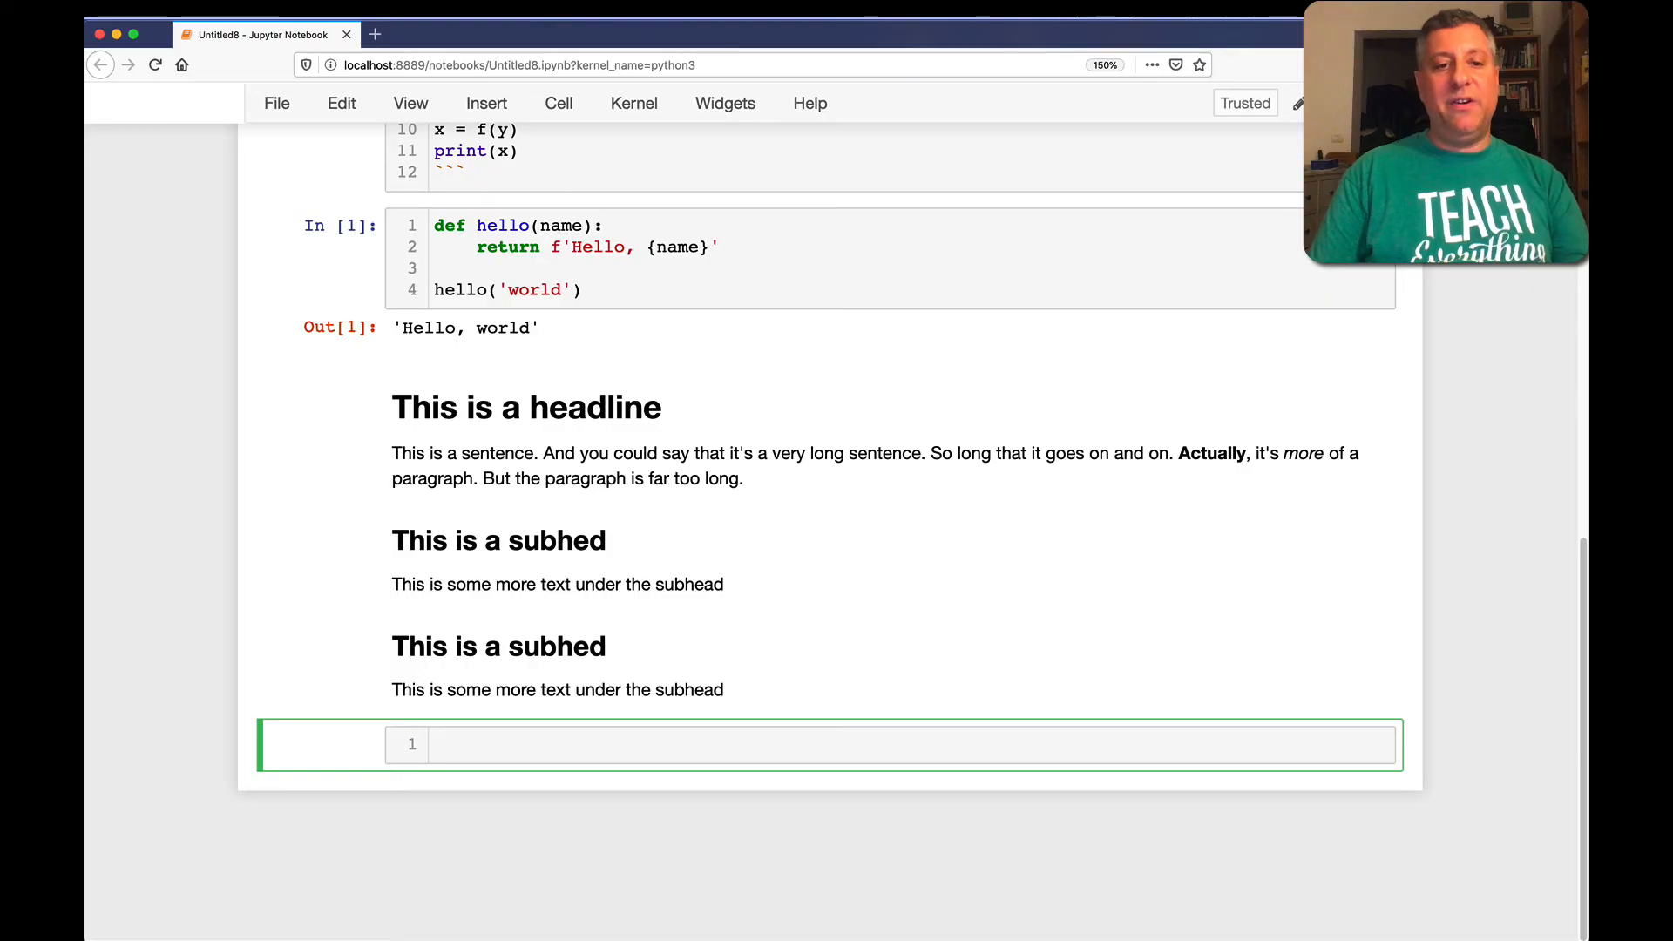
pyautogui.write('# Here are some links!')
pyautogui.write('I like [')
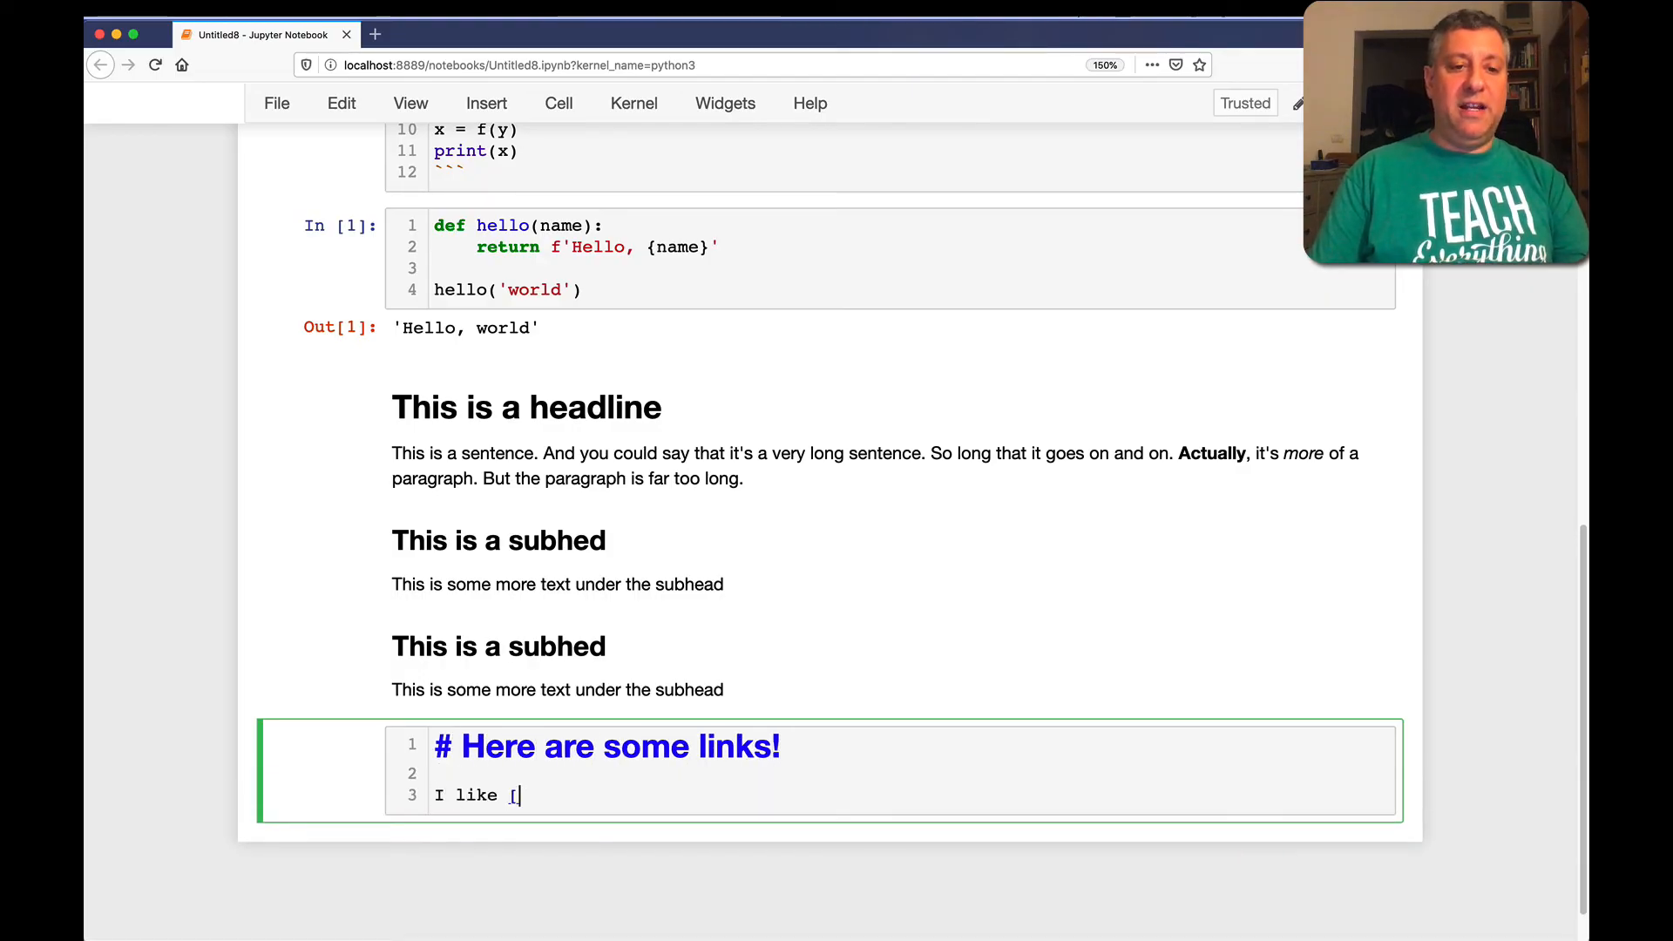
pyautogui.write('P')
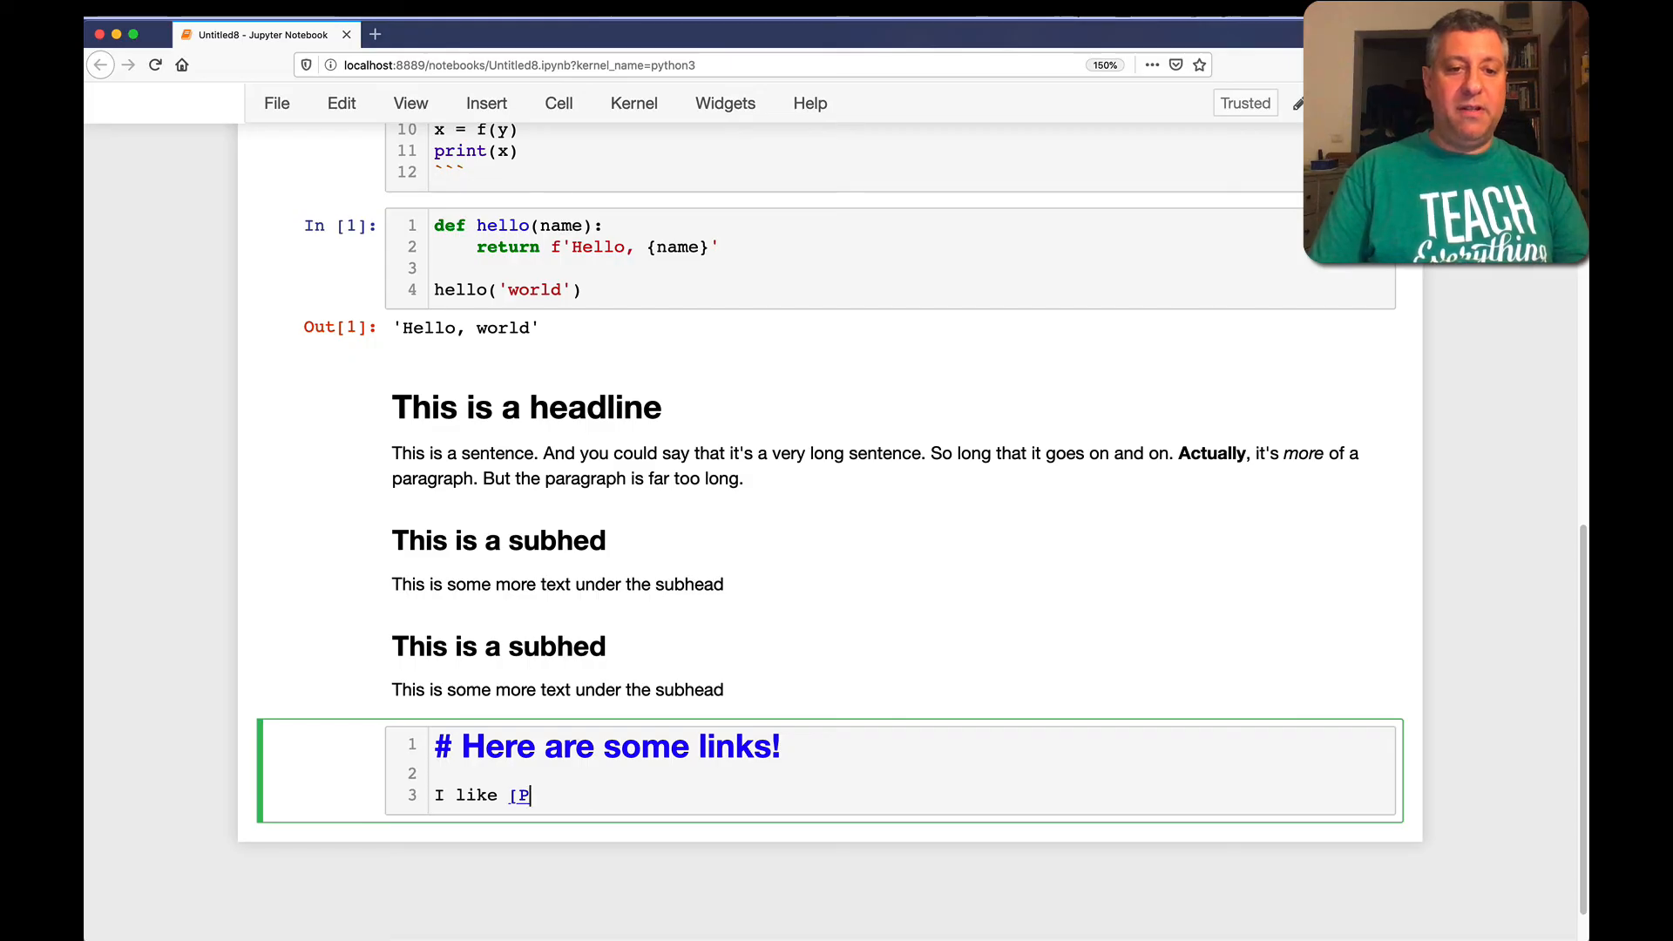
pyautogui.write('ython](http')
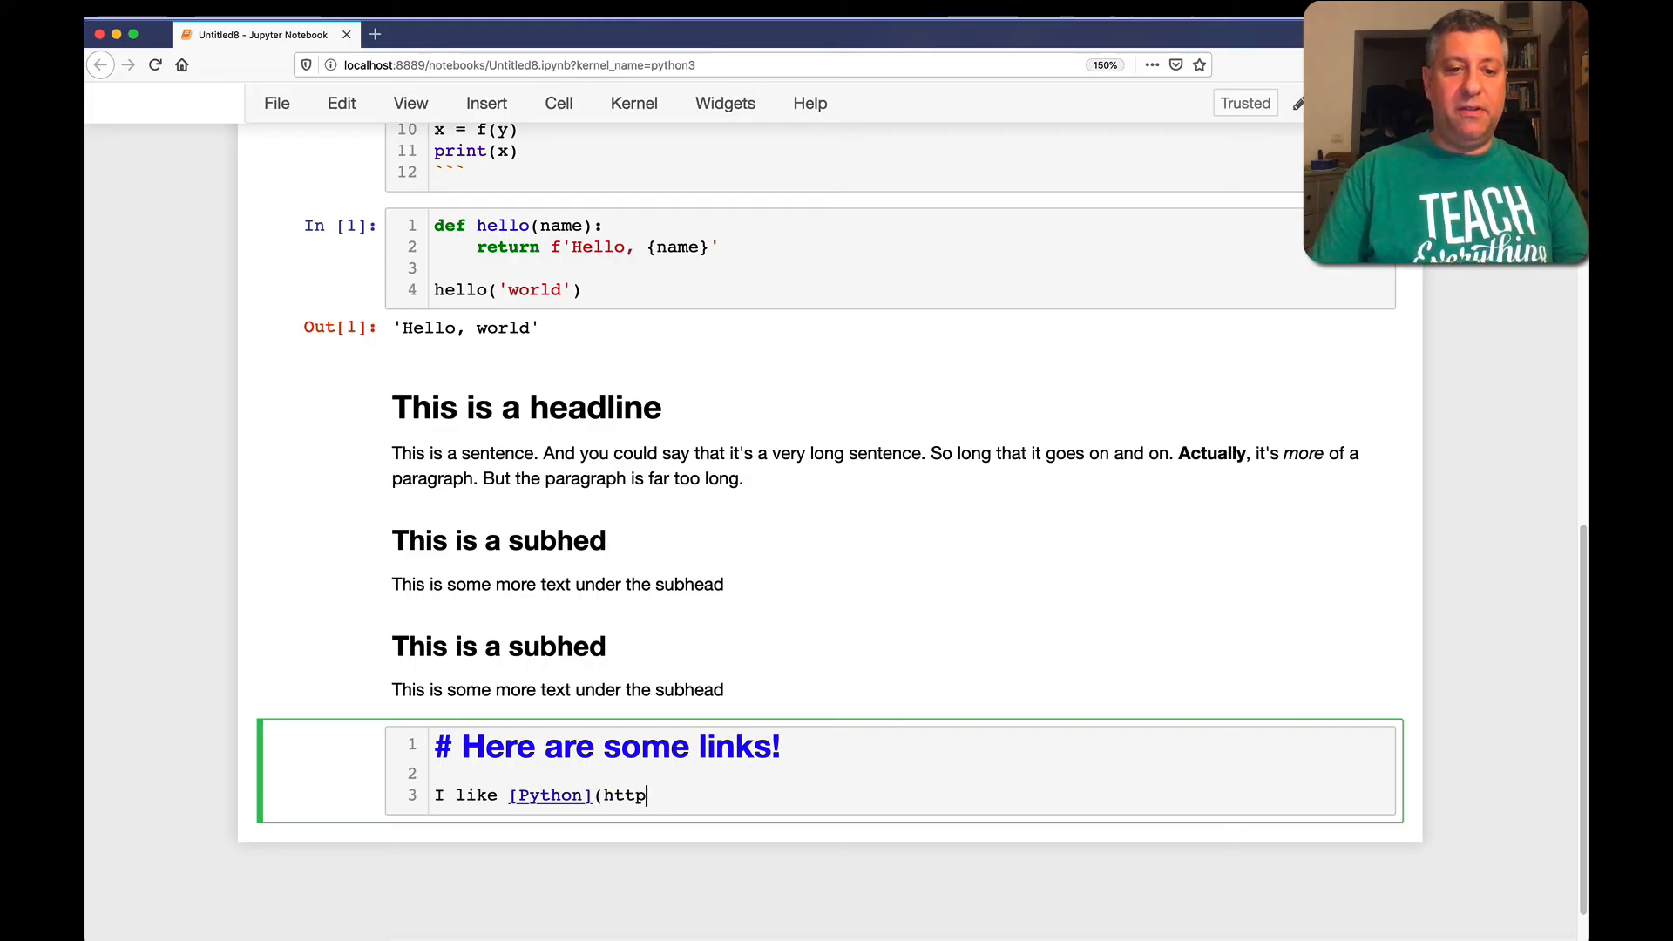
pyautogui.write('s://python.org)')
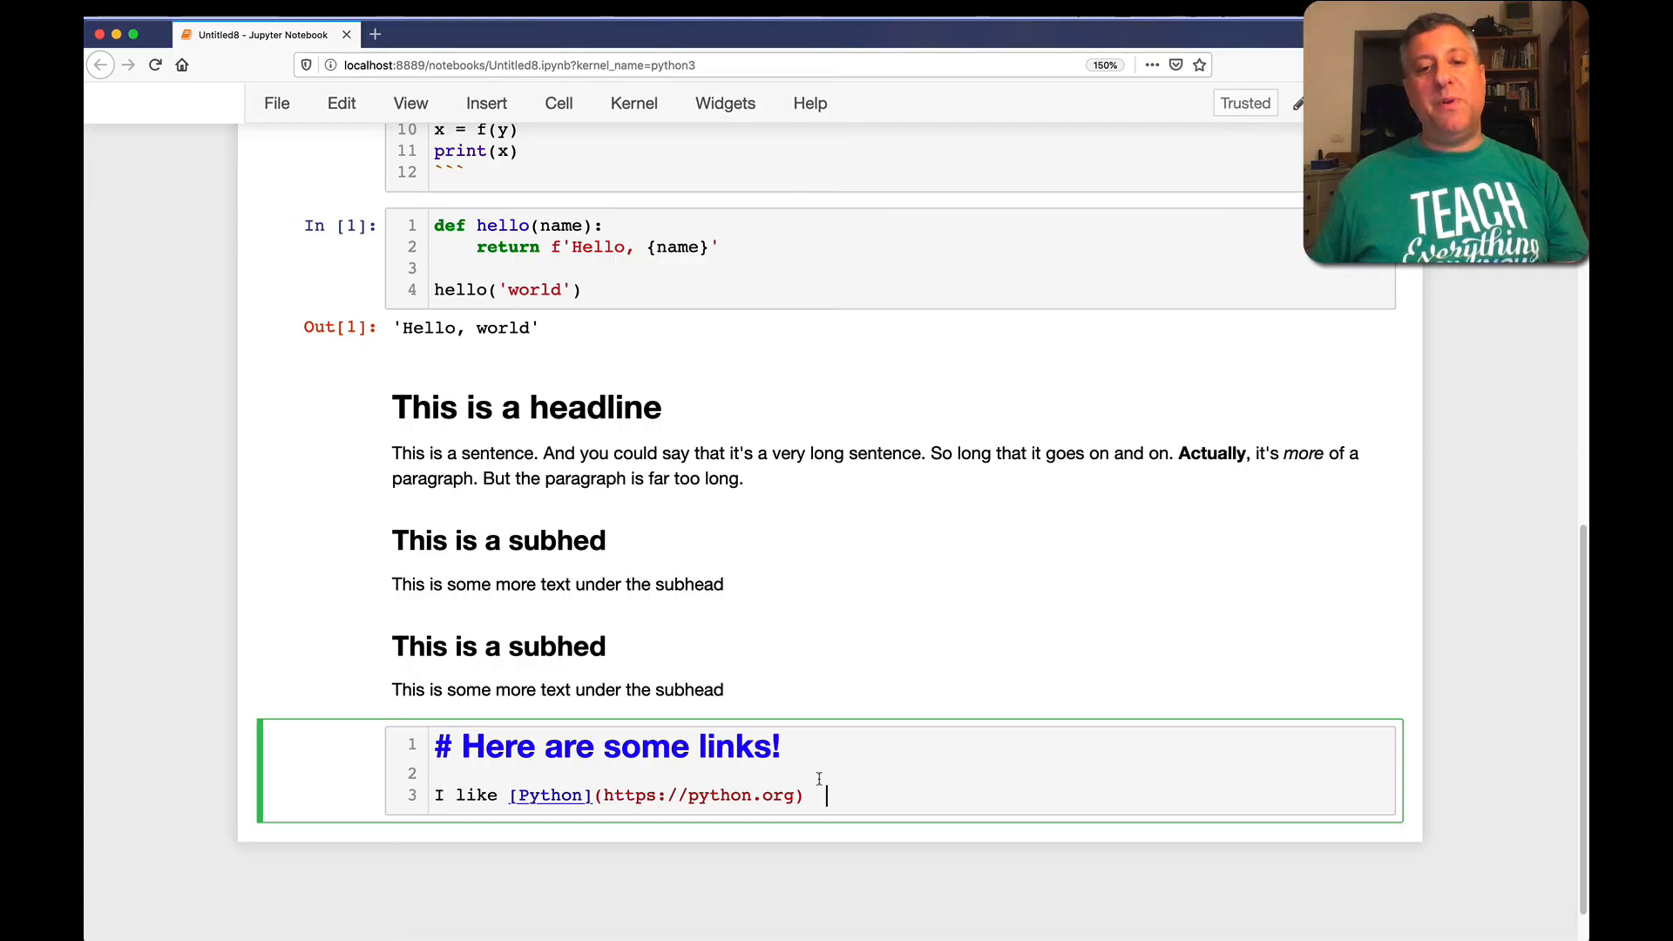
pyautogui.write('.  It is a')
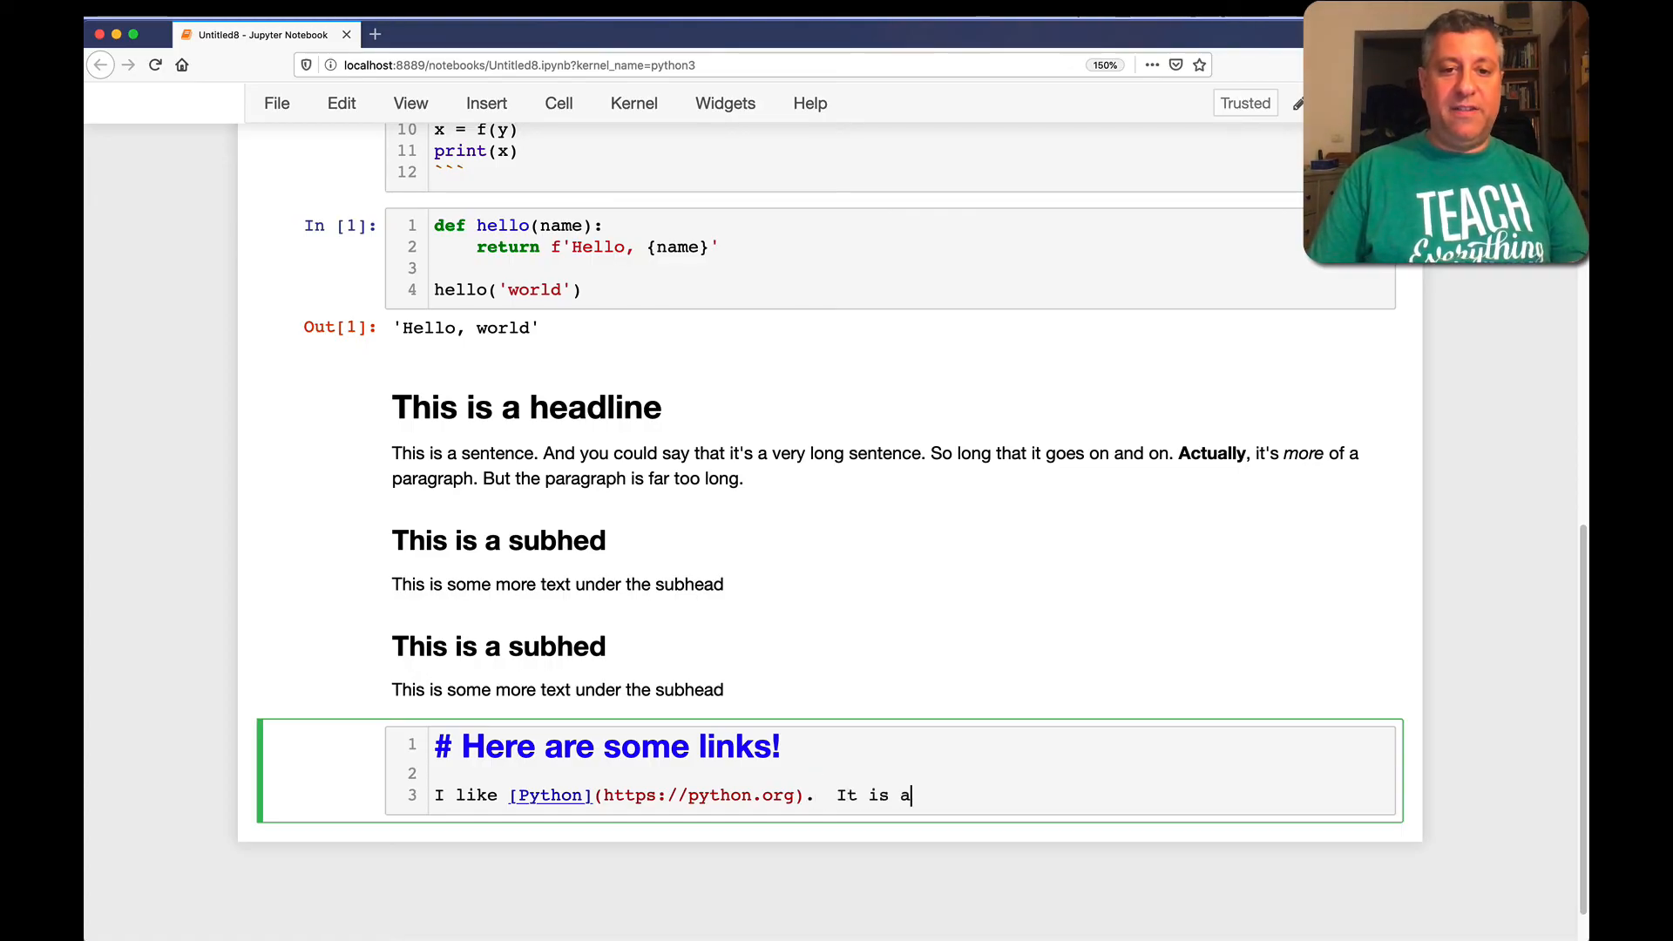
pyautogui.press('shift+enter')
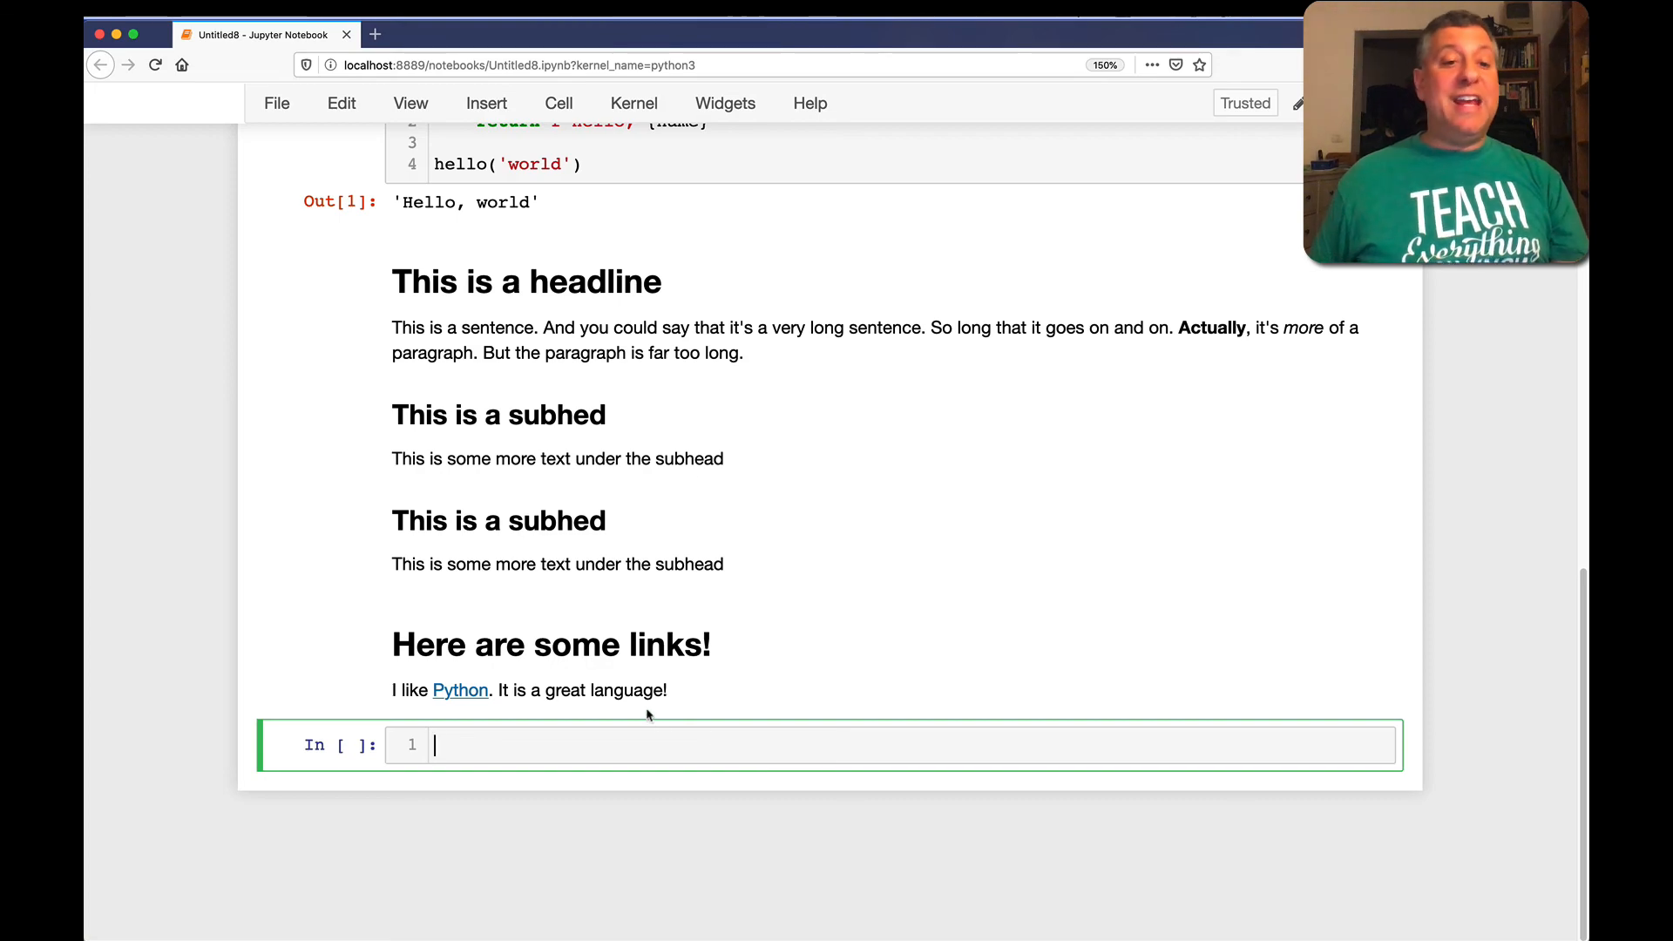
pyautogui.moveTo(460, 690)
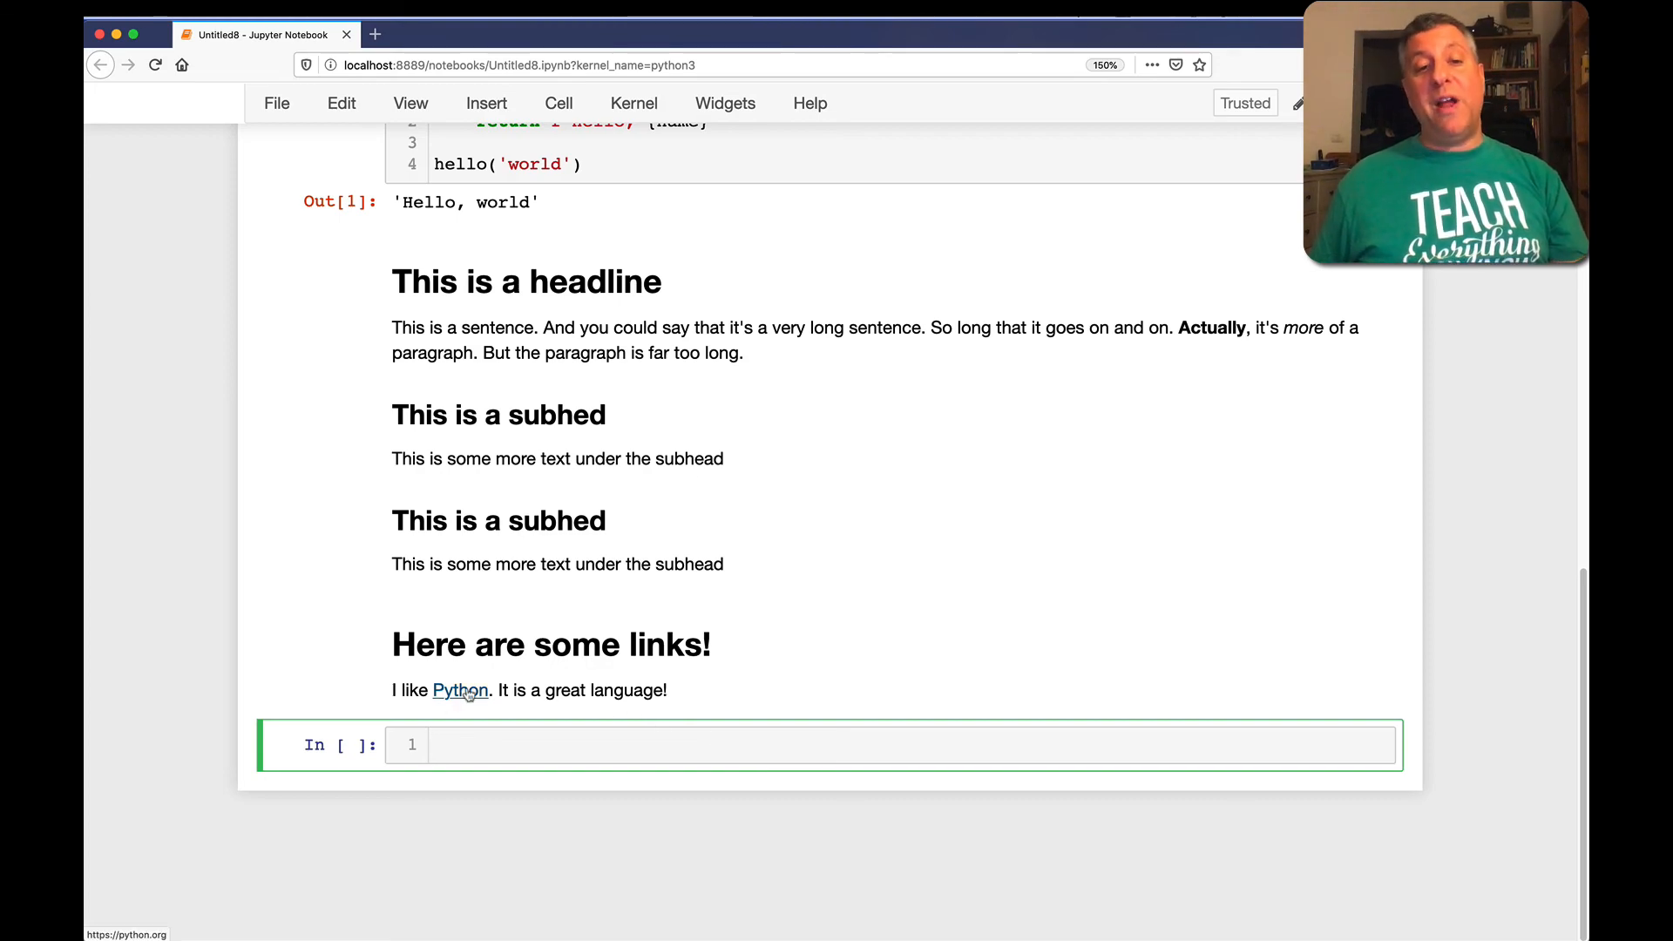
pyautogui.moveTo(477, 700)
pyautogui.write('-')
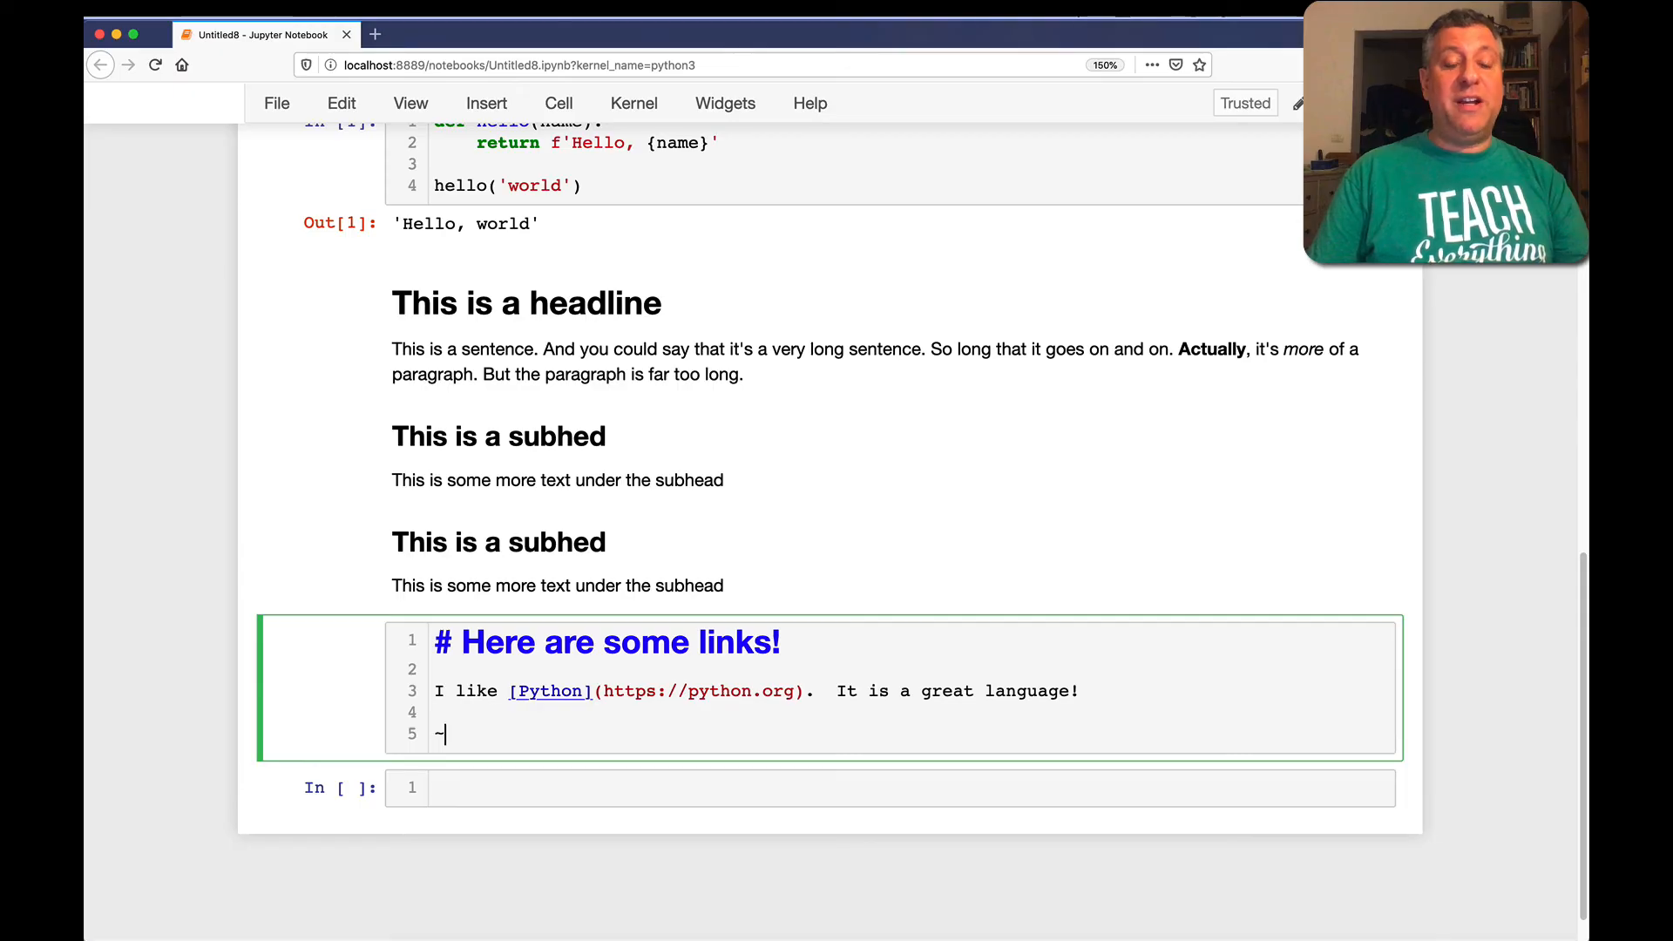
# Add a '![Python logo](...)' image line with the python.org logo URL and render the cell
pyautogui.write('!')
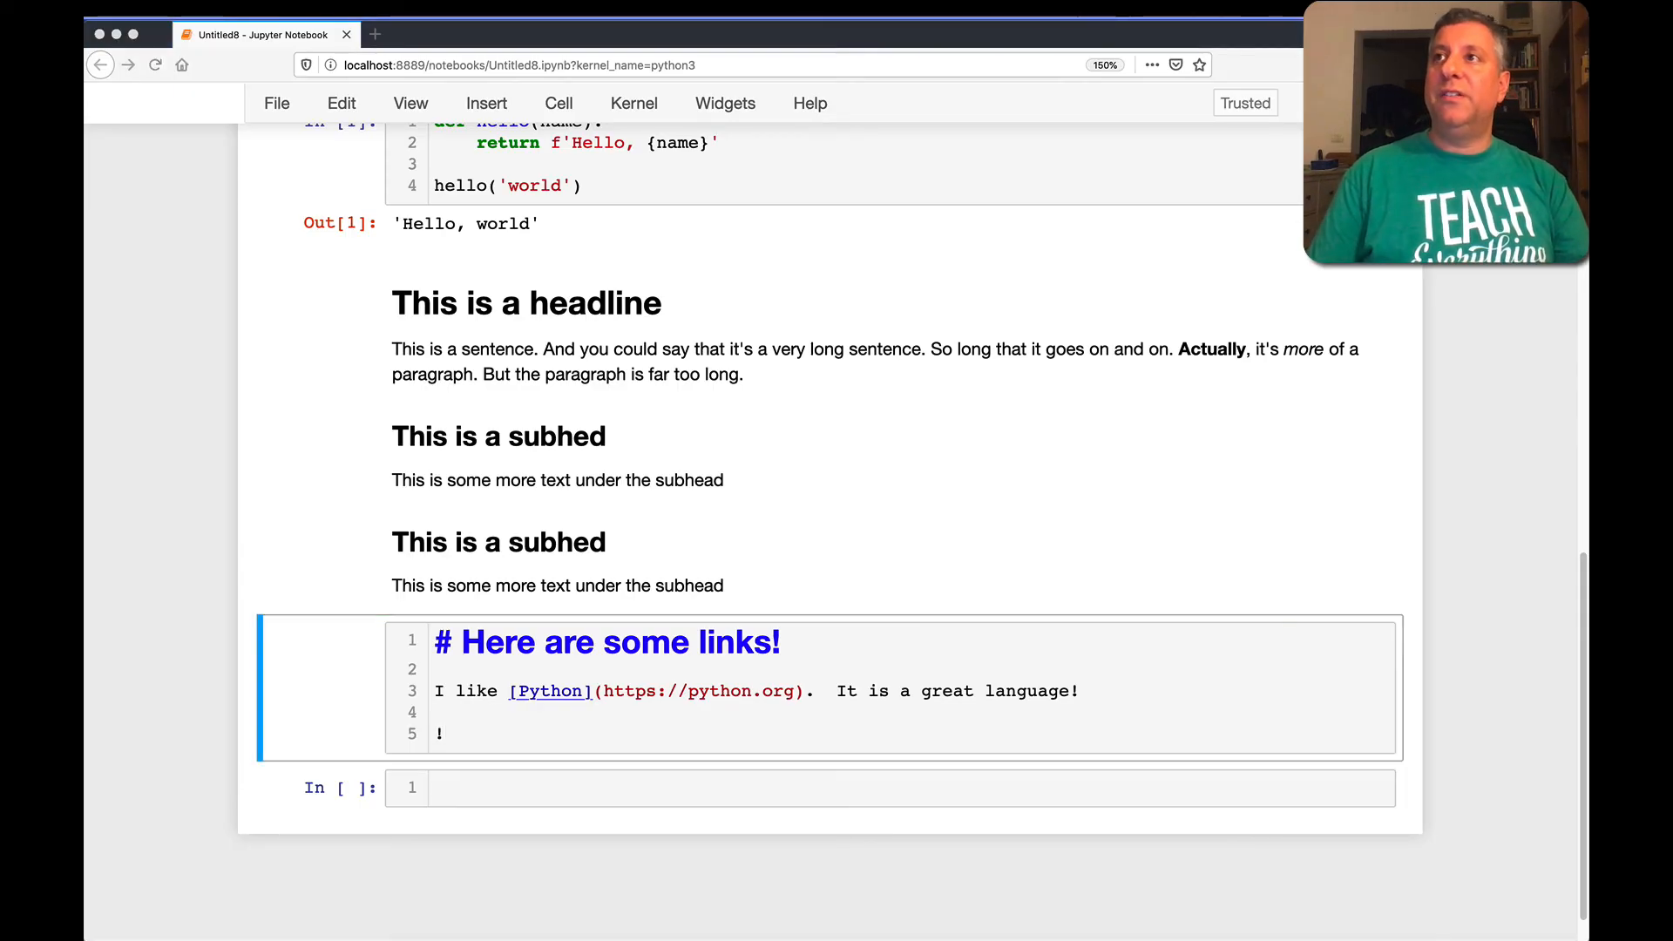
pyautogui.click(807, 733)
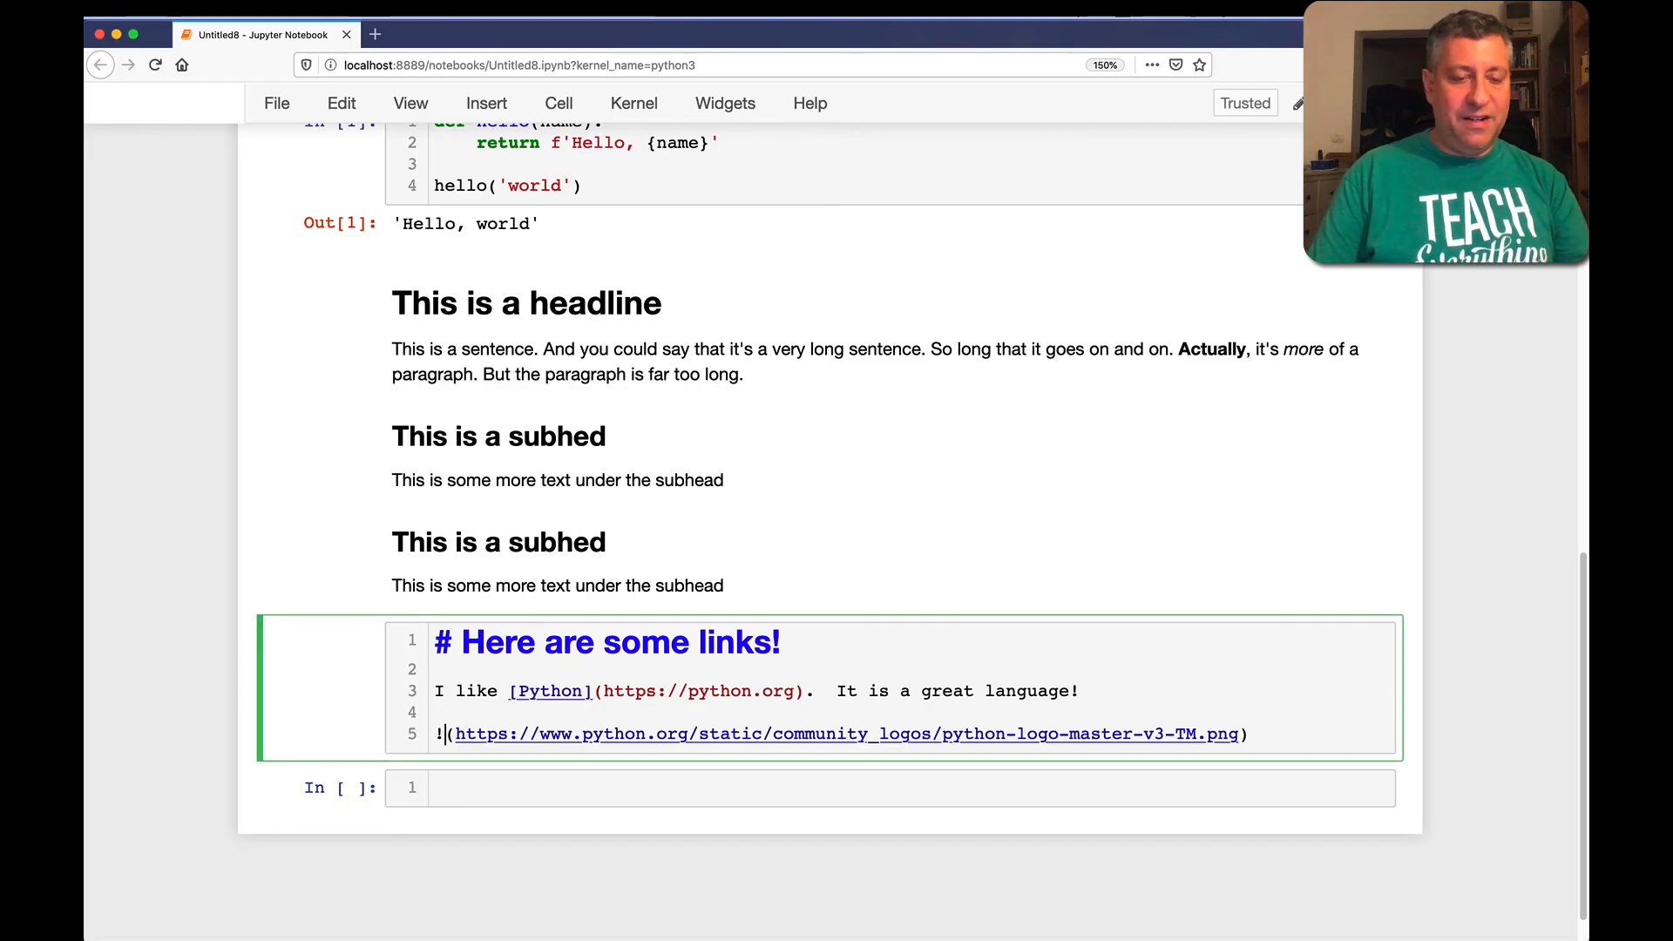
pyautogui.write('[')
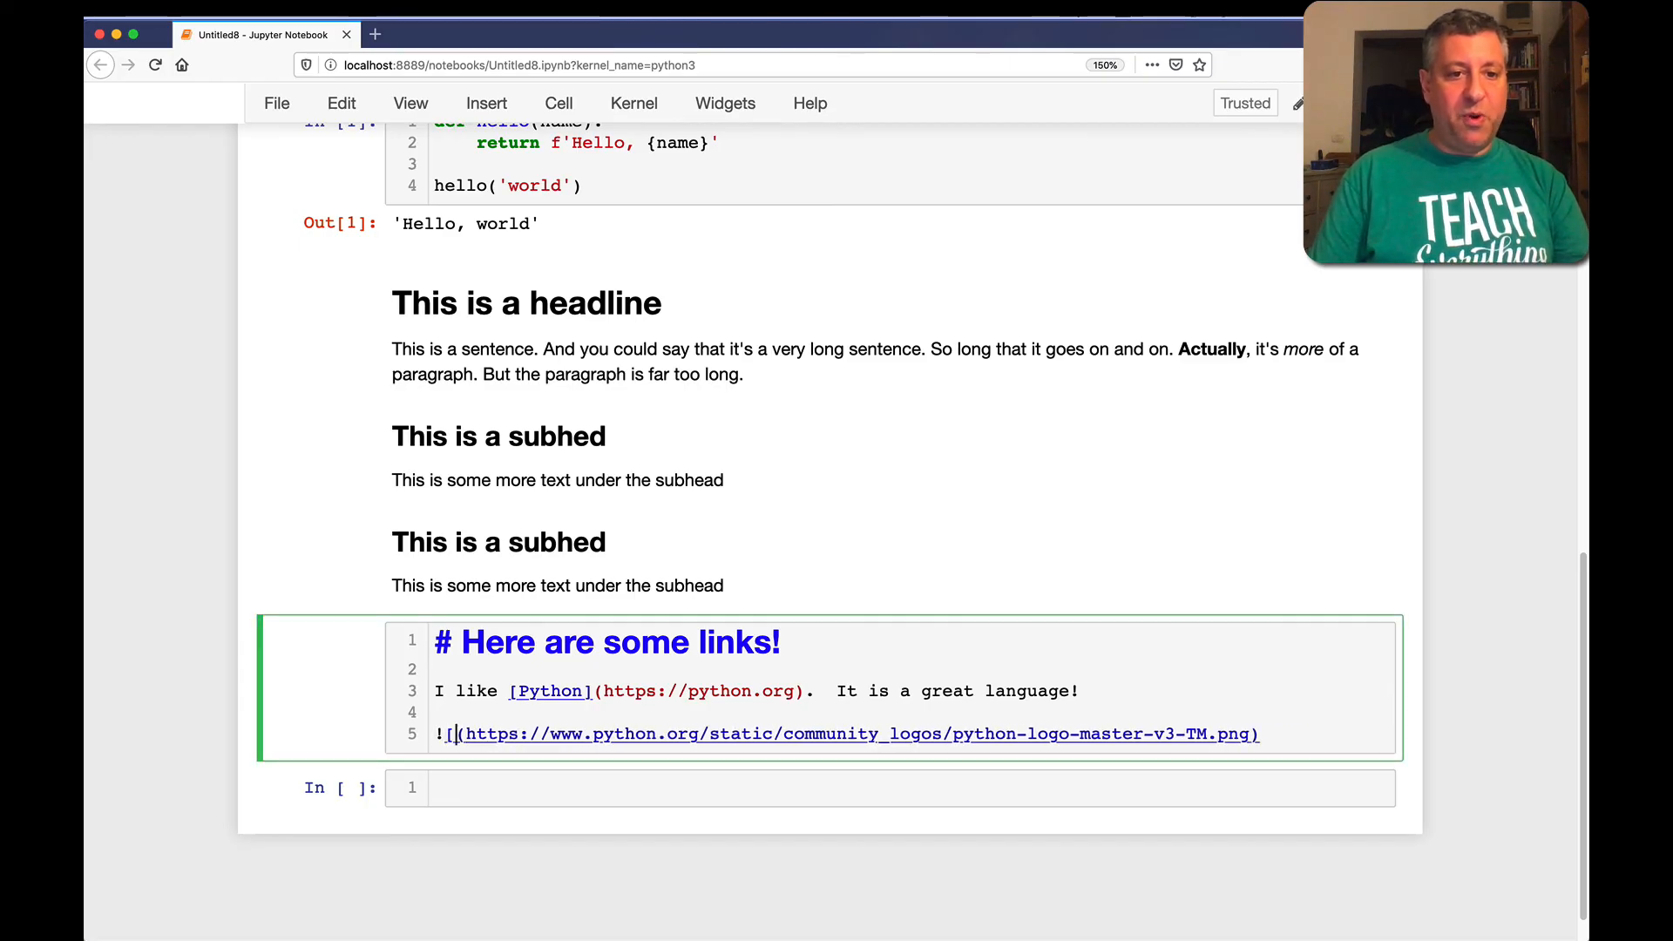
pyautogui.press('shift+enter')
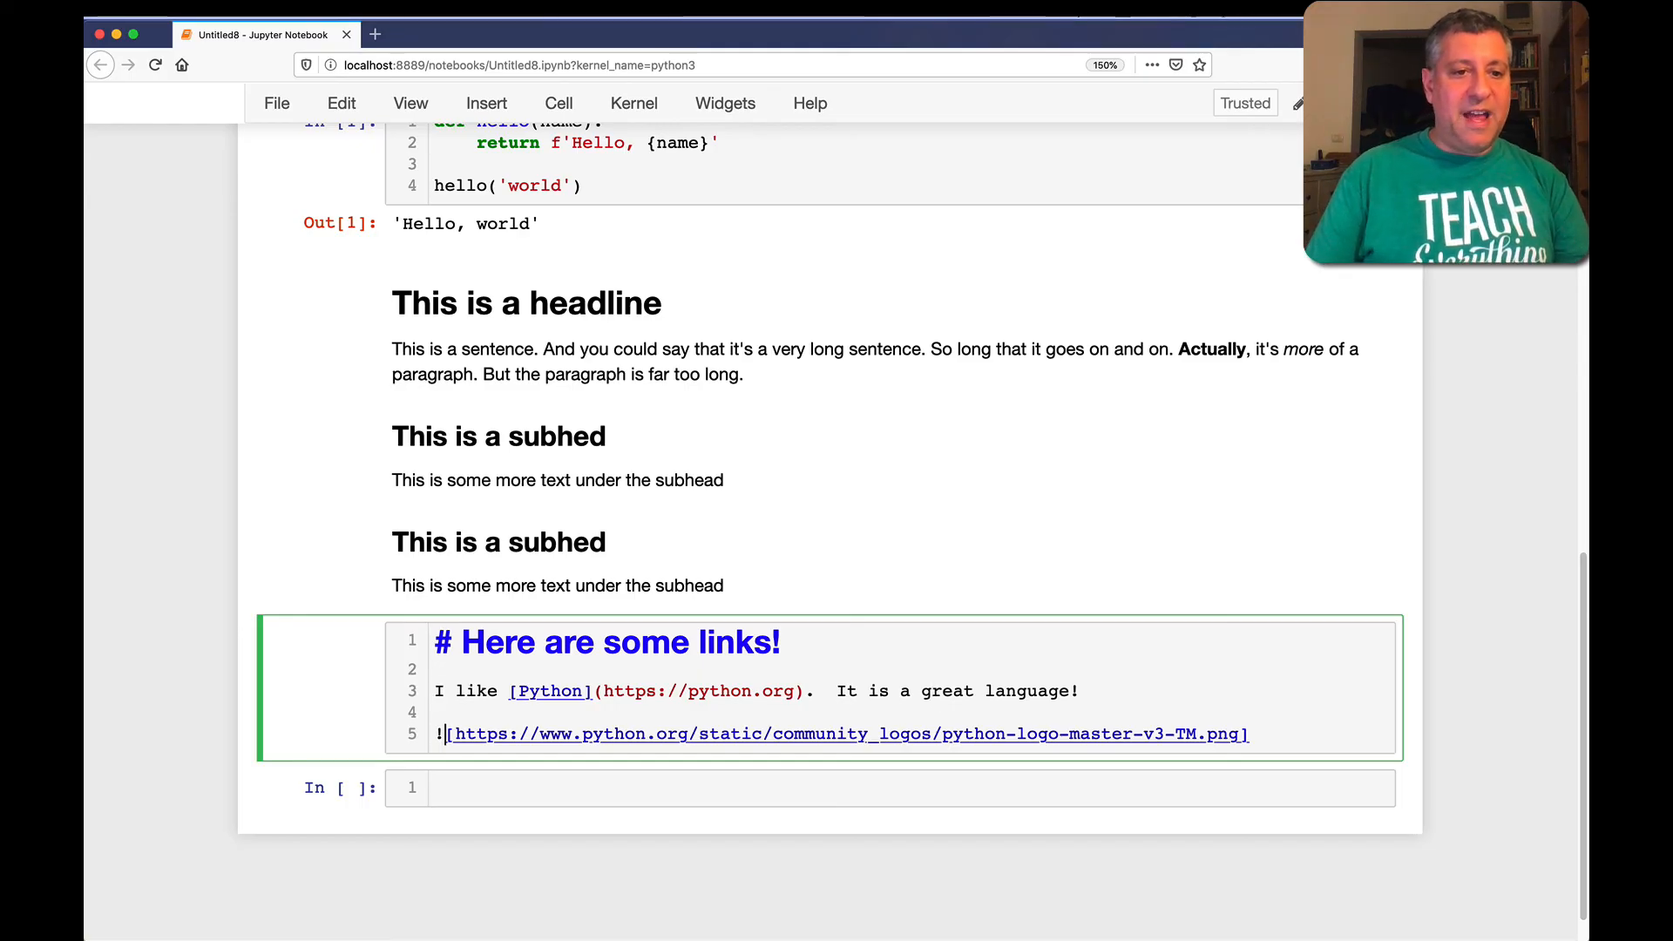
pyautogui.write('Py')
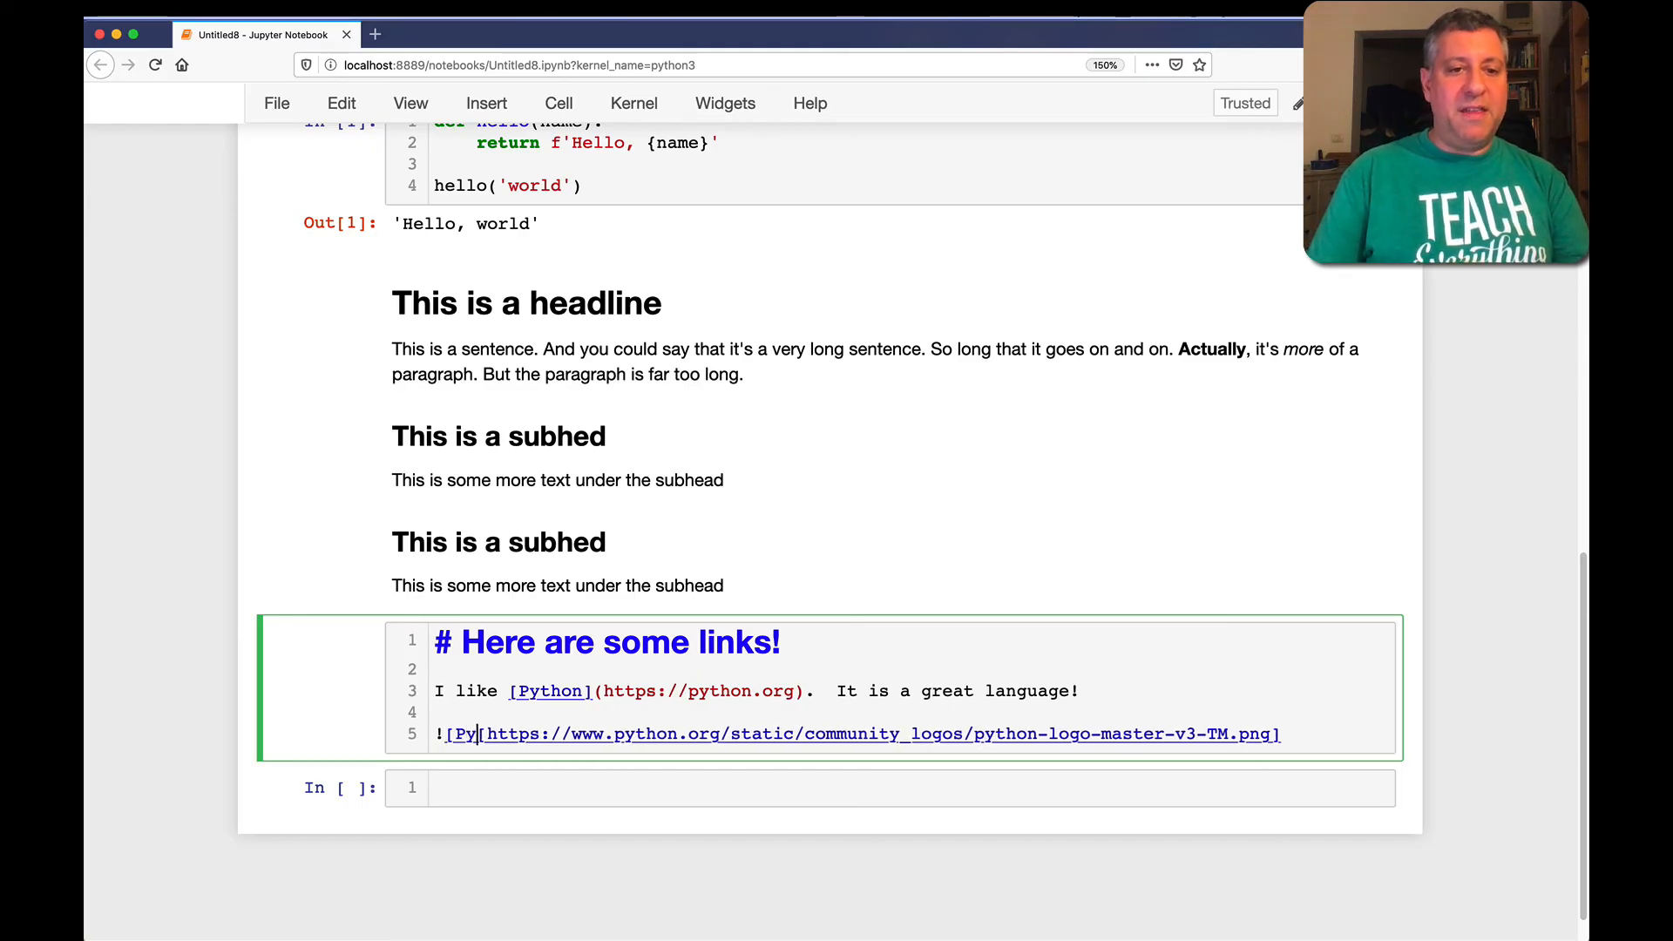
pyautogui.write('thon logo](')
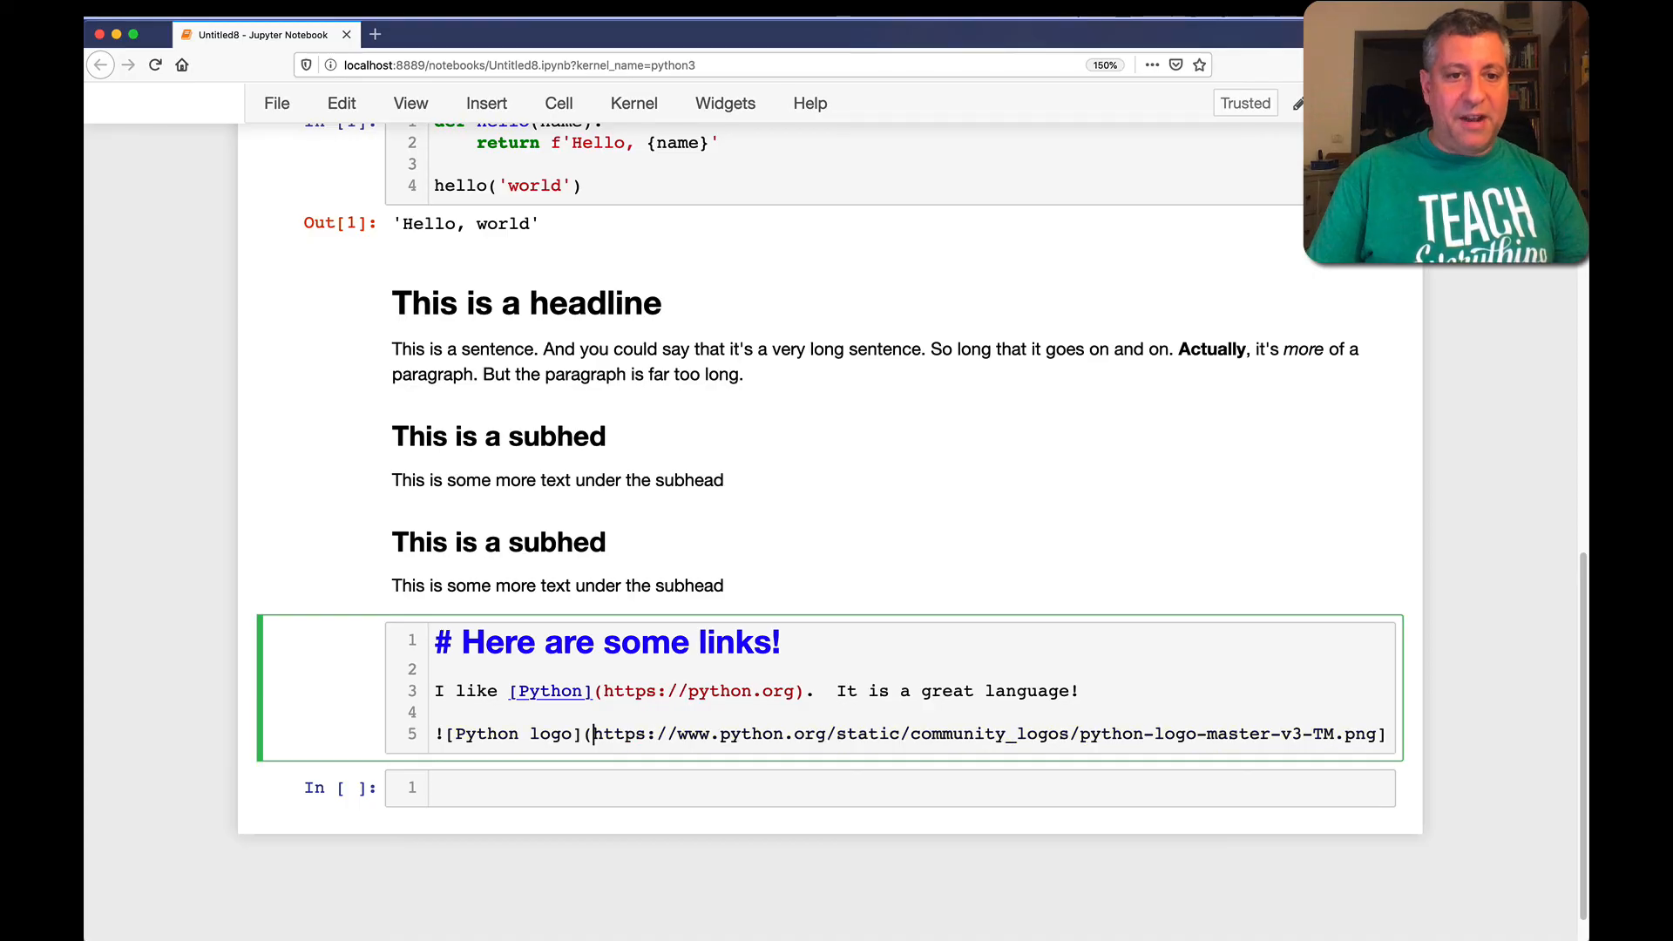
pyautogui.press('shift+enter')
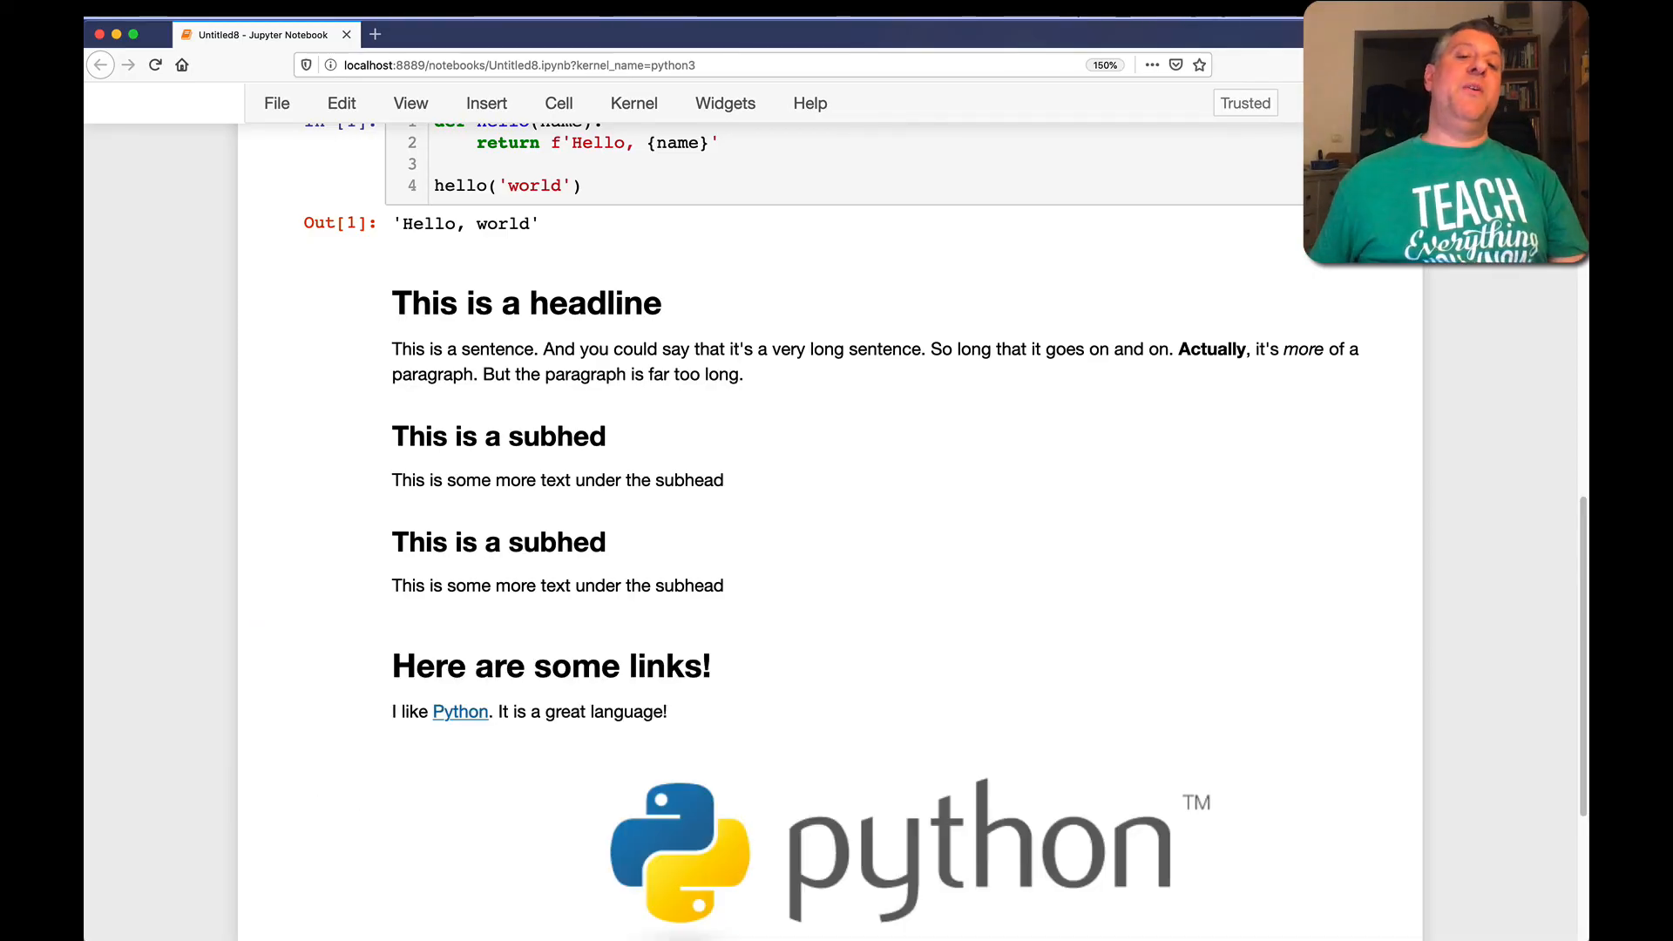
pyautogui.scroll(-3)
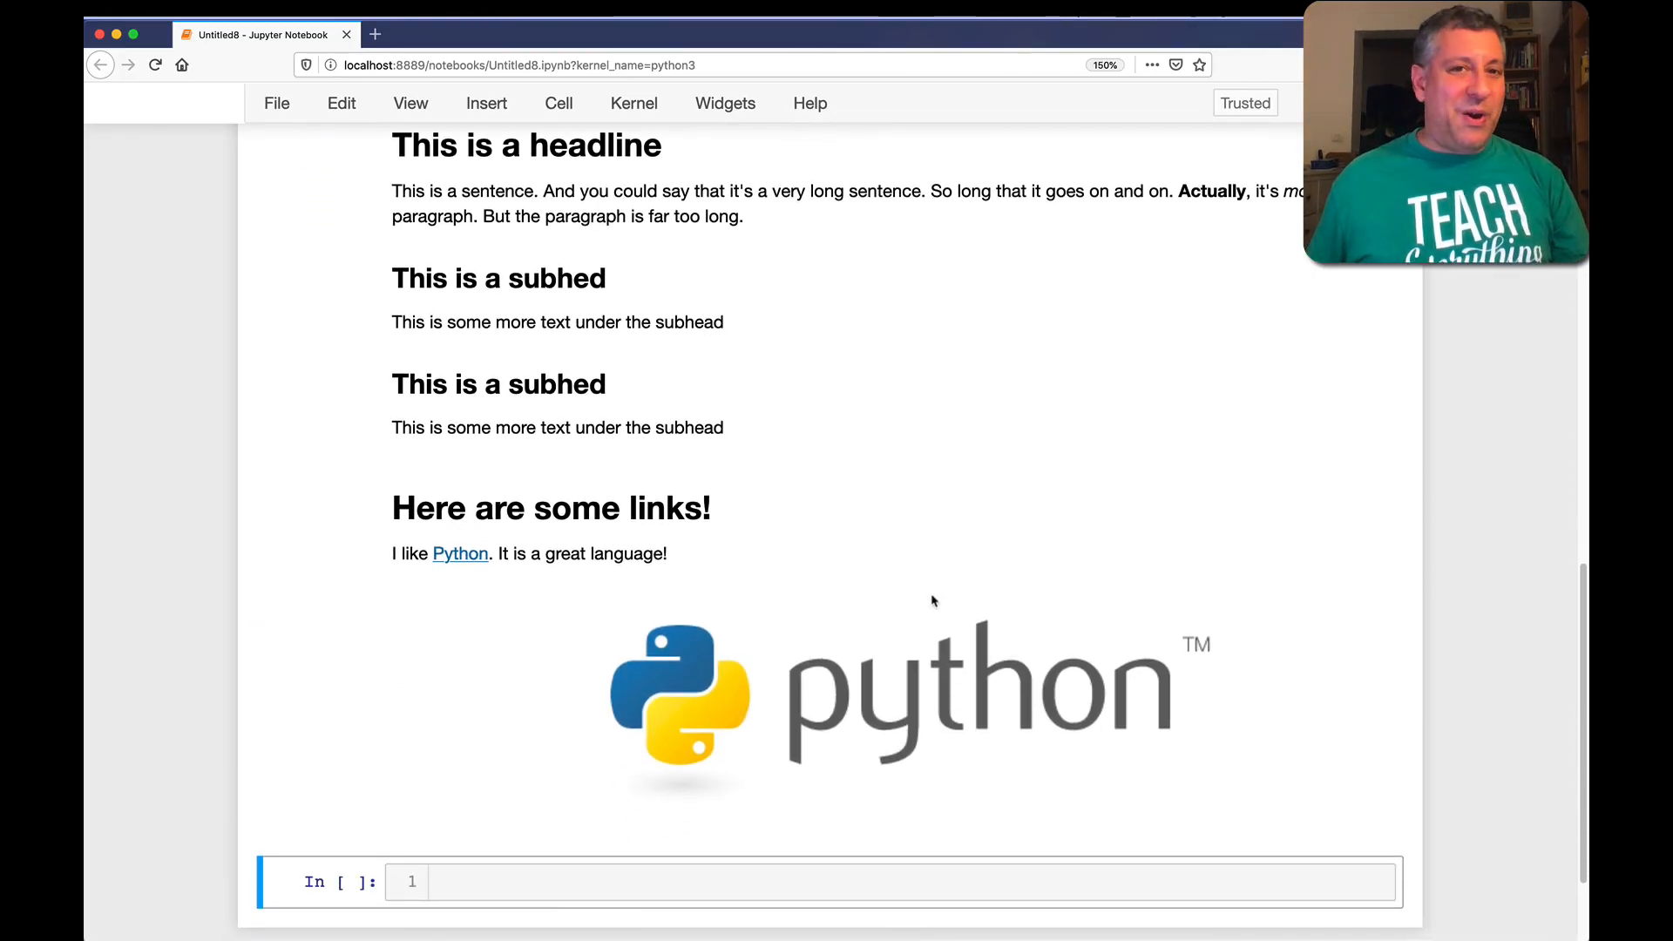
pyautogui.moveTo(896, 650)
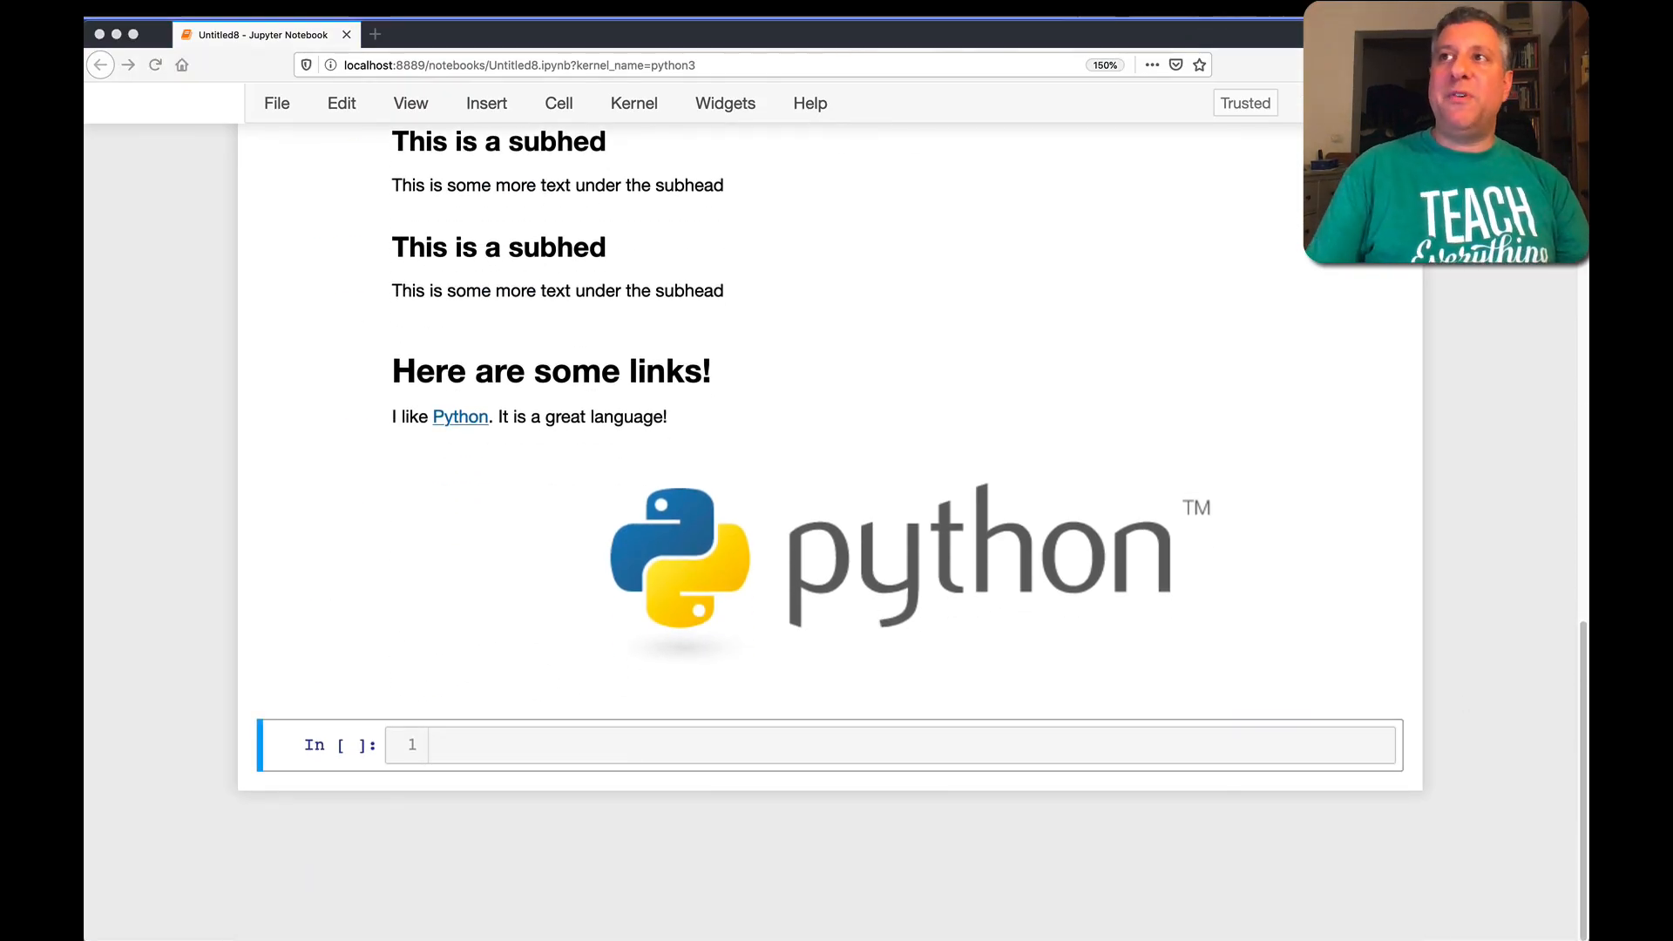
pyautogui.click(747, 744)
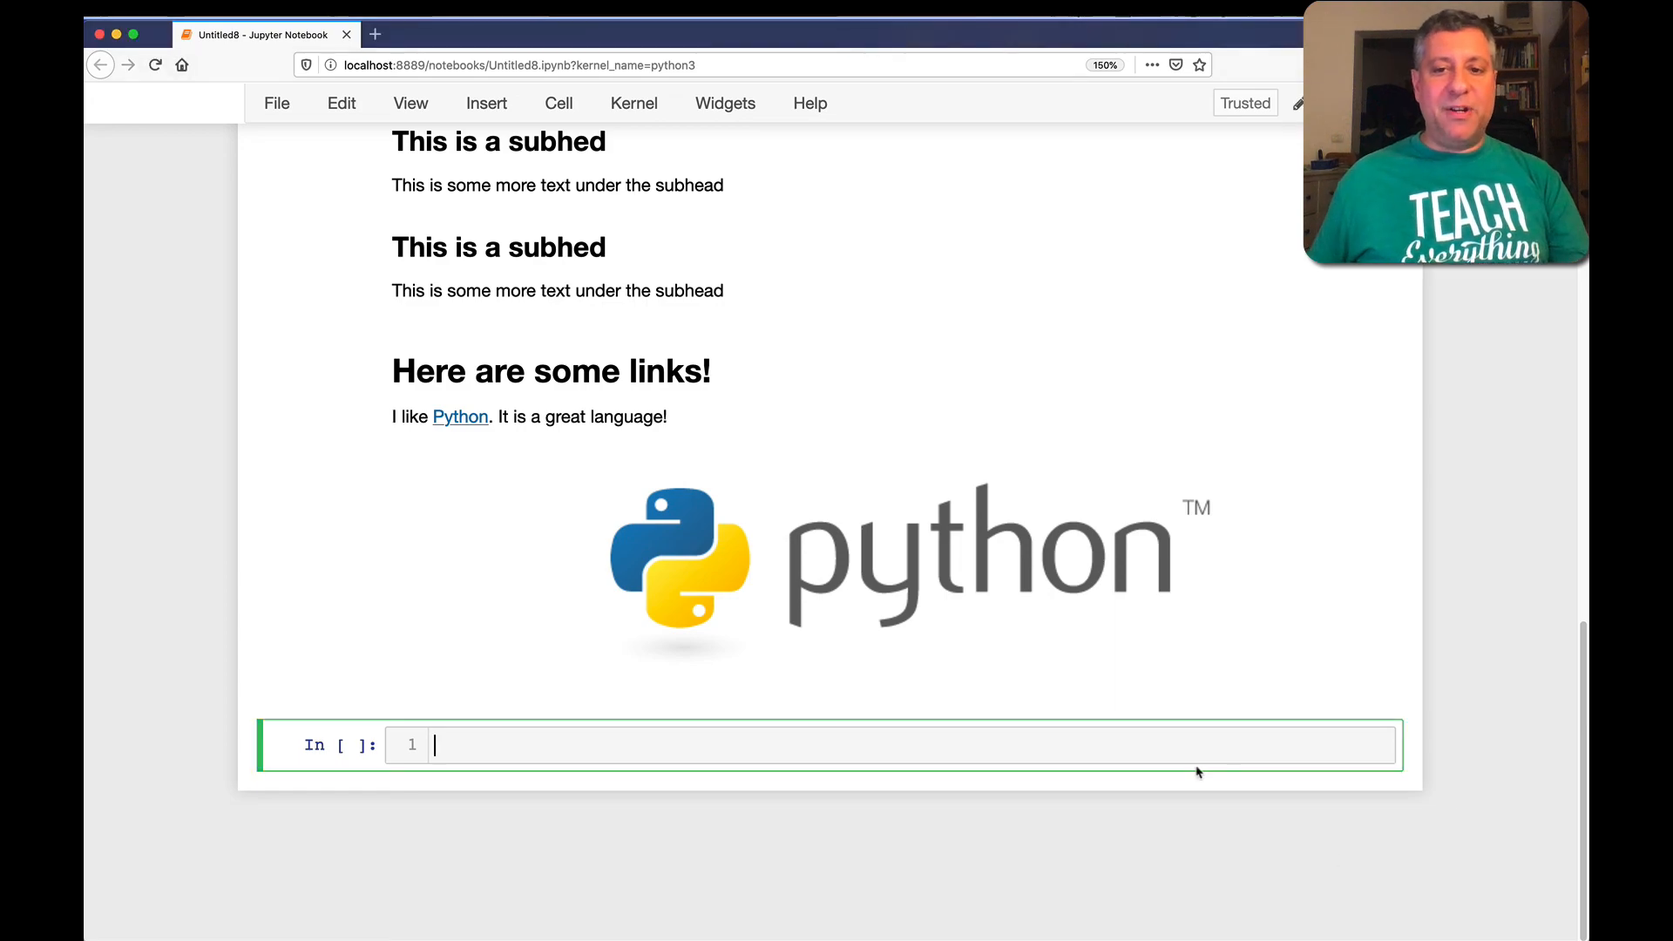
pyautogui.write('https://www.markdownguide.org/basic-syntax')
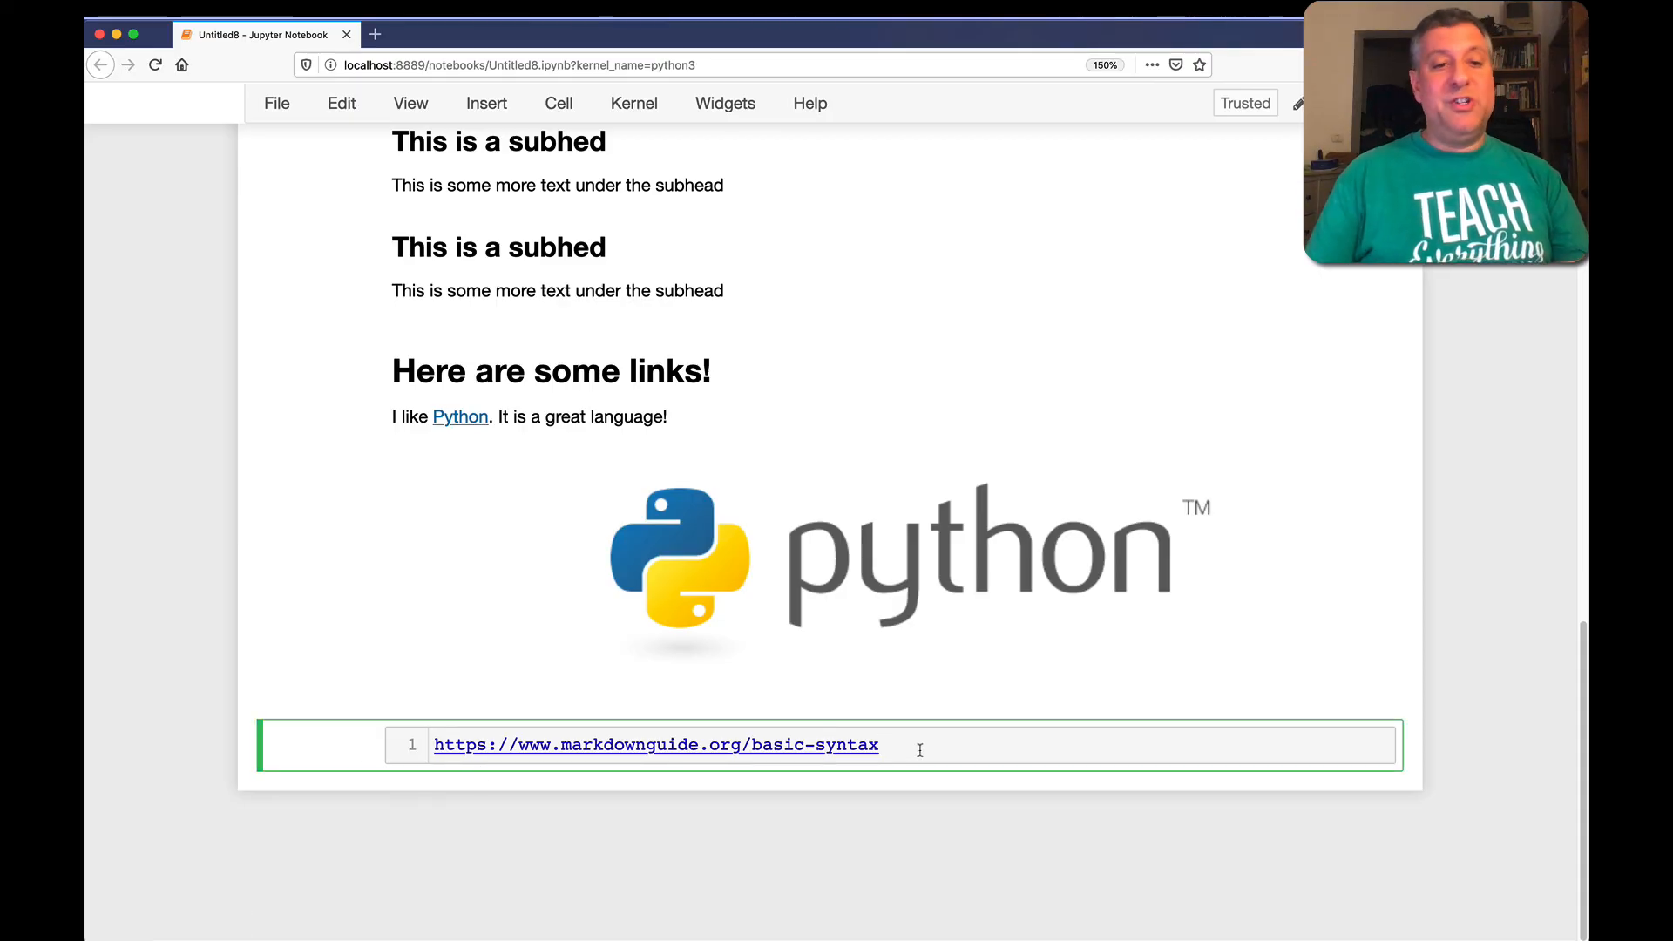
pyautogui.write('Markdown')
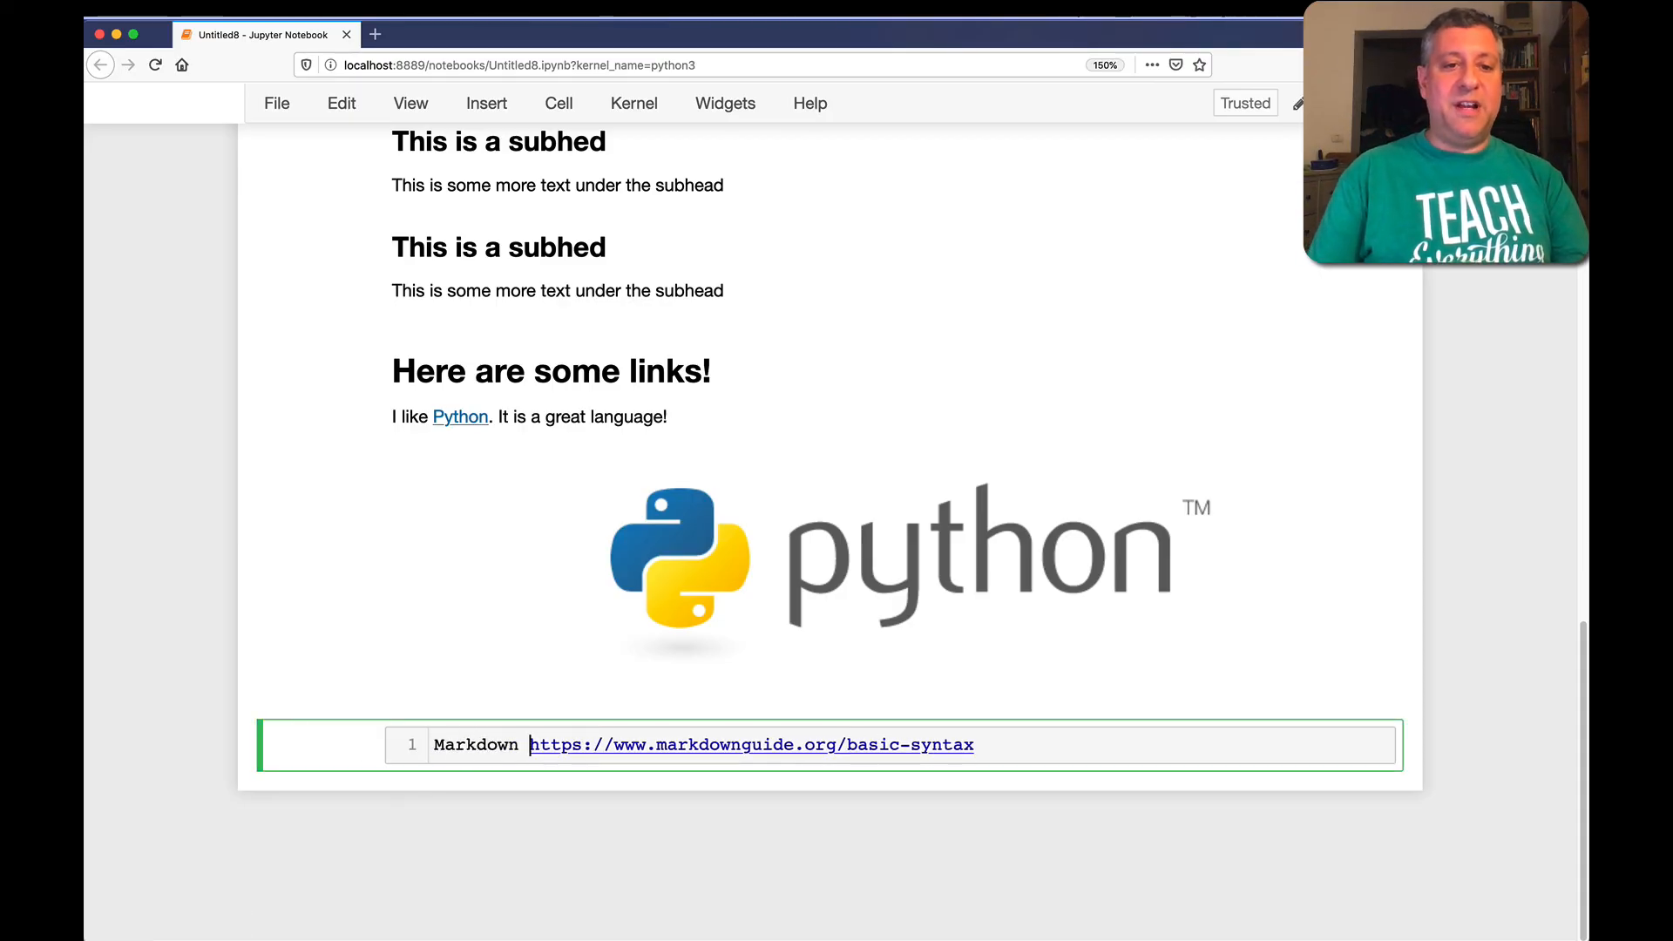
pyautogui.write('guide is at (')
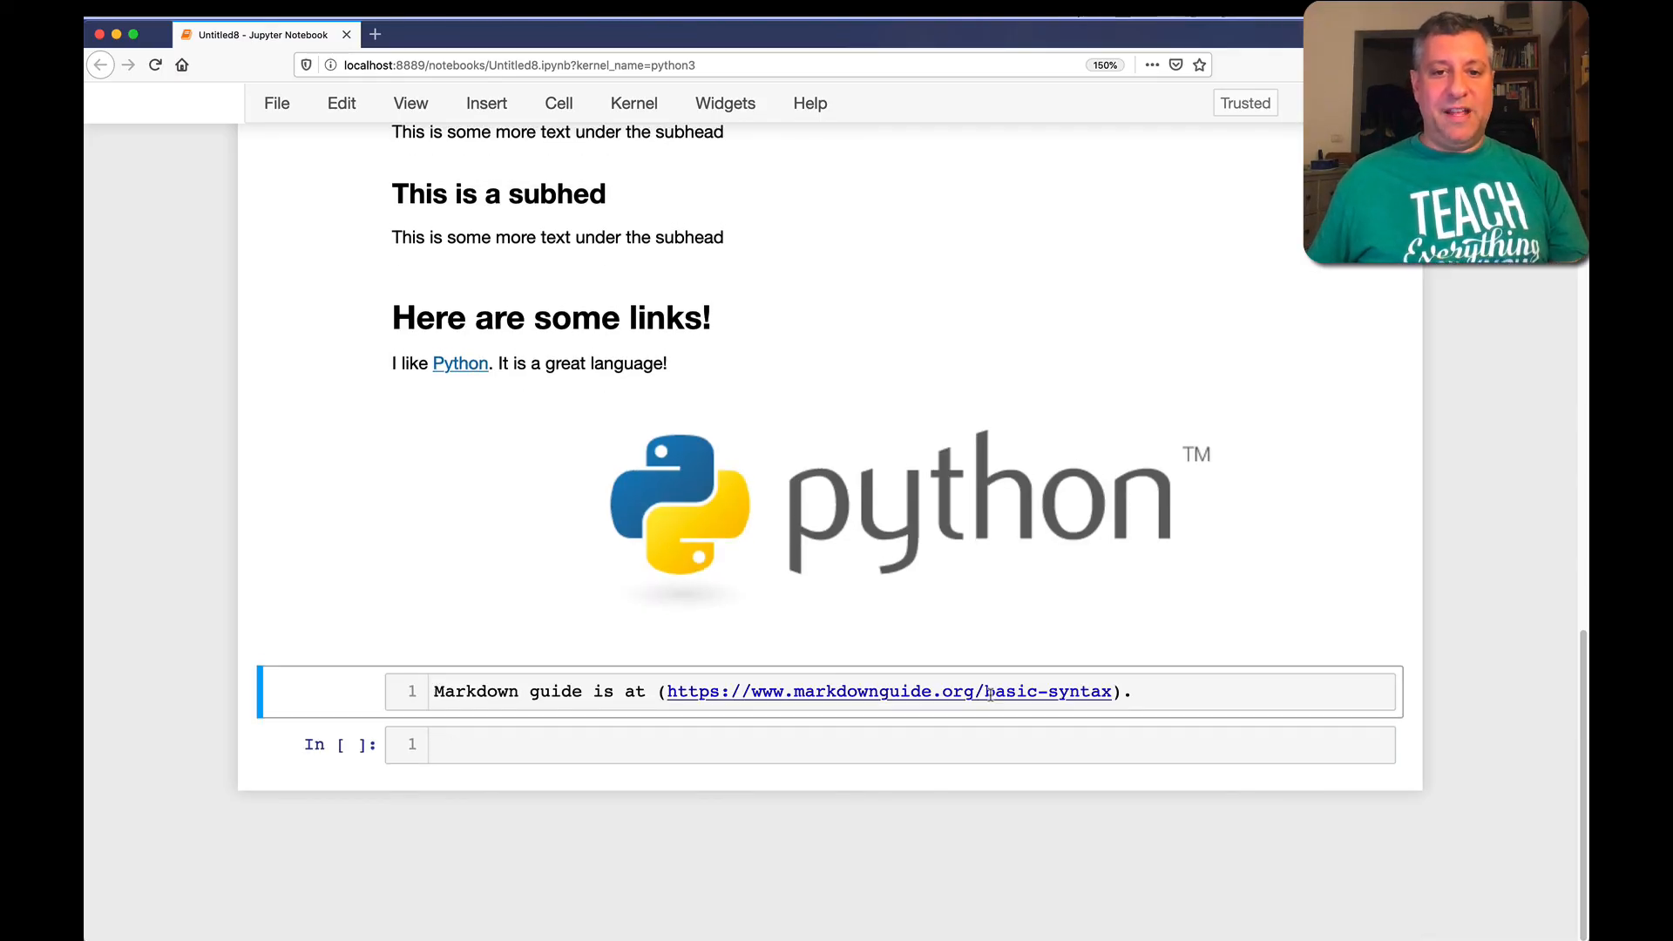
pyautogui.click(655, 690)
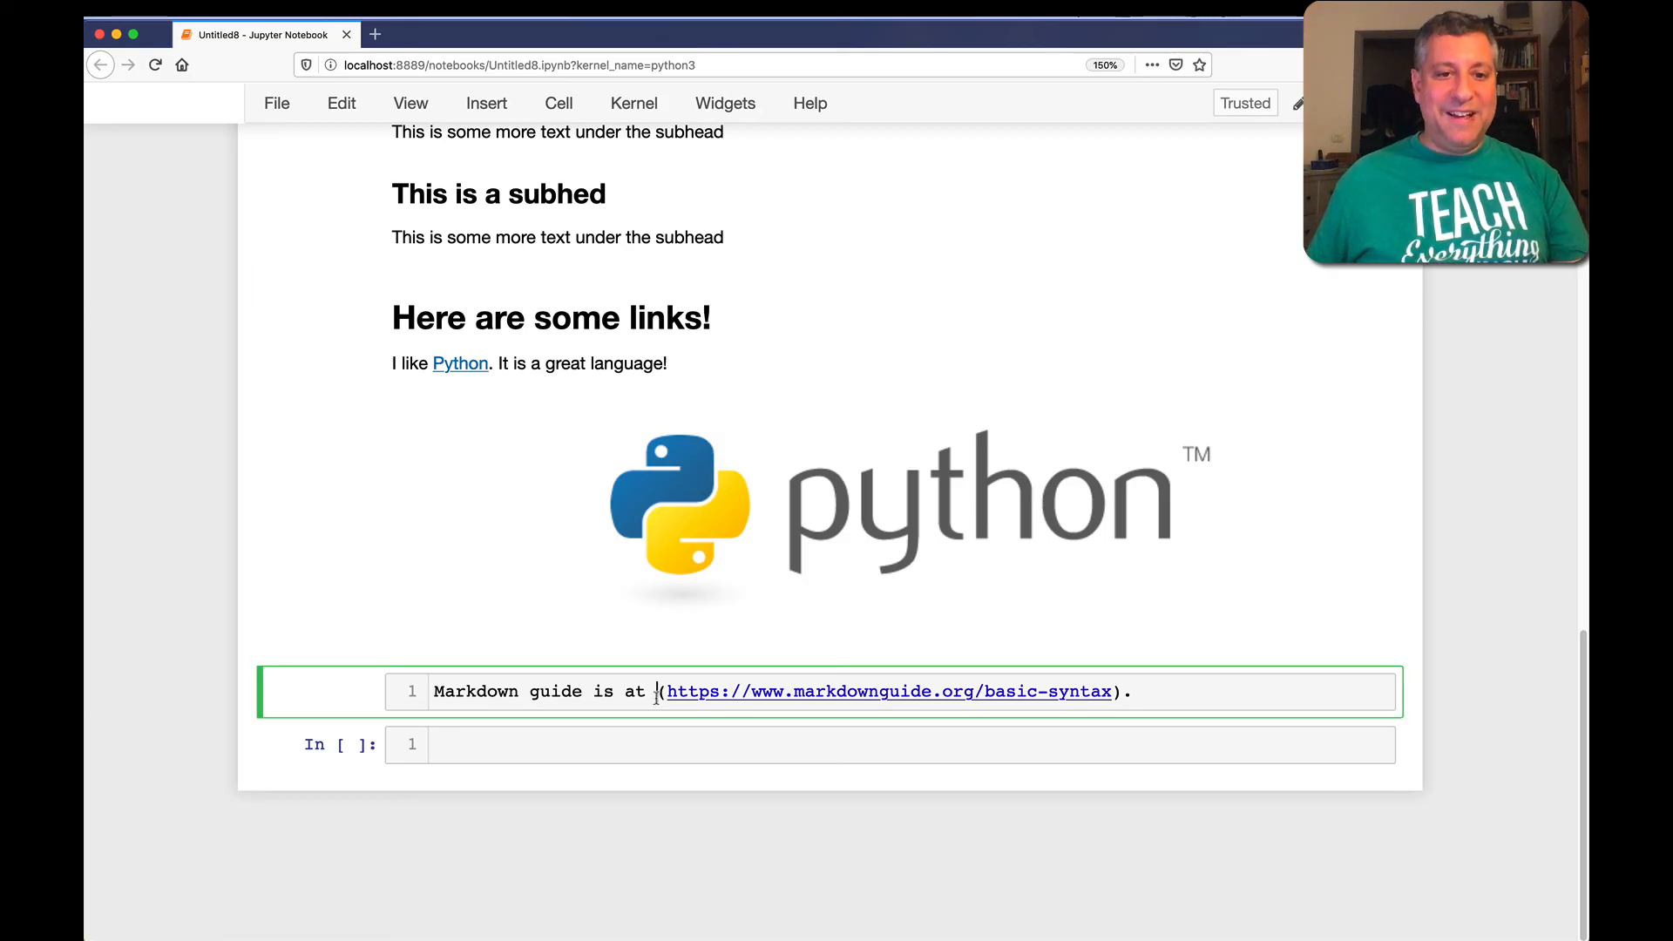
pyautogui.press('shift+enter')
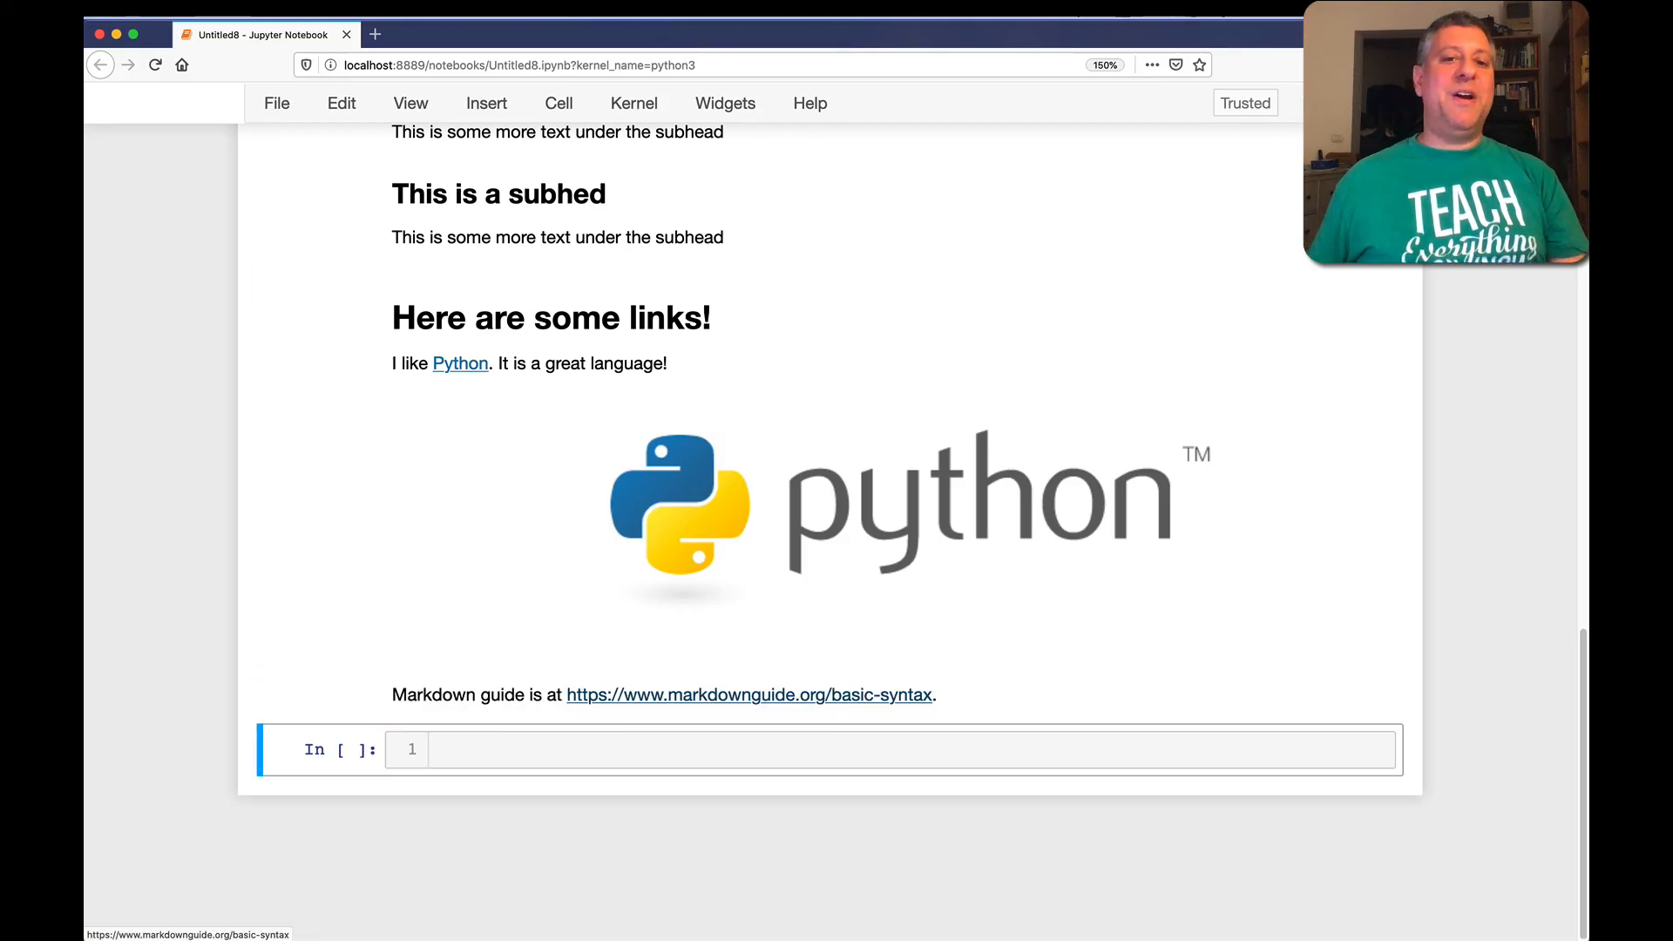
pyautogui.moveTo(586, 591)
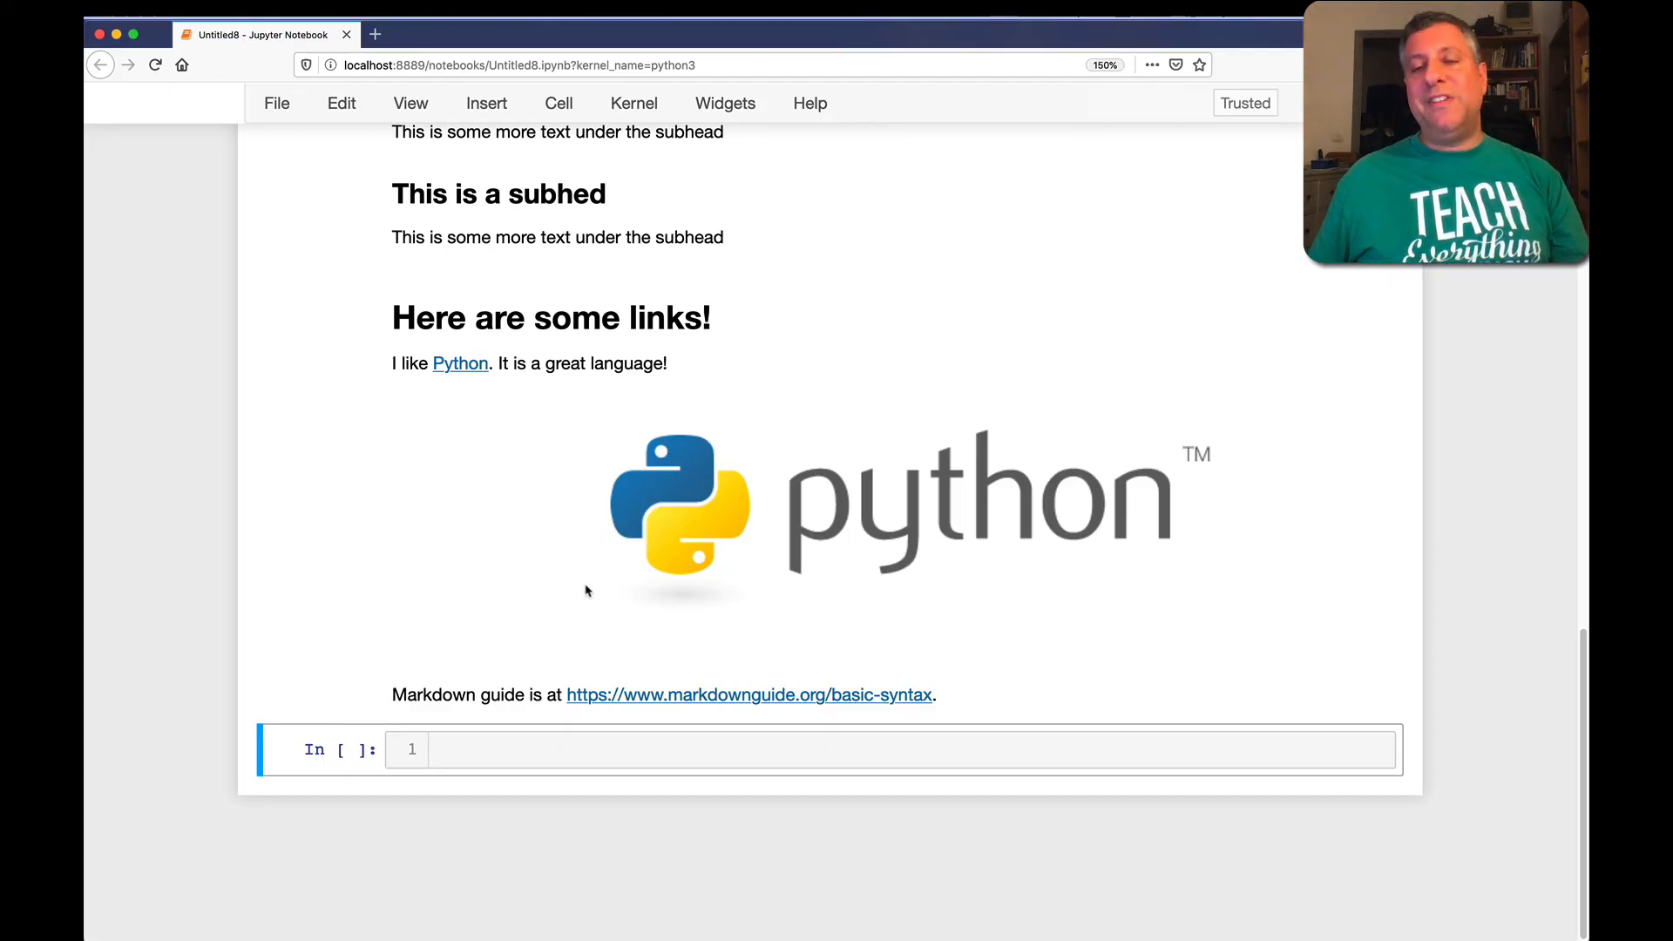
pyautogui.scroll(3)
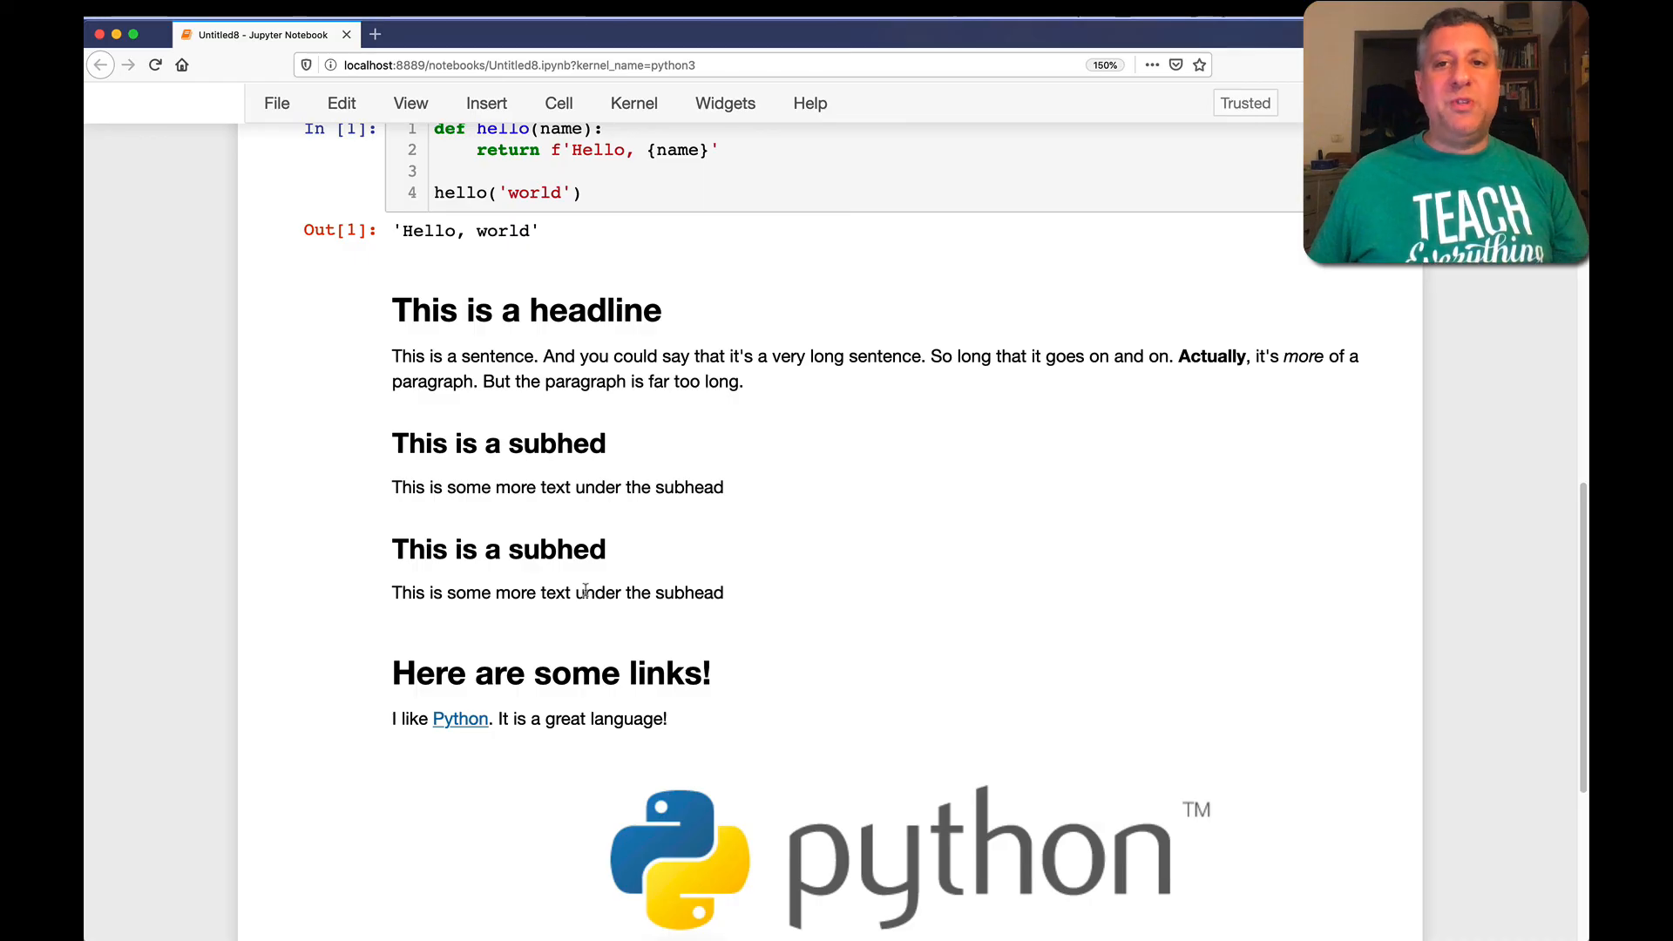